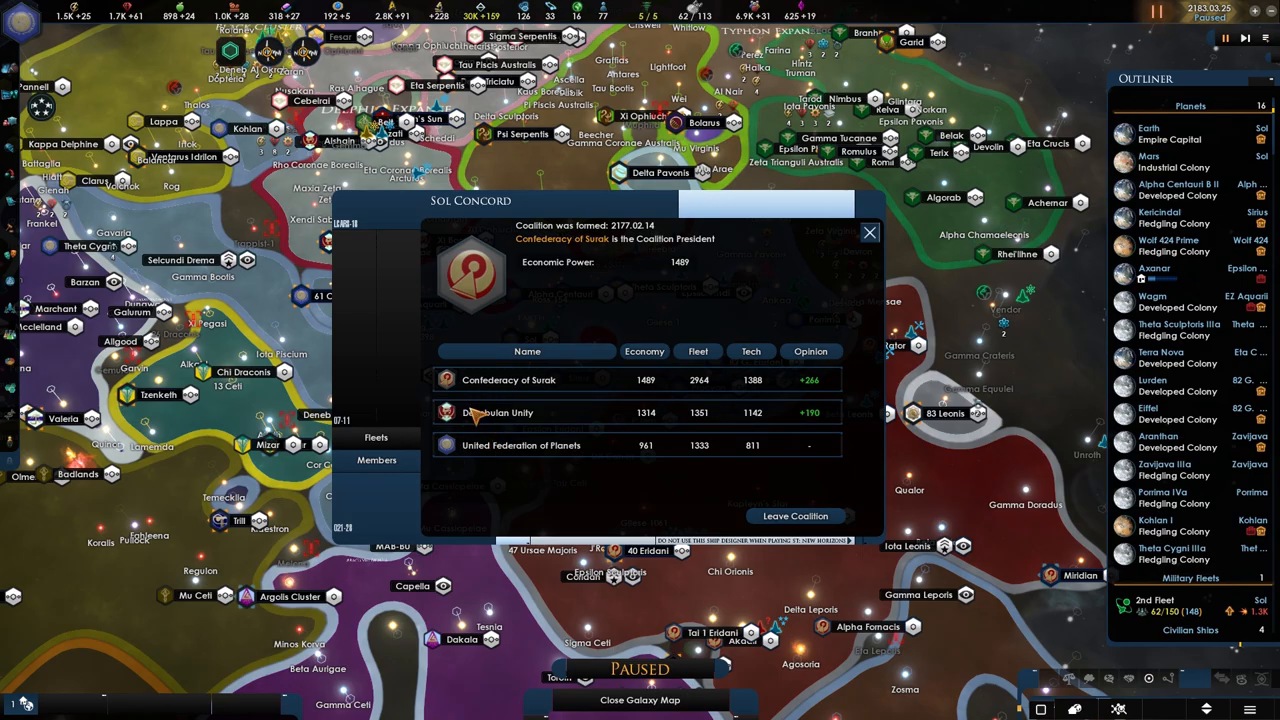
# Leave the Sol Concord coalition overview and start diplomacy with the Saurian League
pyautogui.click(868, 232)
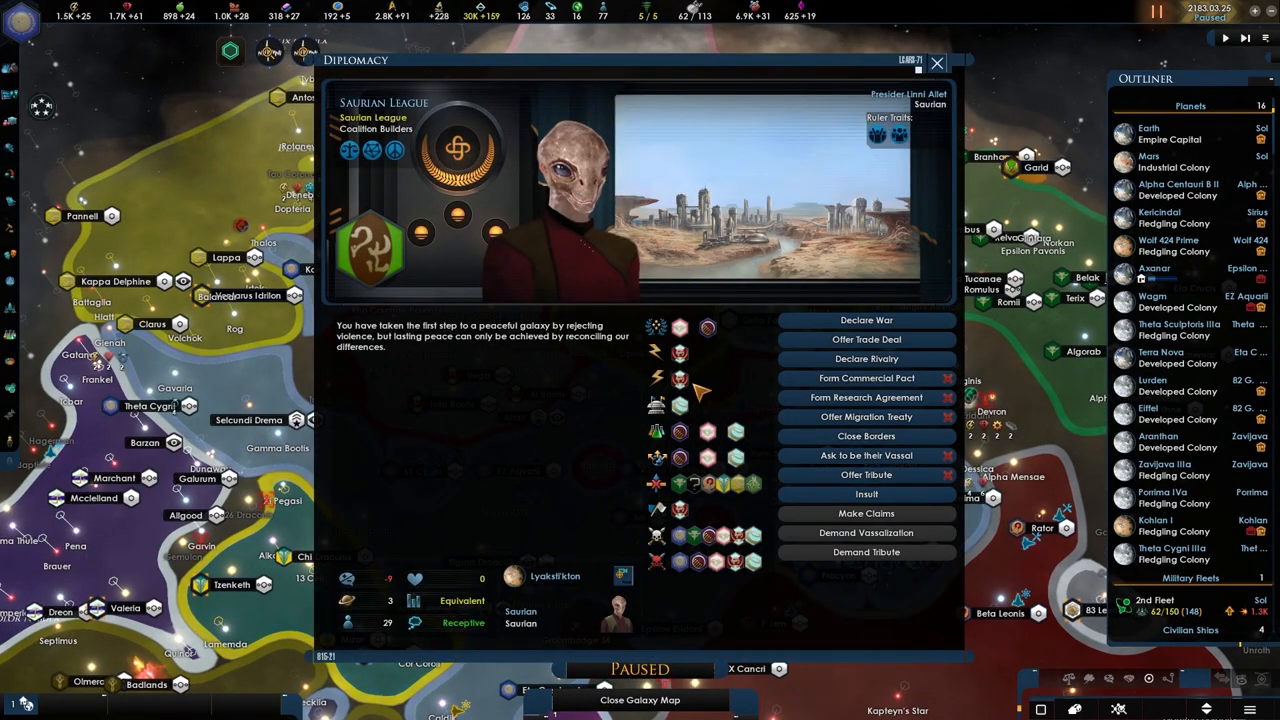
pyautogui.moveTo(680, 410)
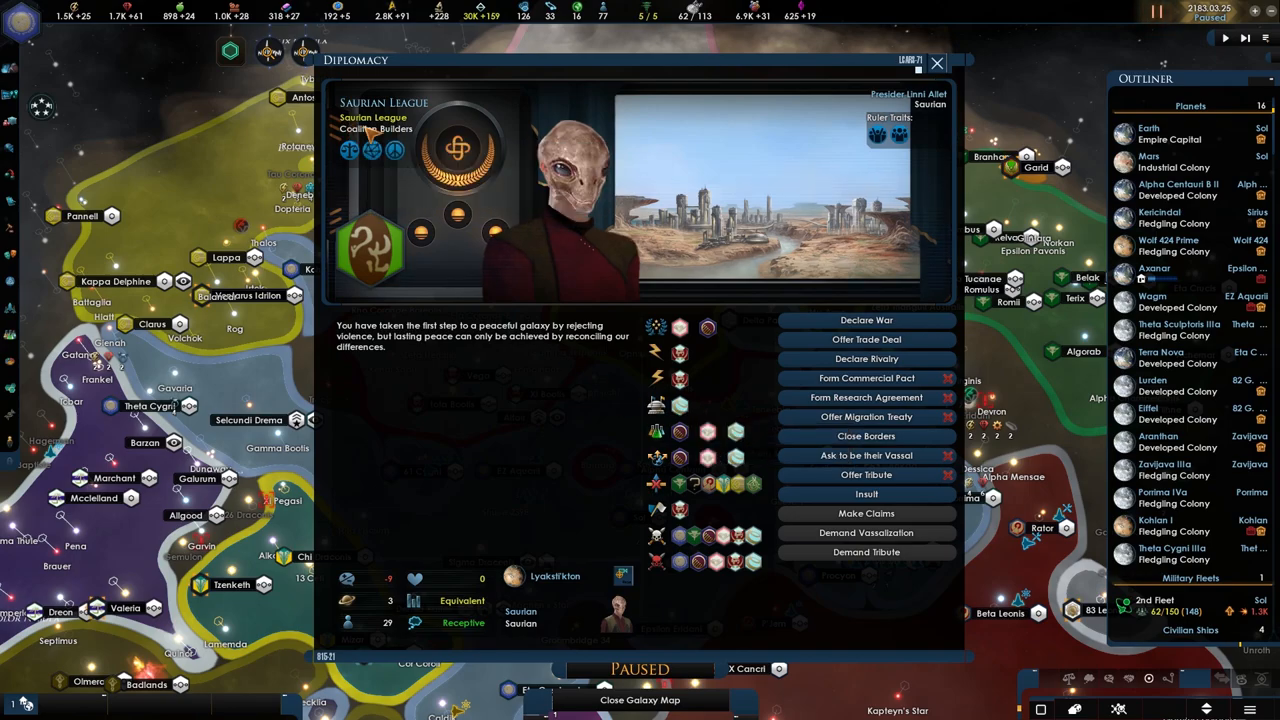
# Exit the Saurian League talks and the leaders roster, heading to Earth's planet overview
pyautogui.click(936, 62)
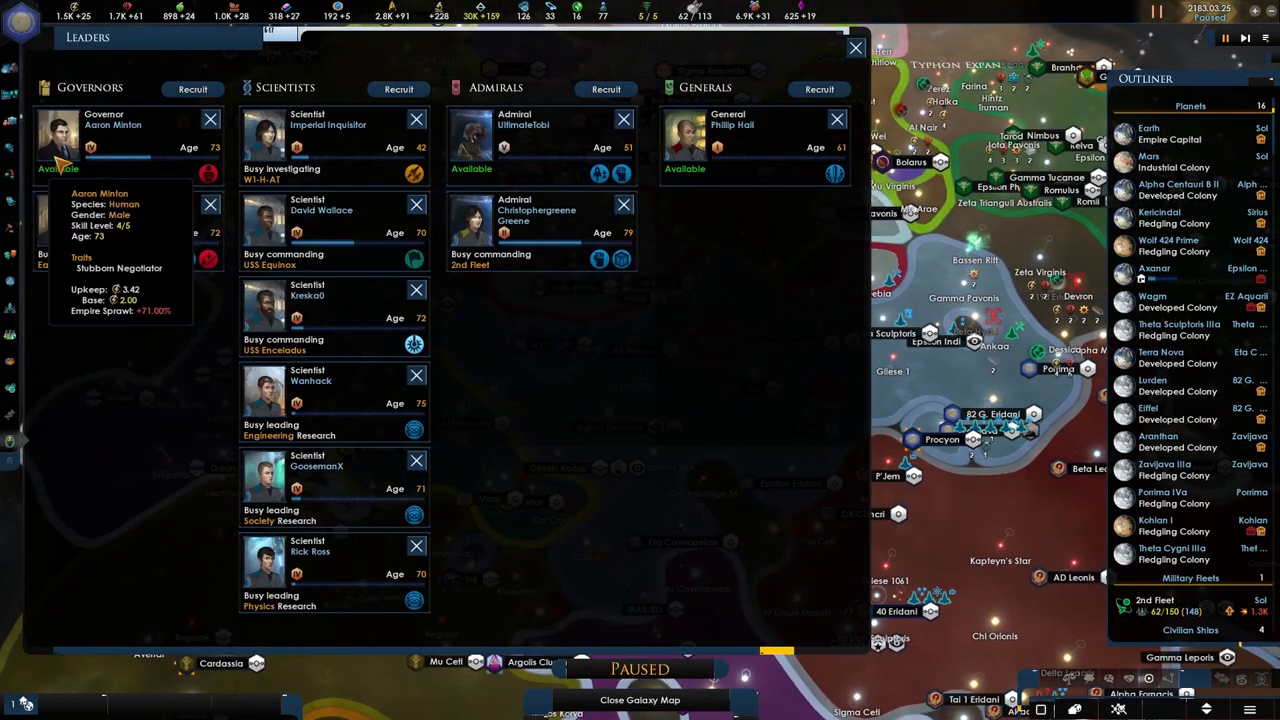
pyautogui.moveTo(380, 316)
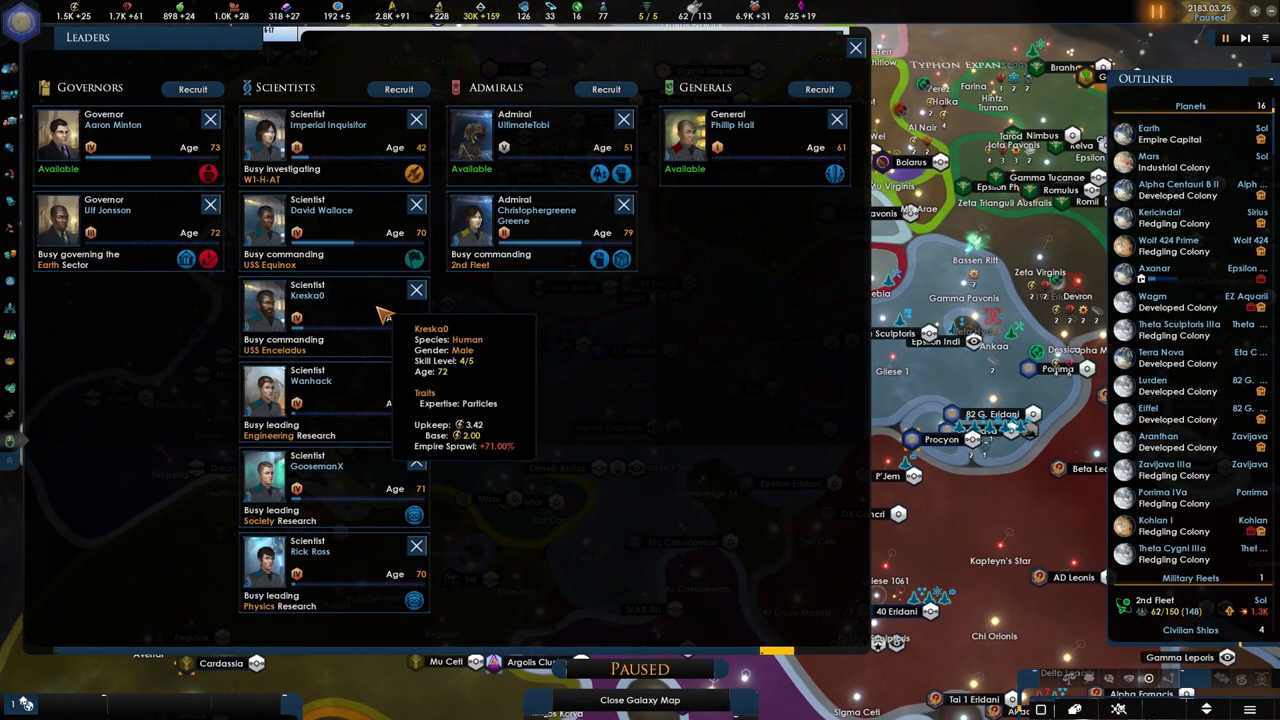
pyautogui.moveTo(490, 280)
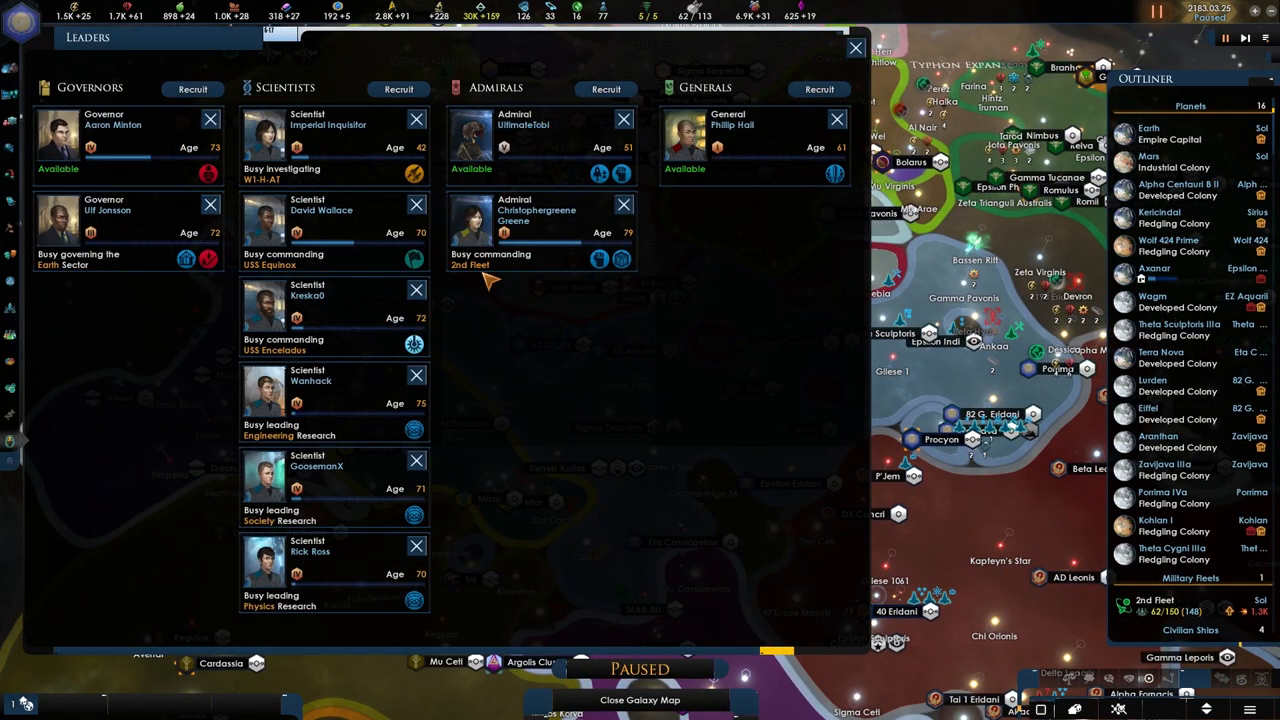
pyautogui.moveTo(820, 88)
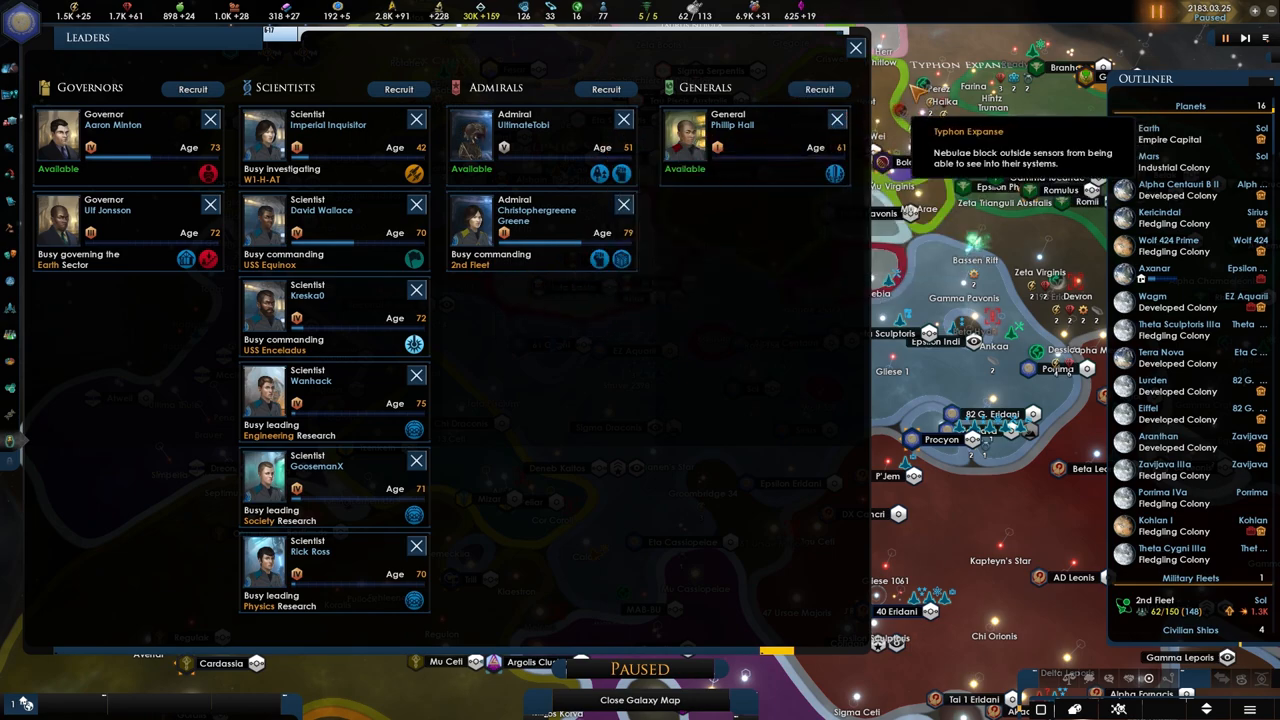
pyautogui.click(856, 48)
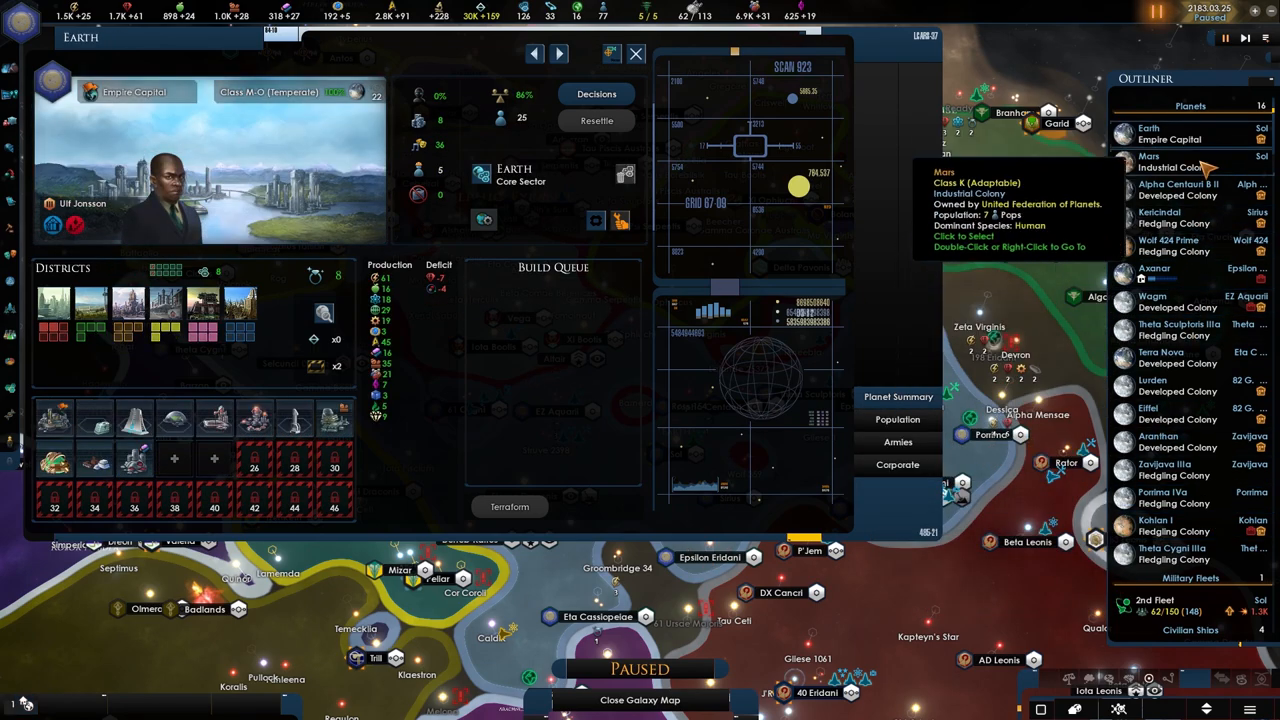
# Browse the Wolf 424 and Terra Nova colonies and assign the available governor to the Luyten Sector
pyautogui.click(1172, 240)
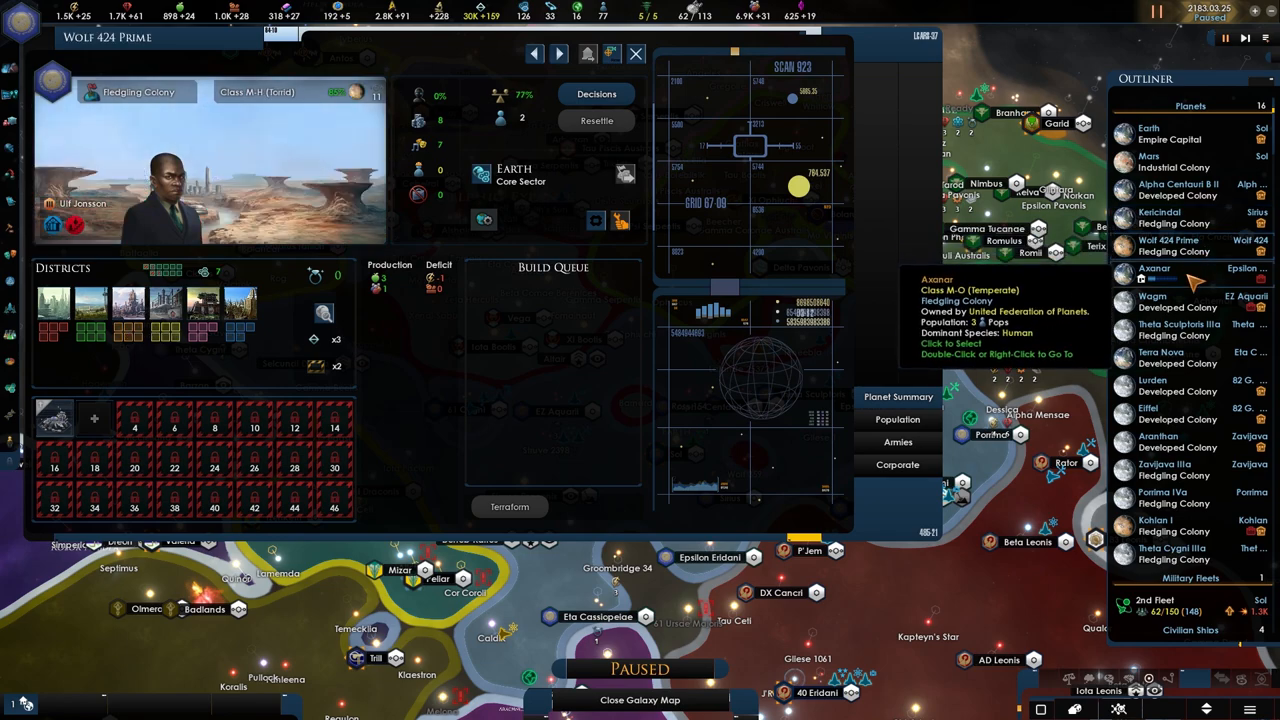
pyautogui.click(1160, 356)
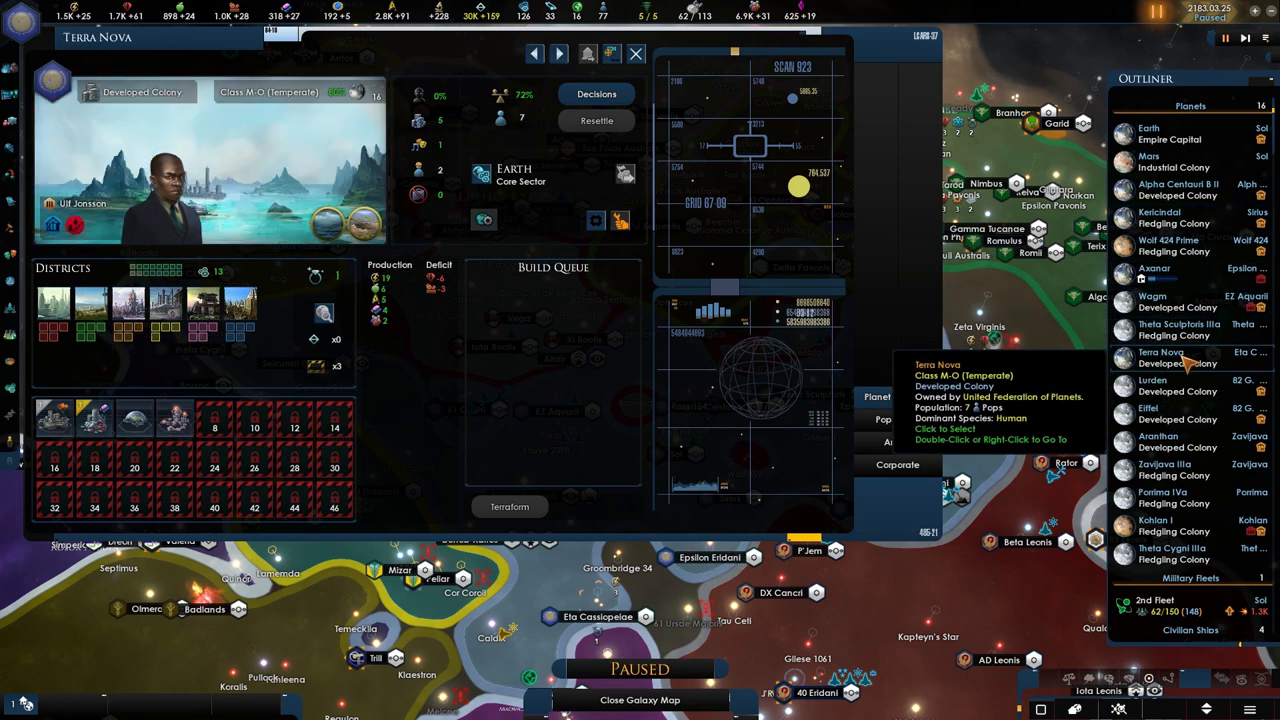
pyautogui.click(1152, 384)
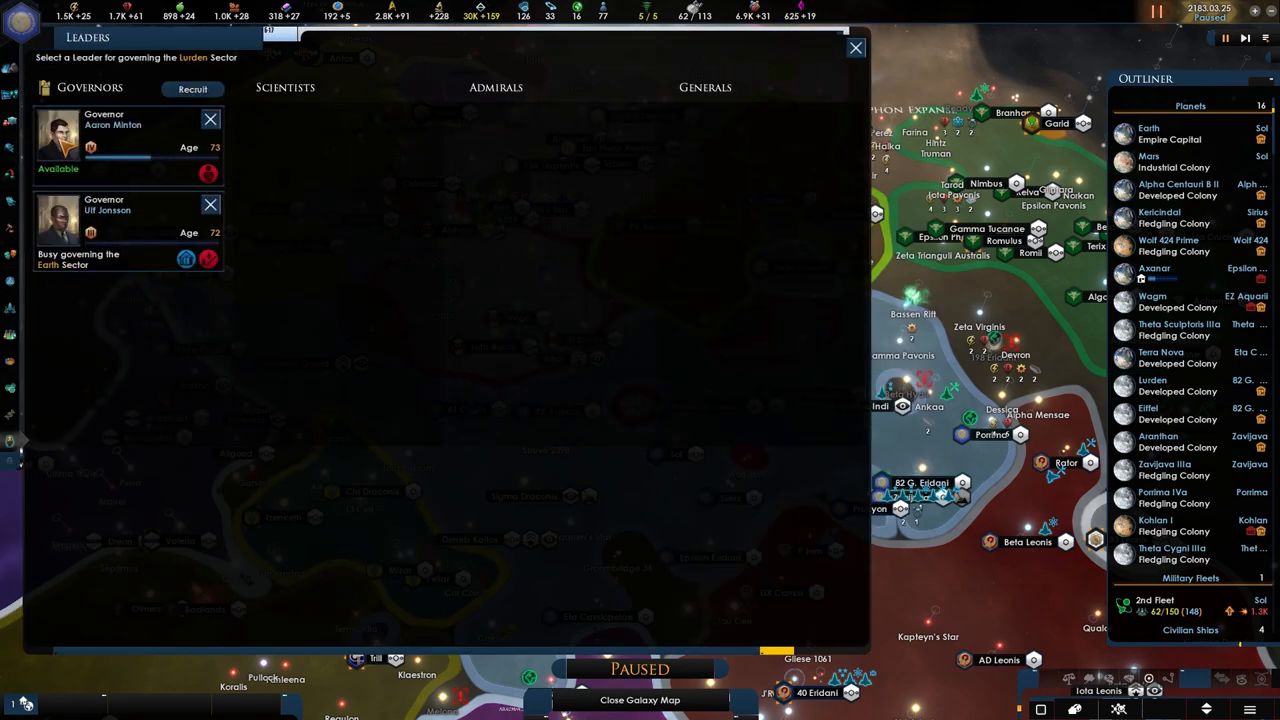
pyautogui.click(1160, 356)
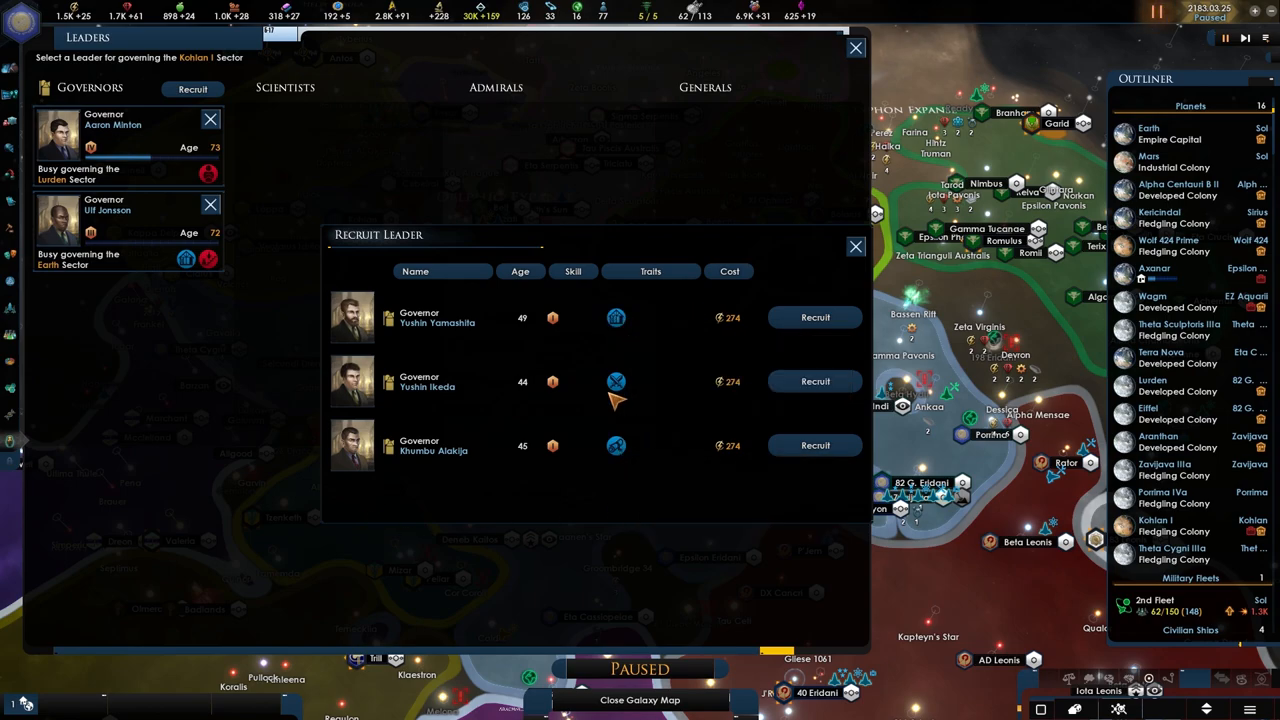
# Recruit the third governor candidate for Kotlan I Sector and rename them 'BazaarGamer'
pyautogui.click(814, 444)
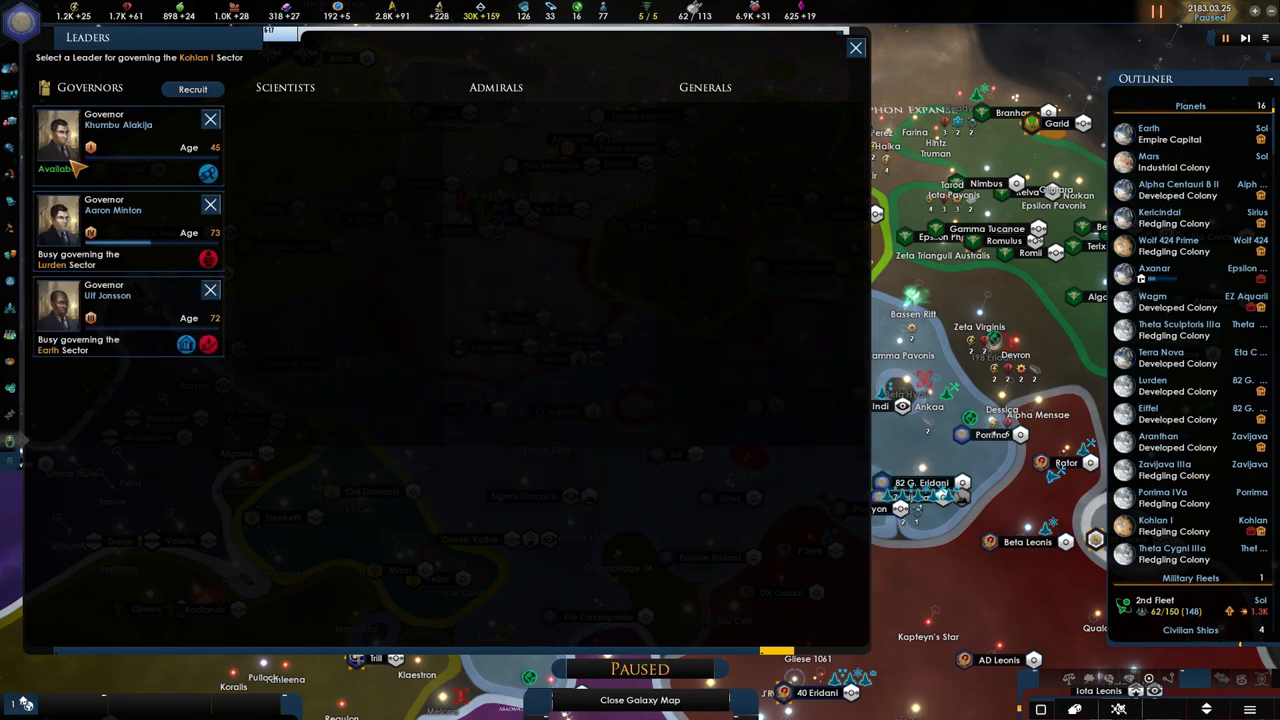
pyautogui.click(856, 48)
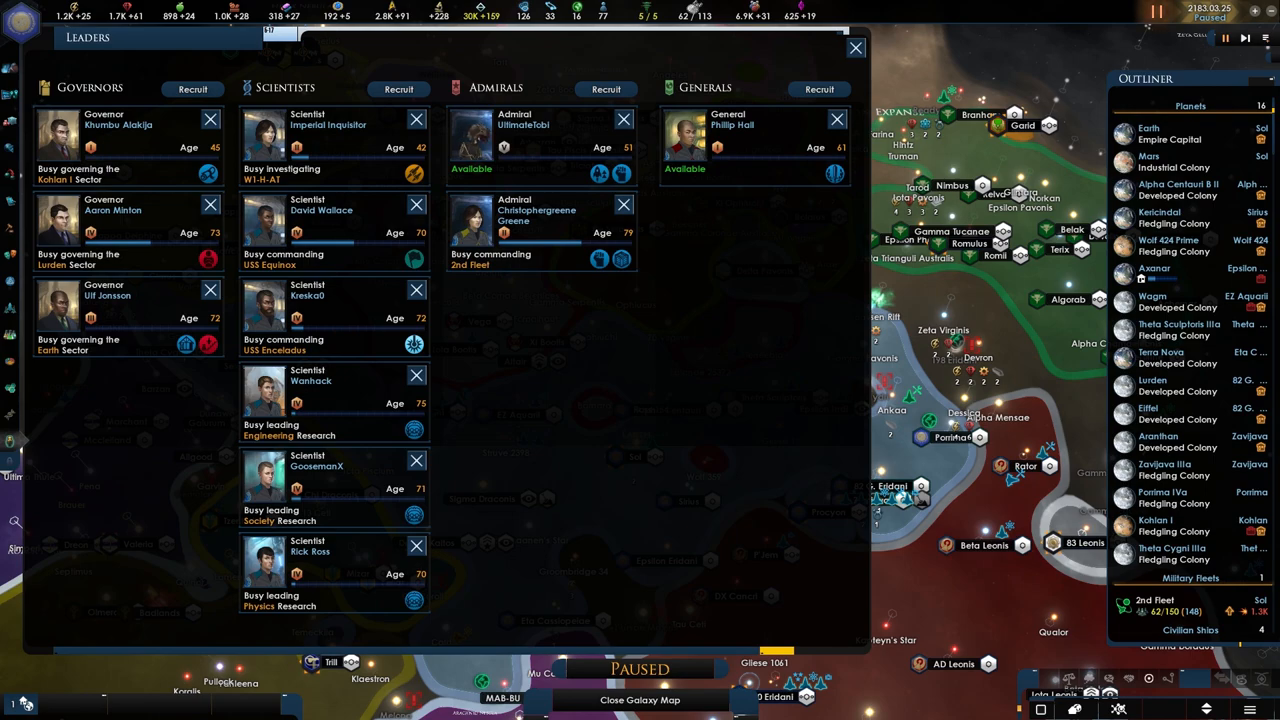
pyautogui.moveTo(112, 210)
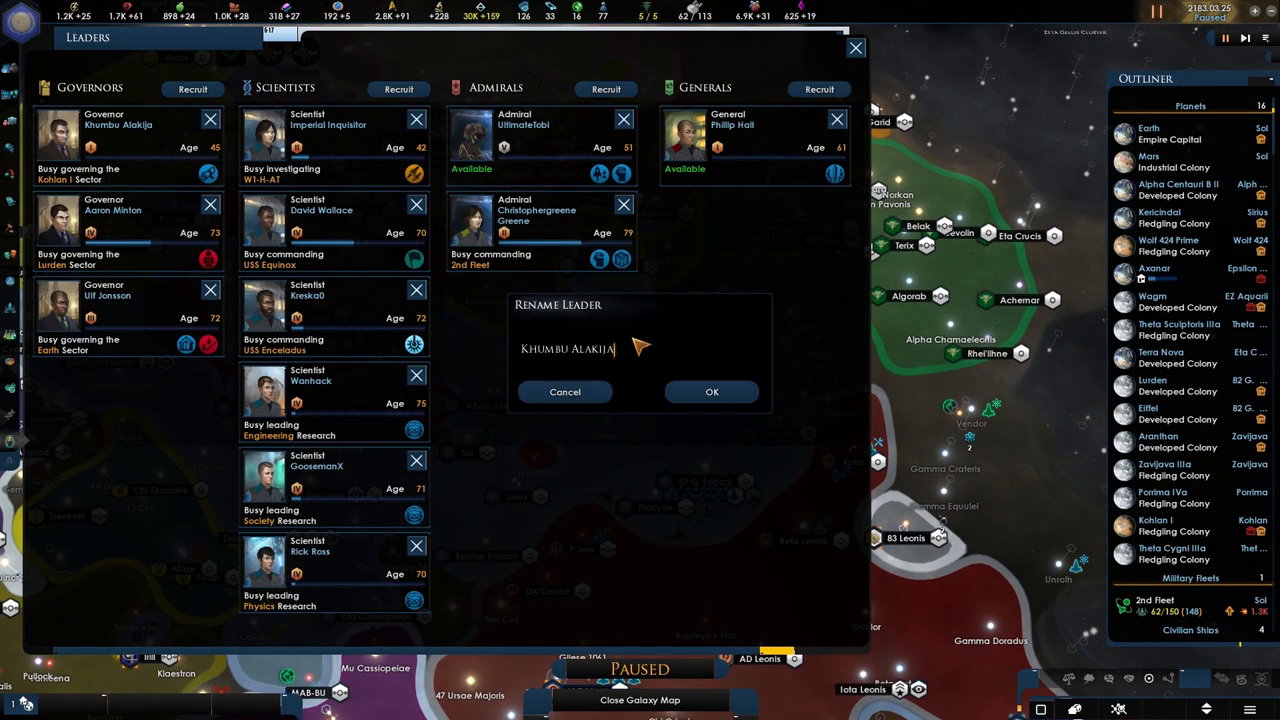
pyautogui.write('BazaarGamer')
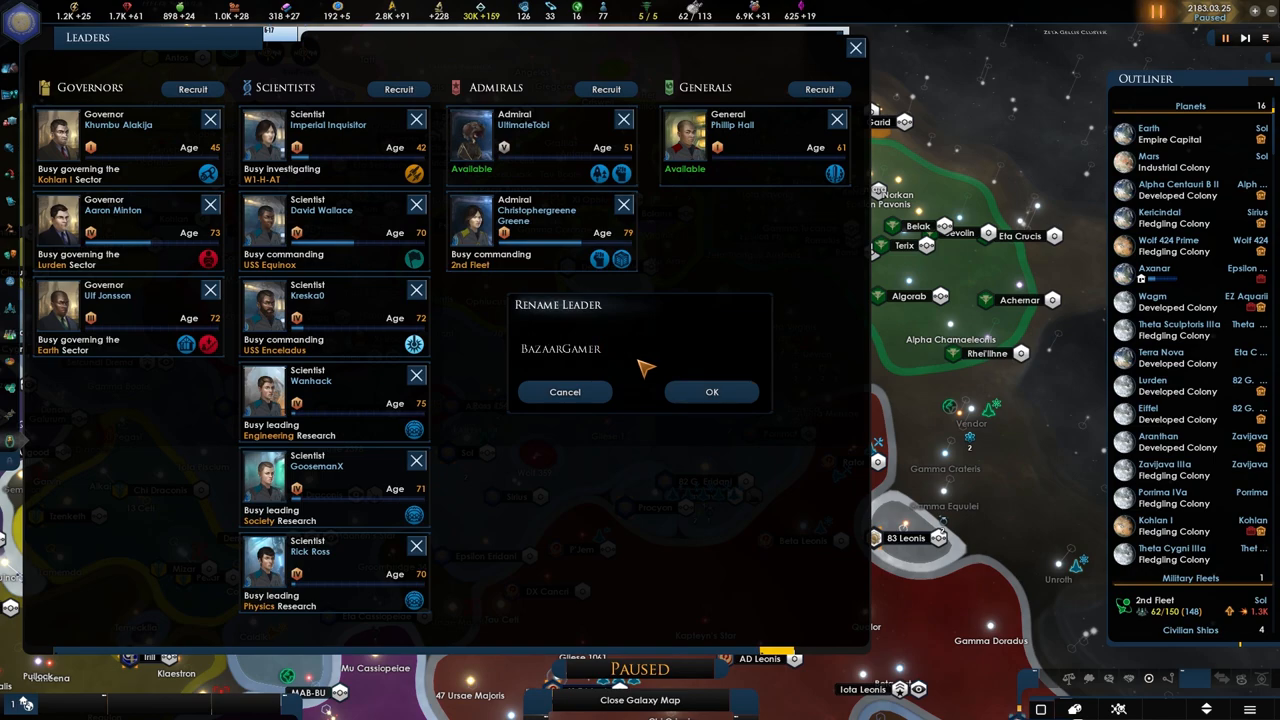
pyautogui.click(712, 390)
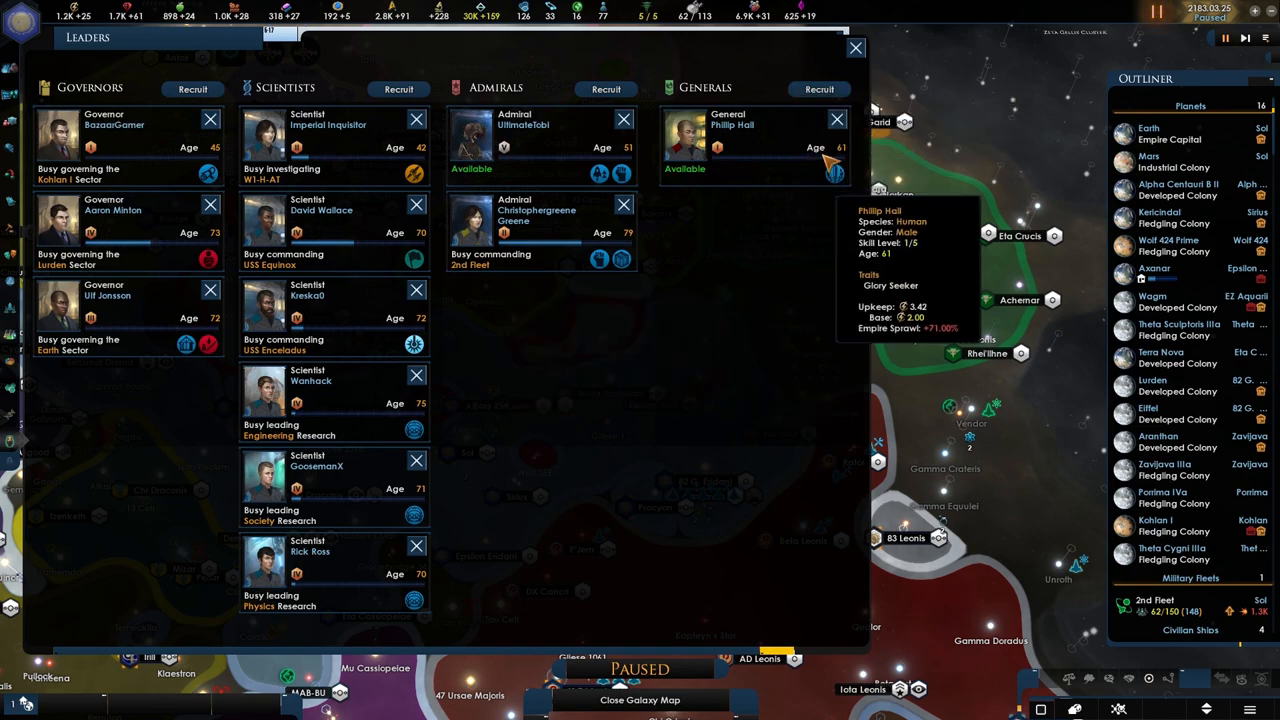
pyautogui.moveTo(130, 140)
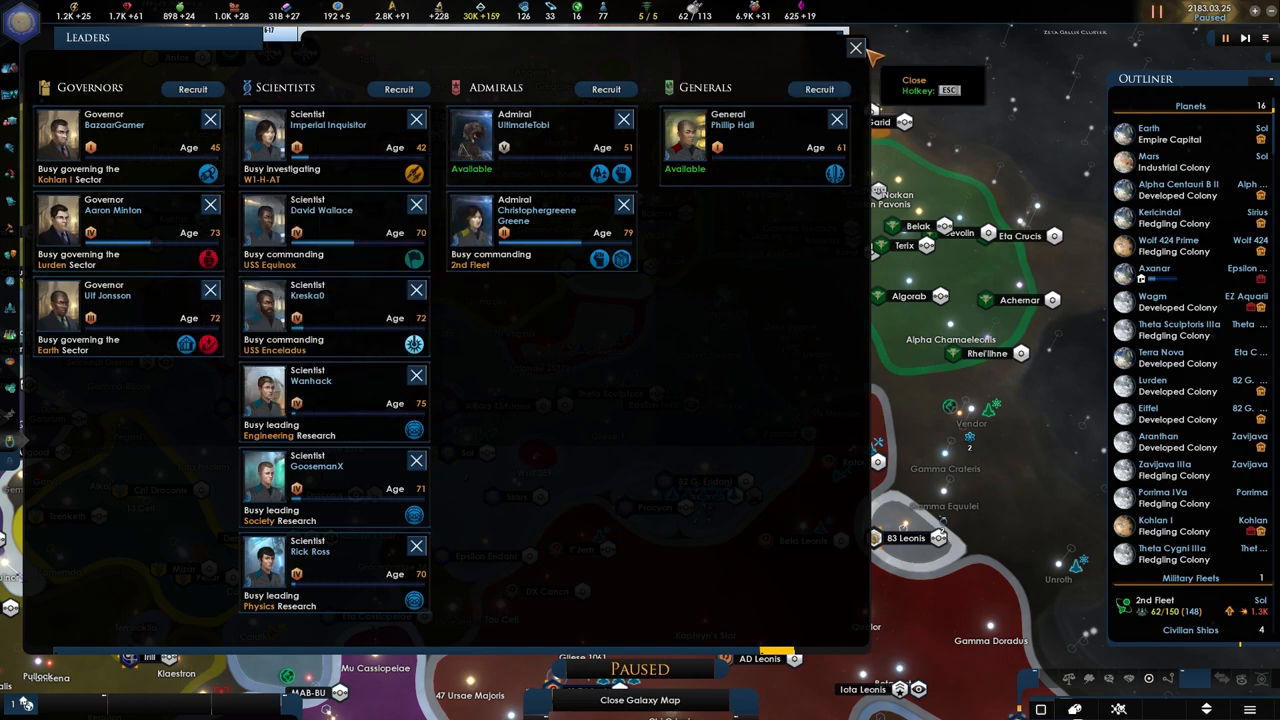
# Close the leaders overview and view Starbase 10's facilities build list
pyautogui.click(856, 48)
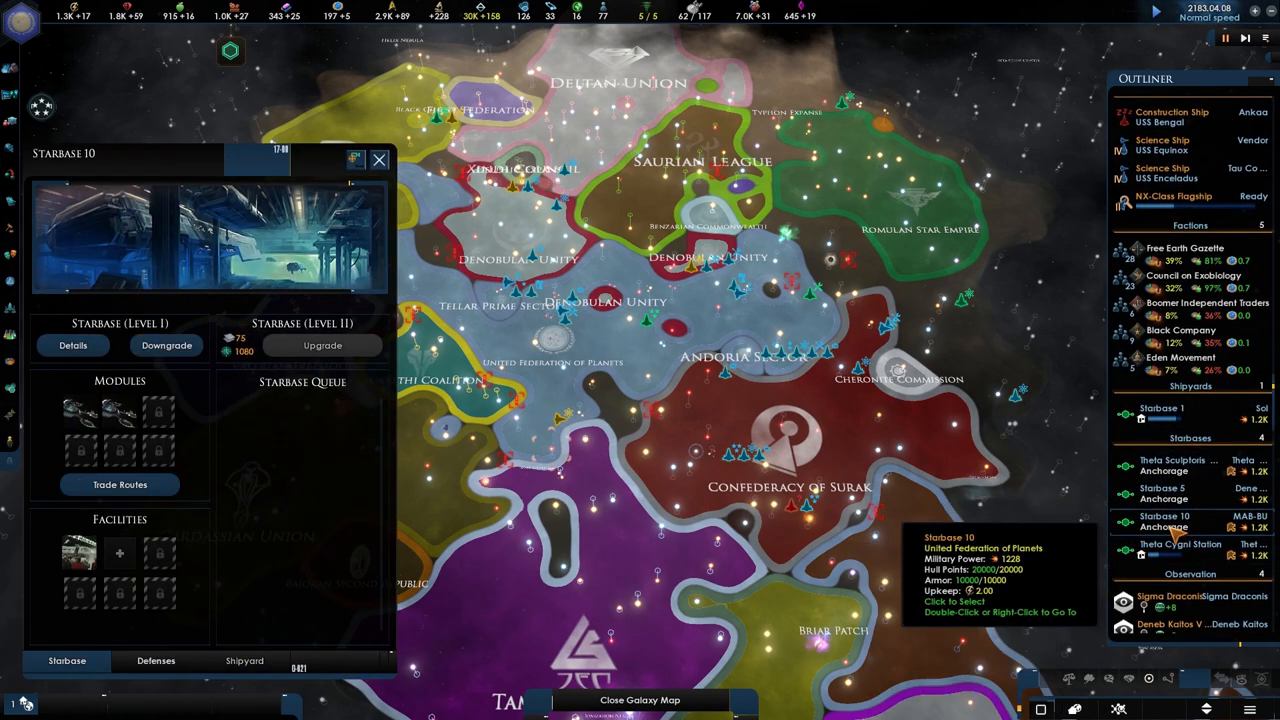
pyautogui.click(118, 552)
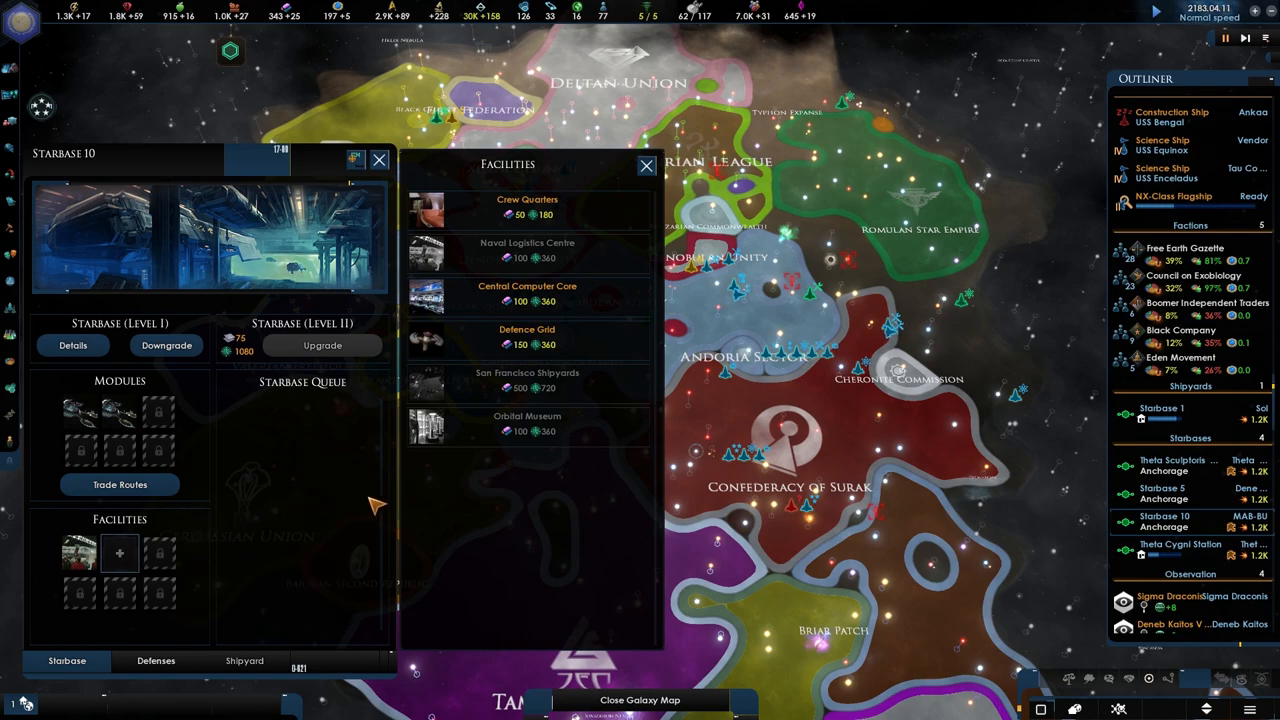
pyautogui.moveTo(516, 472)
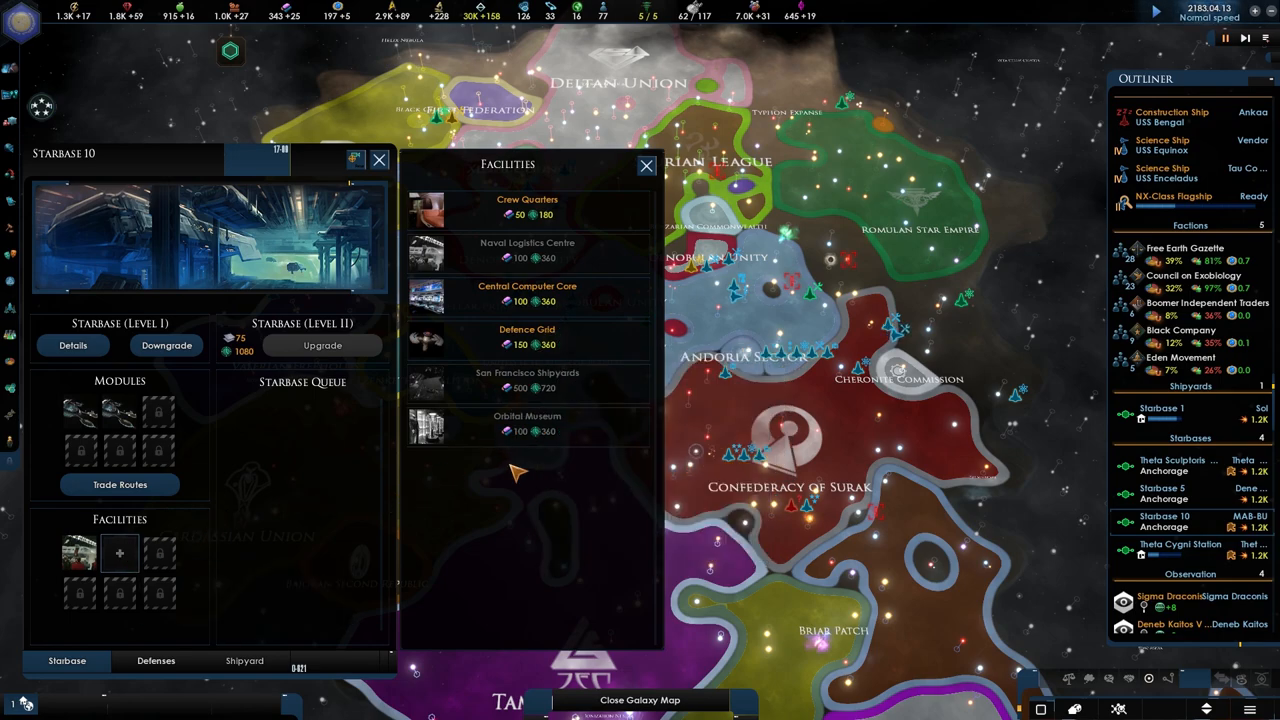
pyautogui.moveTo(528, 424)
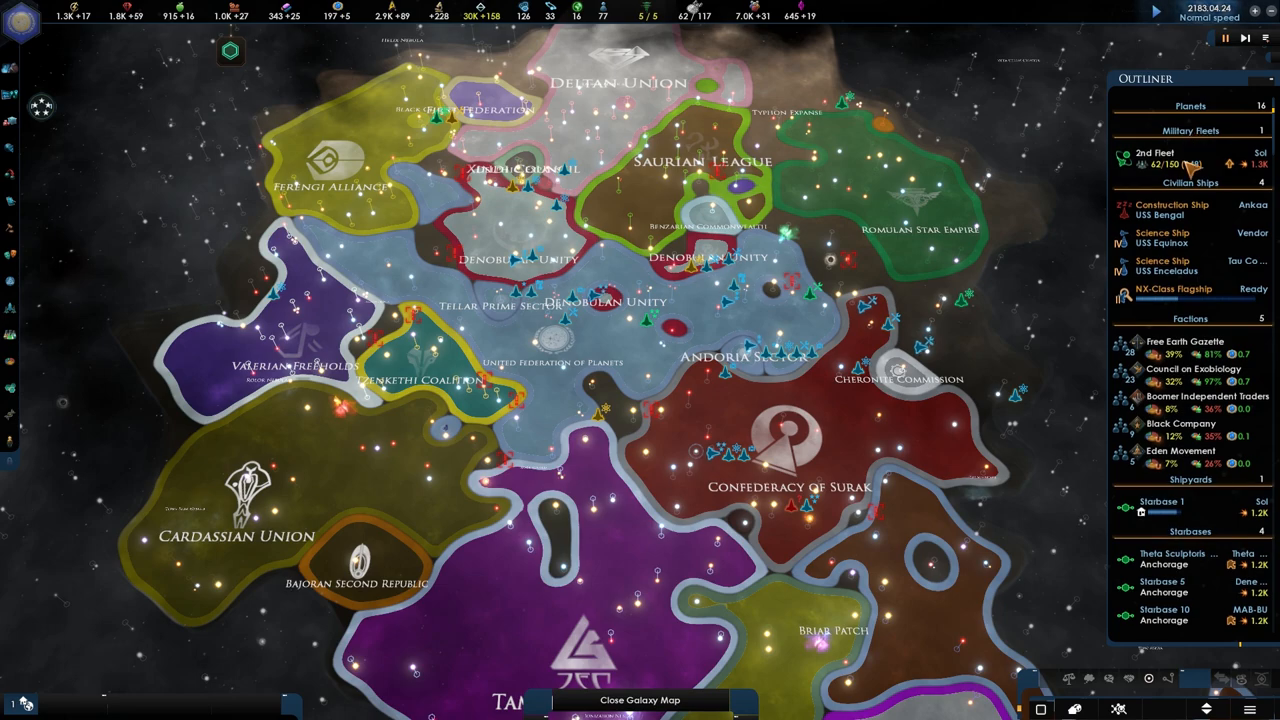
# Review the 2nd Fleet's ships and reinforcements in the fleet manager and rename it 1st Fleet
pyautogui.click(1156, 158)
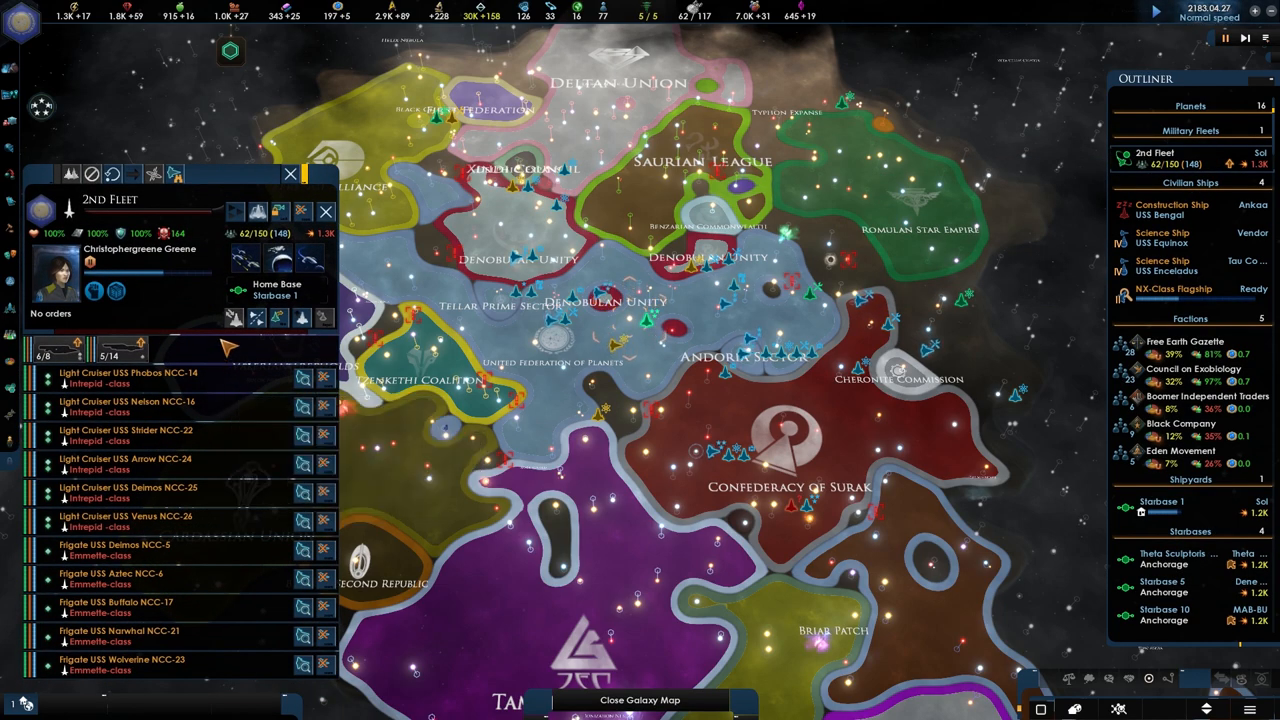
pyautogui.moveTo(312, 316)
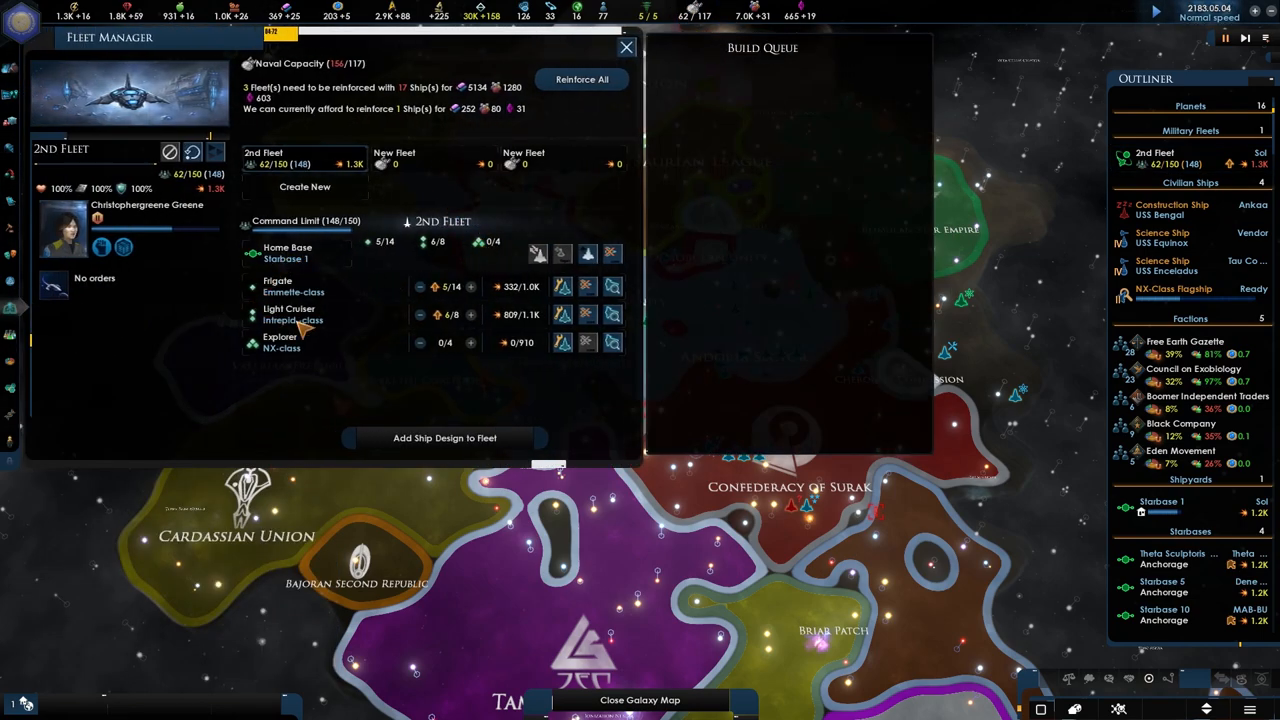
pyautogui.moveTo(536, 336)
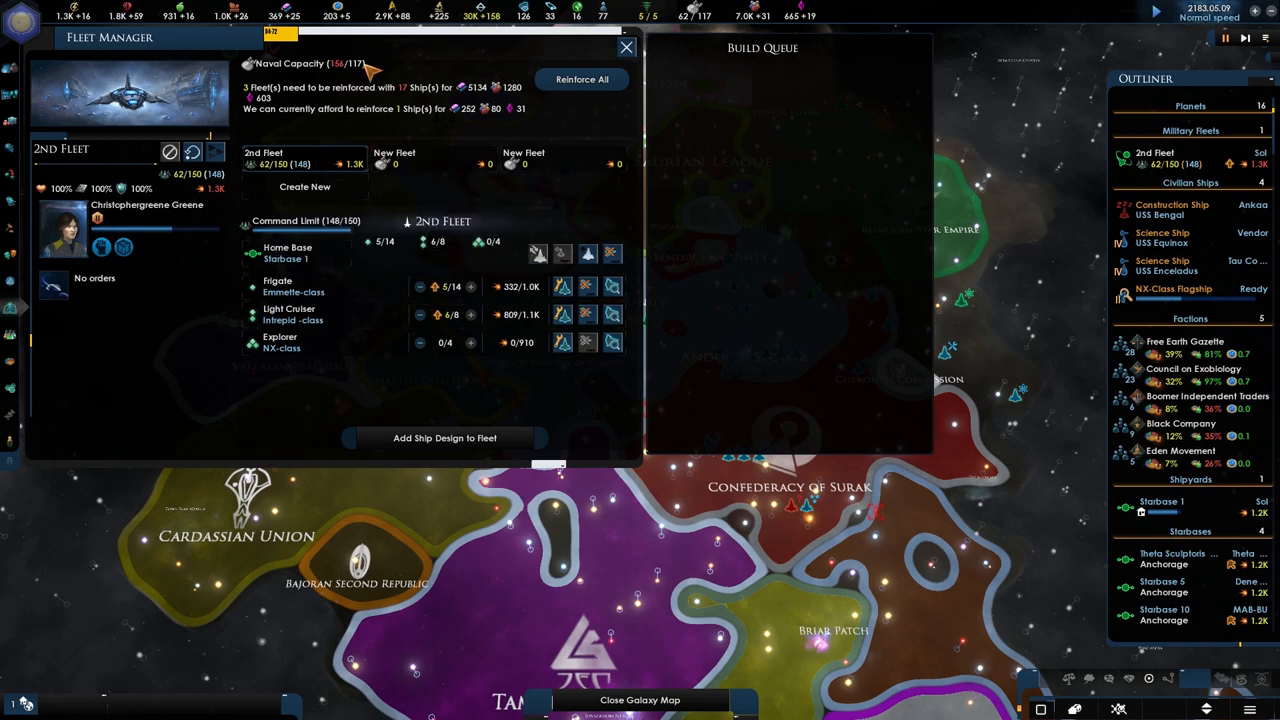
pyautogui.click(628, 48)
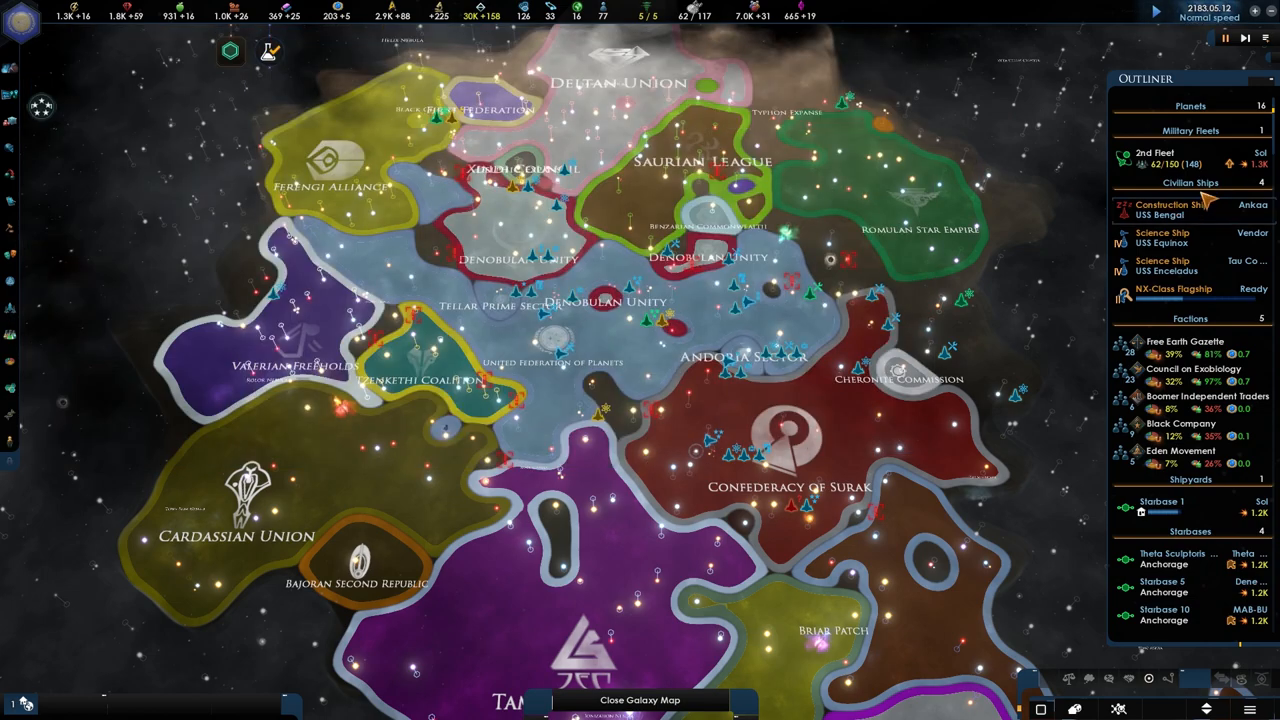
pyautogui.click(1156, 156)
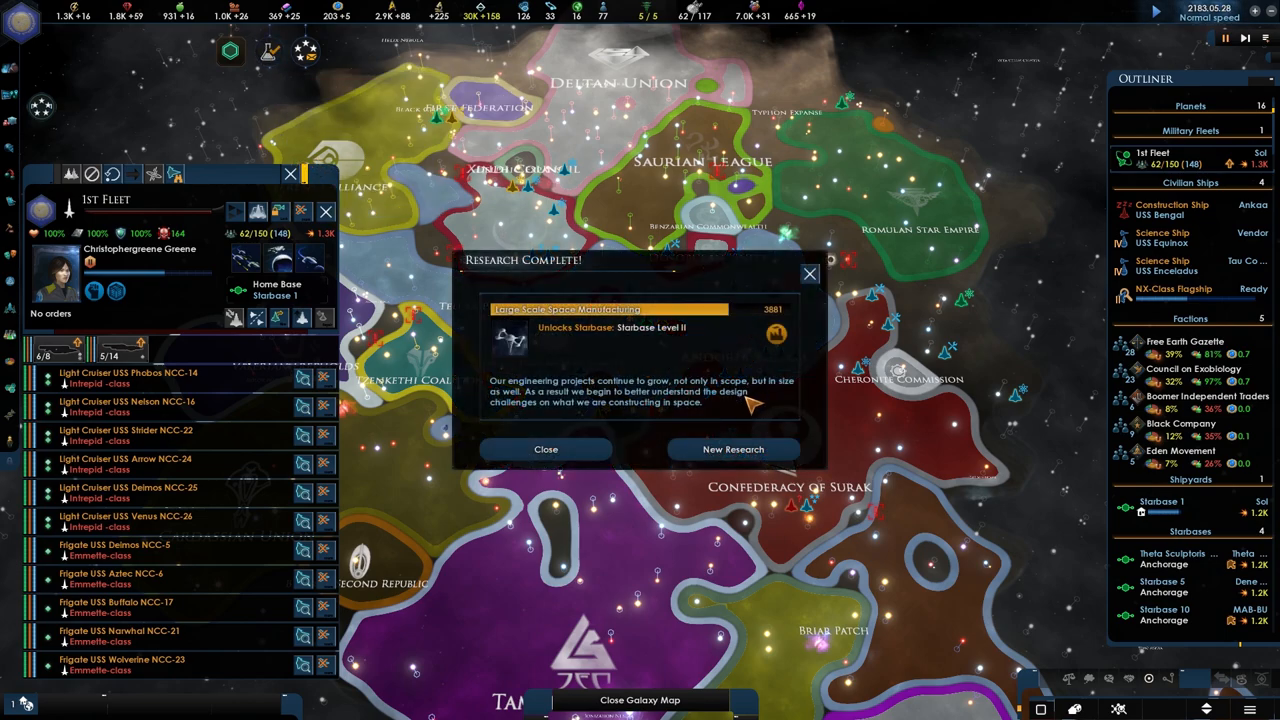
# Start researching Primitive Synthetic Dilithium Manufactory and accept the coalition membership notice
pyautogui.click(732, 448)
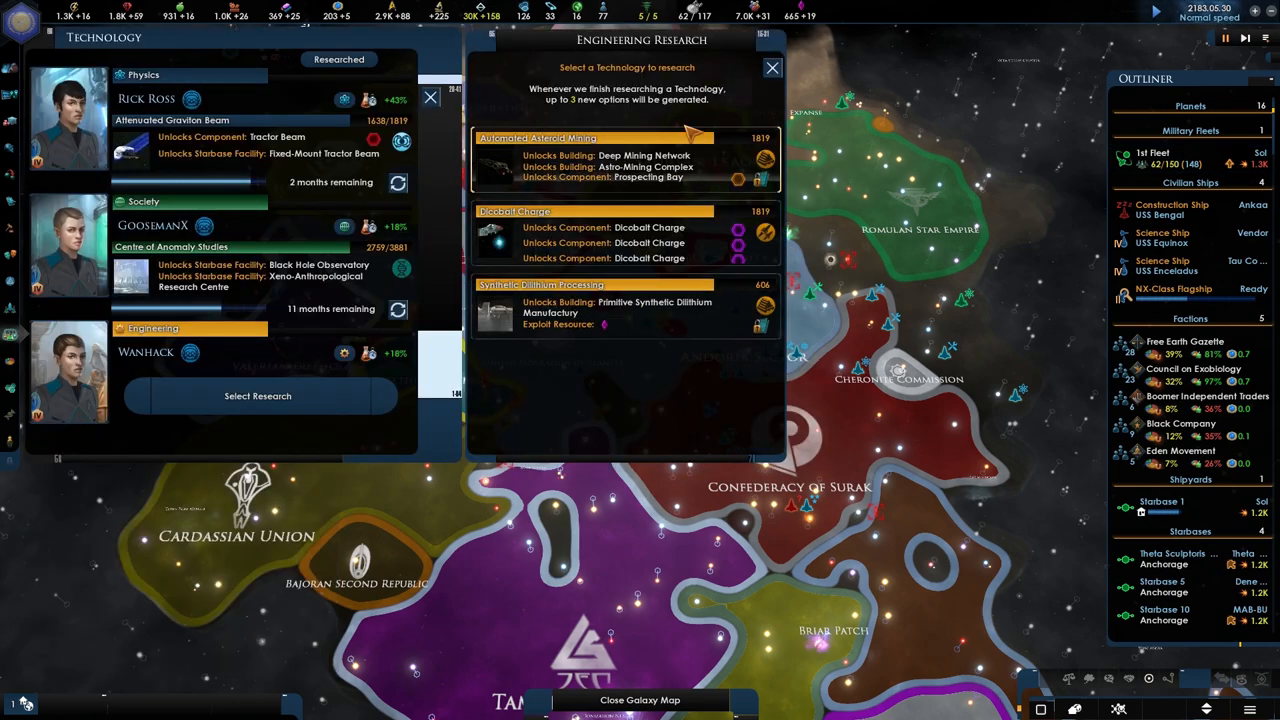
pyautogui.moveTo(600, 156)
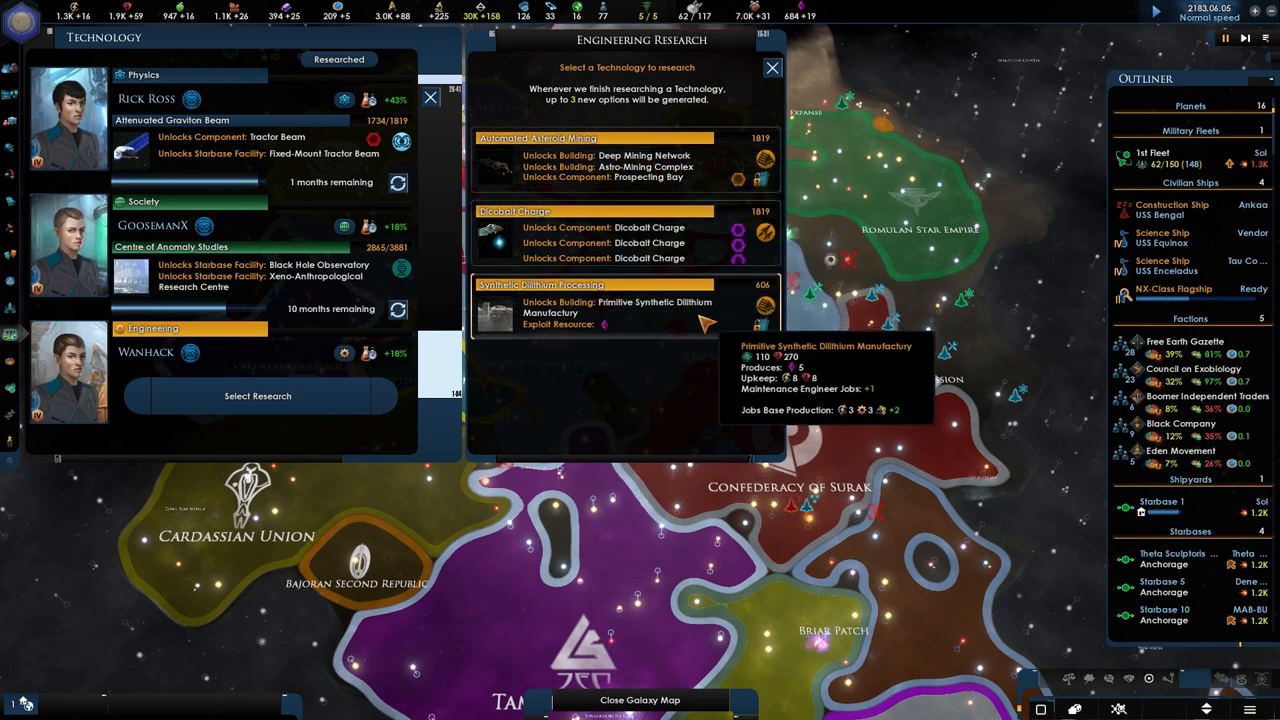
pyautogui.click(772, 68)
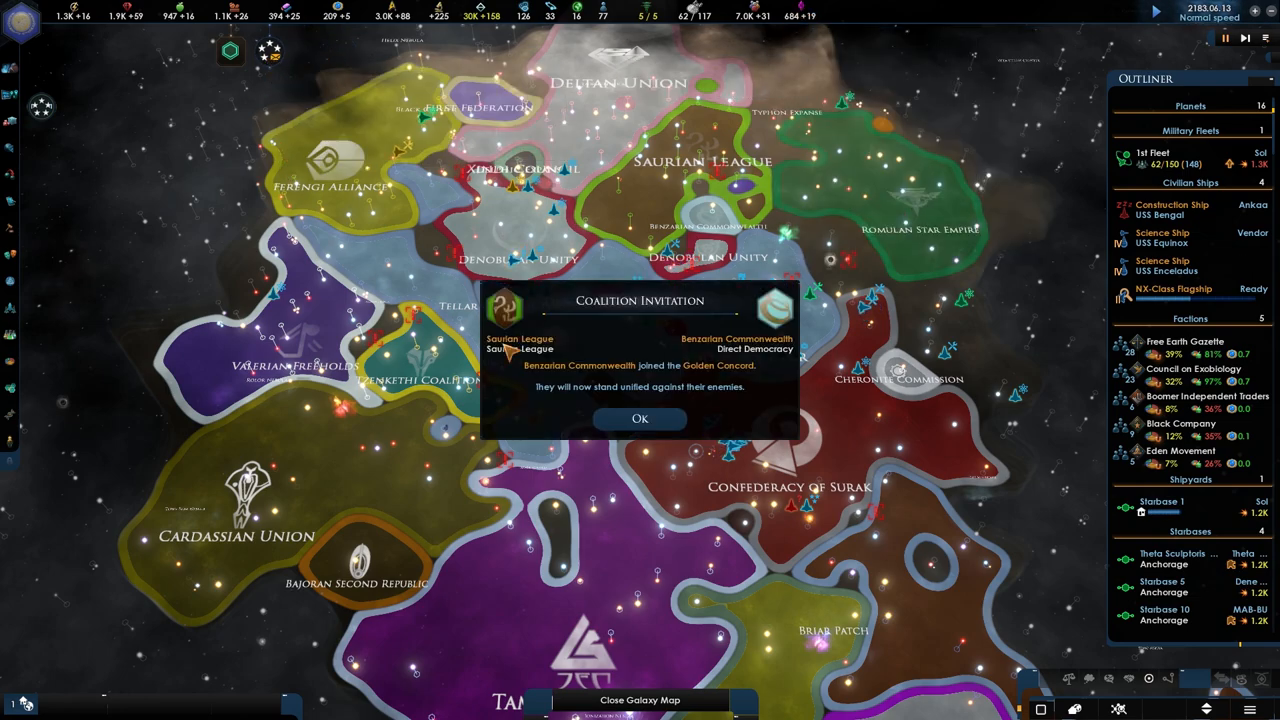
pyautogui.click(640, 418)
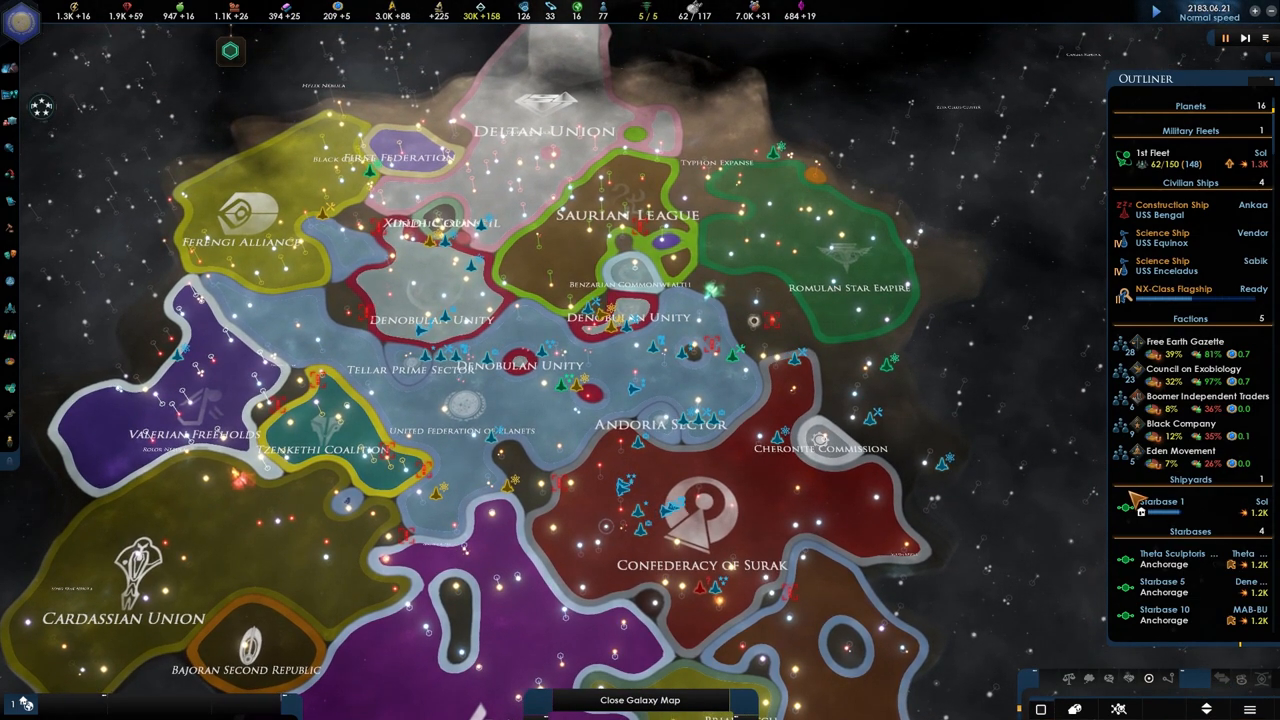
pyautogui.scroll(3)
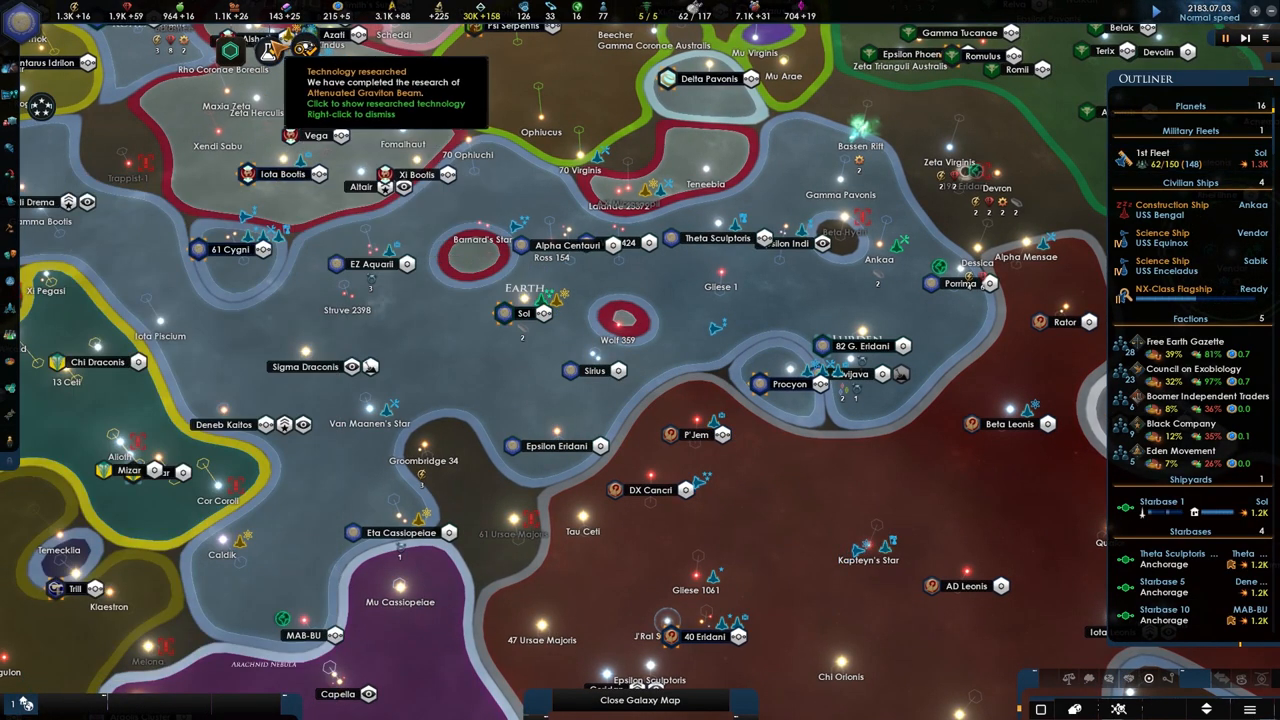
# Acknowledge Attenuated Graviton Beam completion and list the next physics research options
pyautogui.click(384, 90)
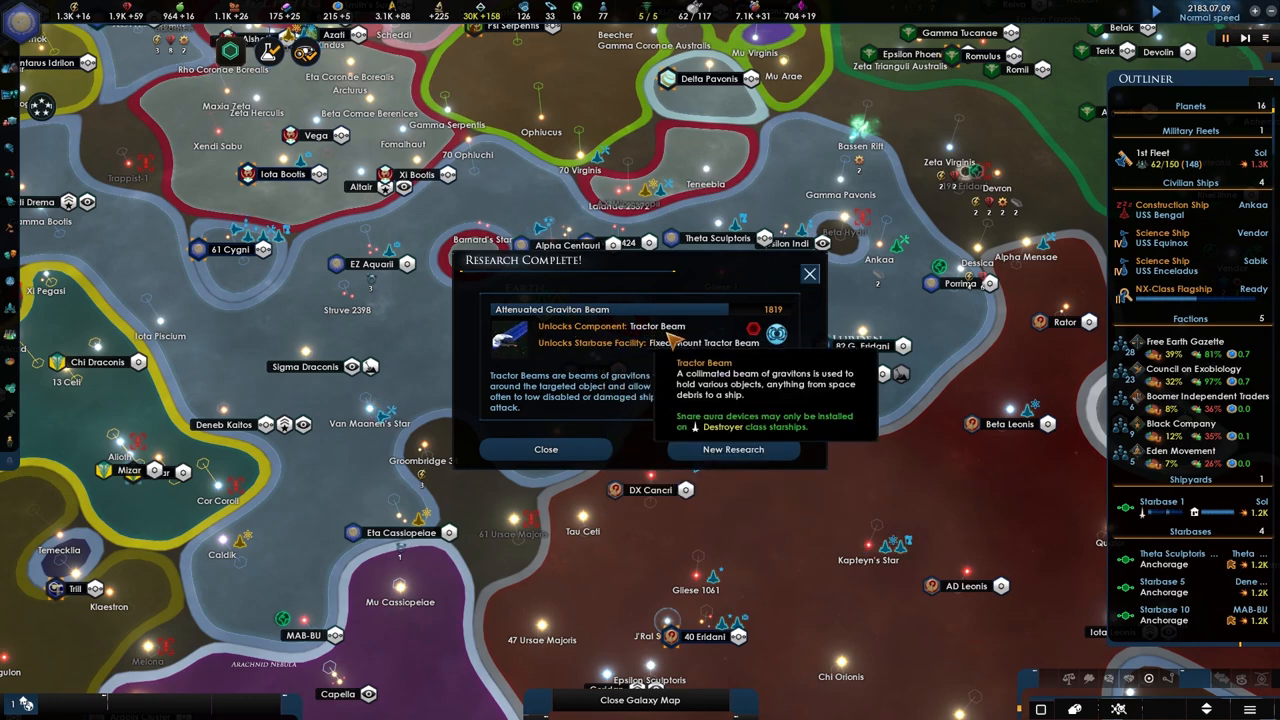
pyautogui.click(732, 448)
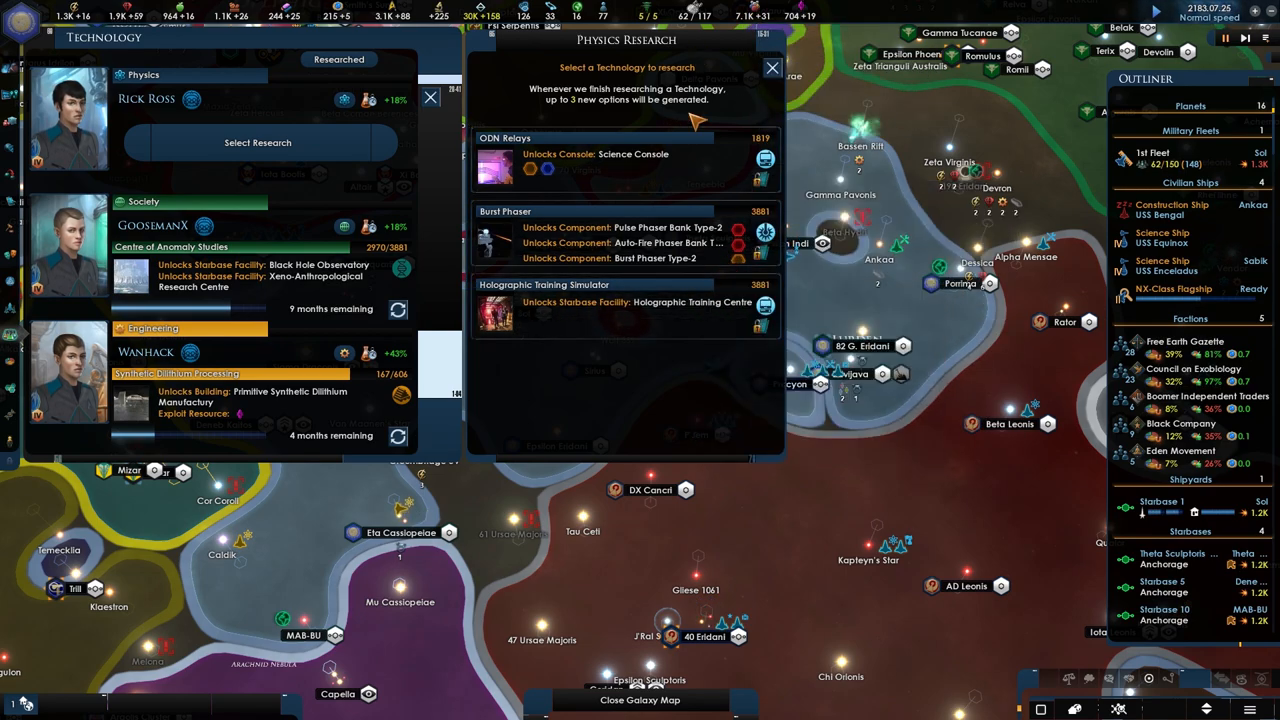
pyautogui.moveTo(544, 300)
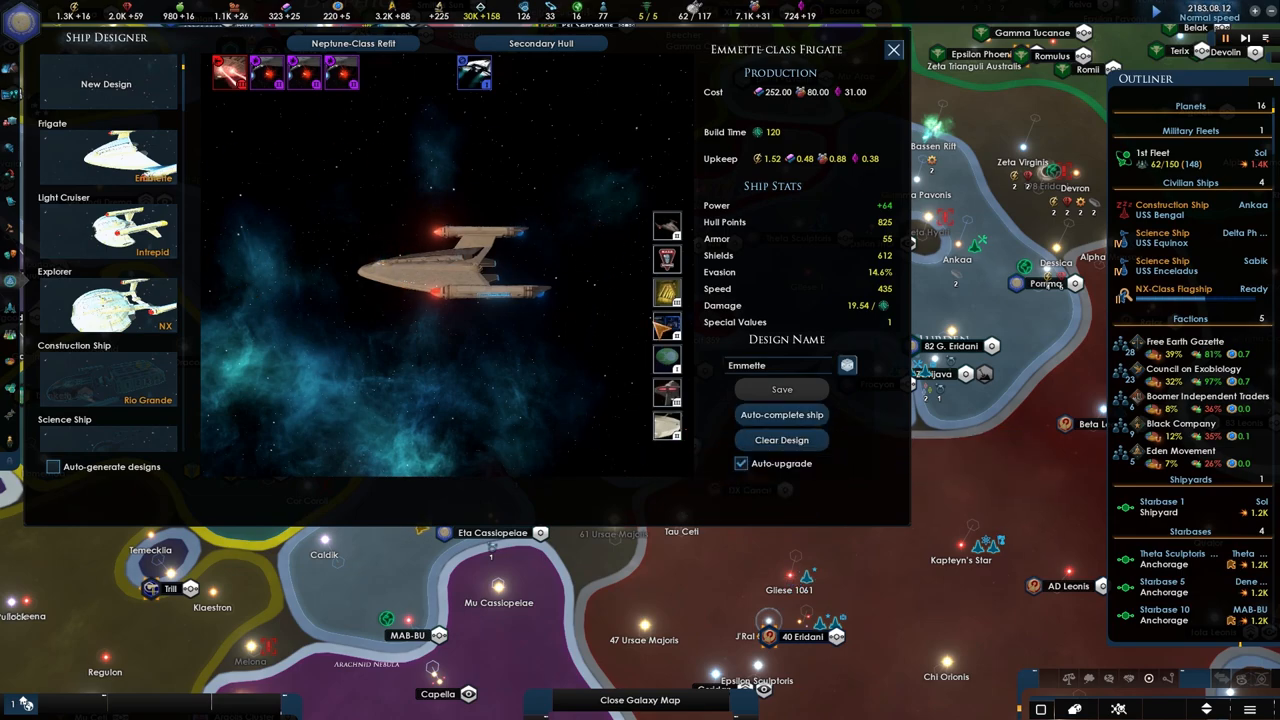
# Select the NX-class Explorer design in the ship designer
pyautogui.click(108, 230)
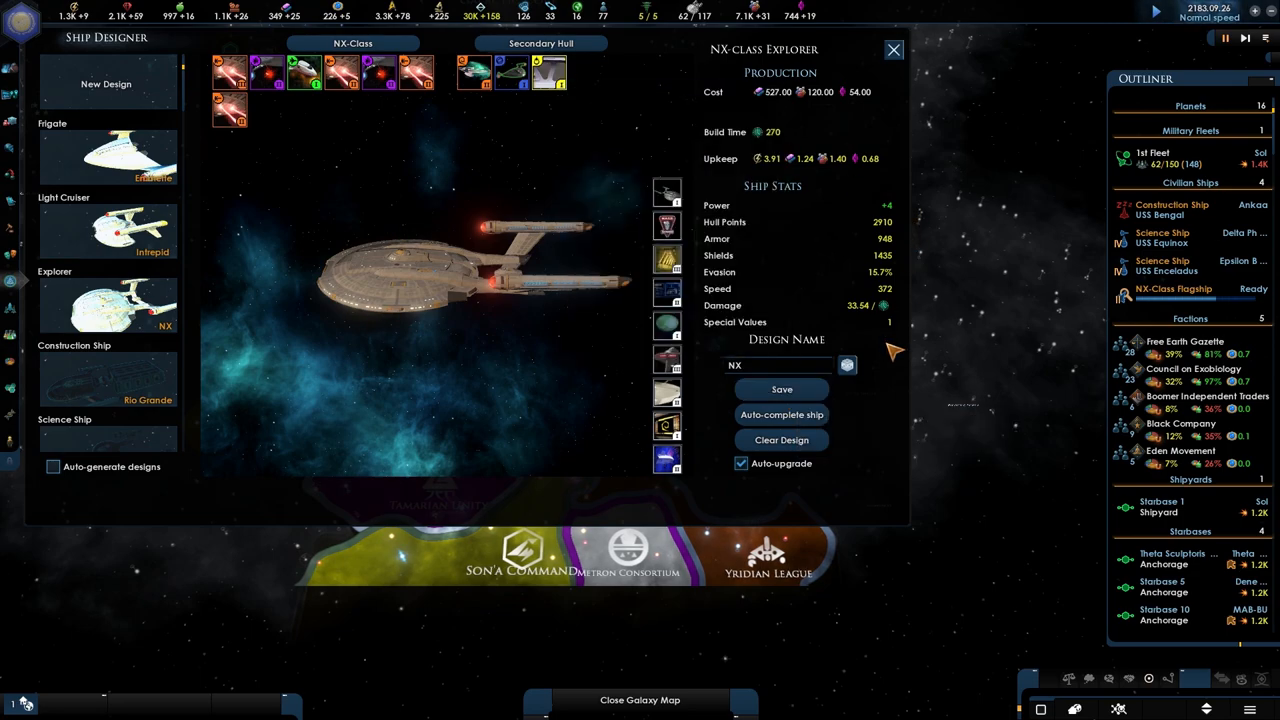
# Review components fitting an empty NX-class Explorer slot, then exit the ship designer unchanged
pyautogui.click(668, 424)
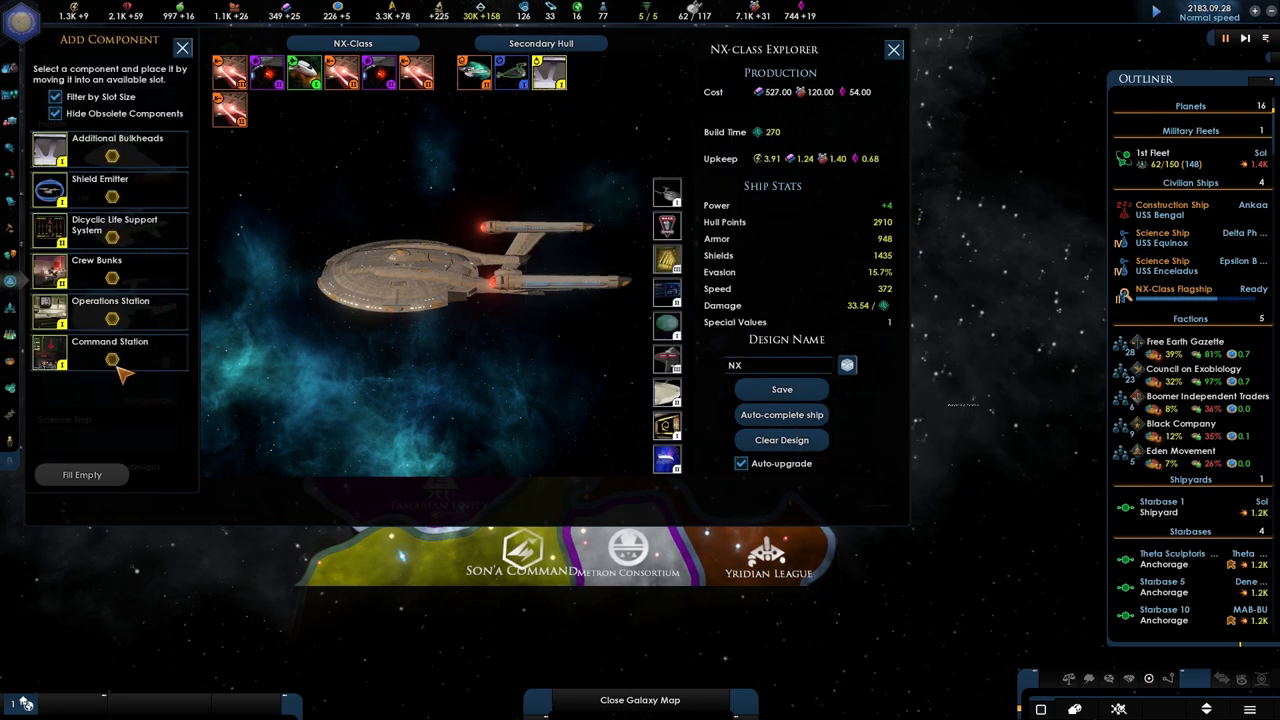
pyautogui.moveTo(100, 190)
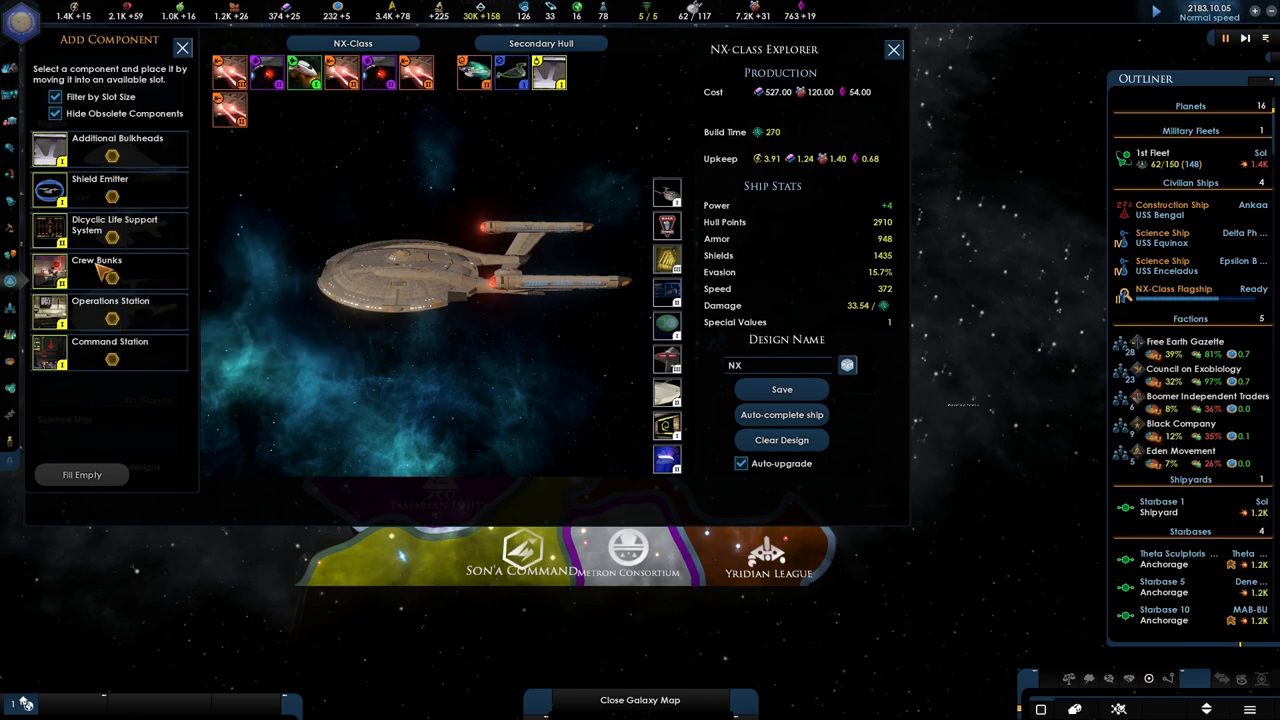
pyautogui.moveTo(118, 324)
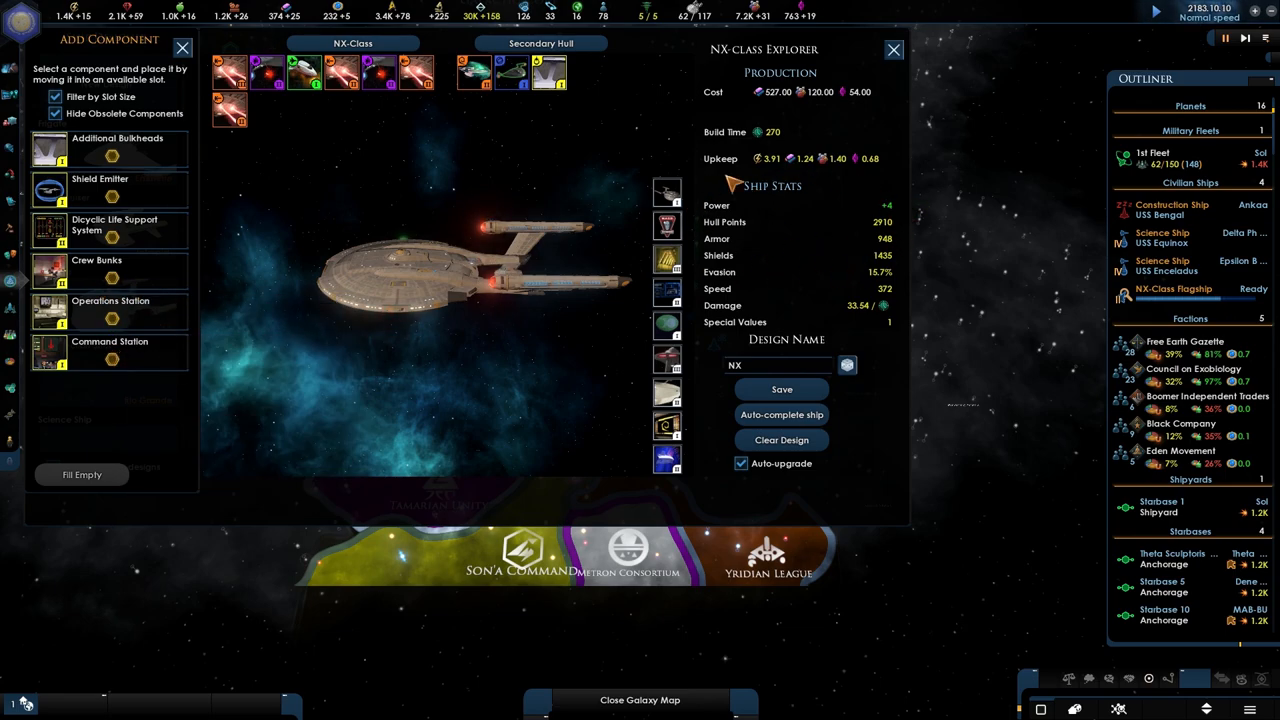
pyautogui.moveTo(668, 324)
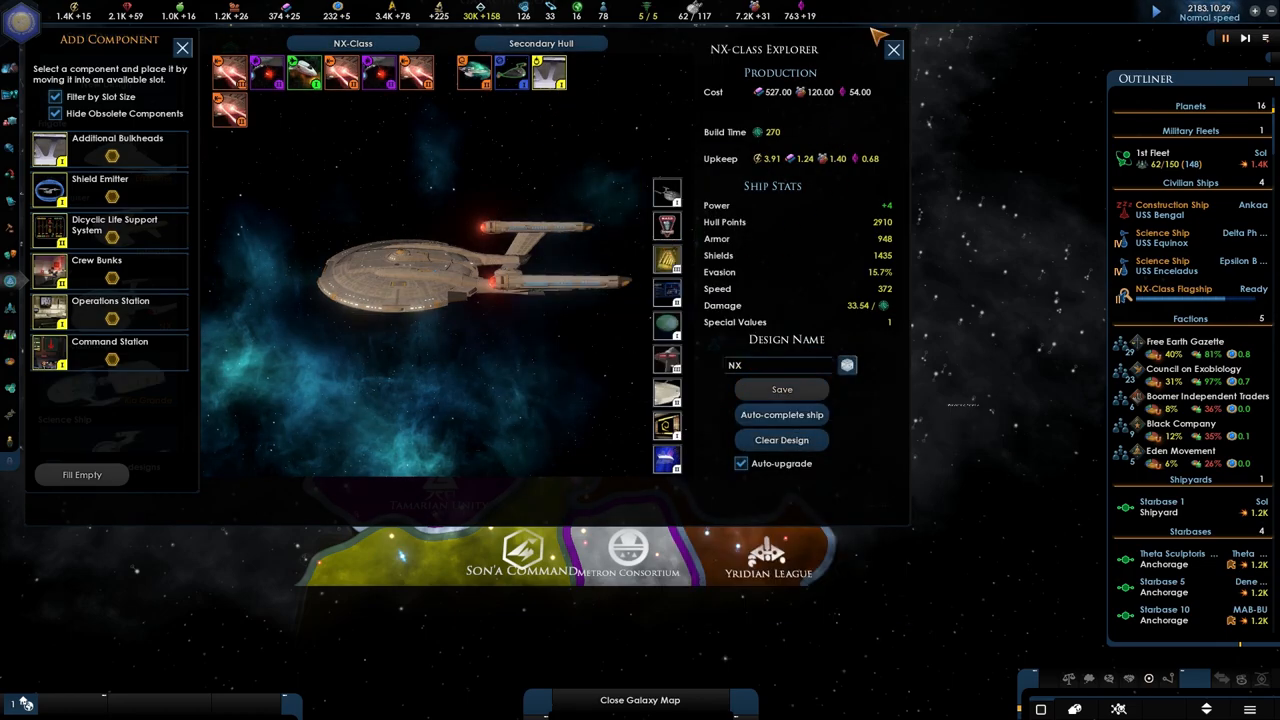
pyautogui.click(892, 48)
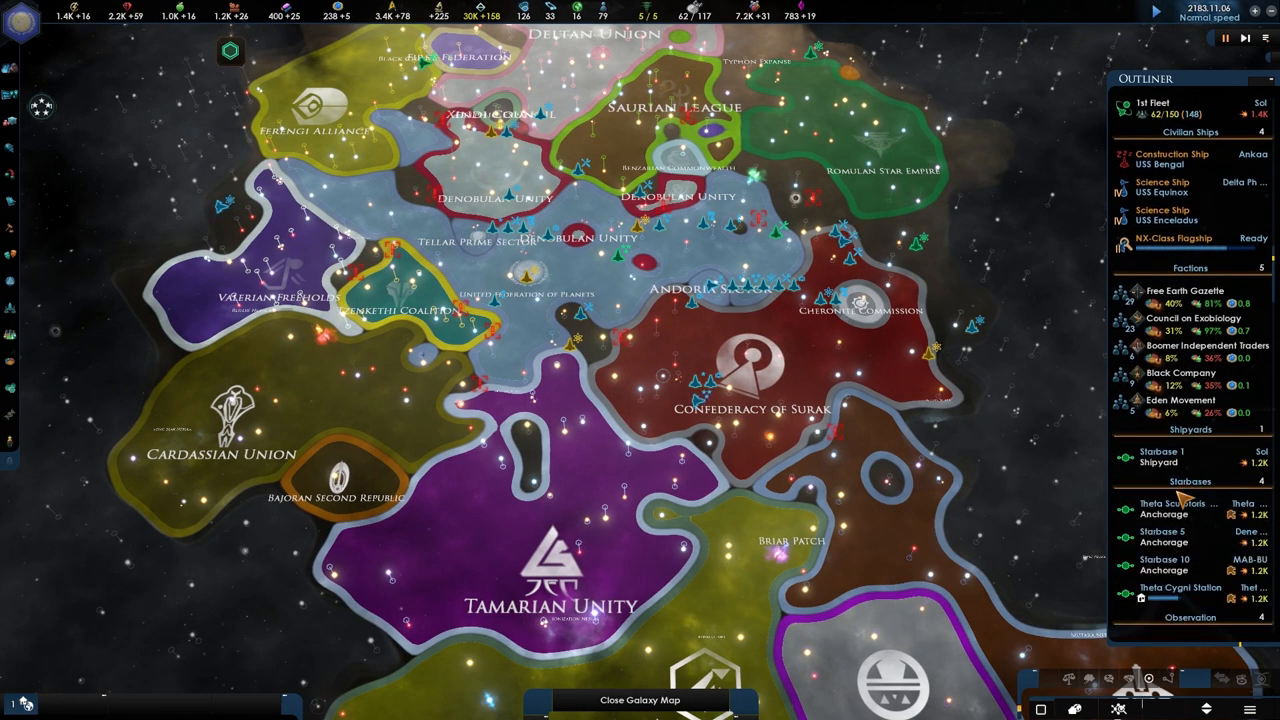
# Review the Theta Sculptoris starbase facilities, then bring up Starbase 10's details
pyautogui.click(1176, 508)
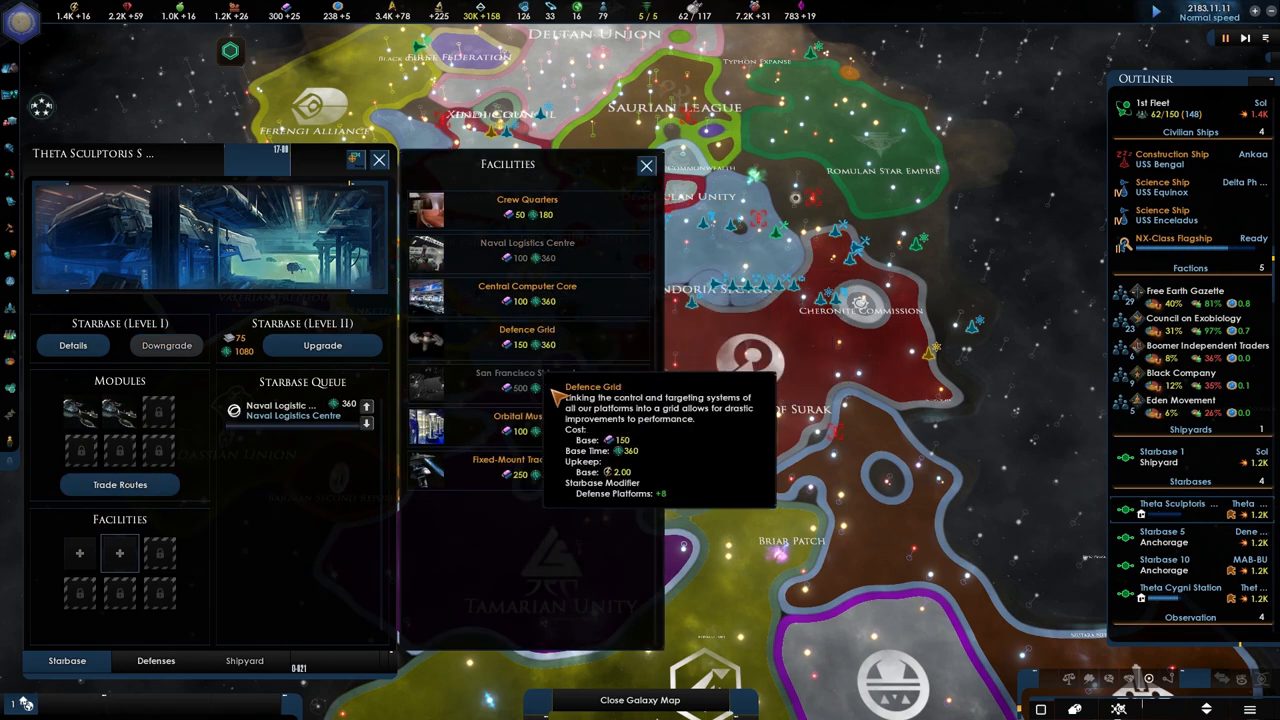
pyautogui.moveTo(528, 470)
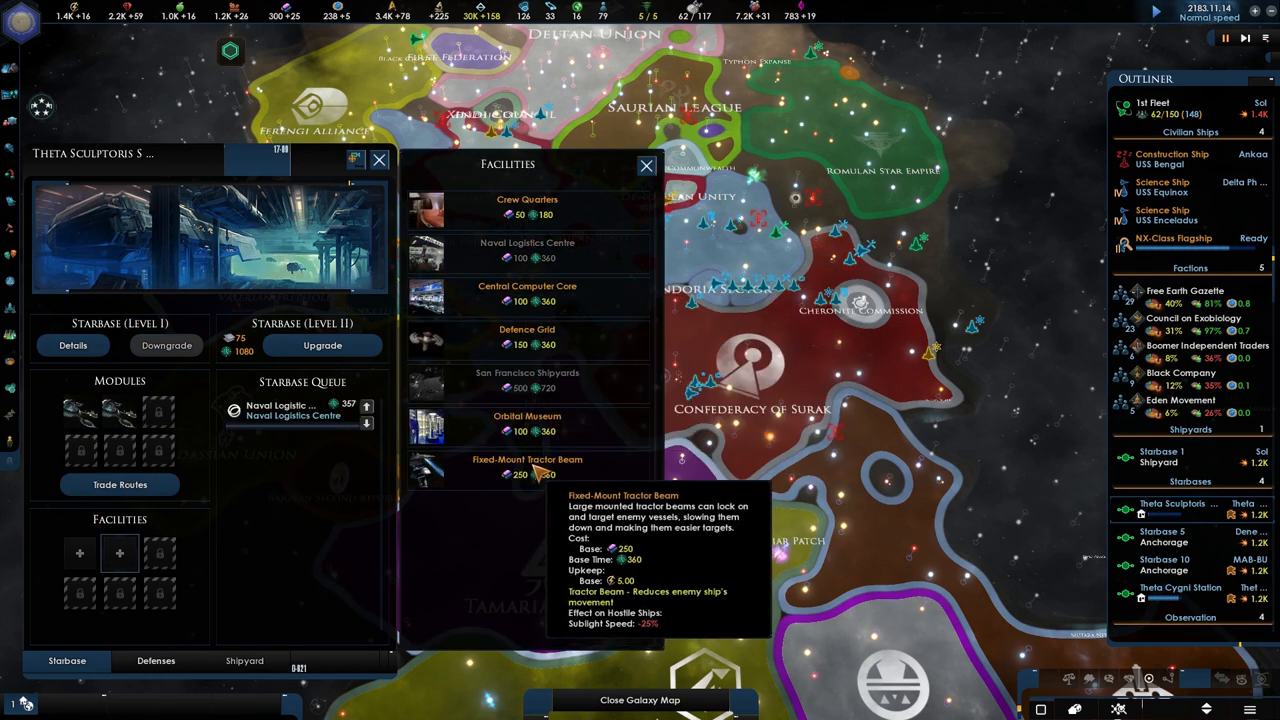
pyautogui.moveTo(528, 424)
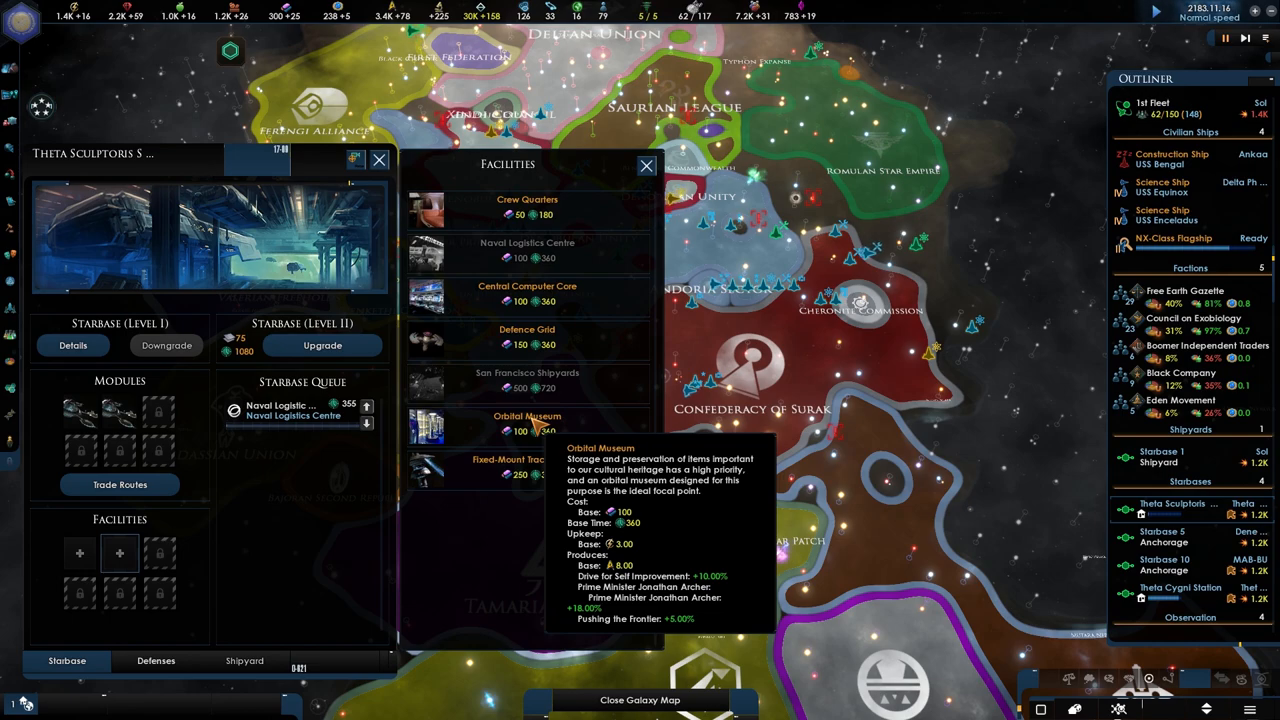
pyautogui.click(528, 424)
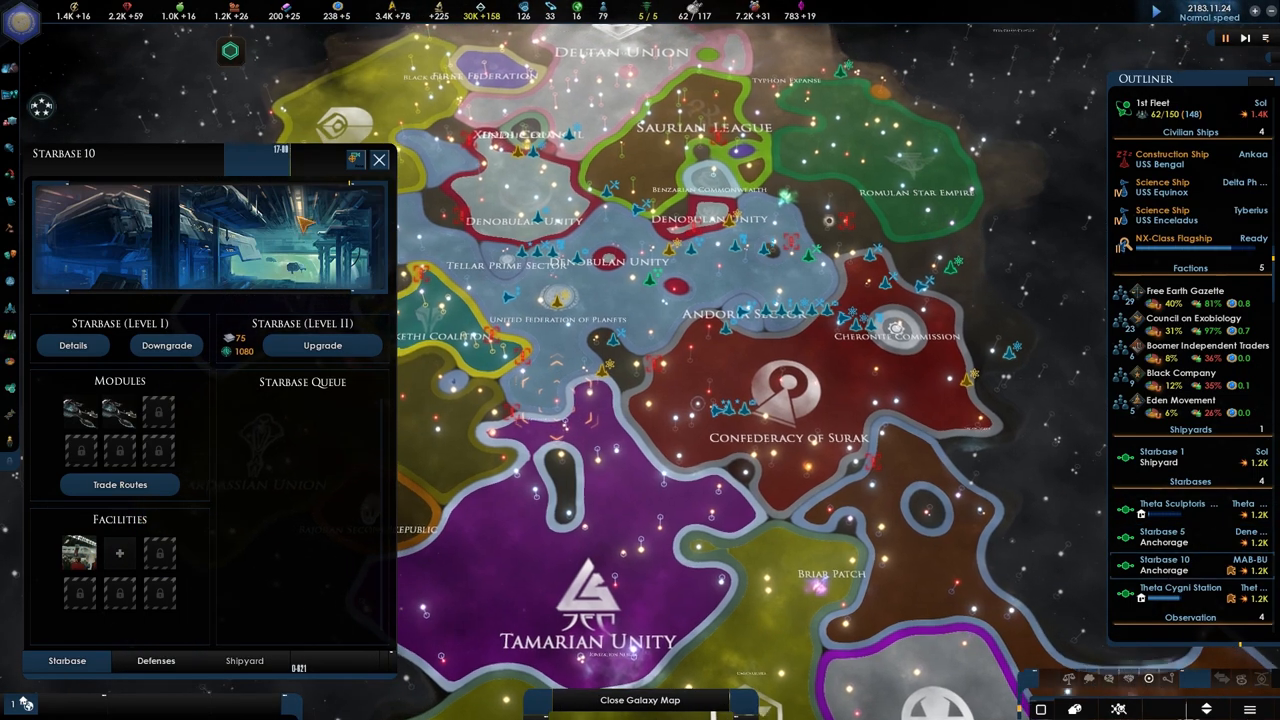
# Bring up the engineering research choices from the Technology screen
pyautogui.click(118, 552)
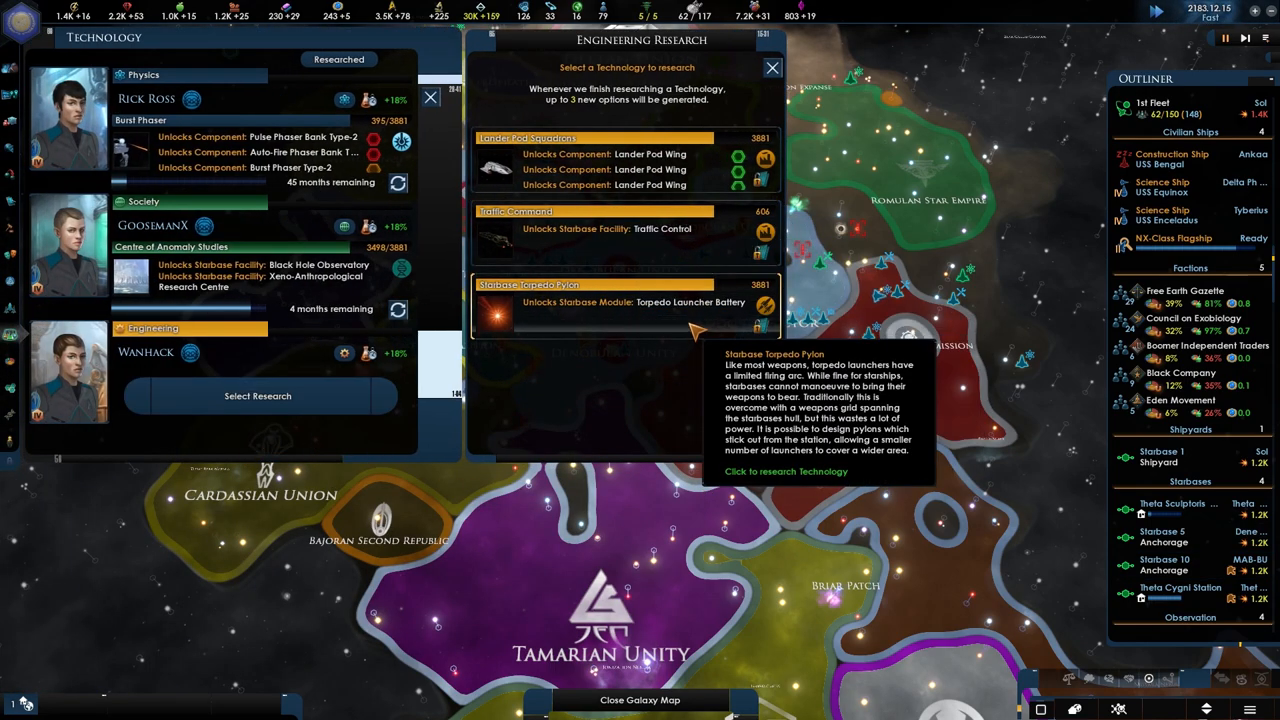
pyautogui.moveTo(764, 160)
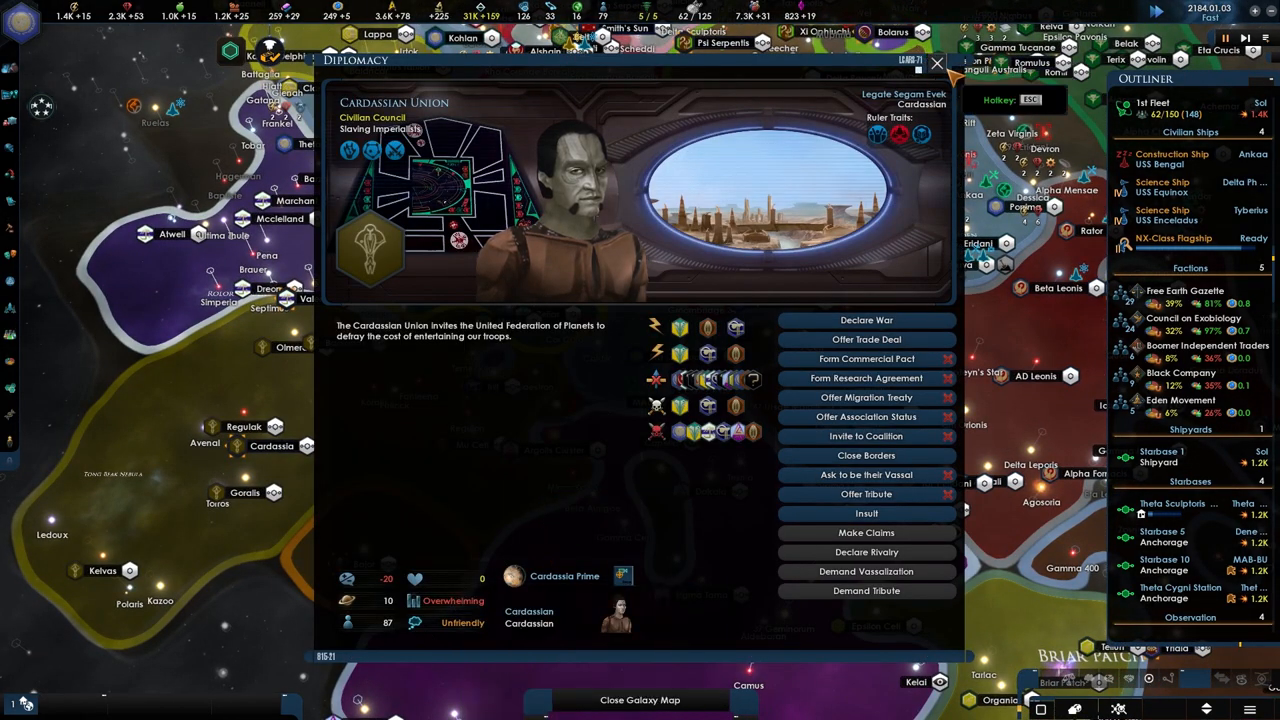
pyautogui.click(936, 62)
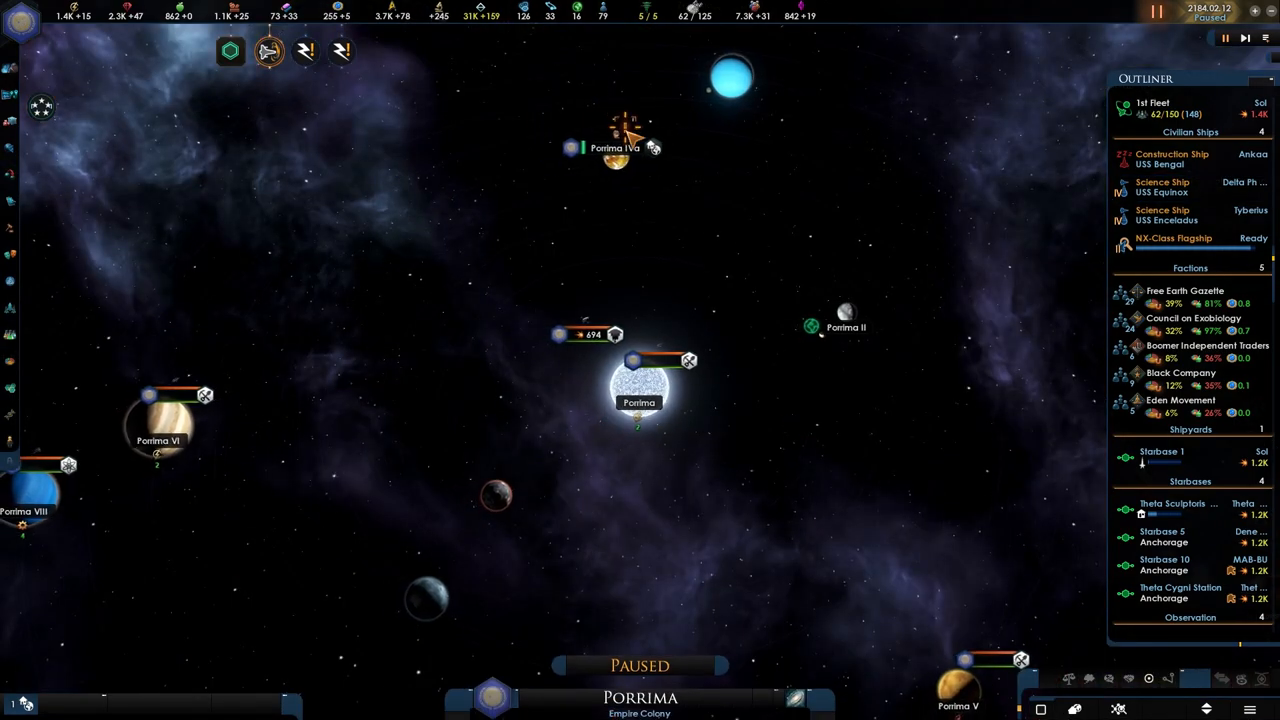
pyautogui.moveTo(624, 130)
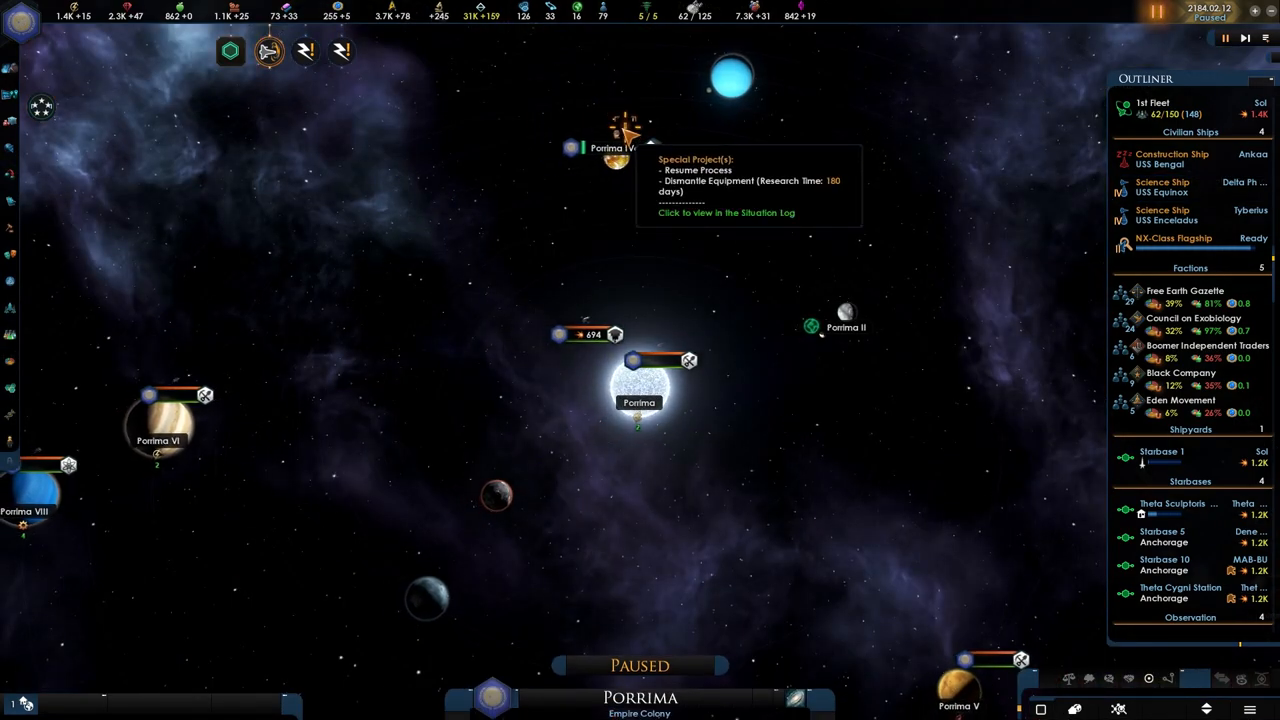
# Start researching Porrima IVa's Resume Process project, browse log entries, and jump to the Improbable Ceramics anomaly
pyautogui.click(726, 212)
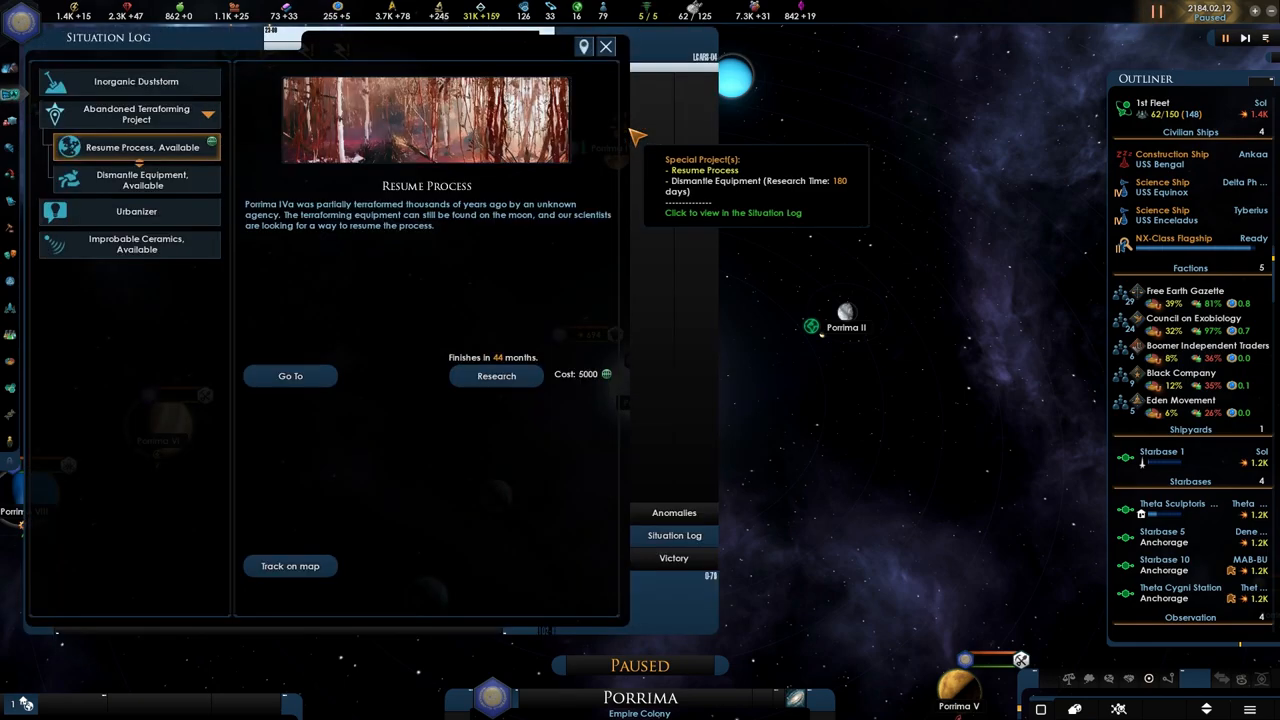
pyautogui.click(496, 376)
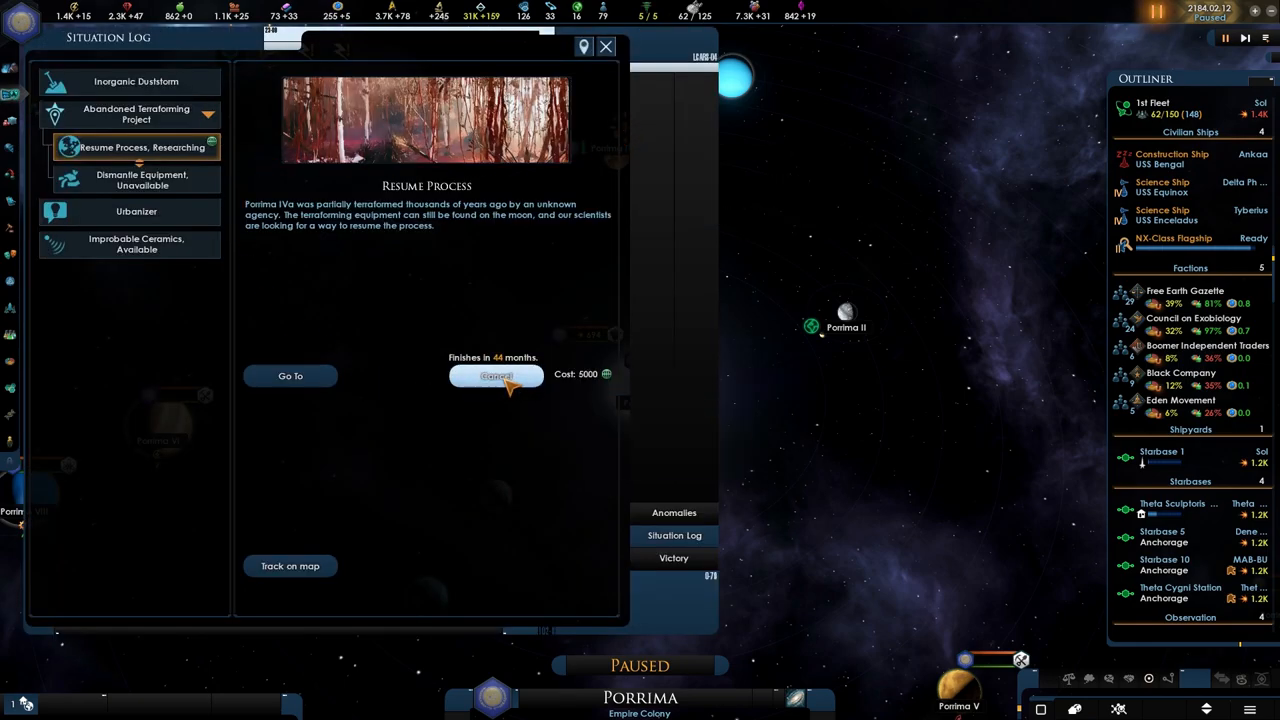
pyautogui.click(142, 180)
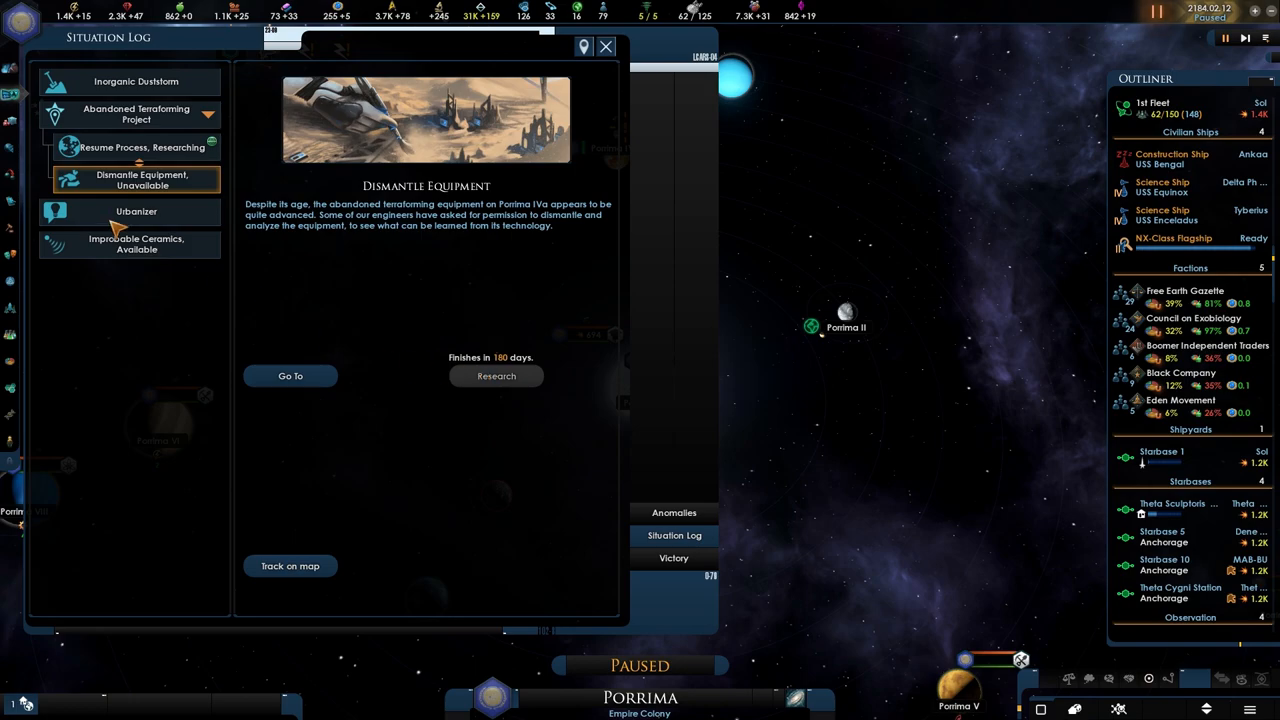
pyautogui.click(136, 212)
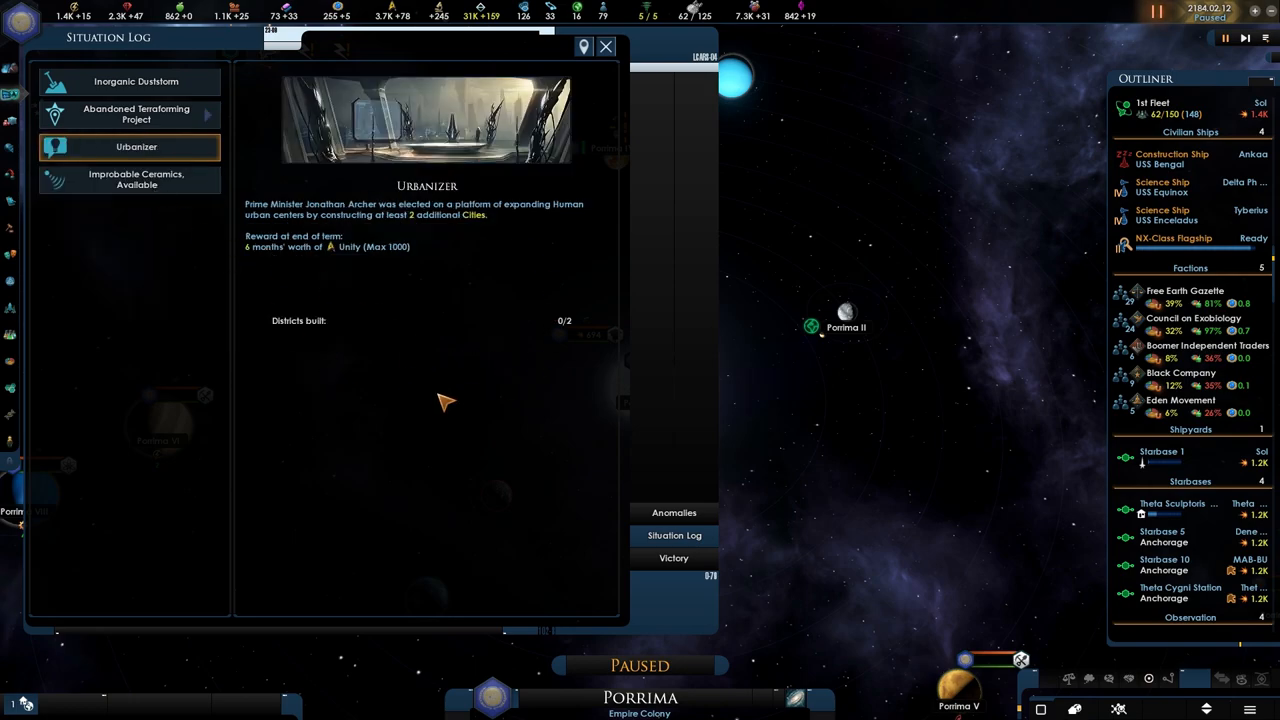
pyautogui.click(136, 180)
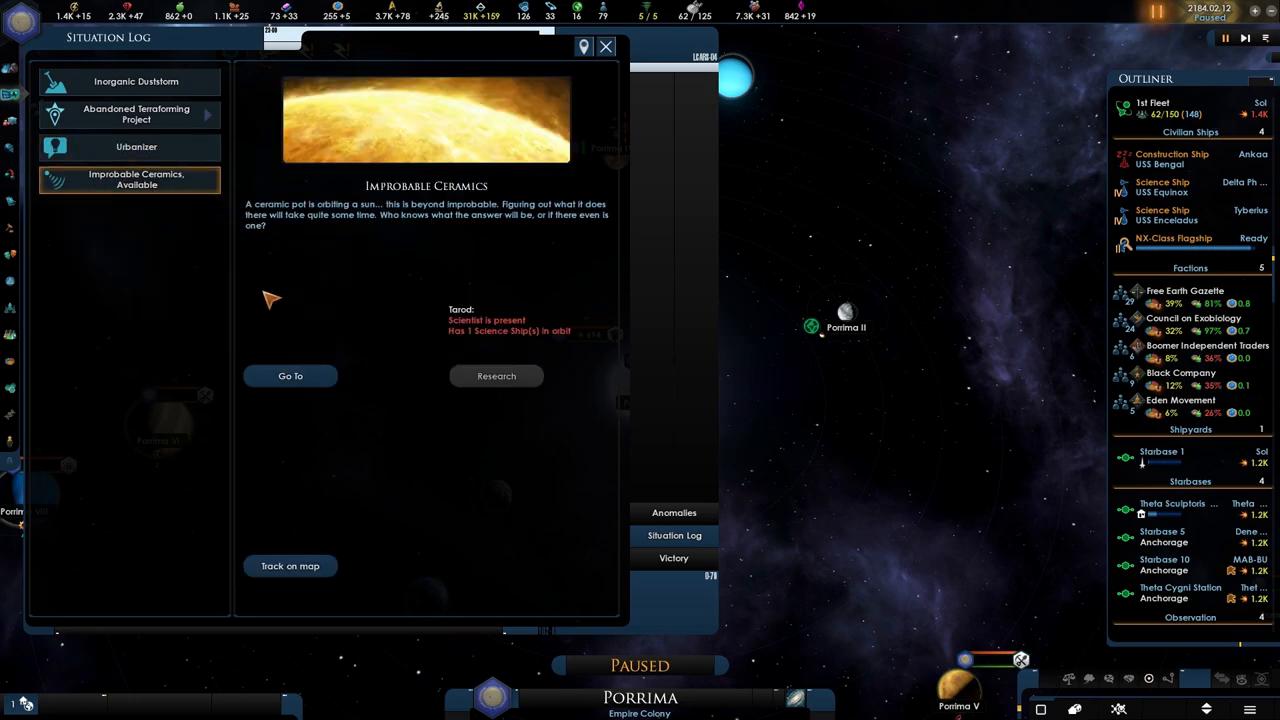
pyautogui.moveTo(516, 332)
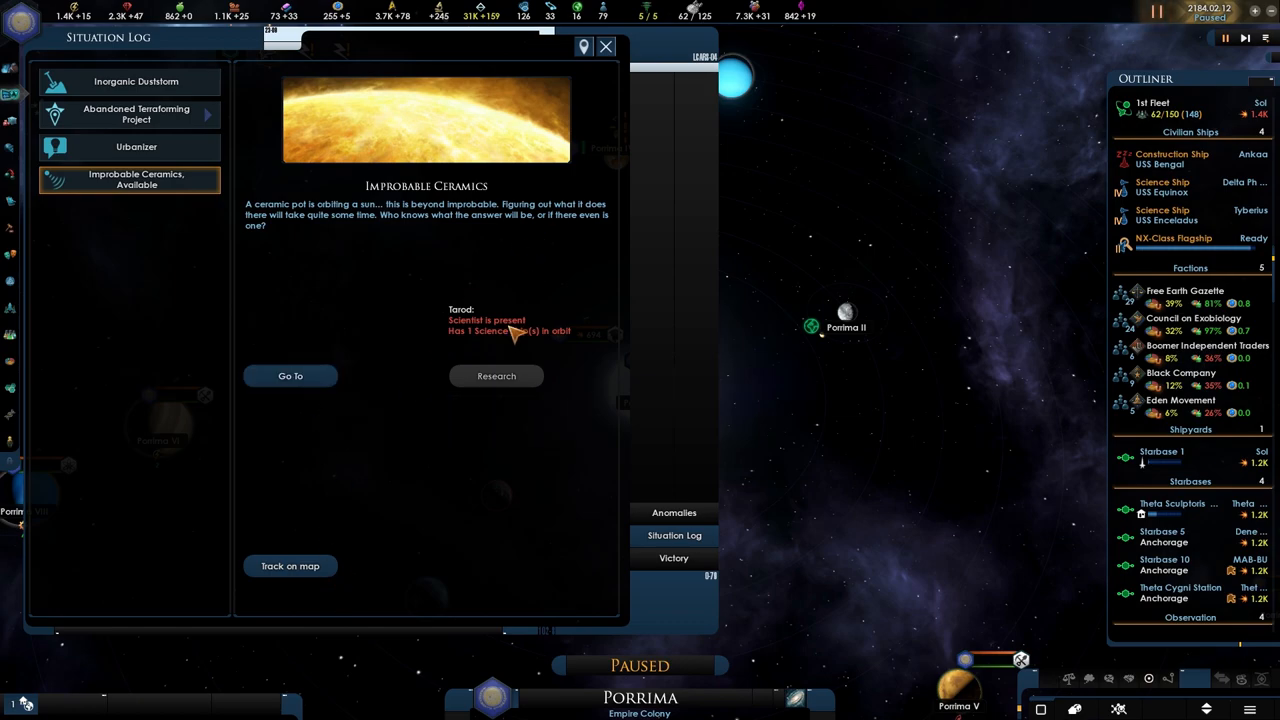
pyautogui.click(290, 376)
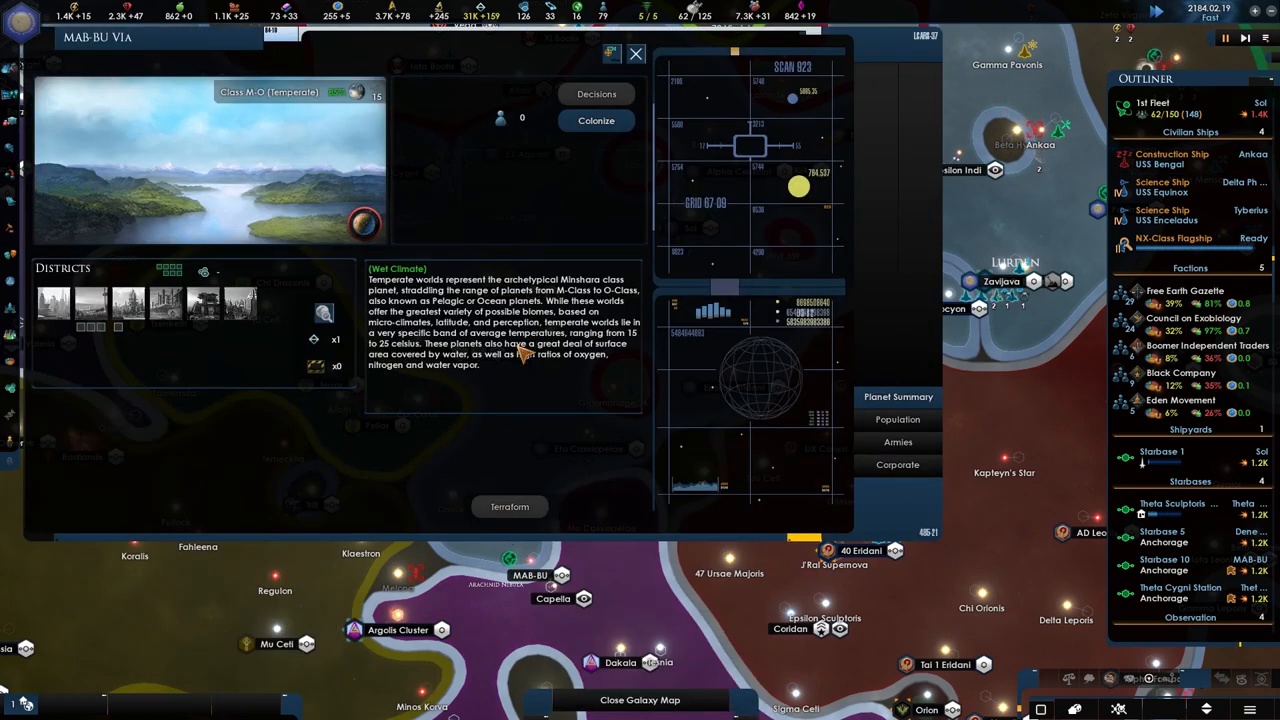
# Close the MAB-BU VIa planet view so the Up is Down report appears
pyautogui.click(636, 52)
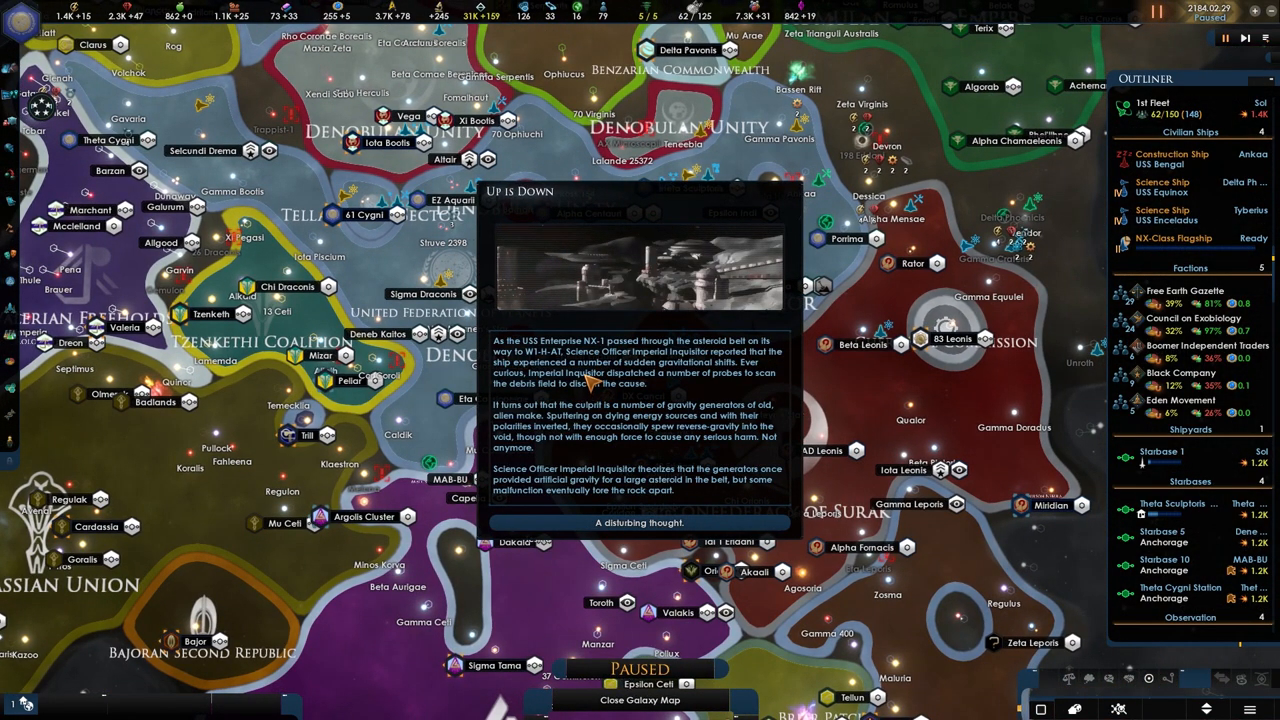
pyautogui.moveTo(698, 372)
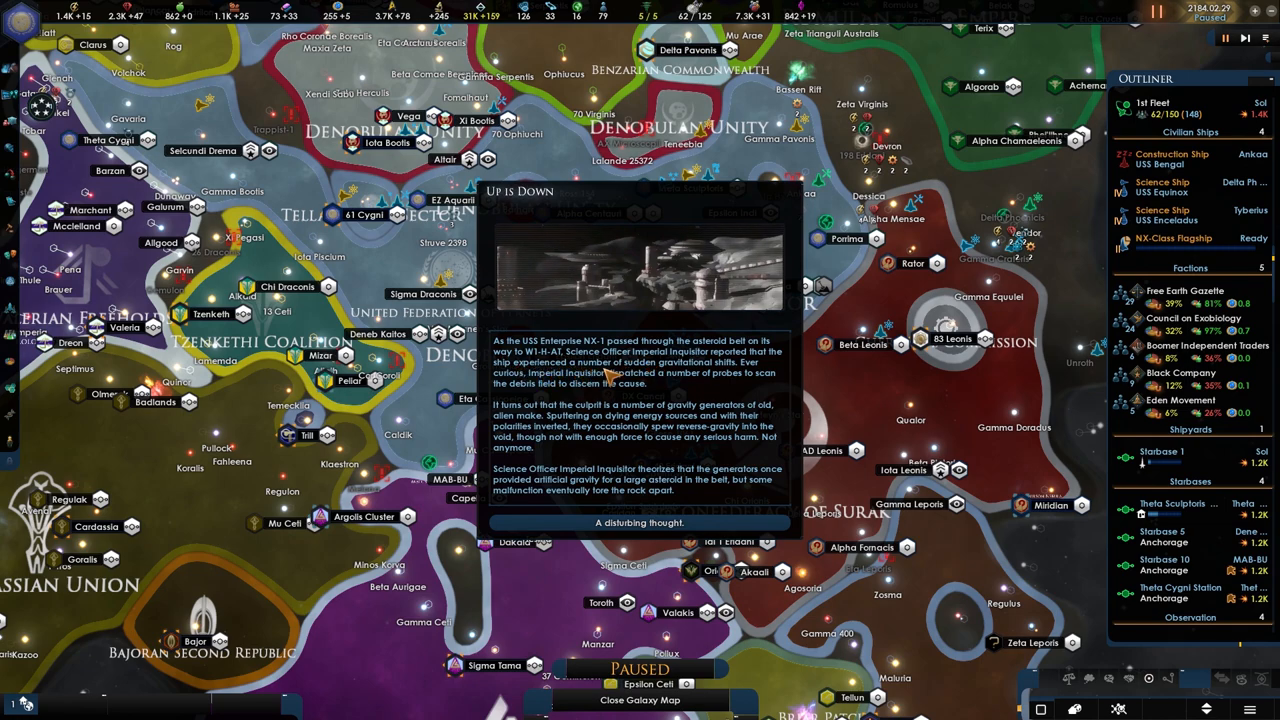
pyautogui.moveTo(724, 396)
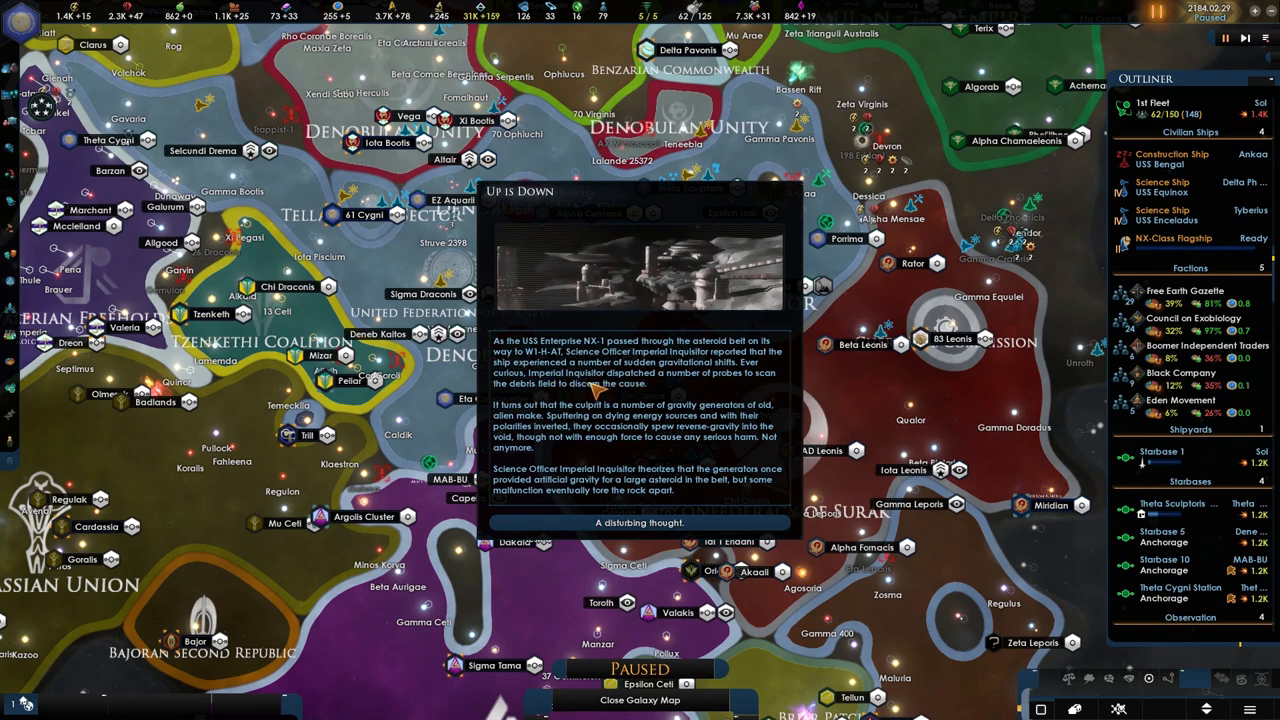
pyautogui.moveTo(690, 392)
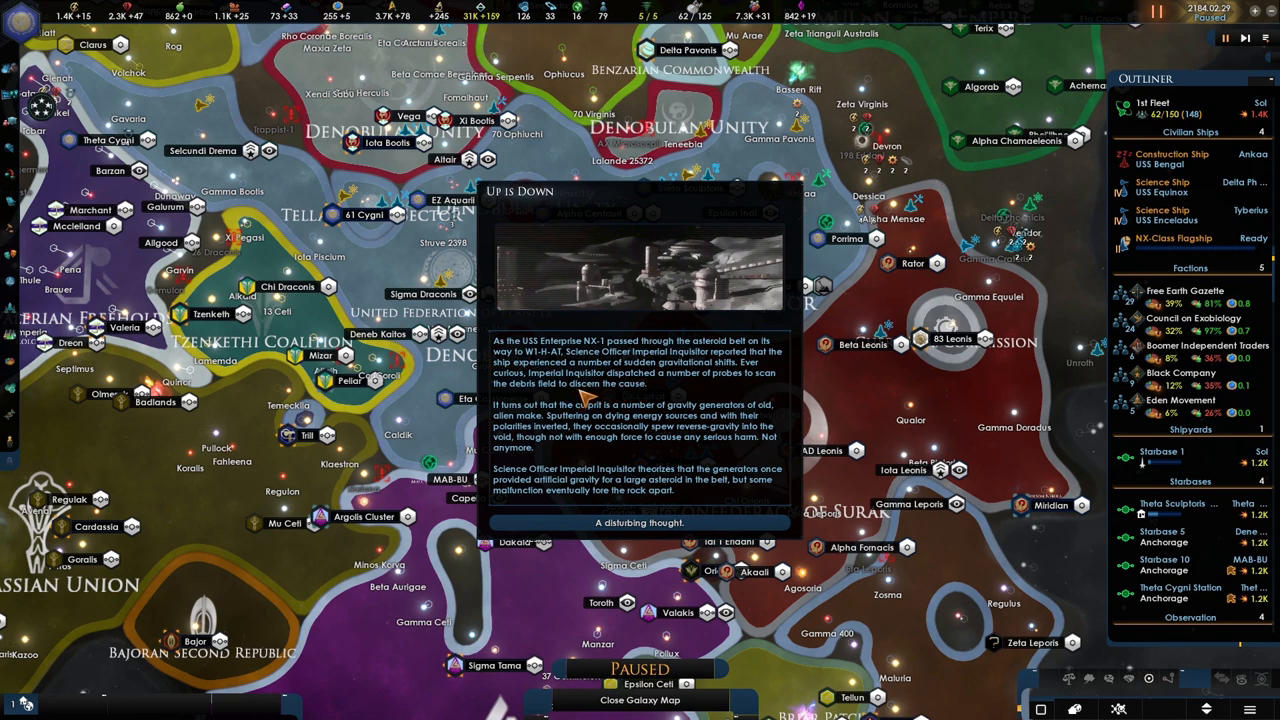
pyautogui.moveTo(658, 400)
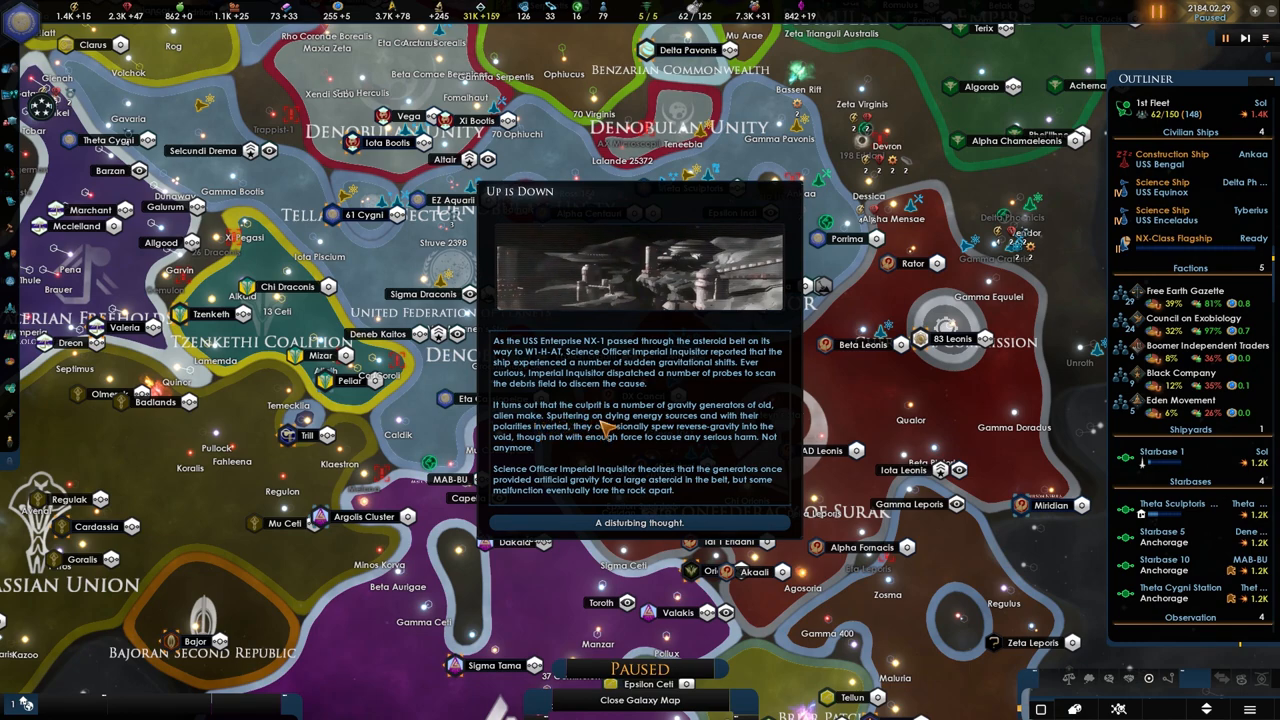
pyautogui.moveTo(584, 444)
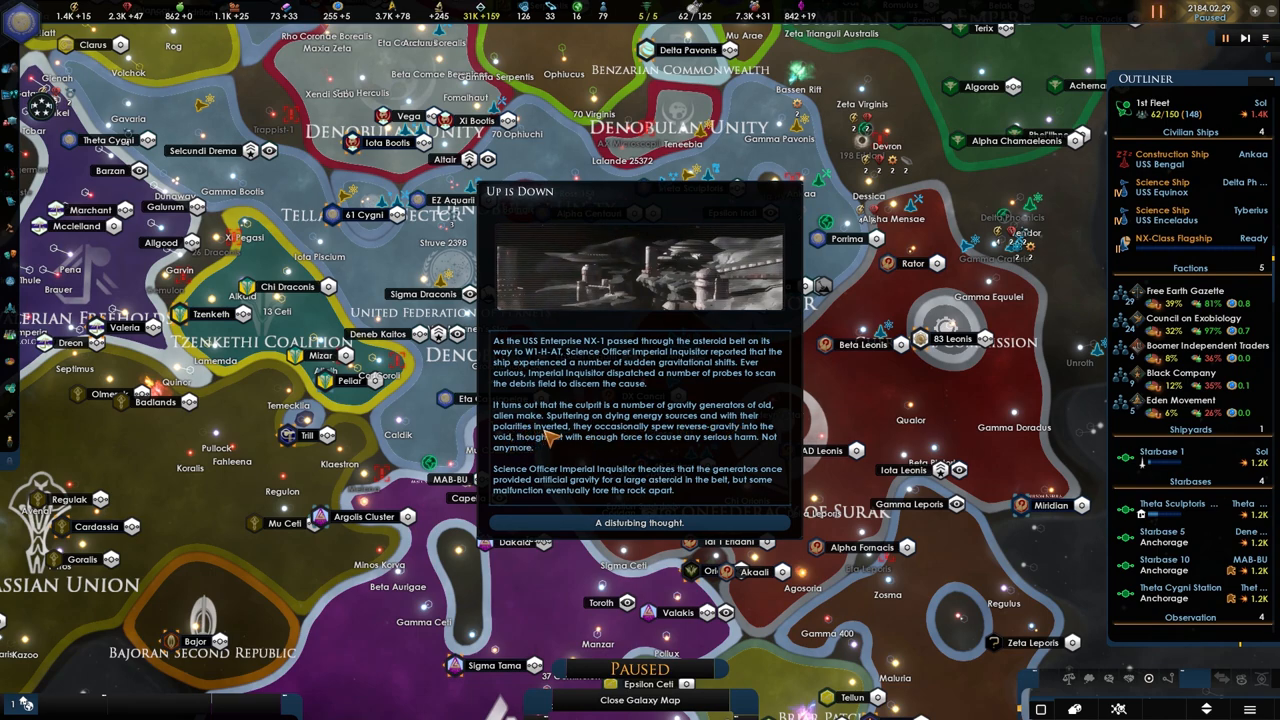
pyautogui.moveTo(664, 440)
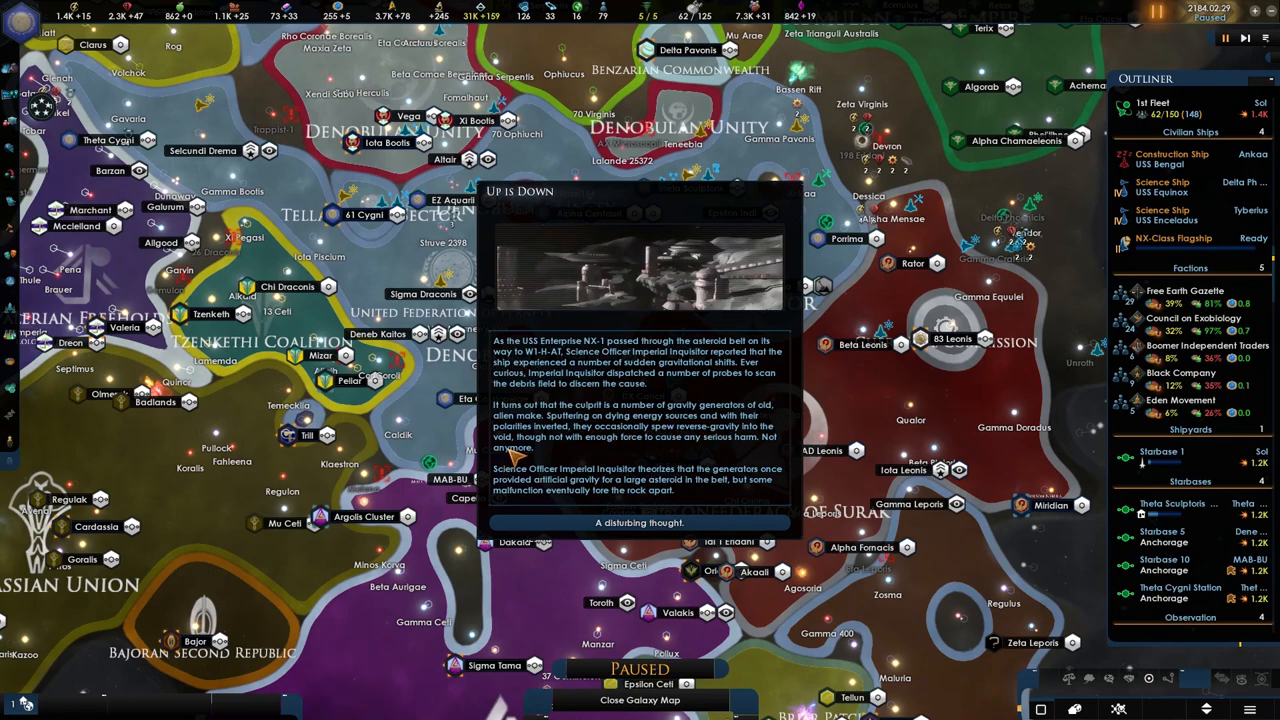
pyautogui.moveTo(568, 456)
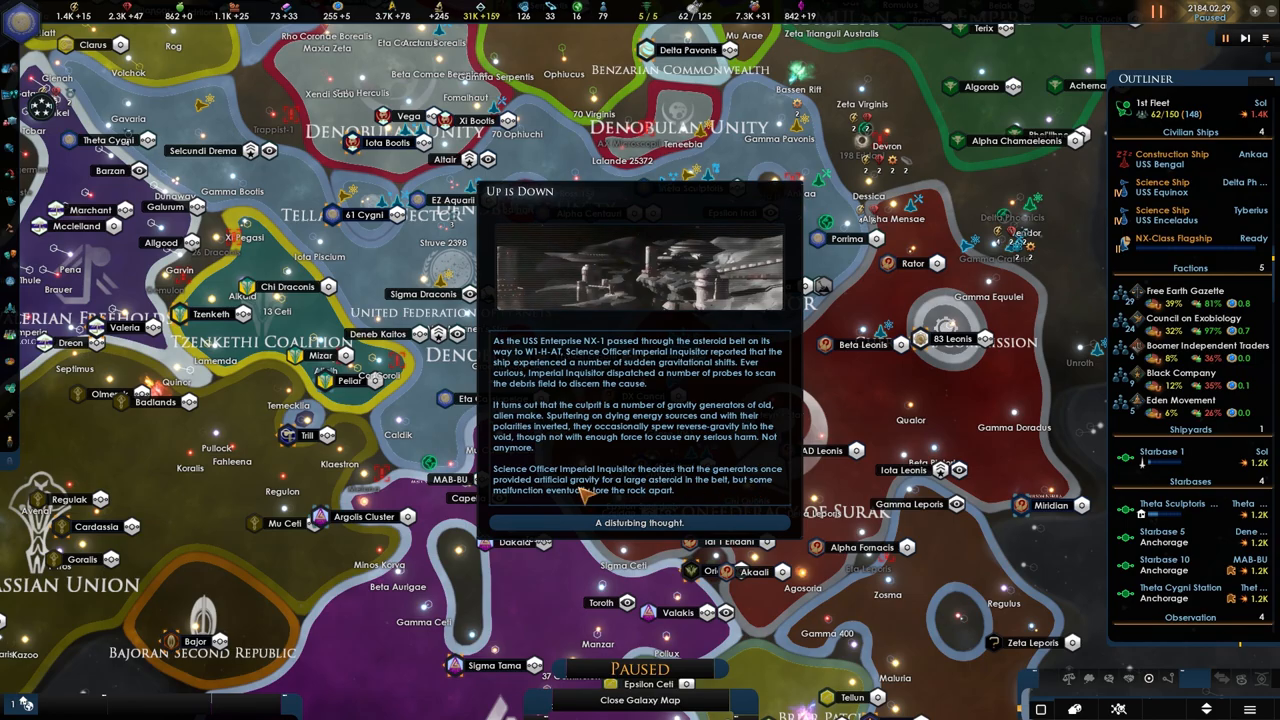
pyautogui.moveTo(640, 522)
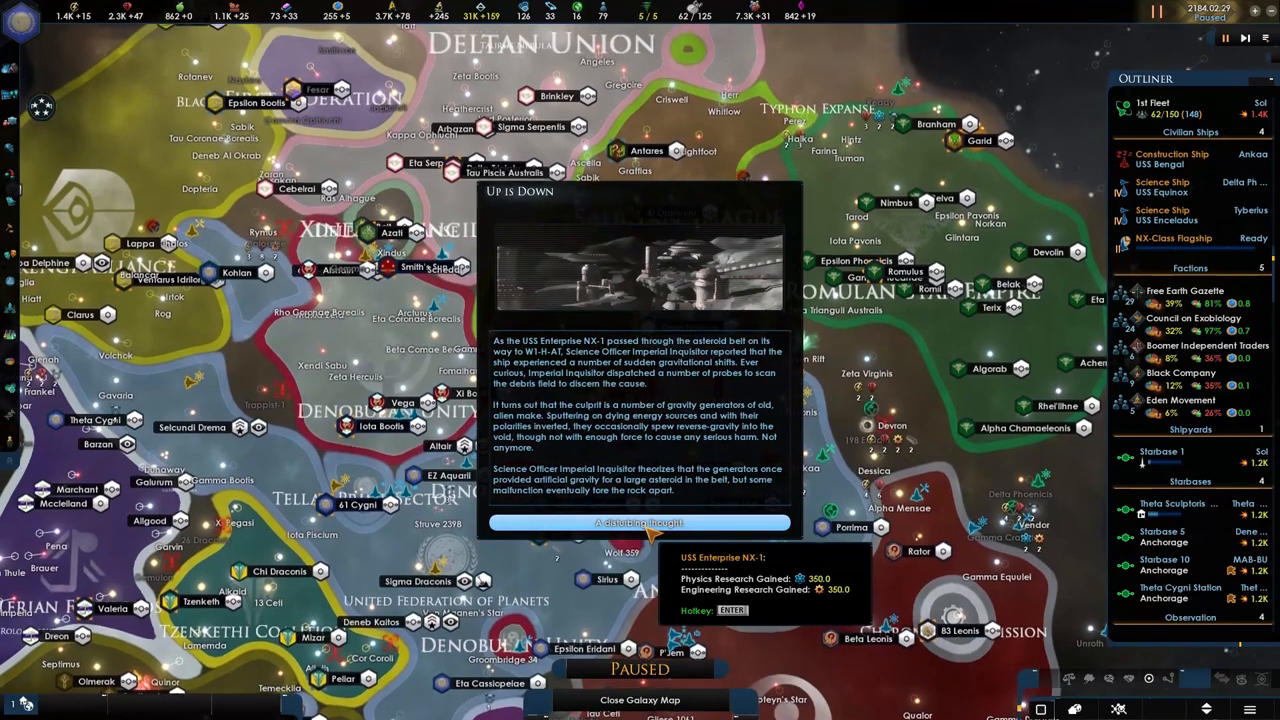
# Acknowledge the Up is Down report, check Theta Cygni Station, and bring up the MAB-BU VIa overview
pyautogui.click(638, 524)
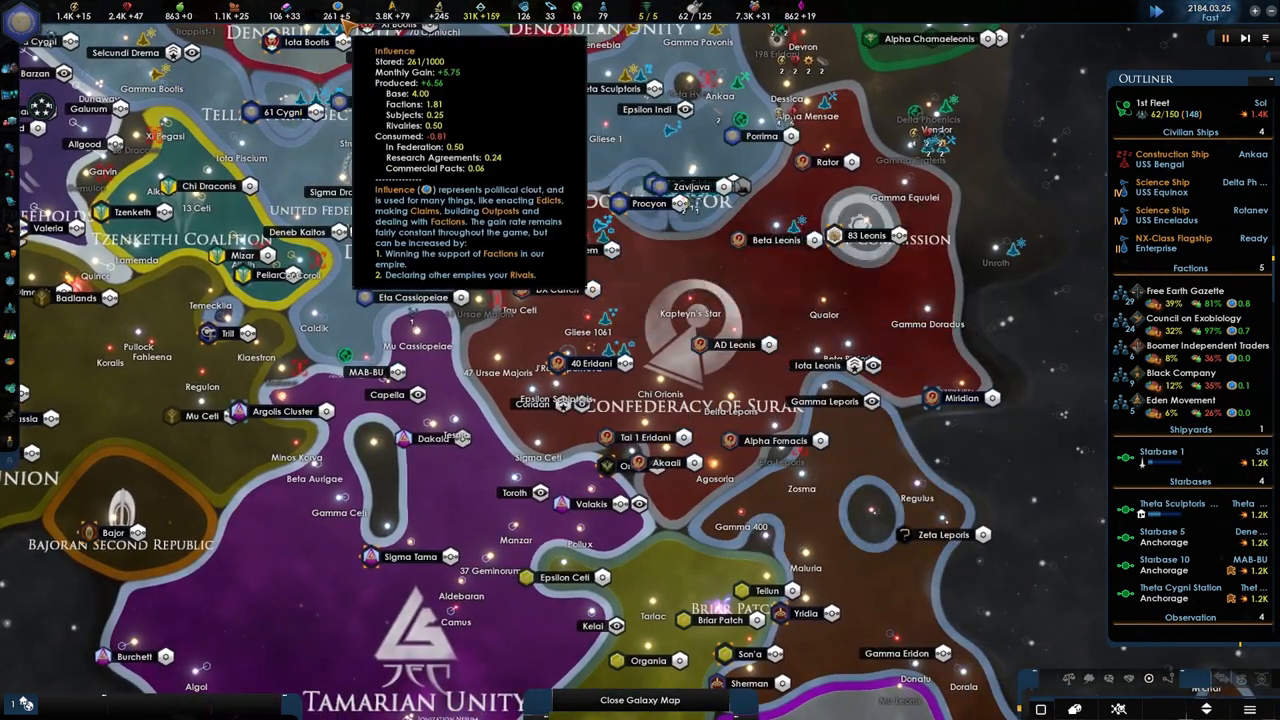
pyautogui.moveTo(384, 50)
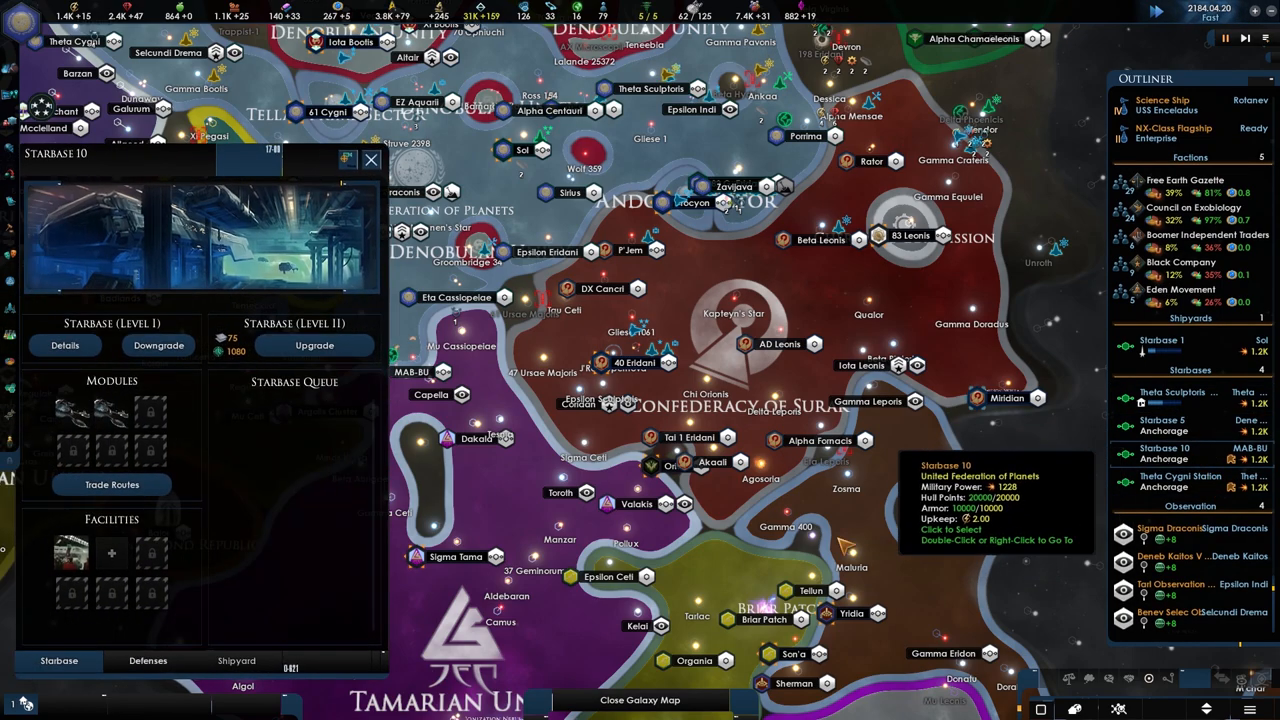
pyautogui.click(112, 552)
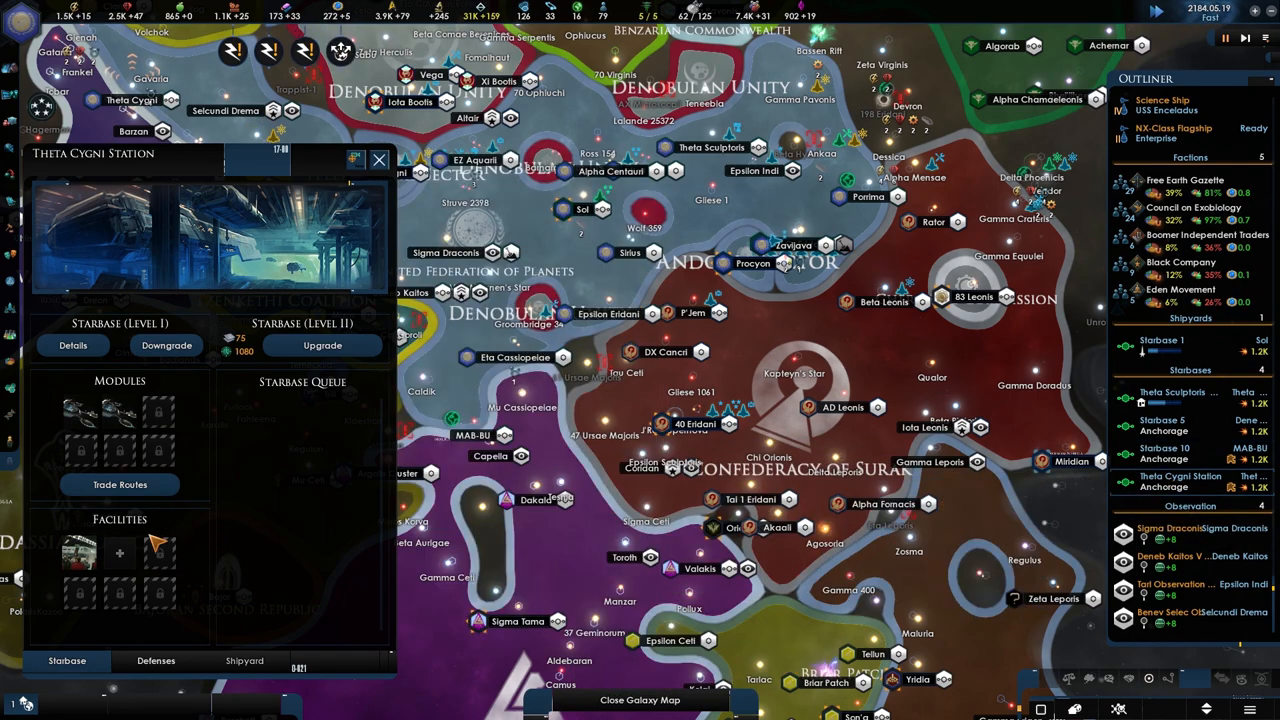
pyautogui.click(120, 552)
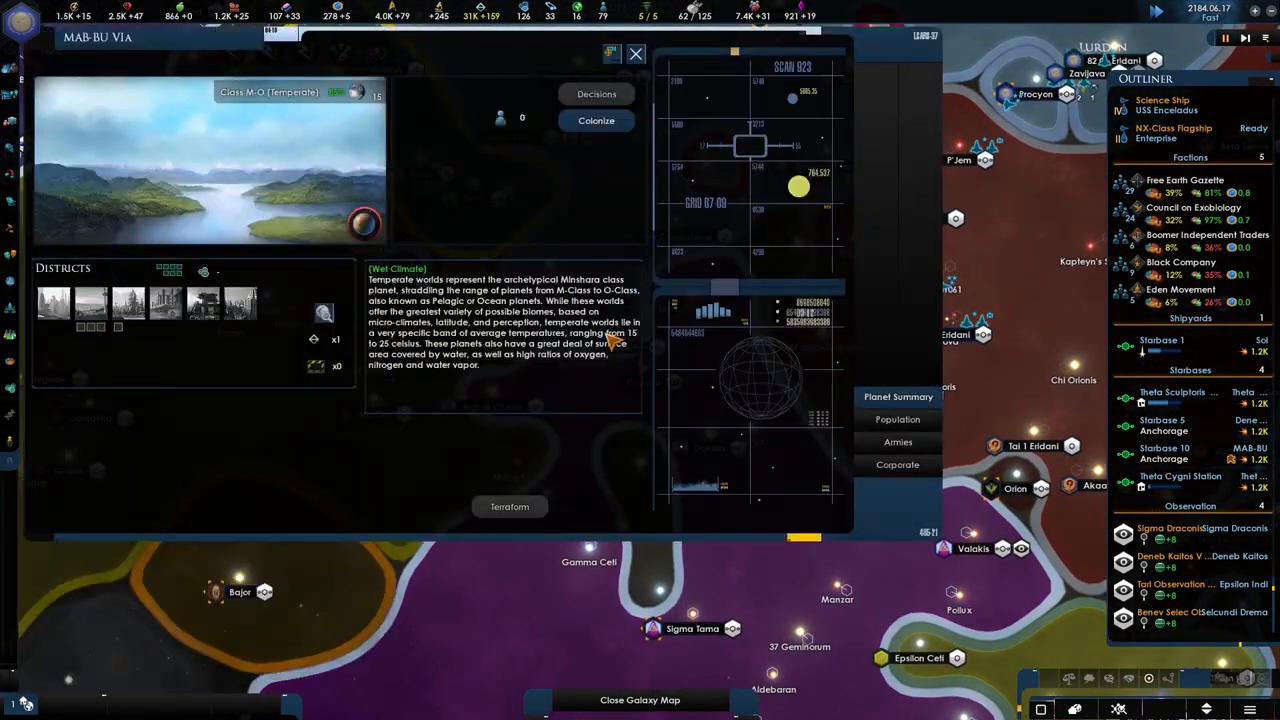
# View colony ship options for MAB-BU VIa, then switch to the Kohlan I colony
pyautogui.click(596, 120)
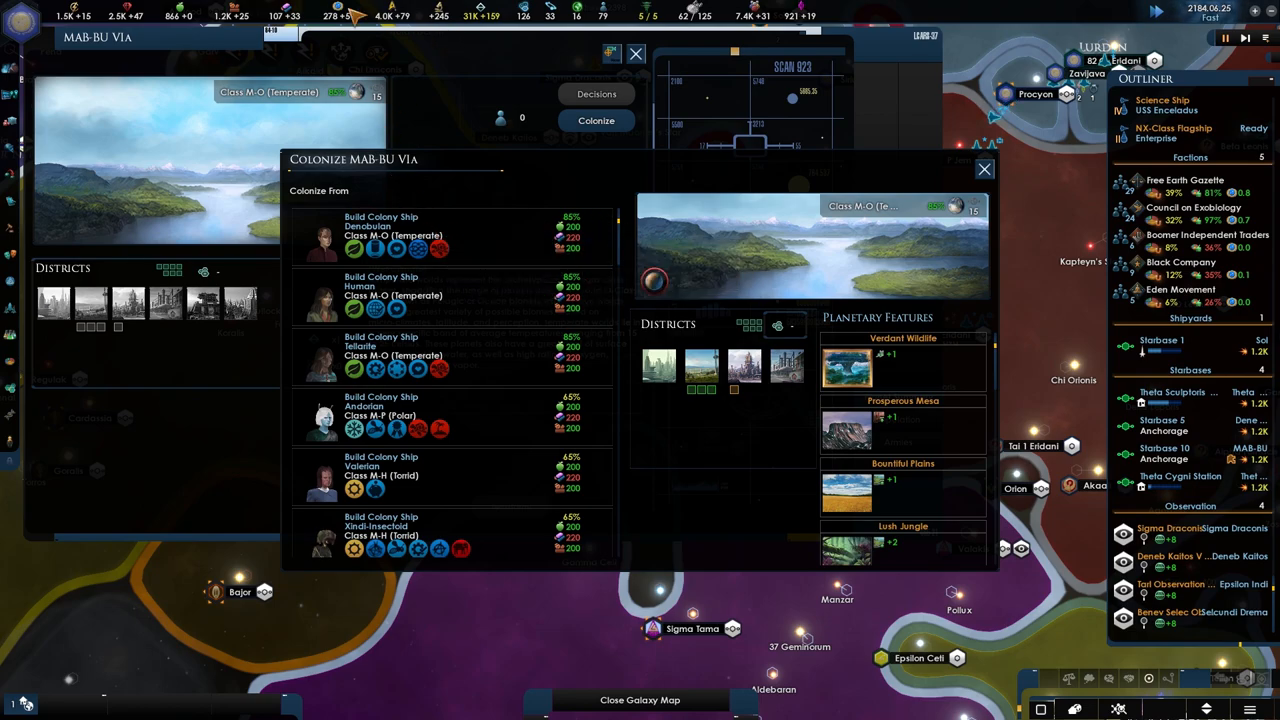
pyautogui.click(984, 168)
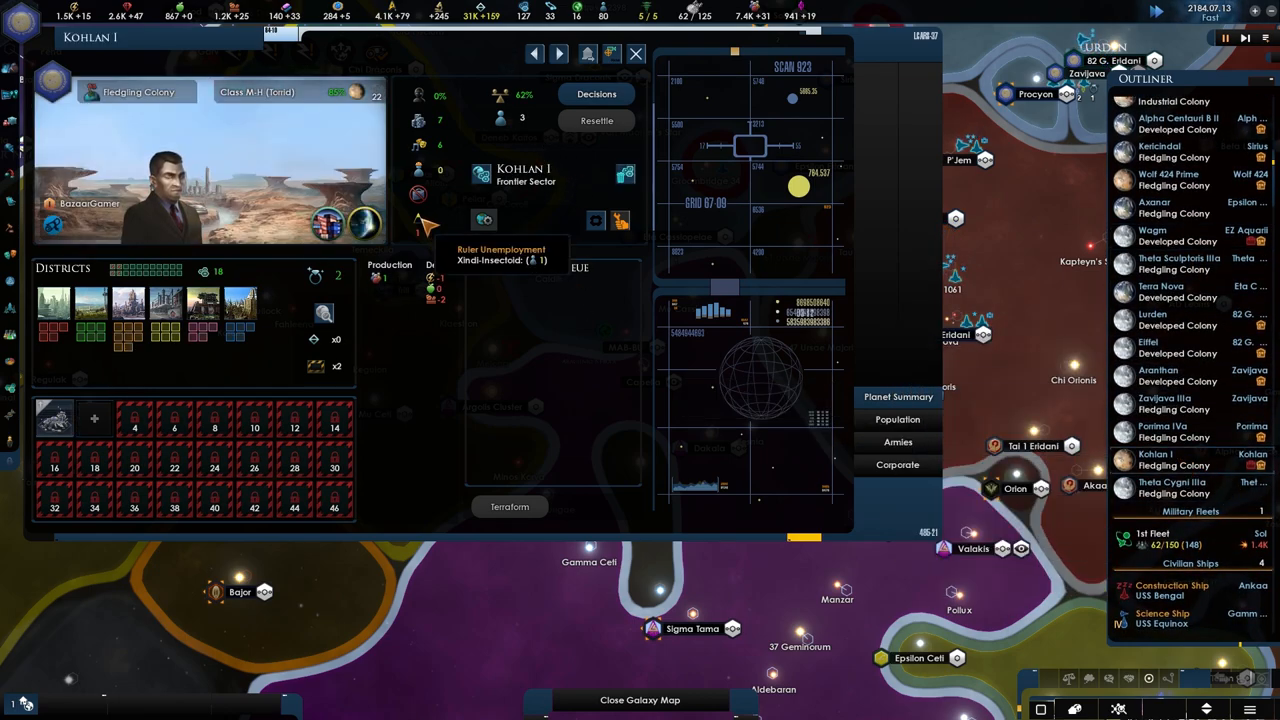
# Review Kohlan I's population, accept the Unroth encounter investigation, and close the Theta Cygni IIIa view
pyautogui.click(896, 420)
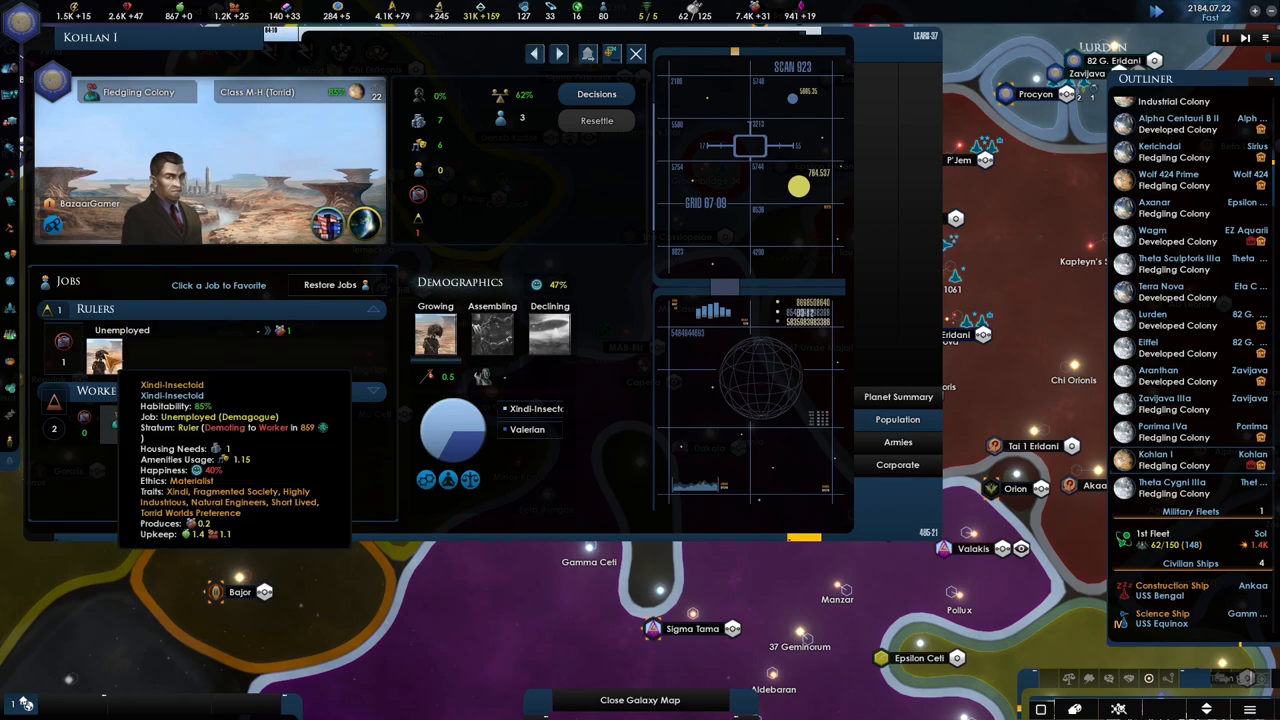
pyautogui.moveTo(416, 420)
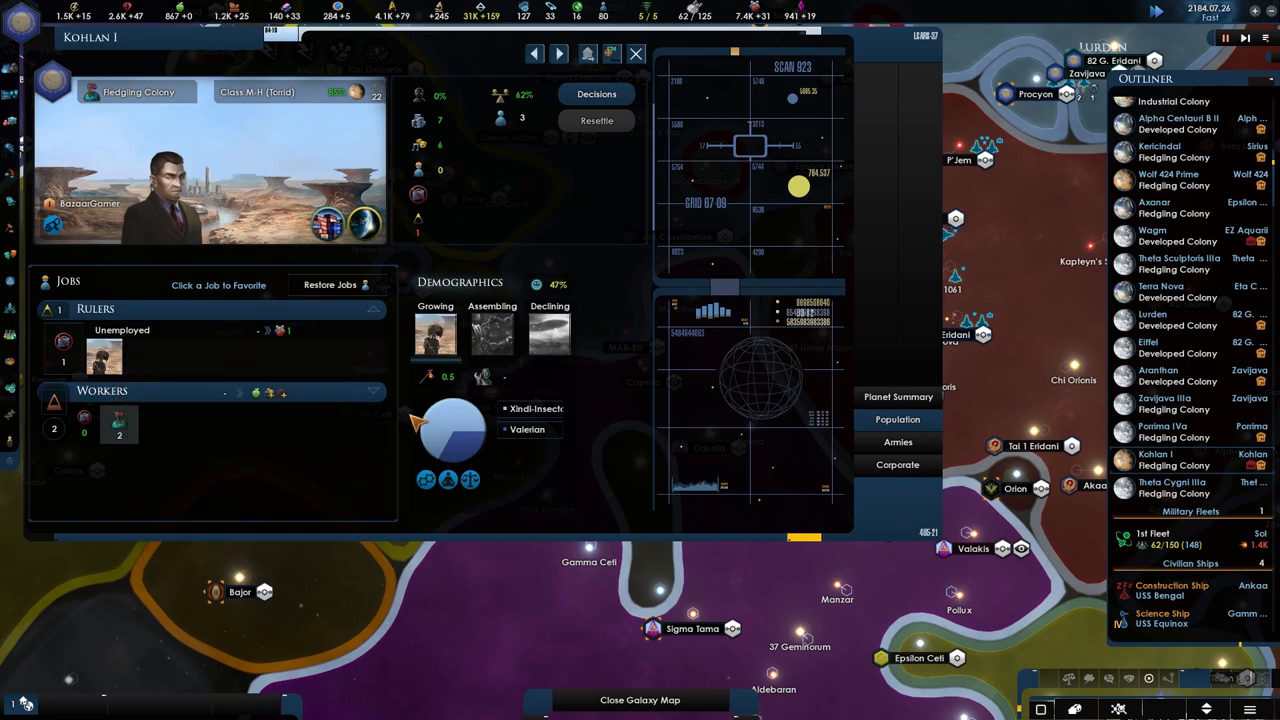
pyautogui.moveTo(276, 448)
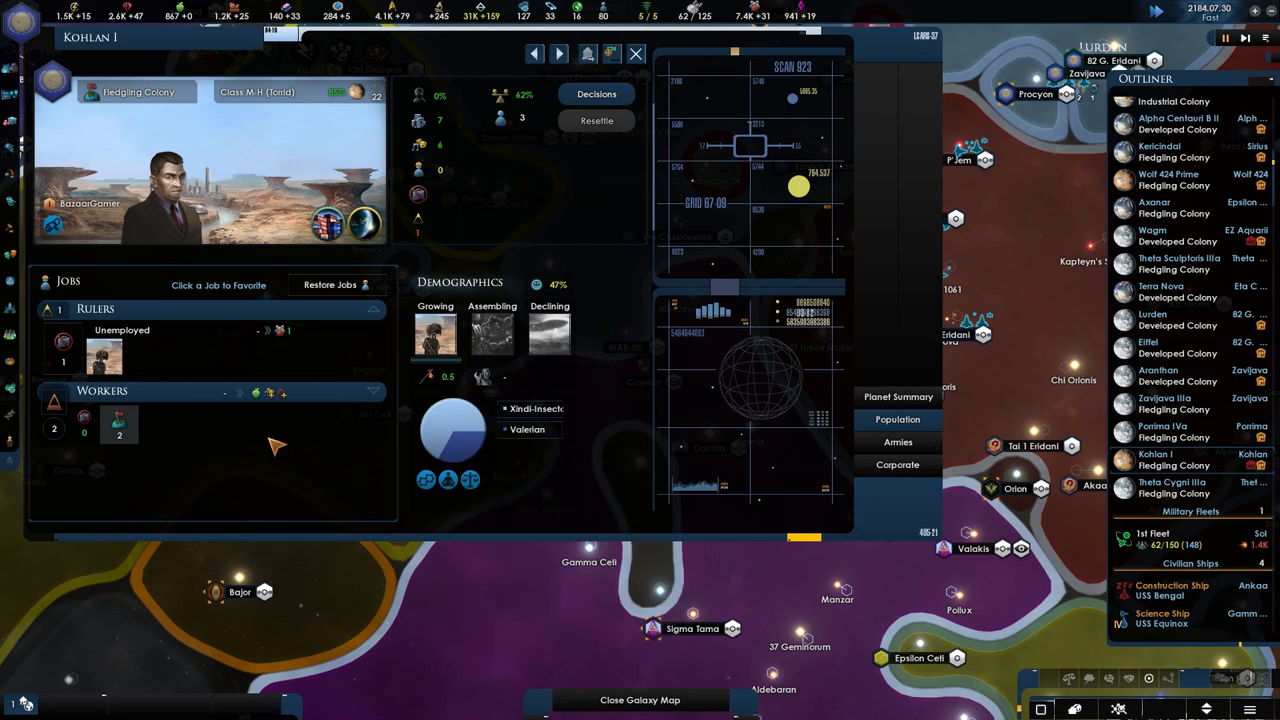
pyautogui.moveTo(450, 364)
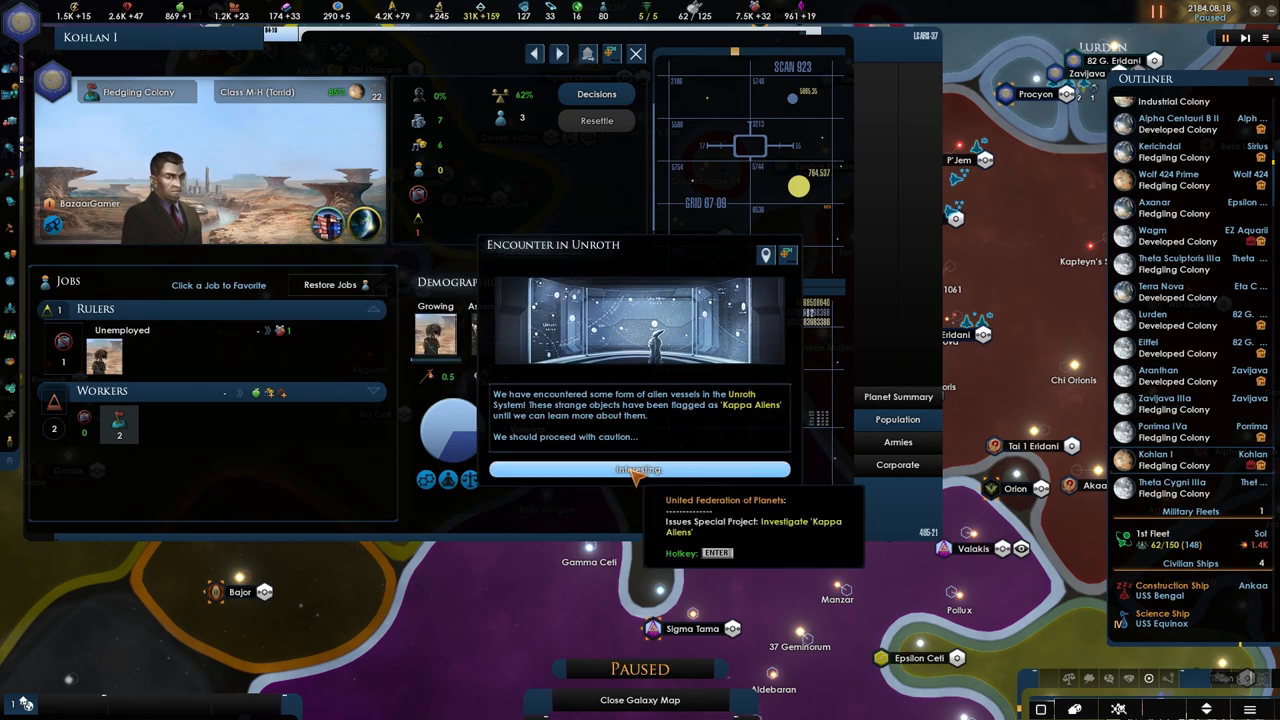
pyautogui.click(640, 470)
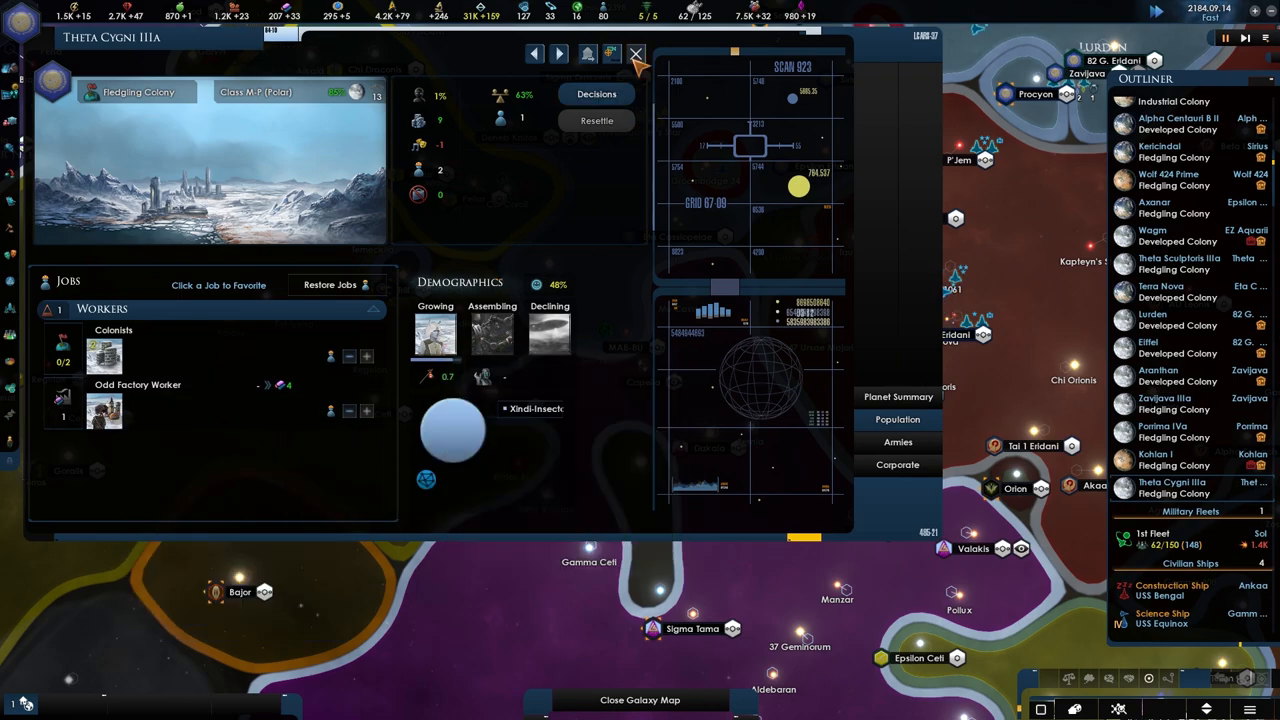
pyautogui.click(636, 54)
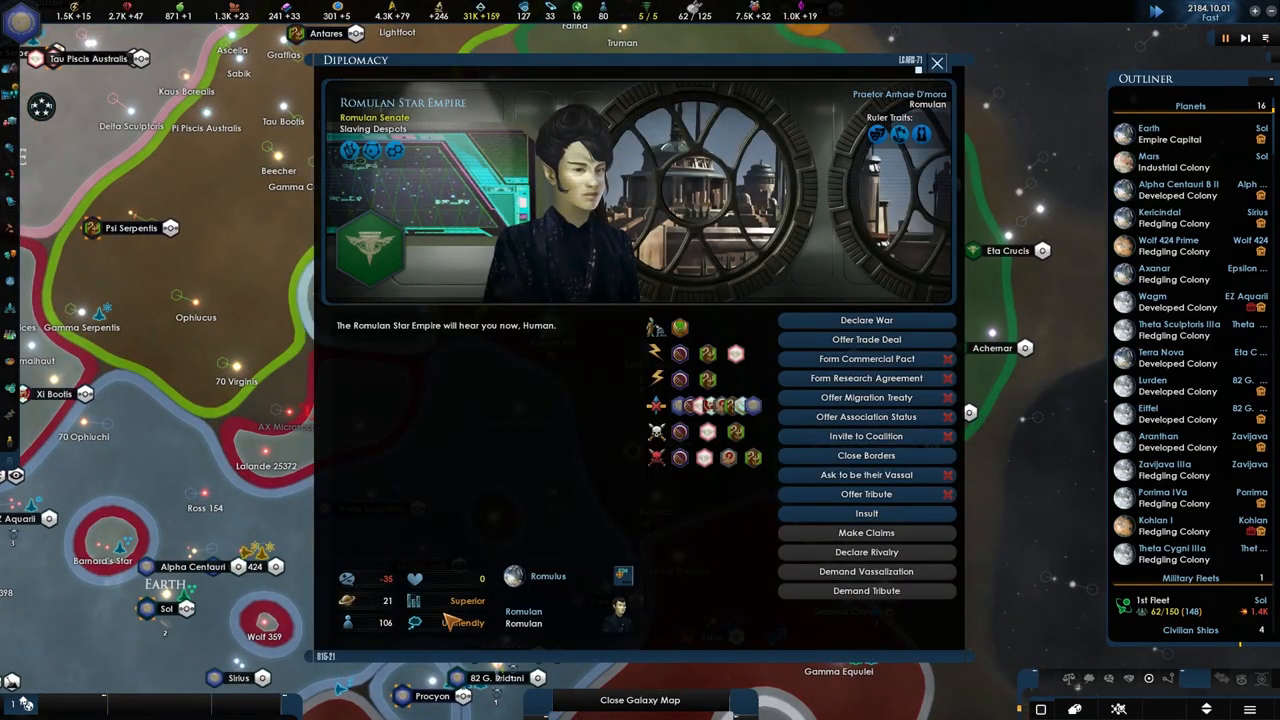
# Check relations with the Cardassian Union, then close the diplomacy screen
pyautogui.click(936, 62)
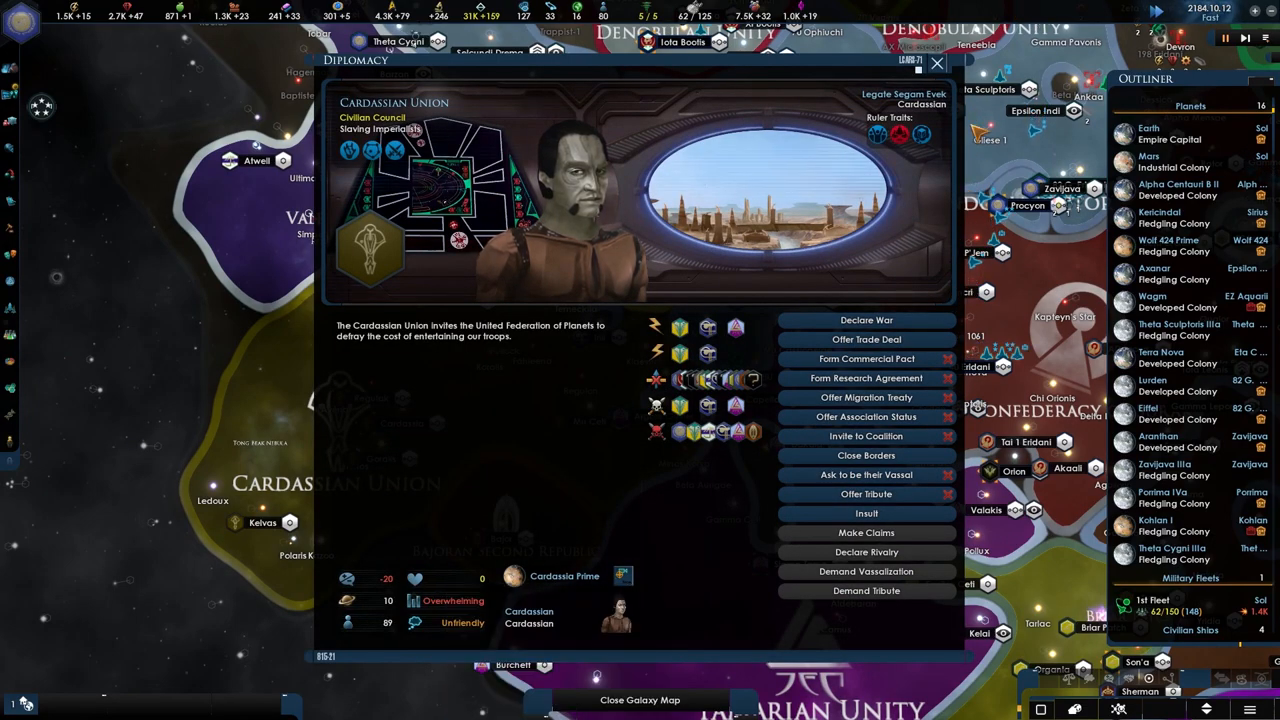
pyautogui.click(936, 62)
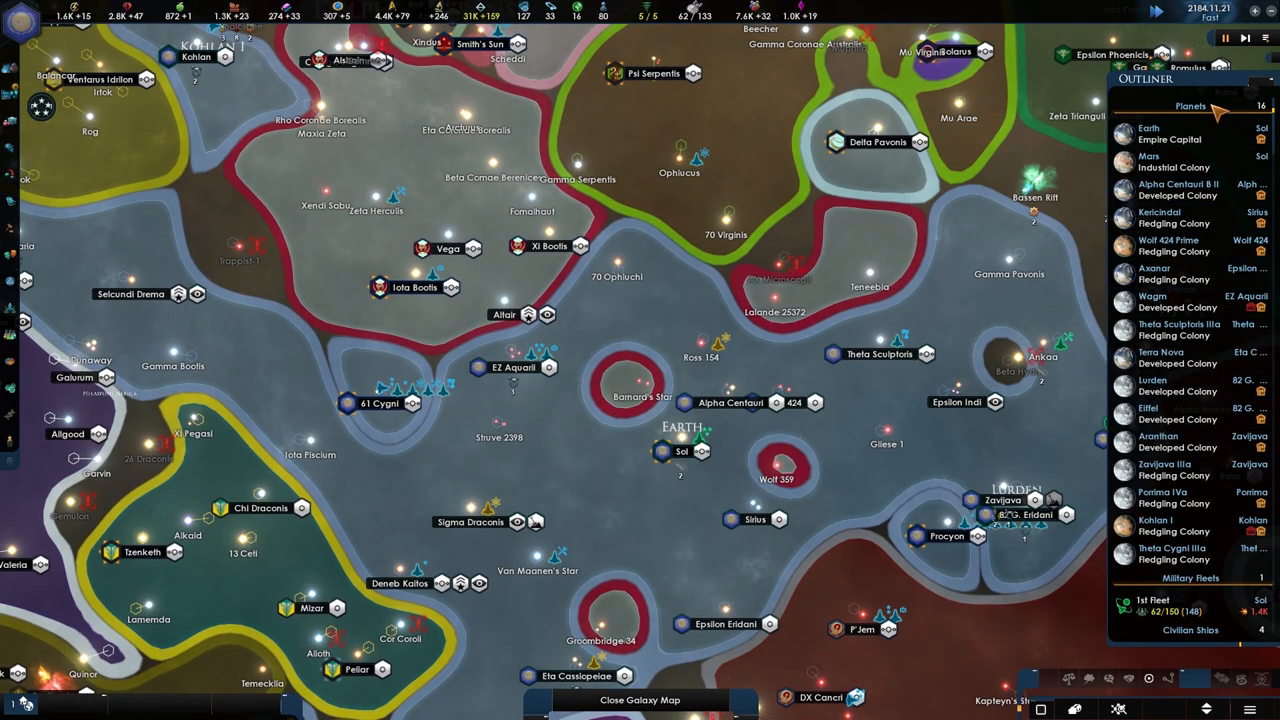
pyautogui.moveTo(1148, 132)
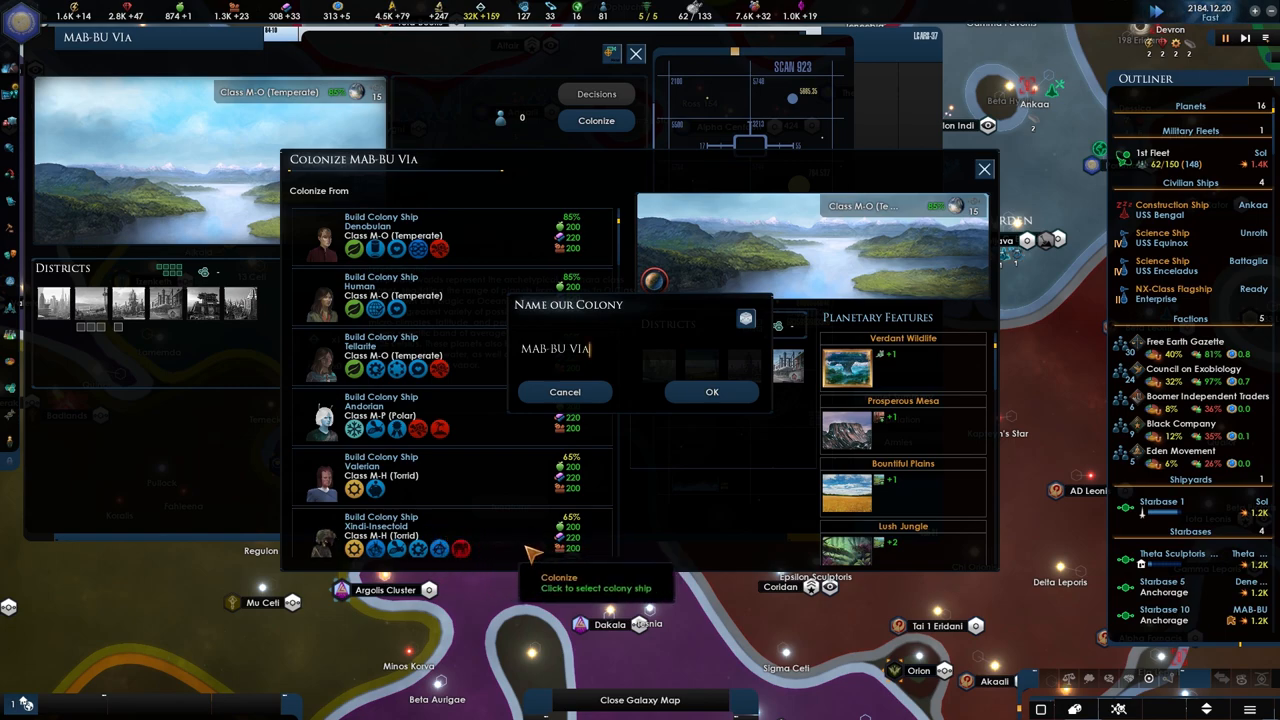
# Confirm the default colony name to start colonizing MAB-BU VIa and close the planet view
pyautogui.click(712, 390)
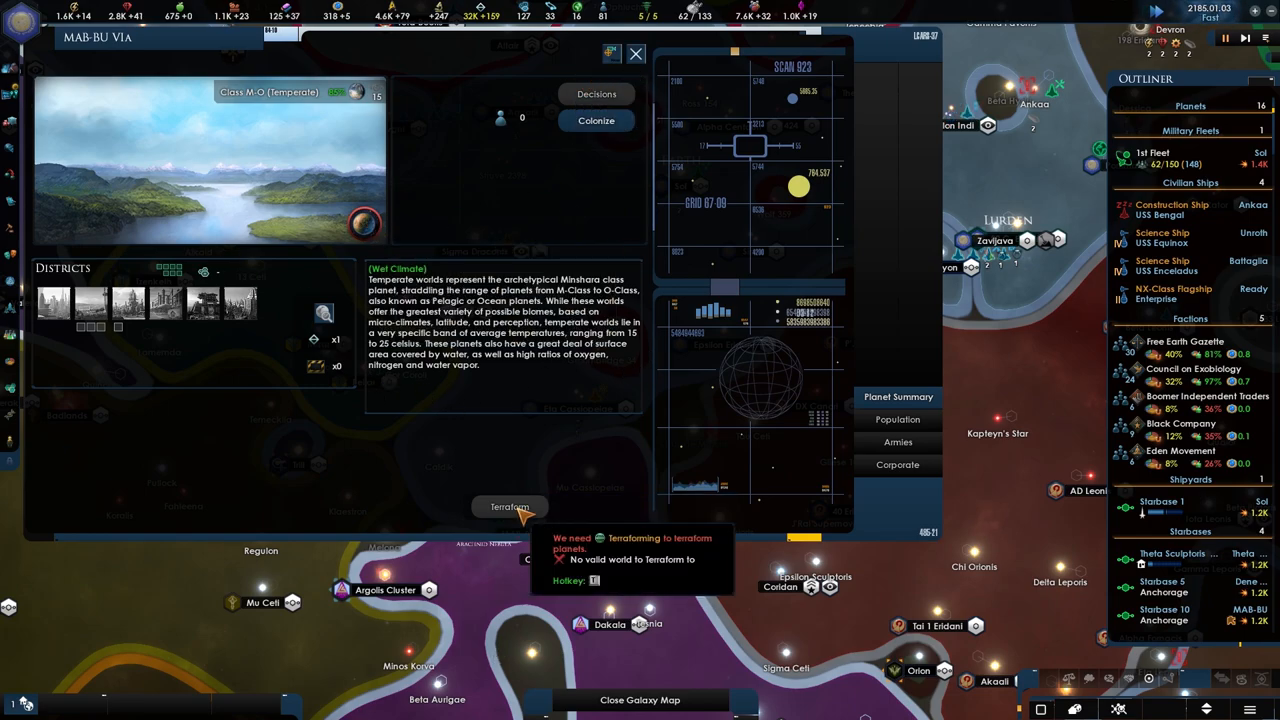
pyautogui.click(636, 52)
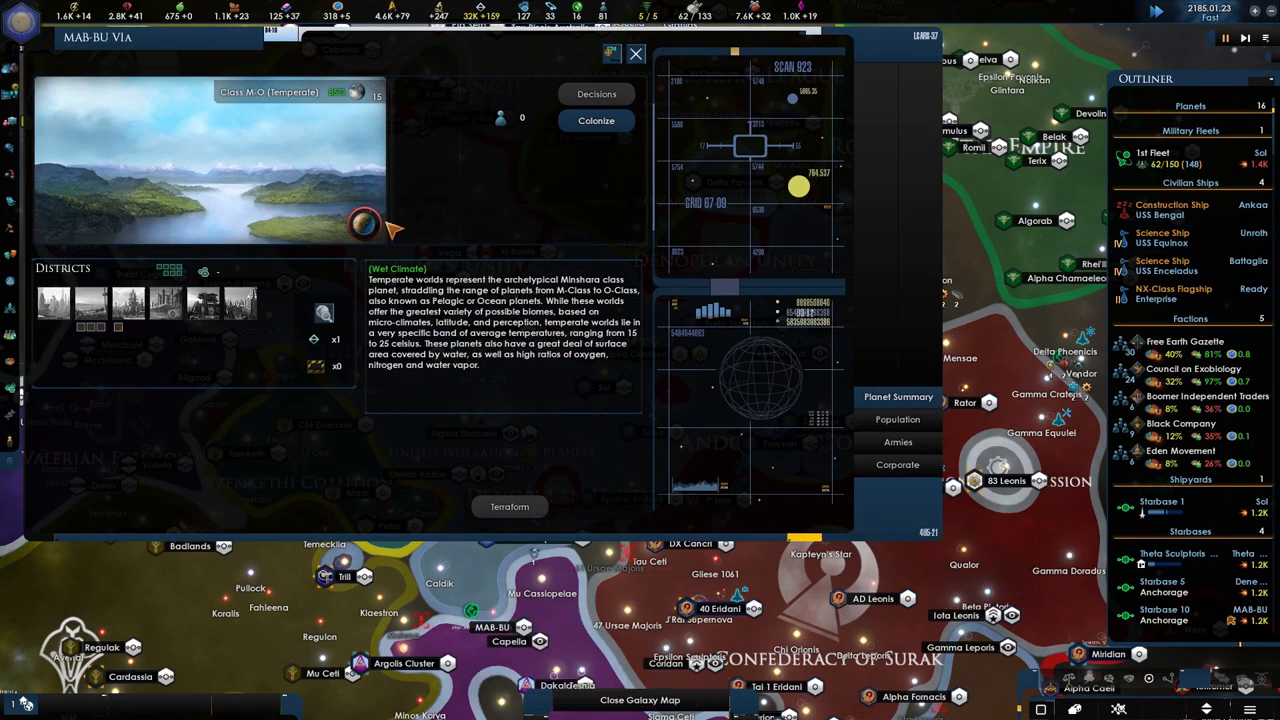
pyautogui.moveTo(576, 162)
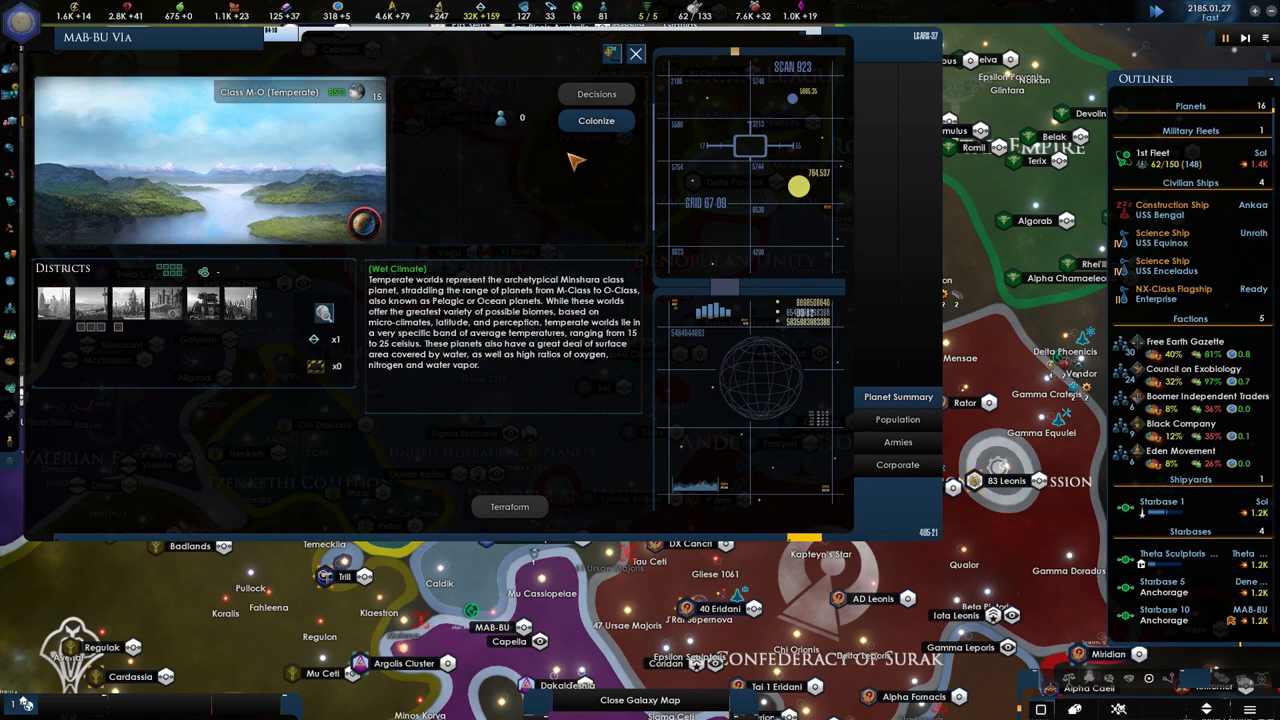
pyautogui.click(636, 52)
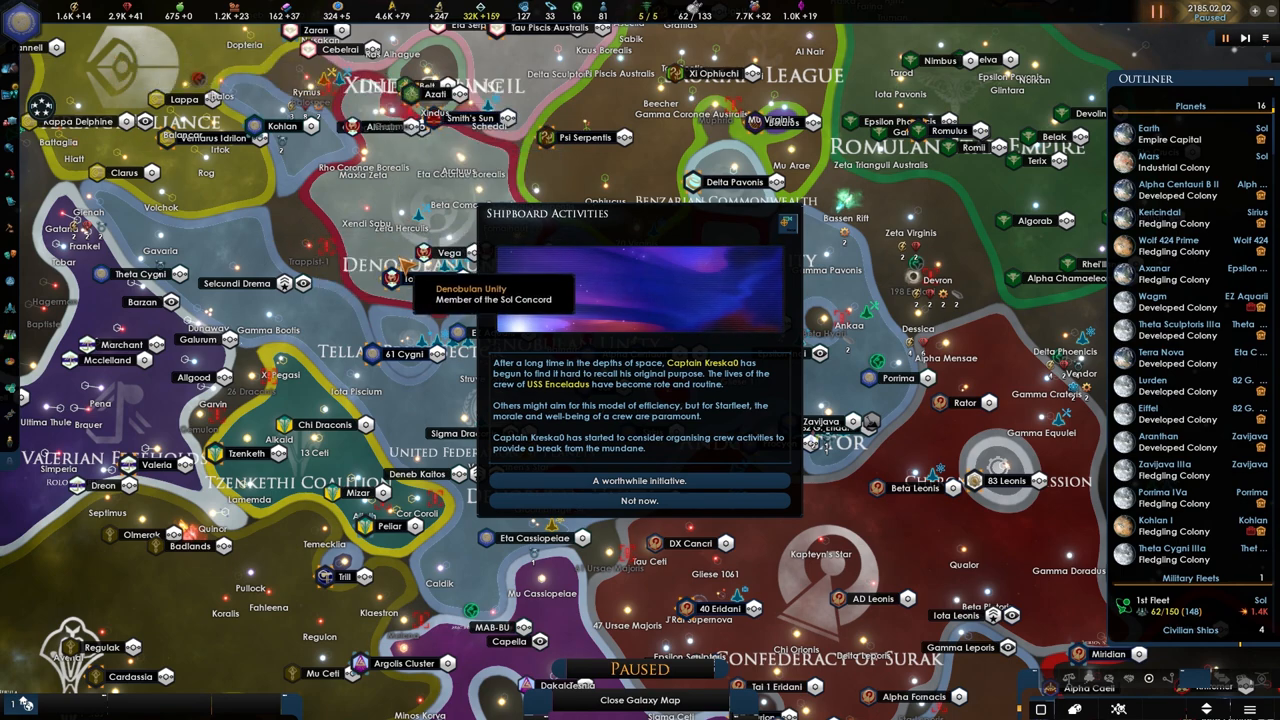
pyautogui.moveTo(484, 378)
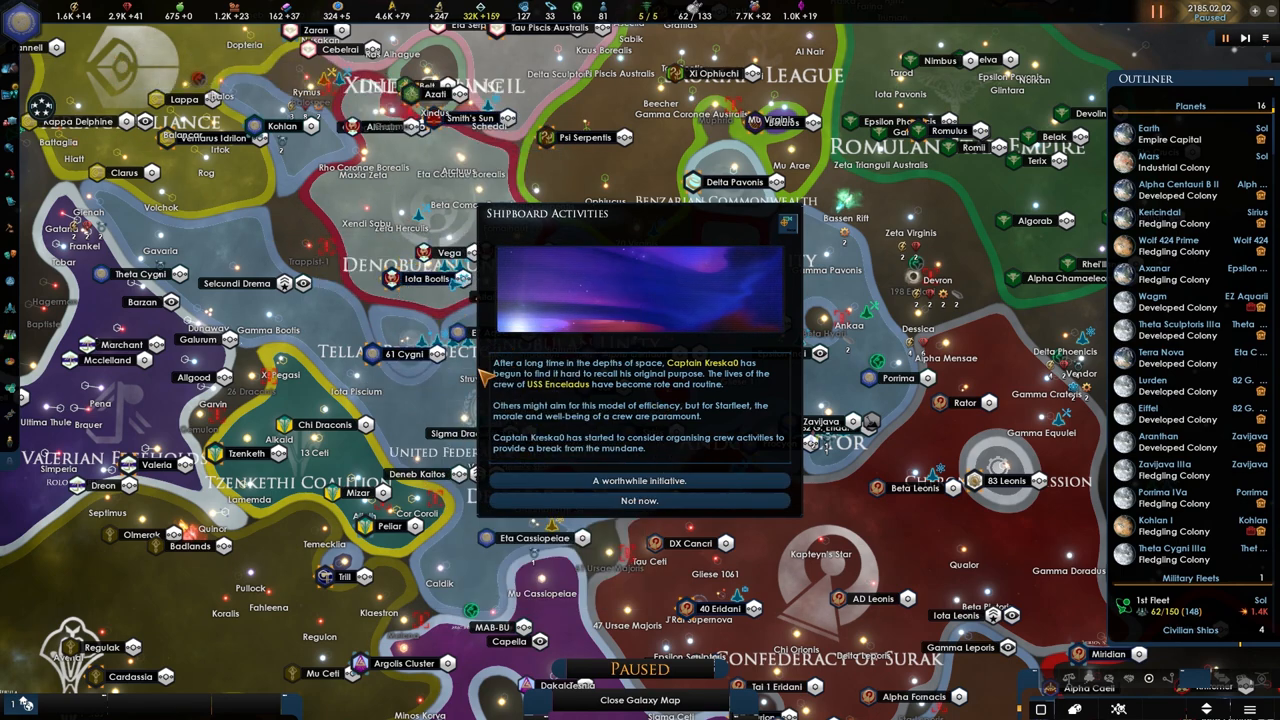
pyautogui.moveTo(716, 418)
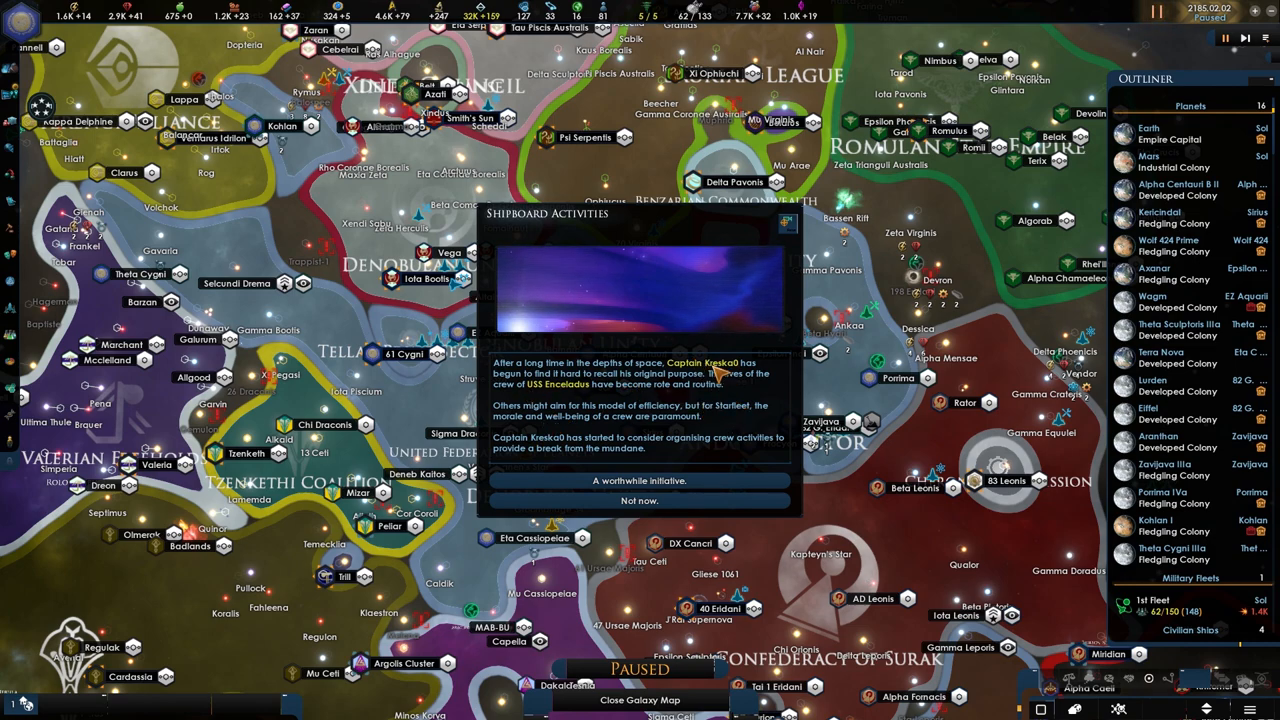
pyautogui.moveTo(744, 378)
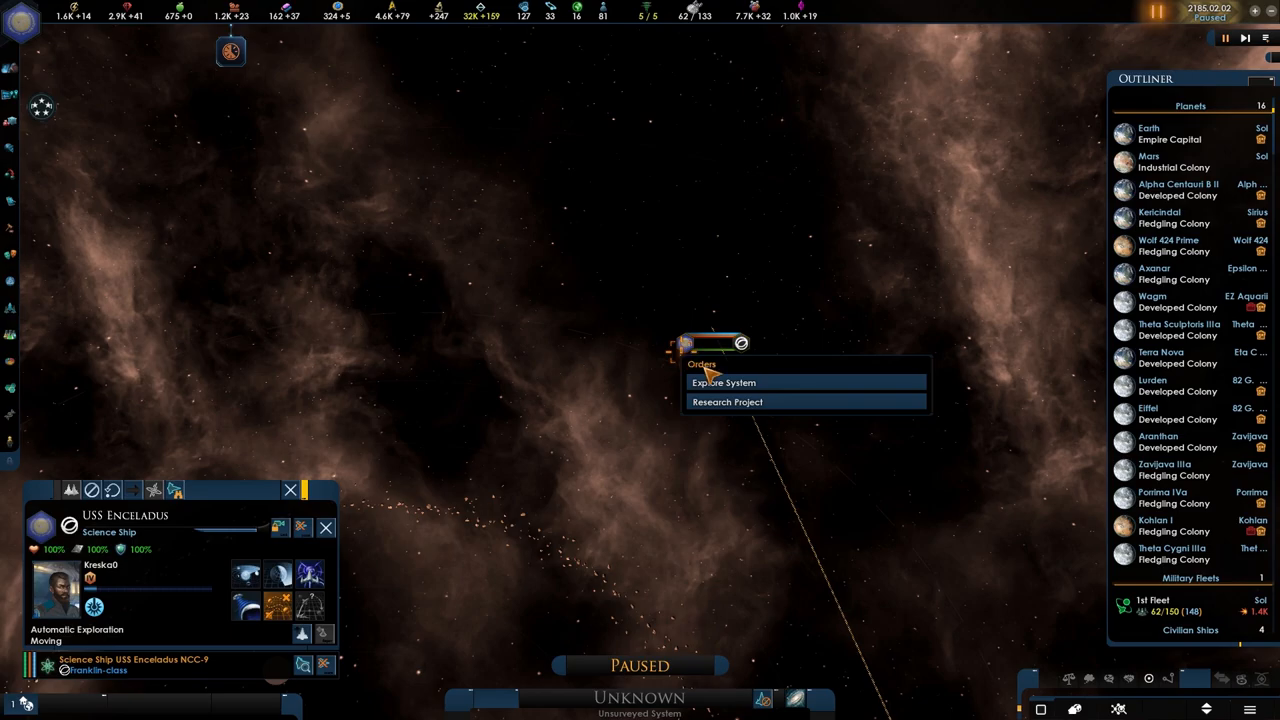
# Give USS Enceladus its research project order and pick a negotiation intensity for the Federation Council
pyautogui.click(724, 382)
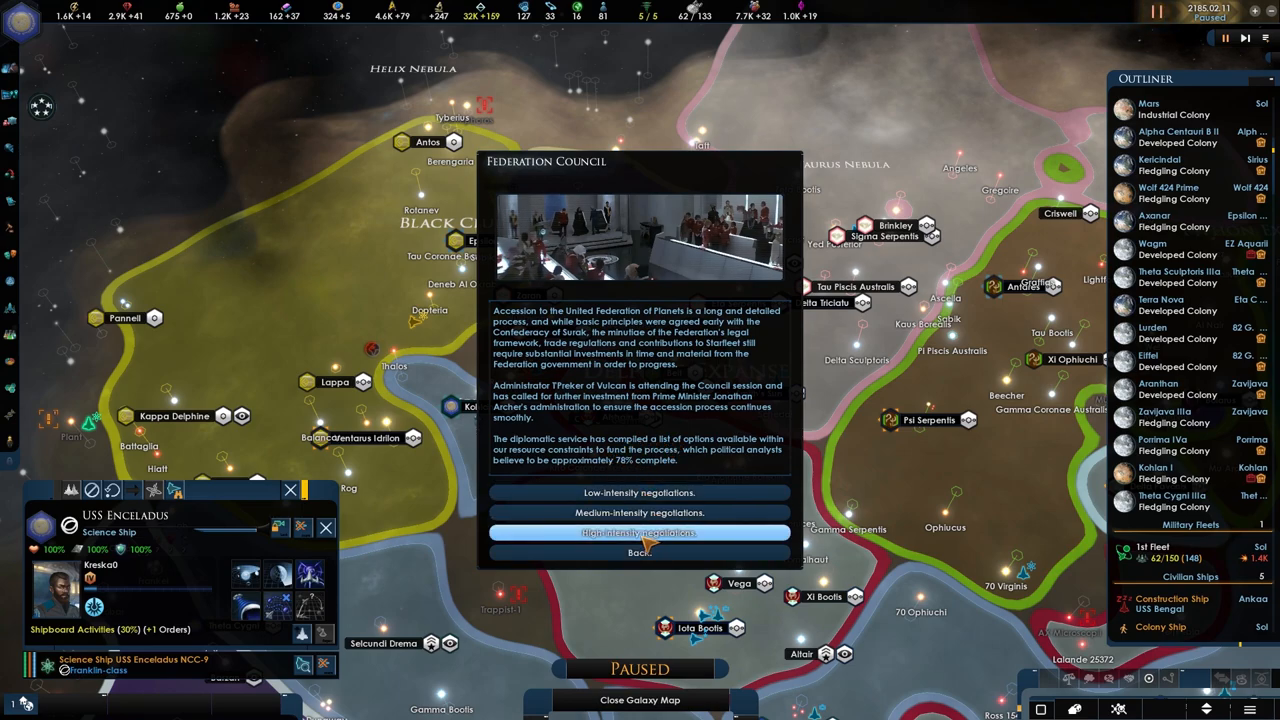
pyautogui.click(640, 552)
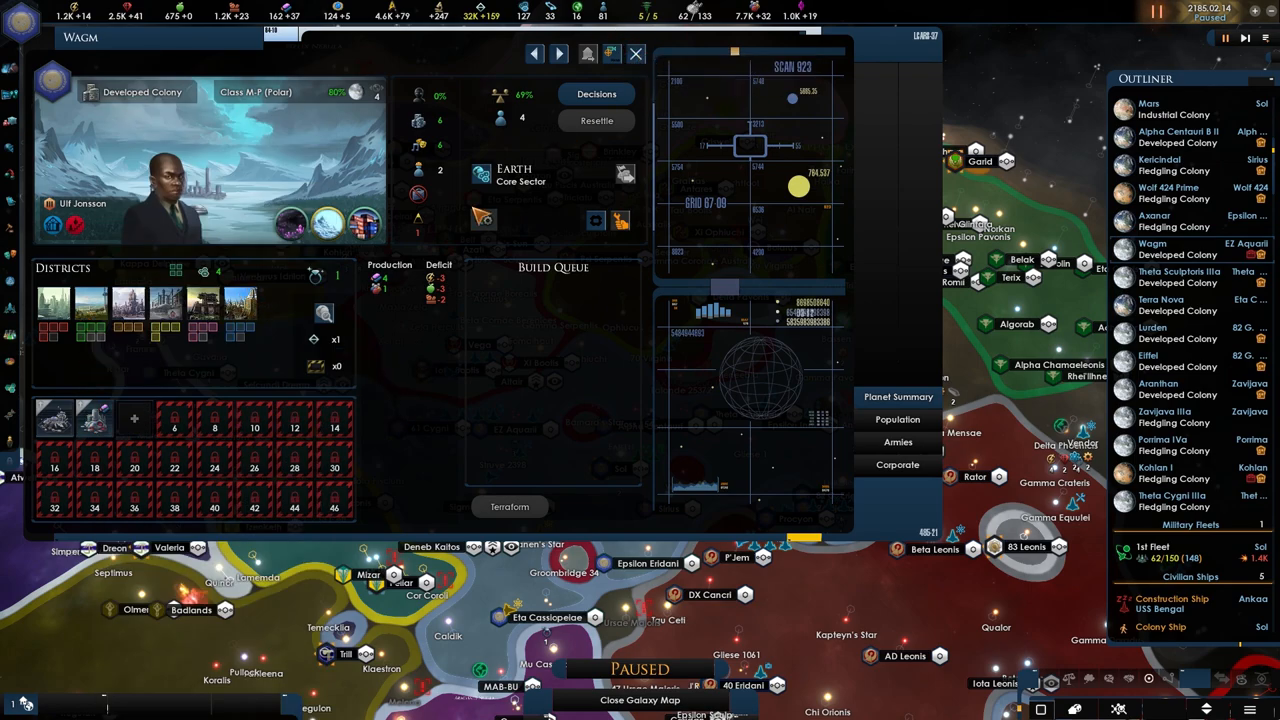
# Close the Wagm planet overview and return to the galaxy map around Sol
pyautogui.click(636, 54)
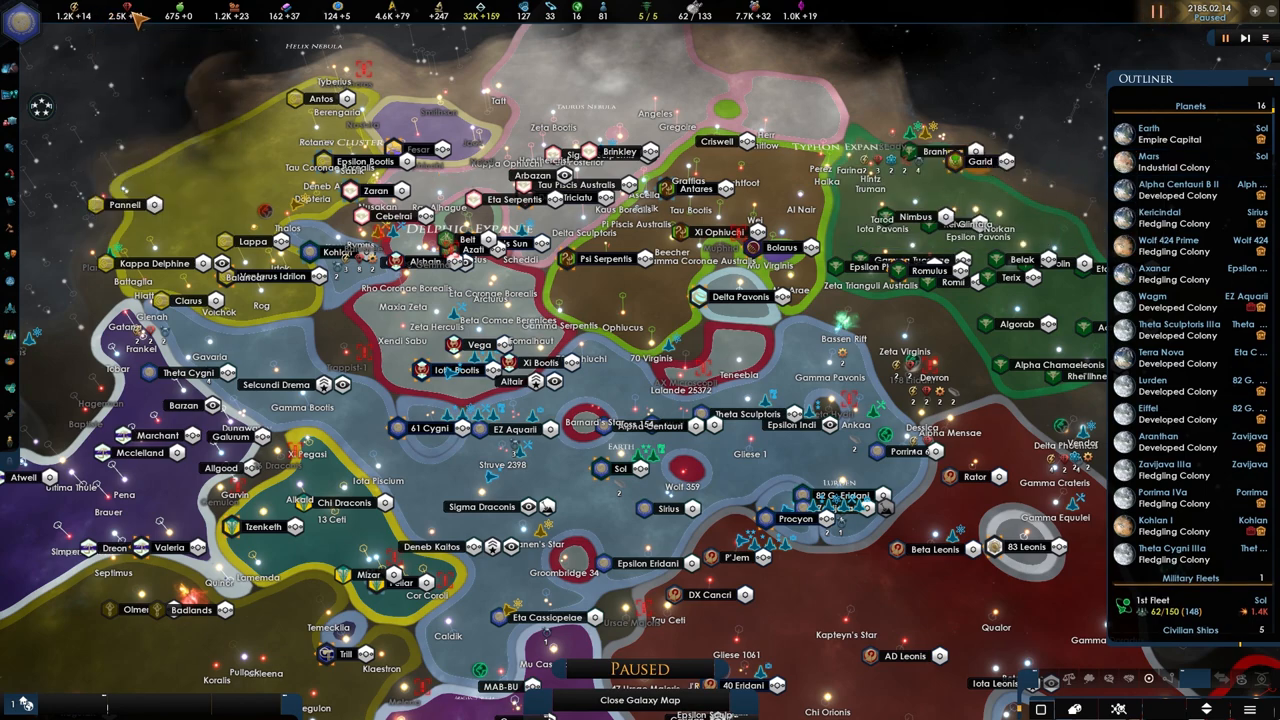
pyautogui.moveTo(232, 14)
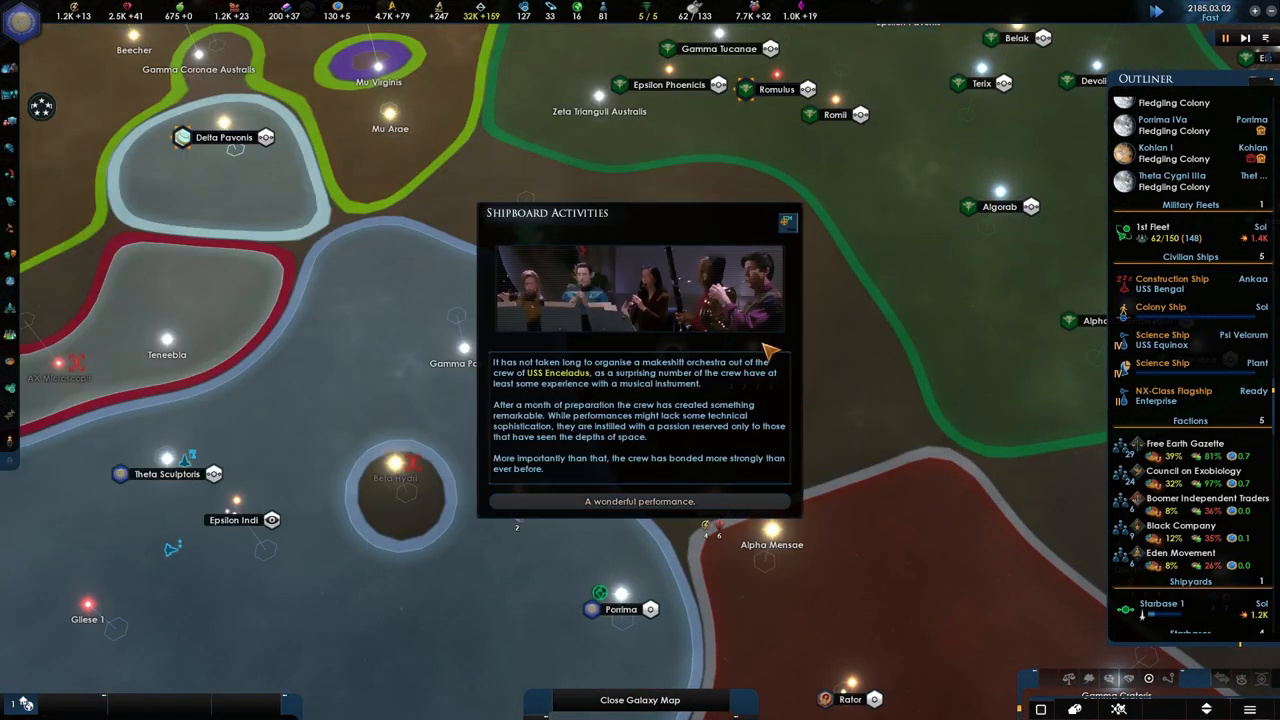
# Dismiss the orchestra report and order USS Bengal to build an outpost starbase at Devon
pyautogui.click(640, 500)
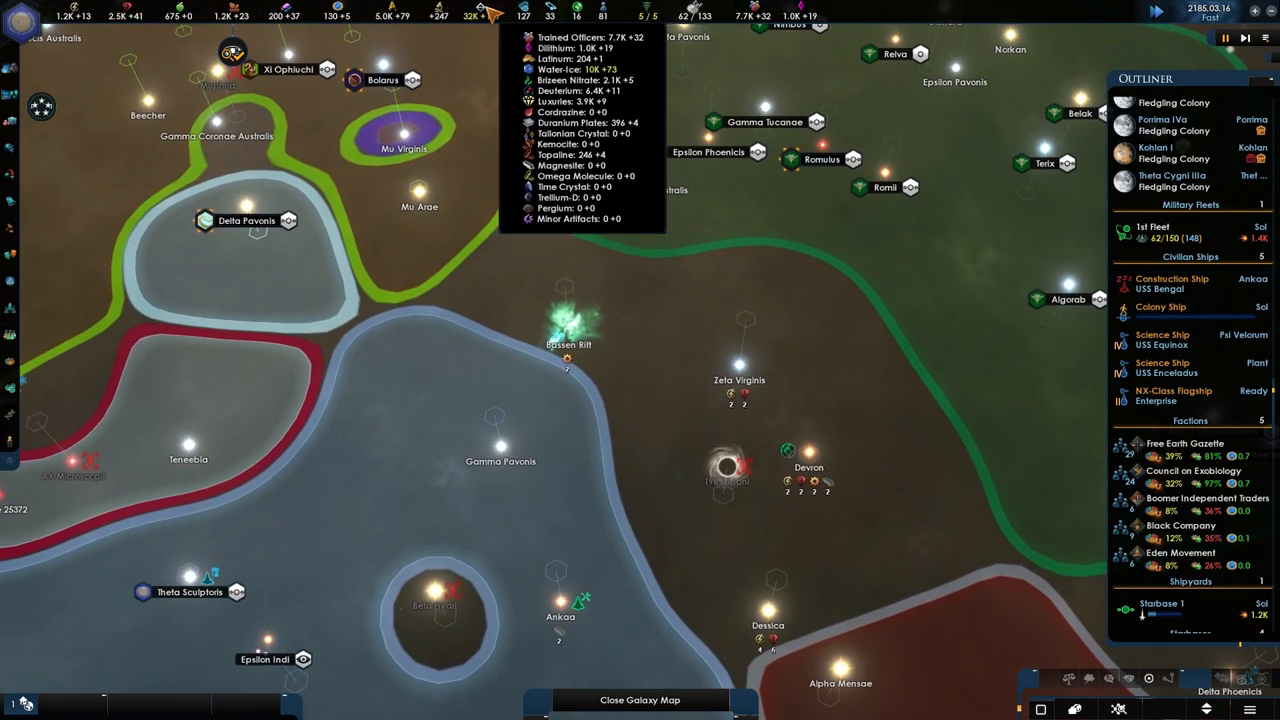
pyautogui.rightClick(788, 450)
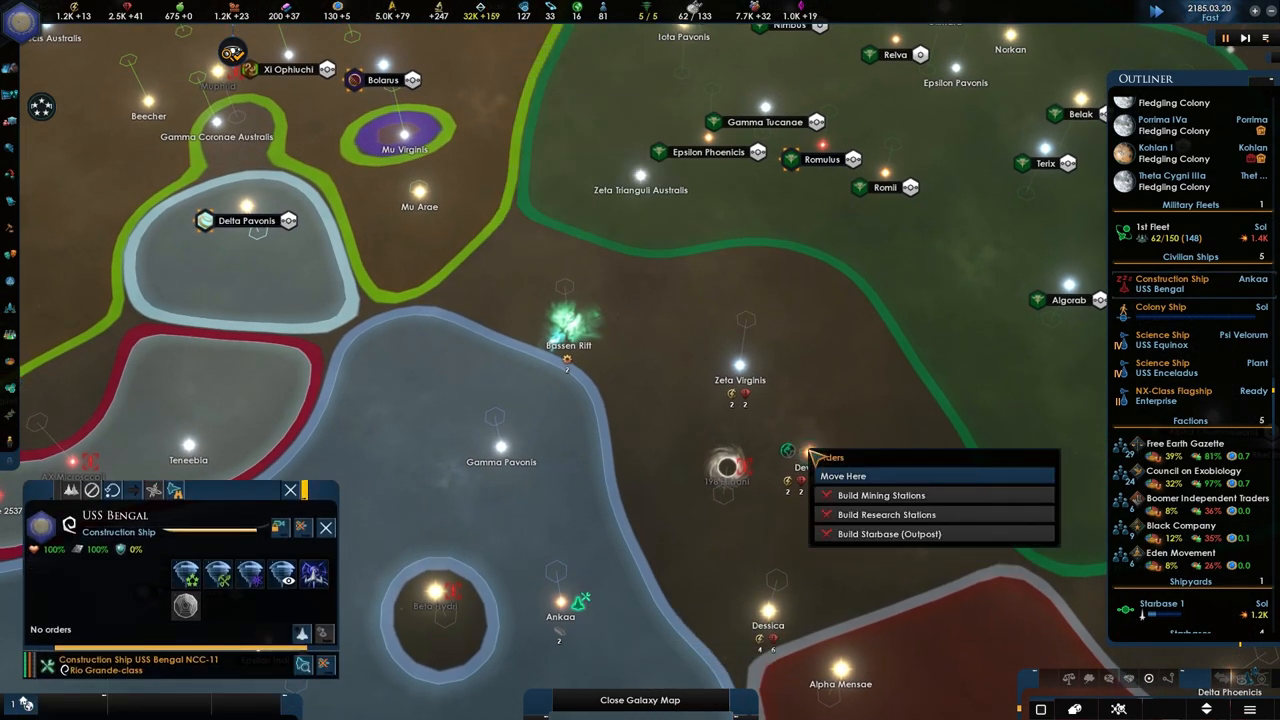
pyautogui.moveTo(888, 532)
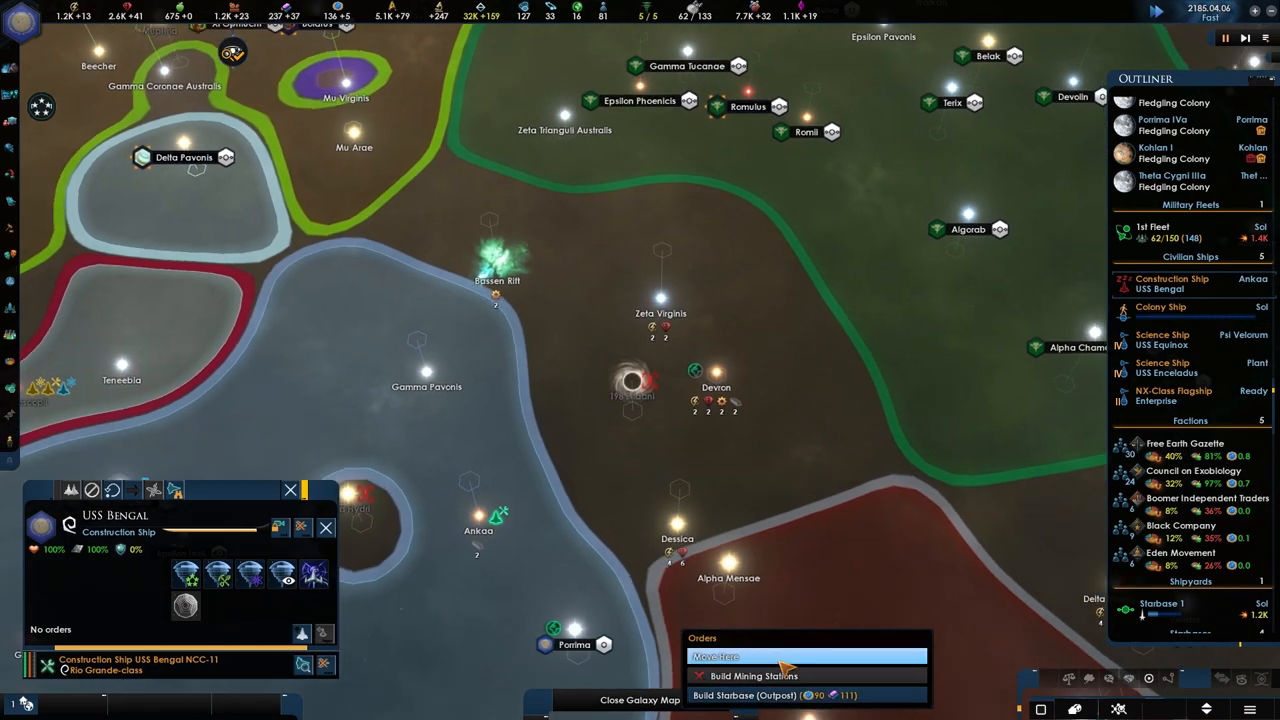
pyautogui.click(760, 696)
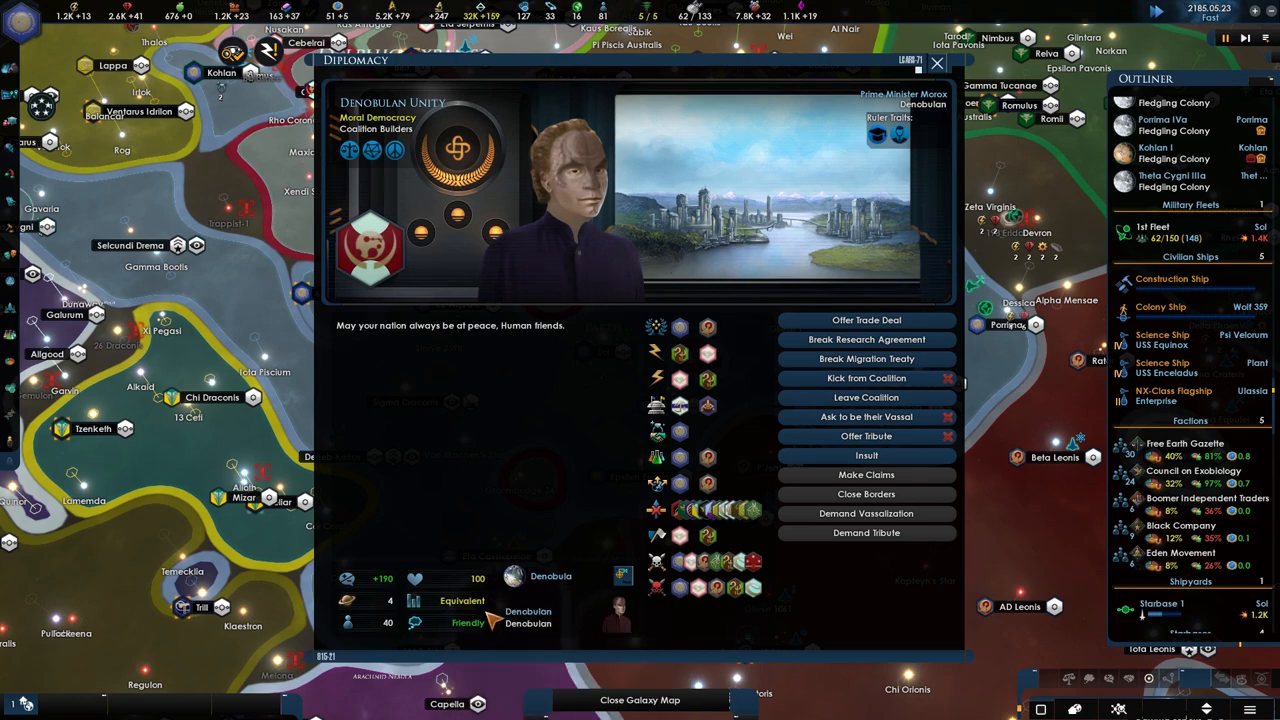
# Close the Denobulan Unity diplomacy screen and return to the galaxy map
pyautogui.click(936, 62)
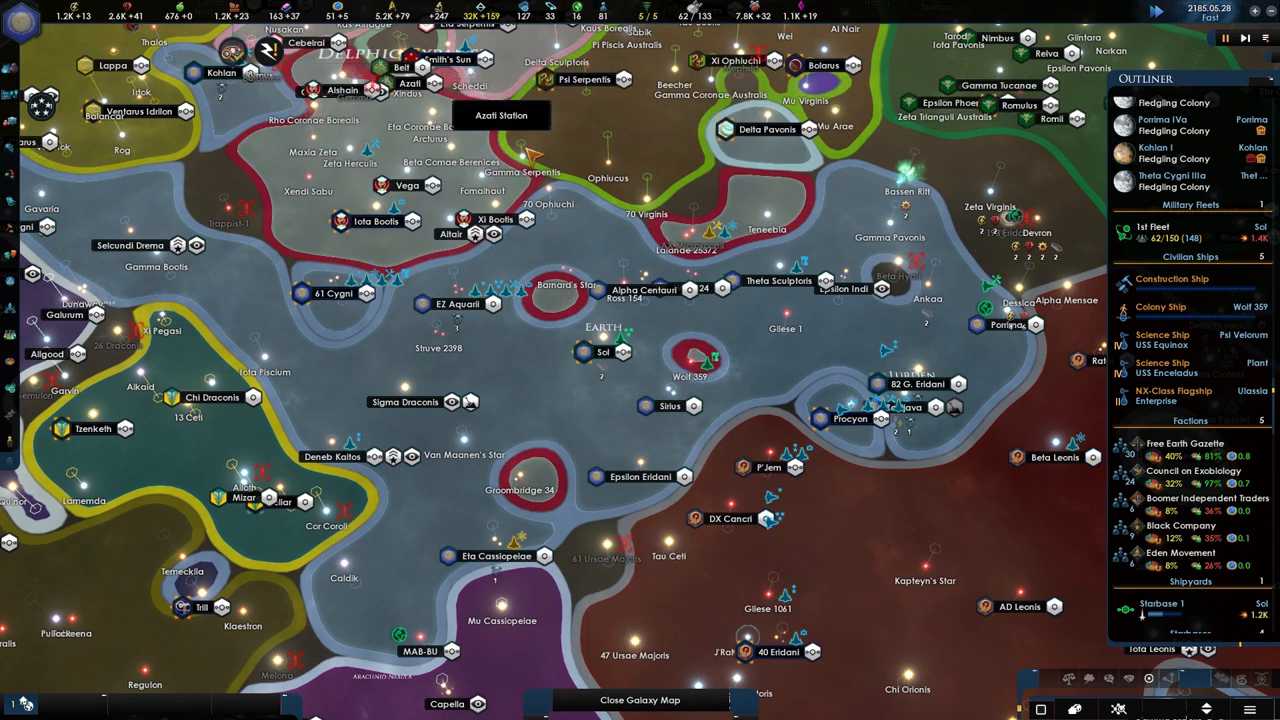
pyautogui.moveTo(710, 528)
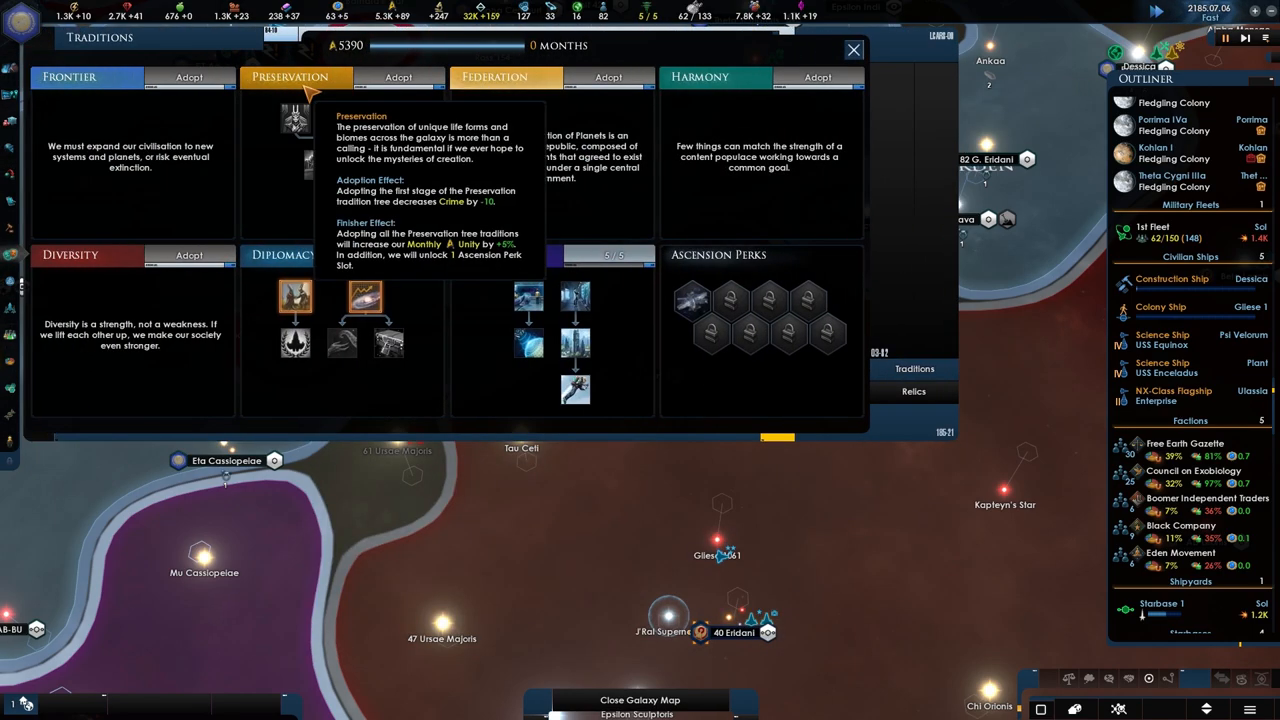
pyautogui.moveTo(364, 296)
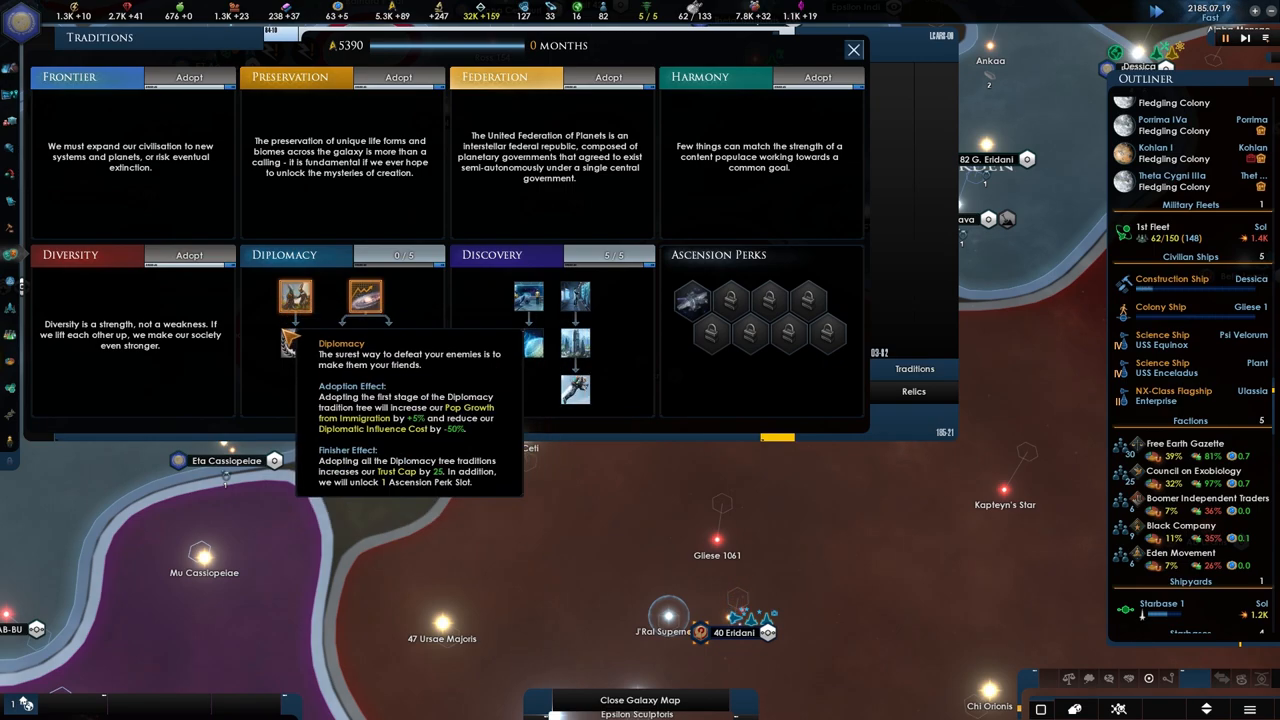
pyautogui.moveTo(296, 344)
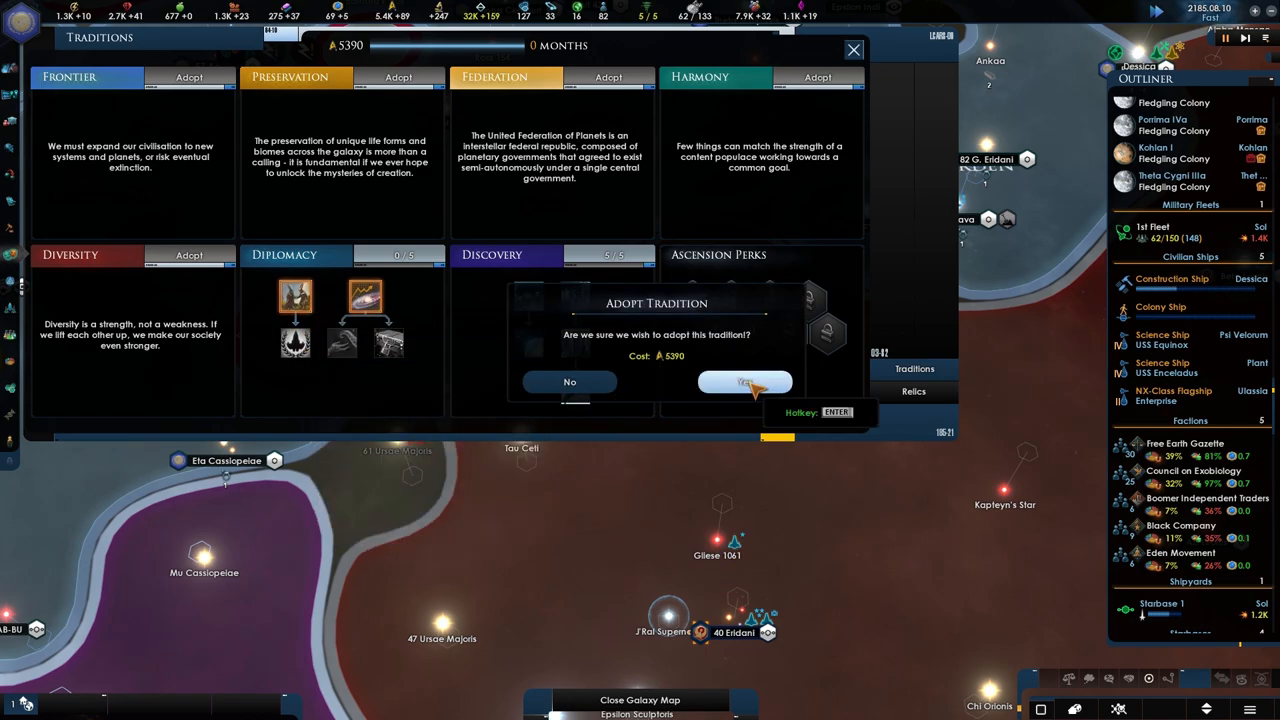
# Confirm adopting the Diplomacy tradition and leave the traditions overview
pyautogui.click(744, 382)
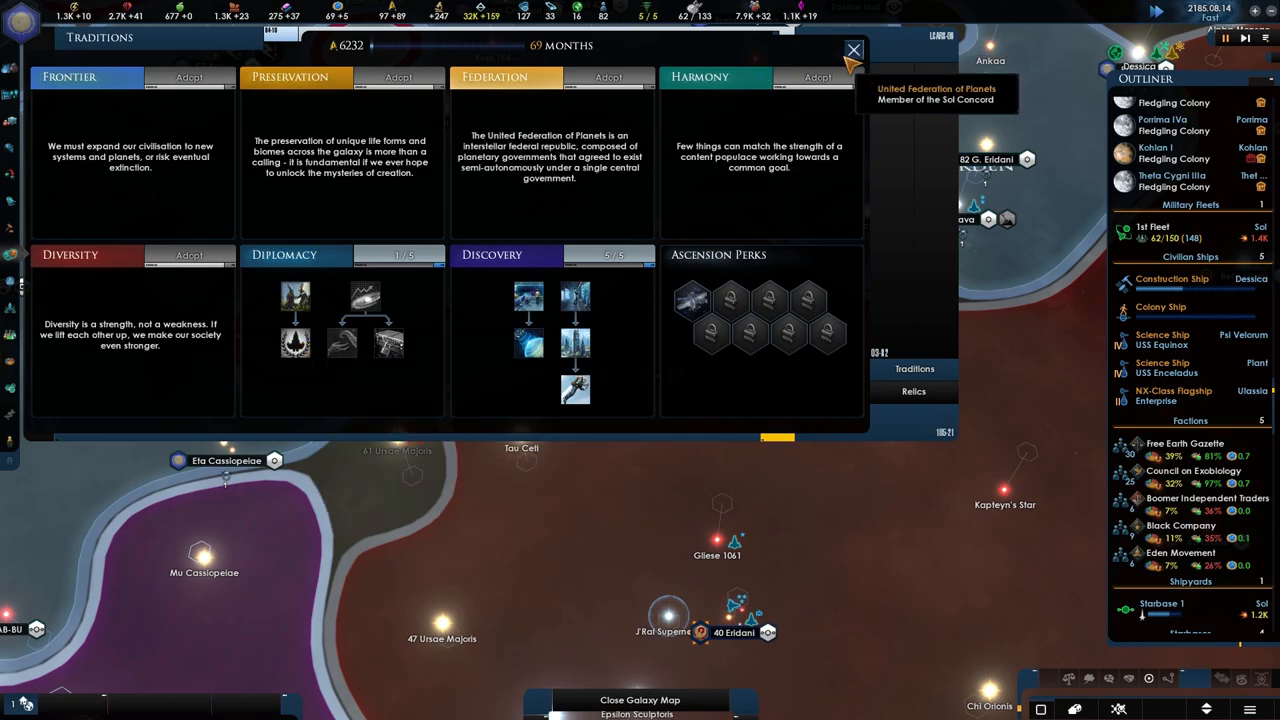
pyautogui.click(852, 50)
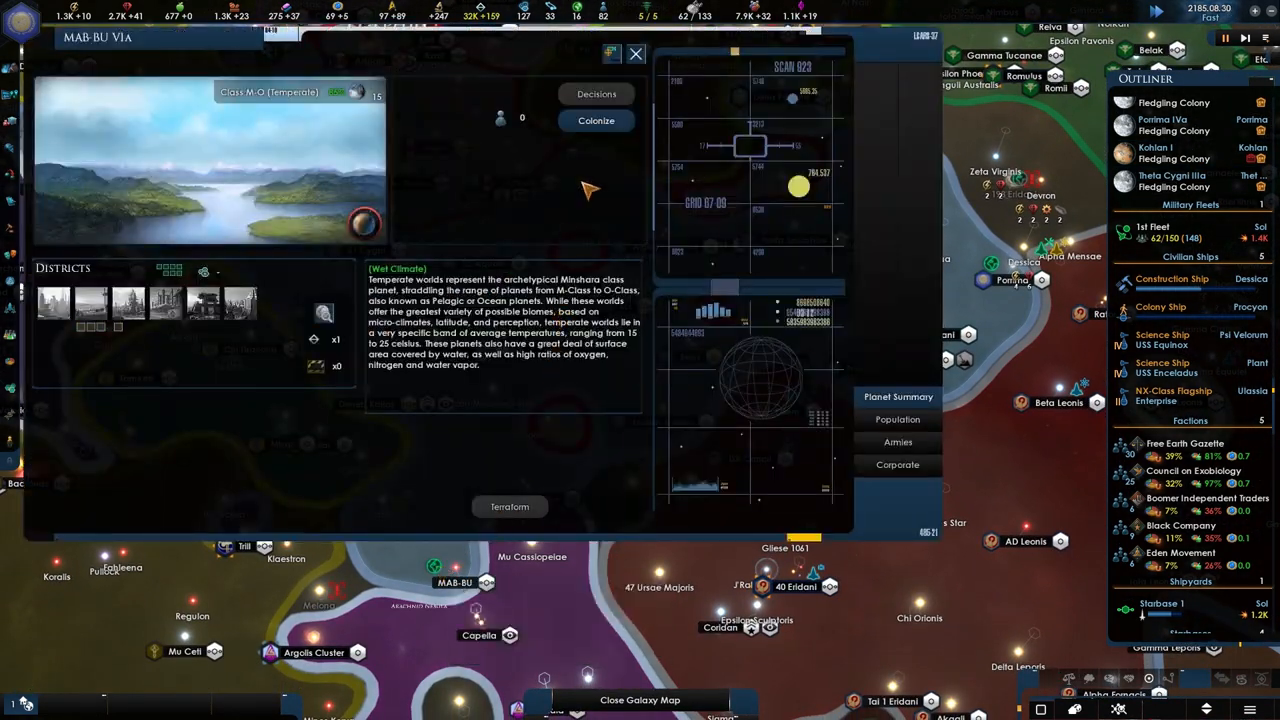
# Queue a colony ship to settle MAB-BU Via from its Colonize options
pyautogui.click(596, 120)
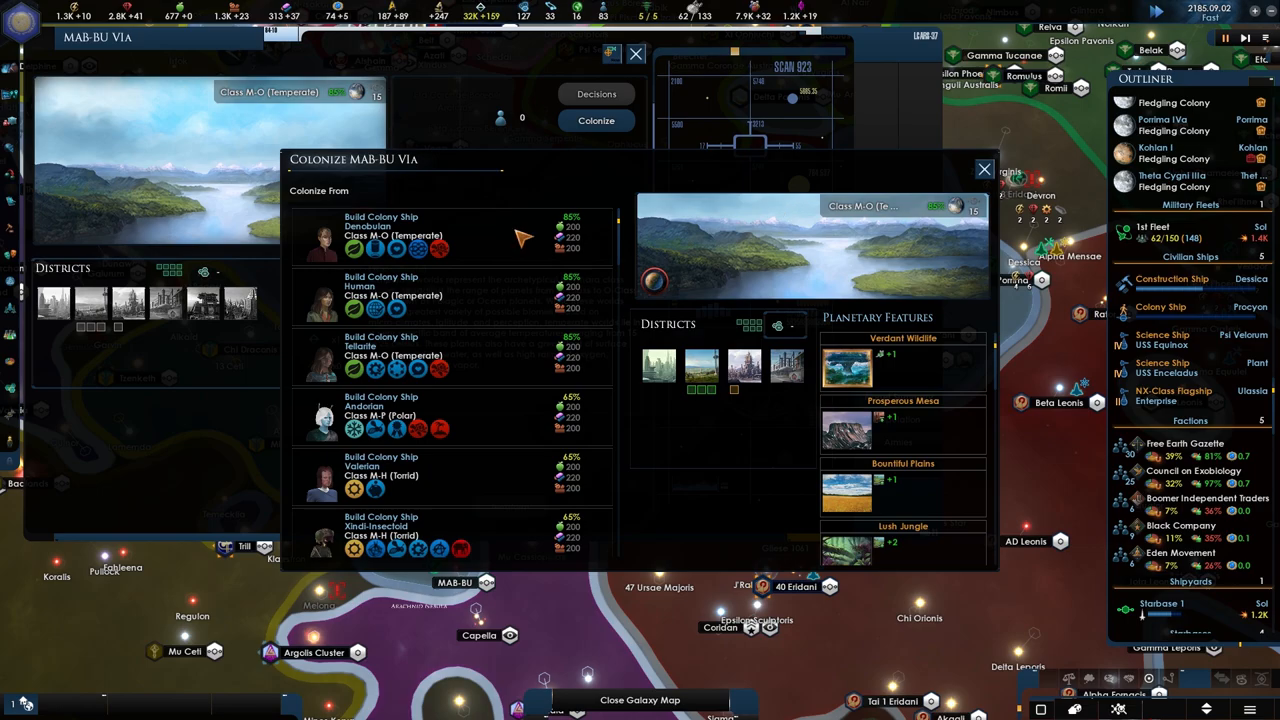
pyautogui.moveTo(640, 62)
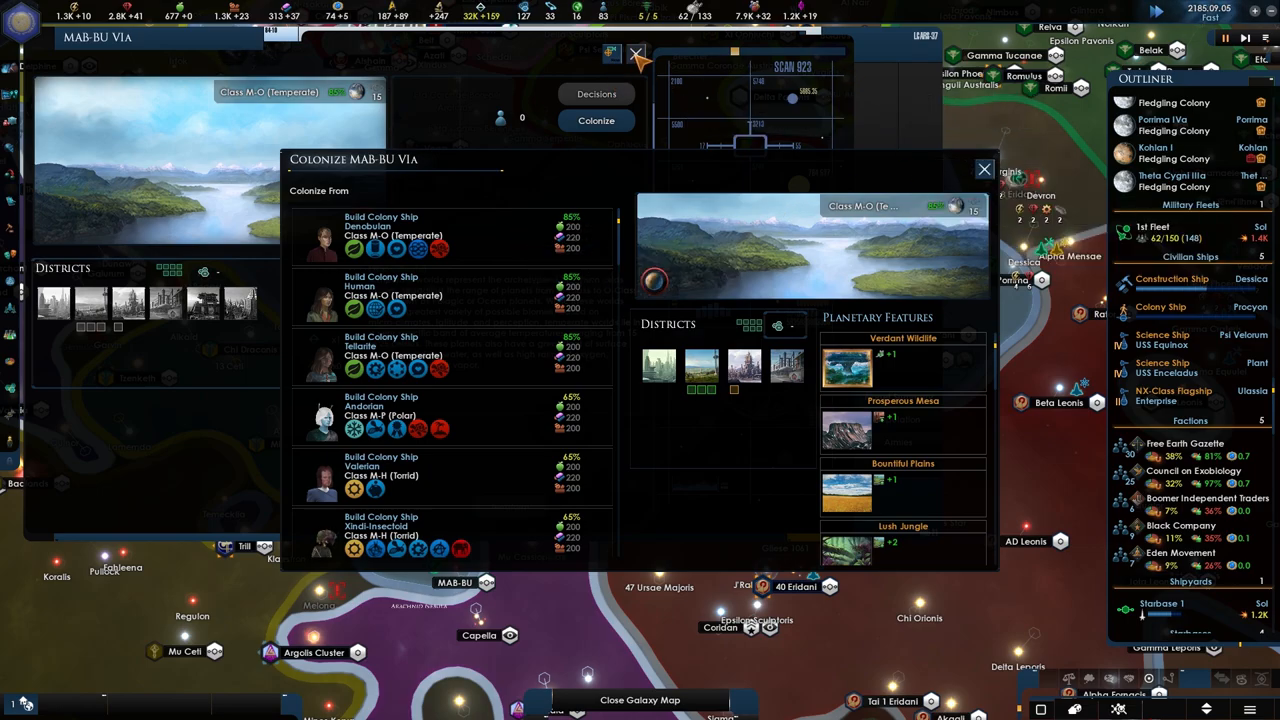
pyautogui.click(984, 168)
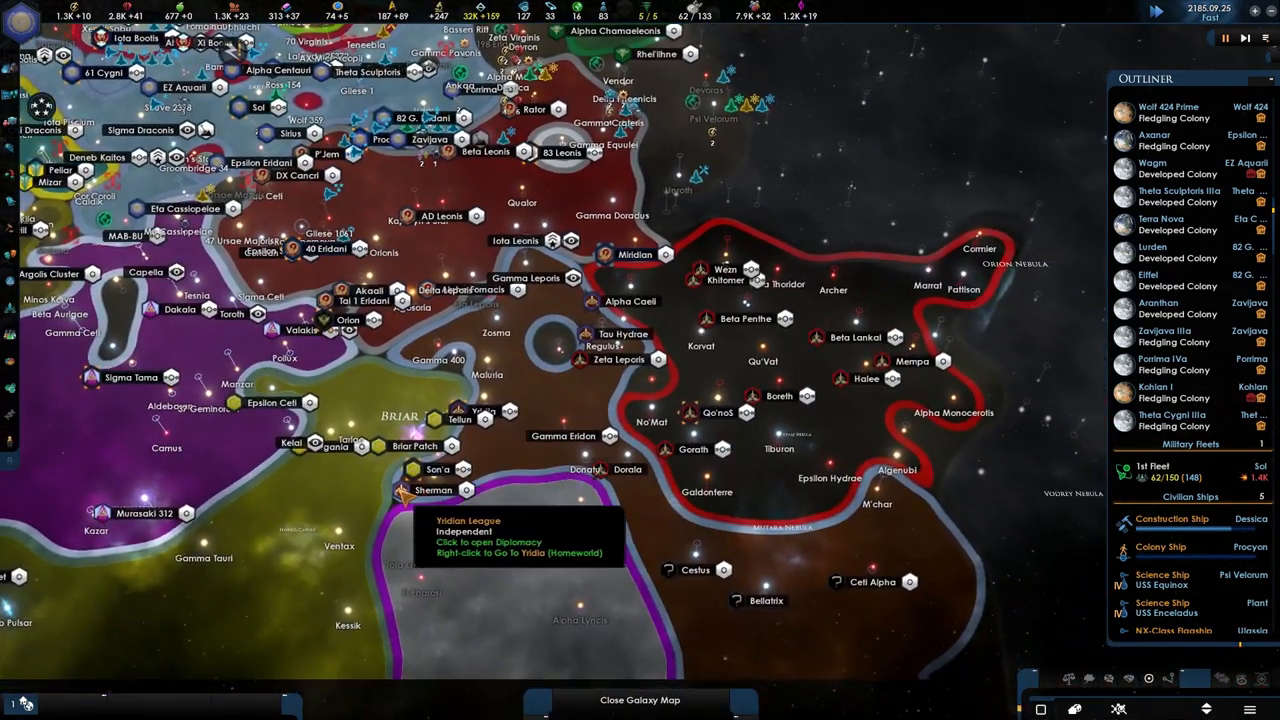
# Review diplomacy with the Yridian League, Son'a, Tamarians, Ferengi and Xindi in turn
pyautogui.click(520, 524)
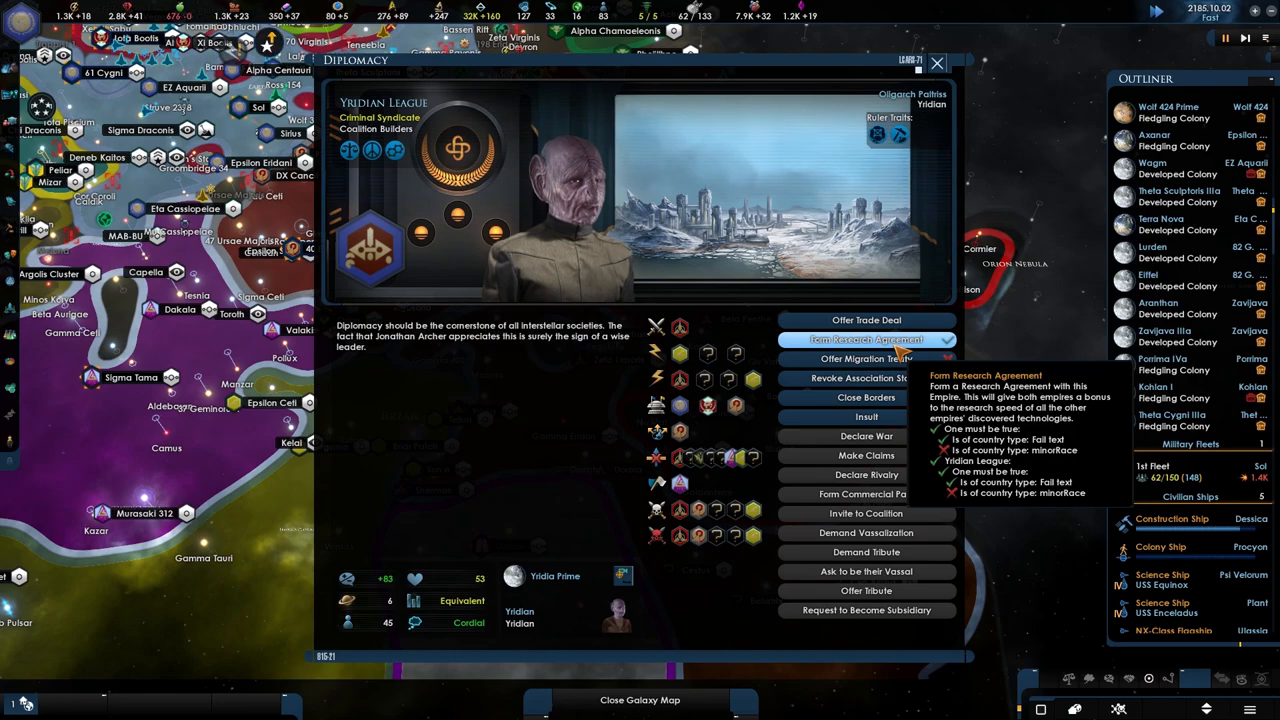
pyautogui.click(936, 62)
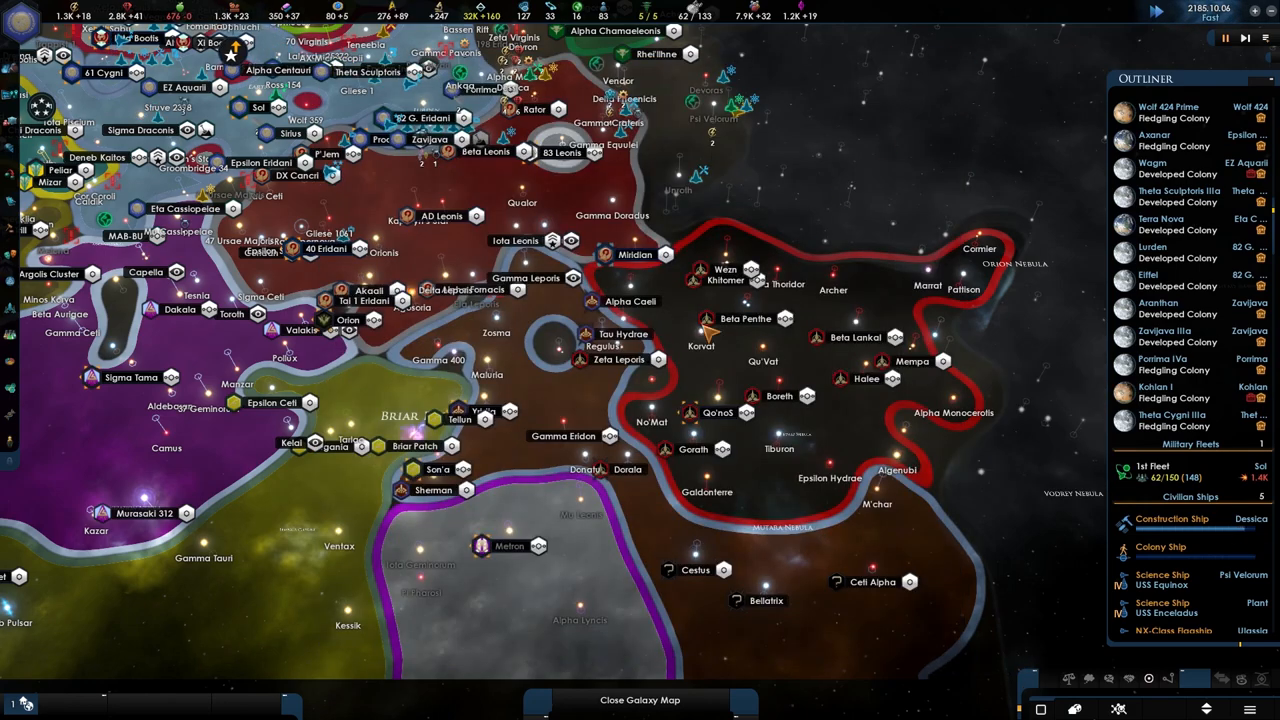
pyautogui.moveTo(412, 468)
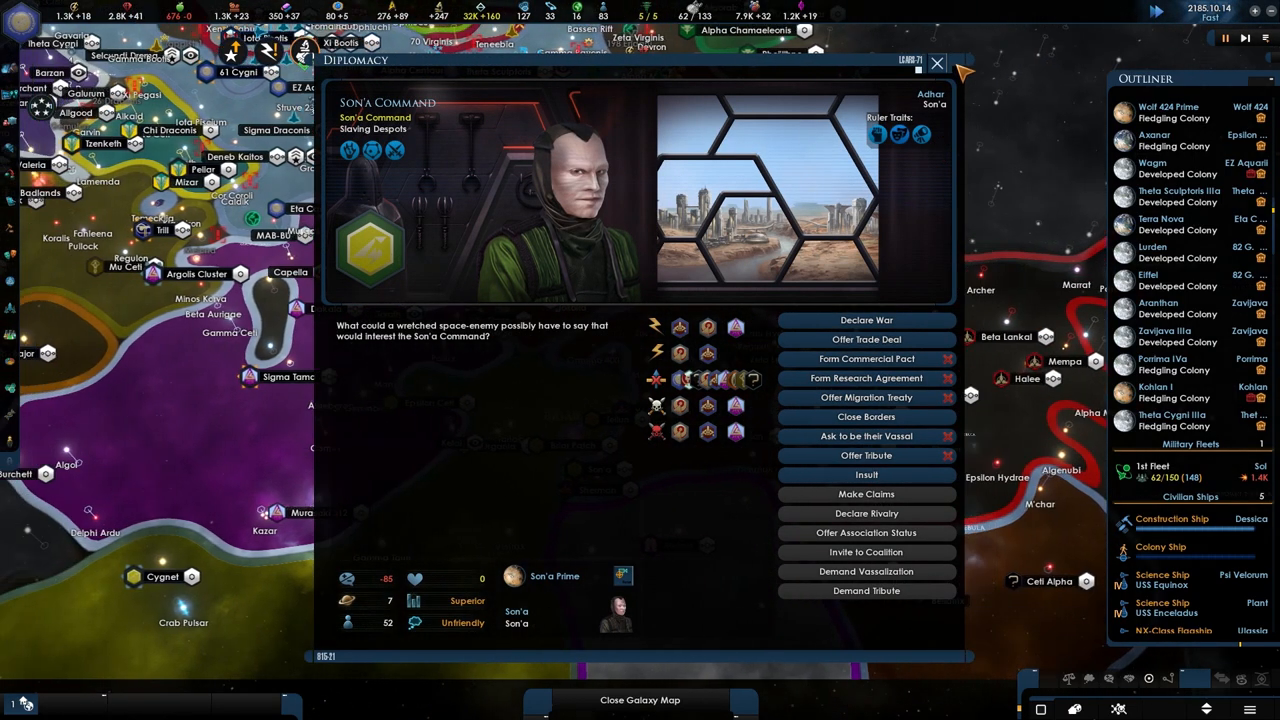
pyautogui.click(936, 62)
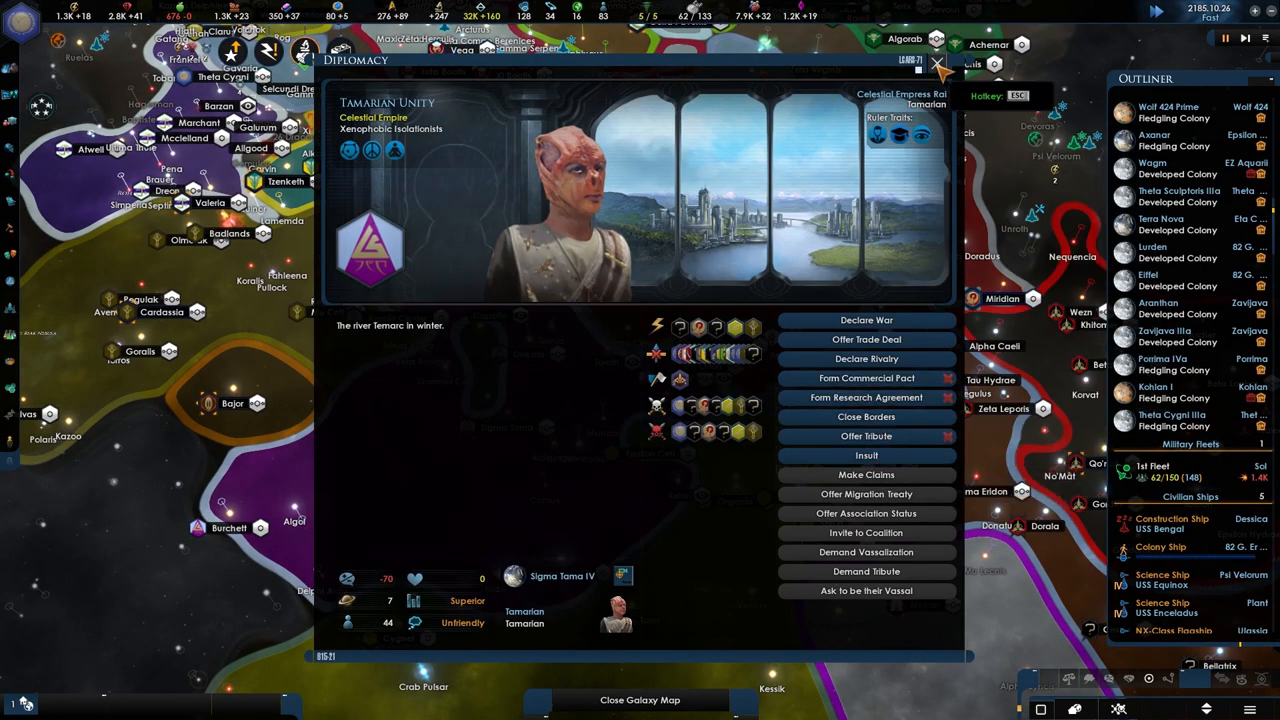
pyautogui.click(938, 64)
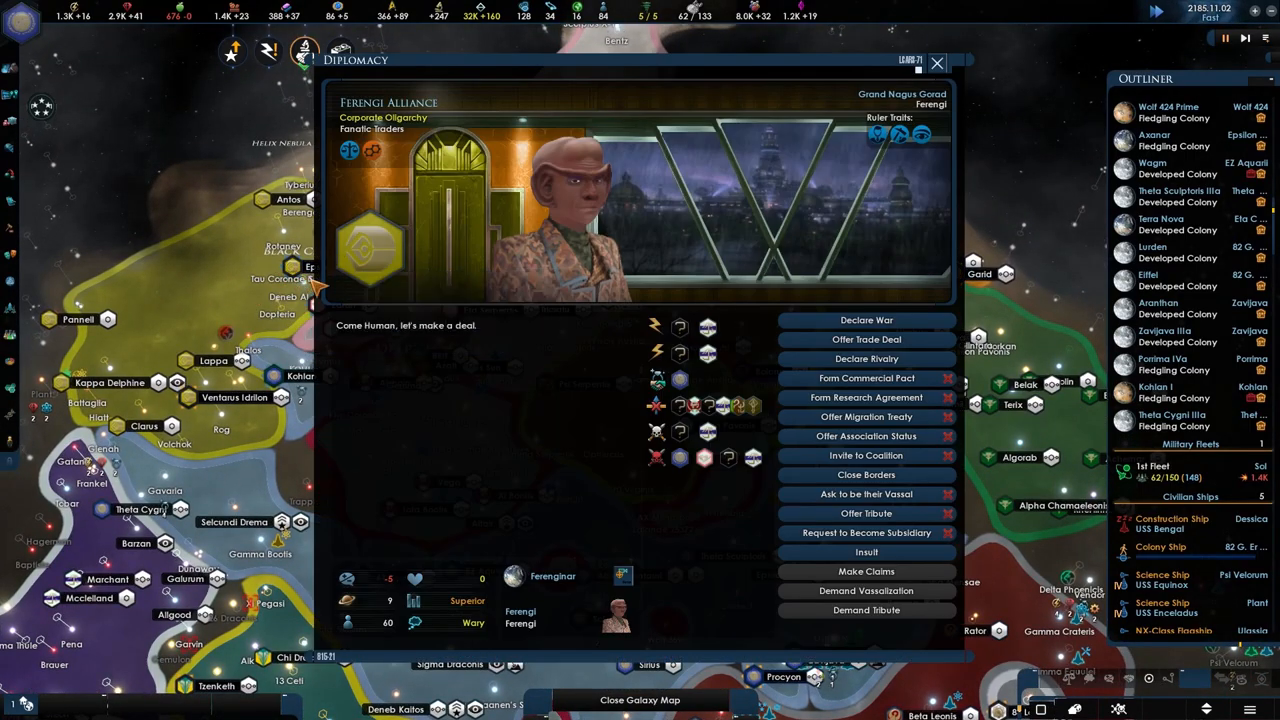
pyautogui.click(936, 62)
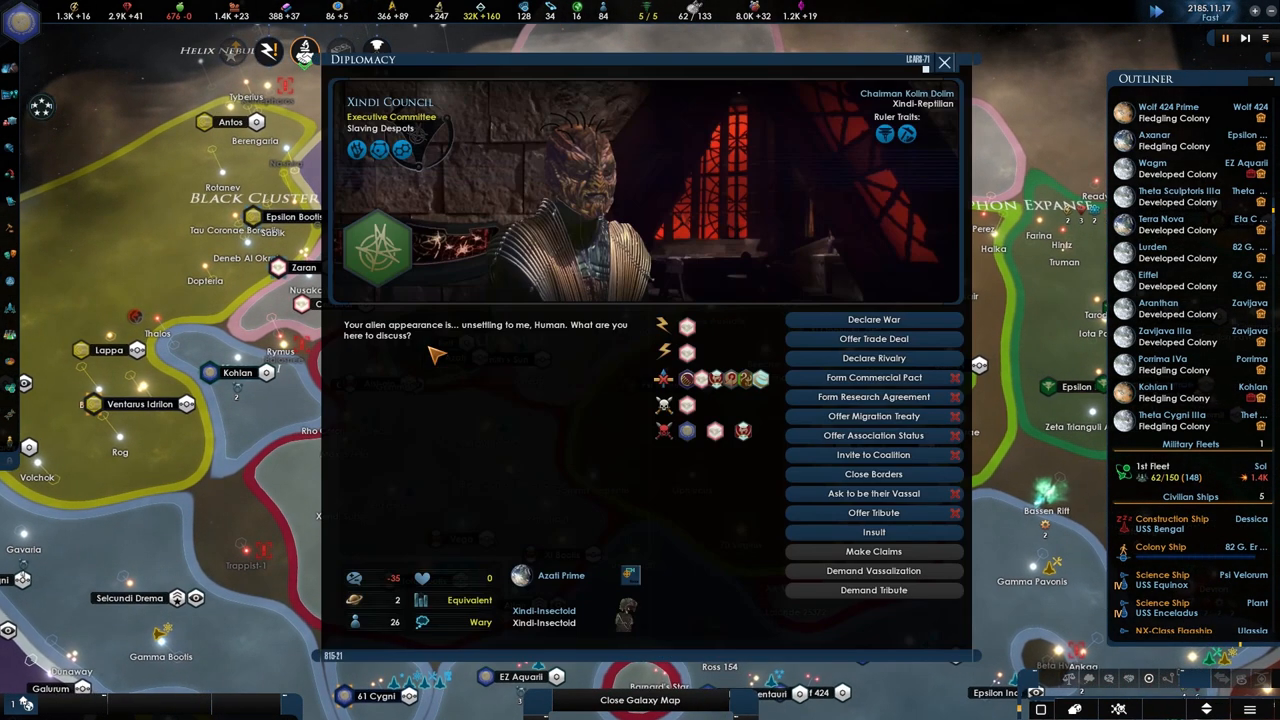
pyautogui.click(944, 62)
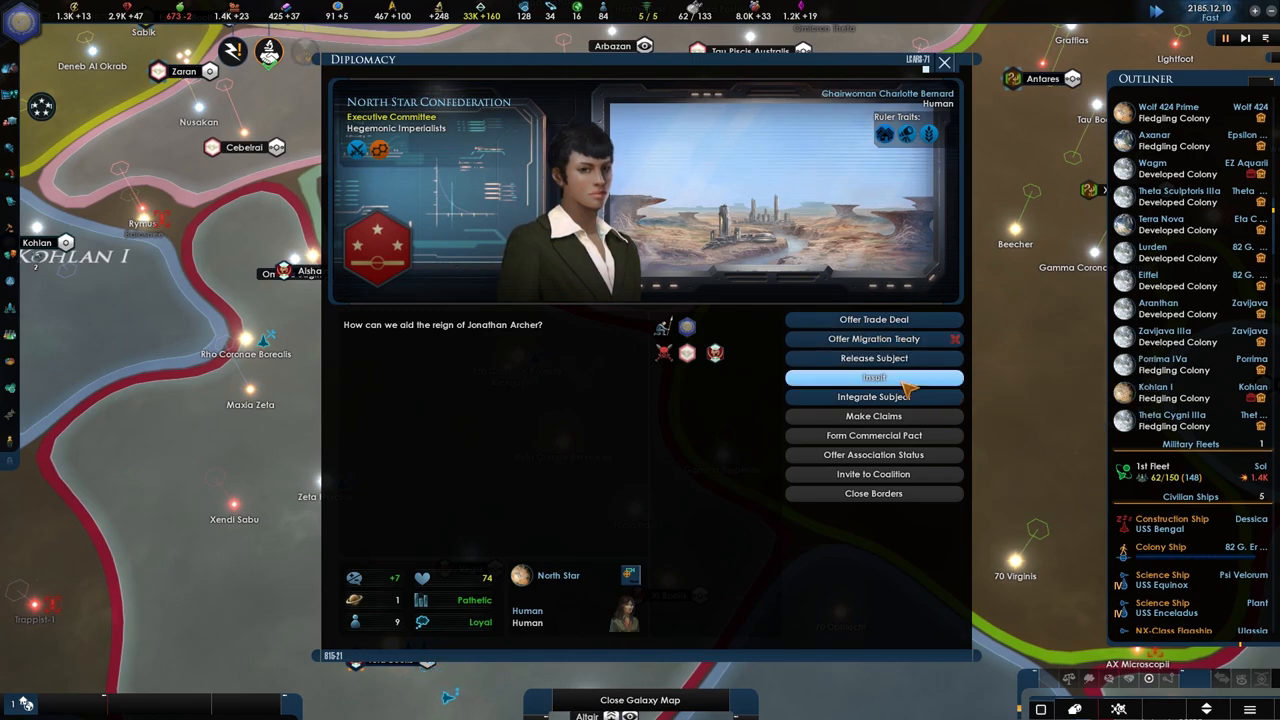
pyautogui.moveTo(872, 338)
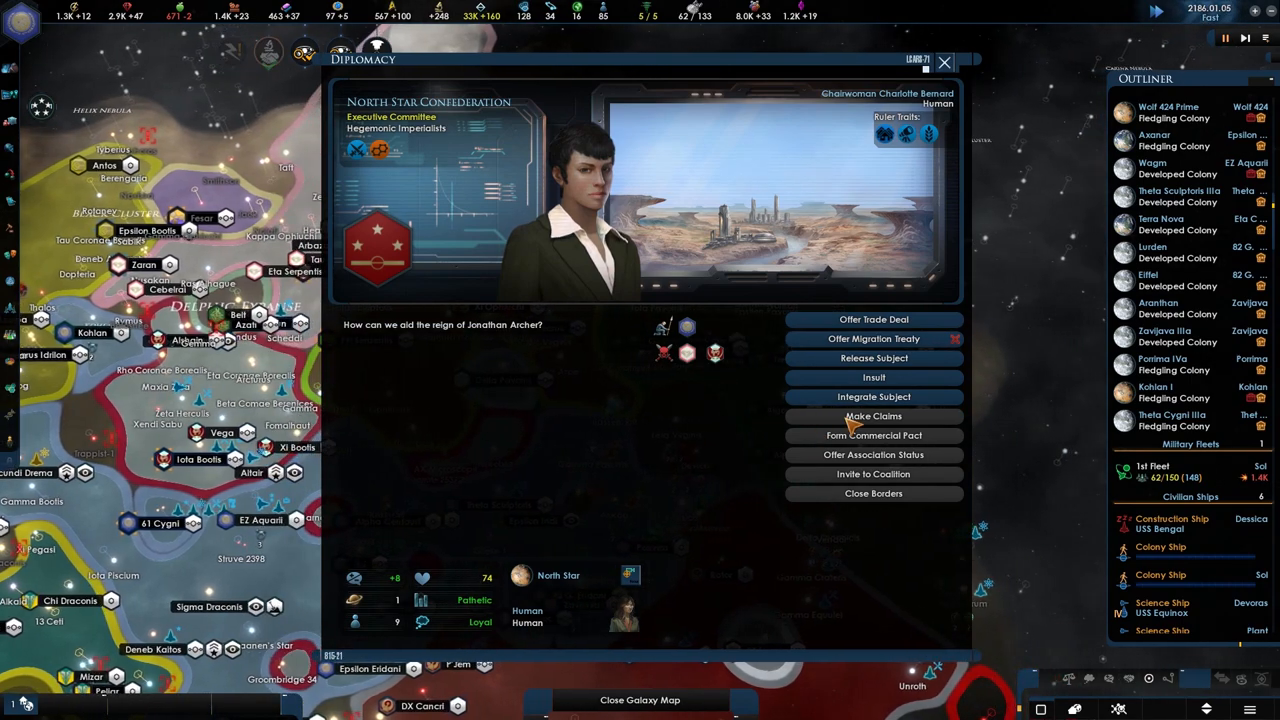
# Propose and confirm integrating the North Star Confederation, then leave their diplomacy screen
pyautogui.click(872, 396)
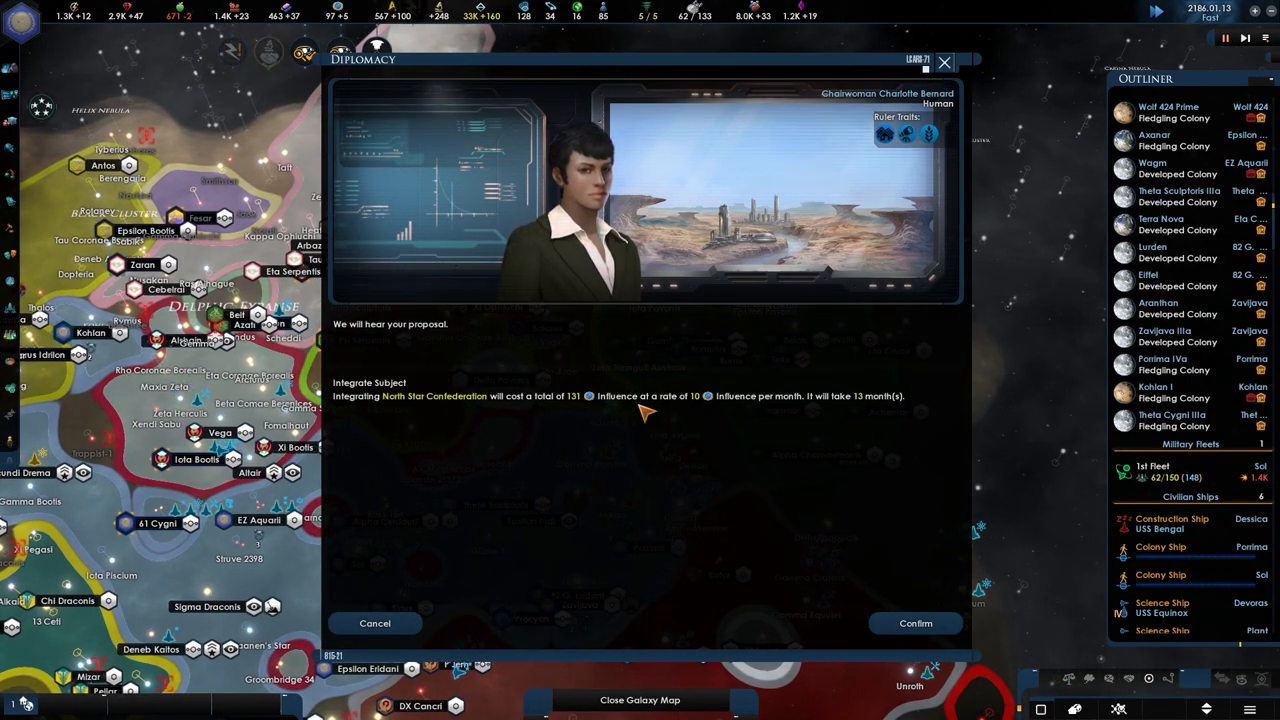
pyautogui.moveTo(716, 412)
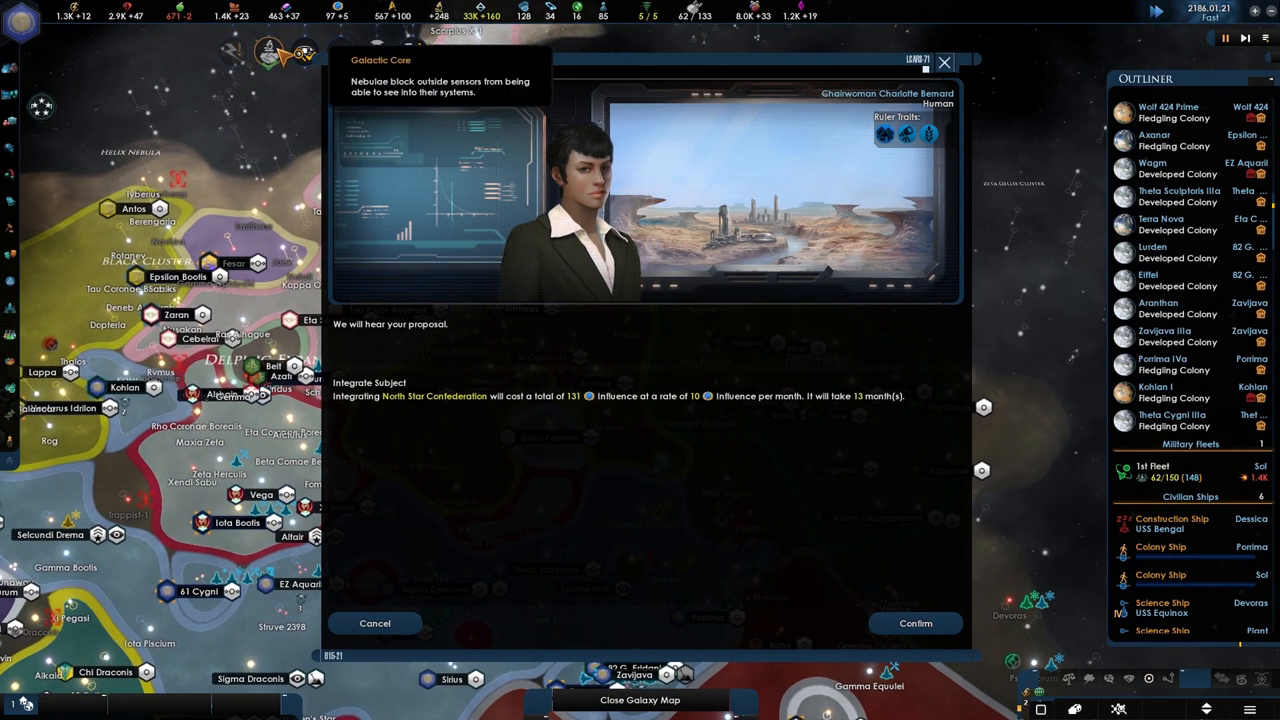
pyautogui.click(914, 624)
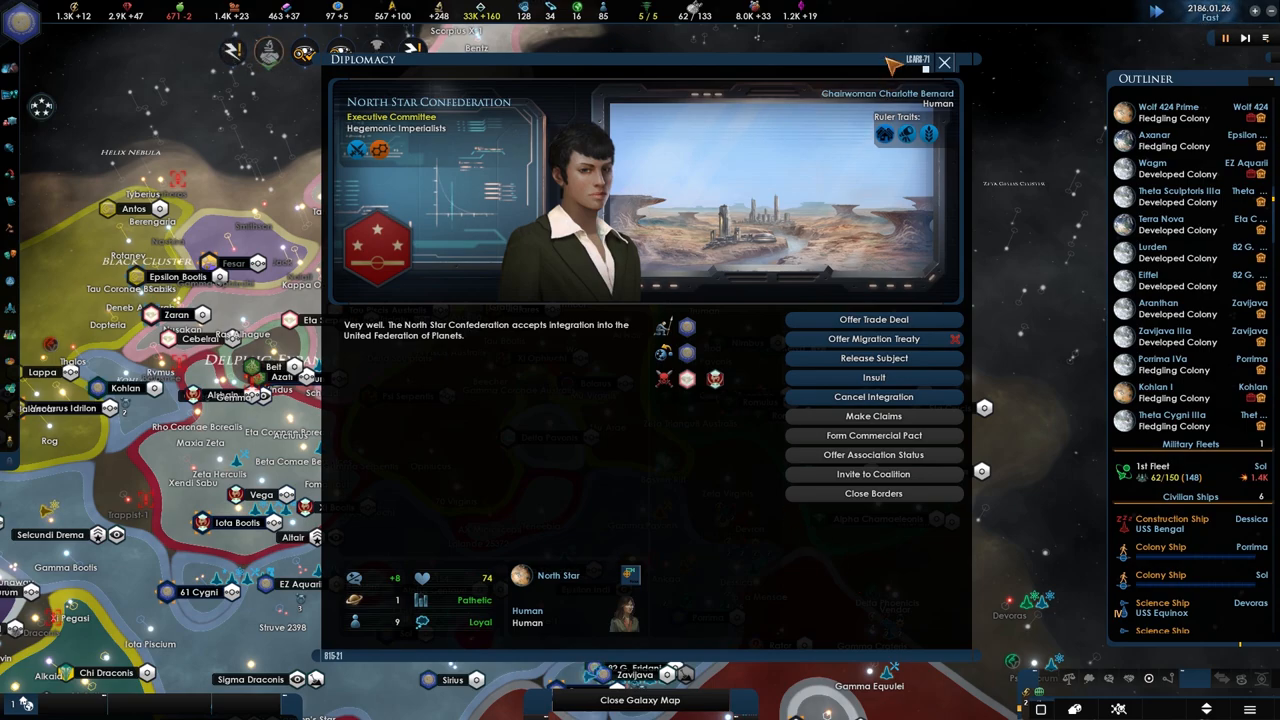
pyautogui.click(944, 62)
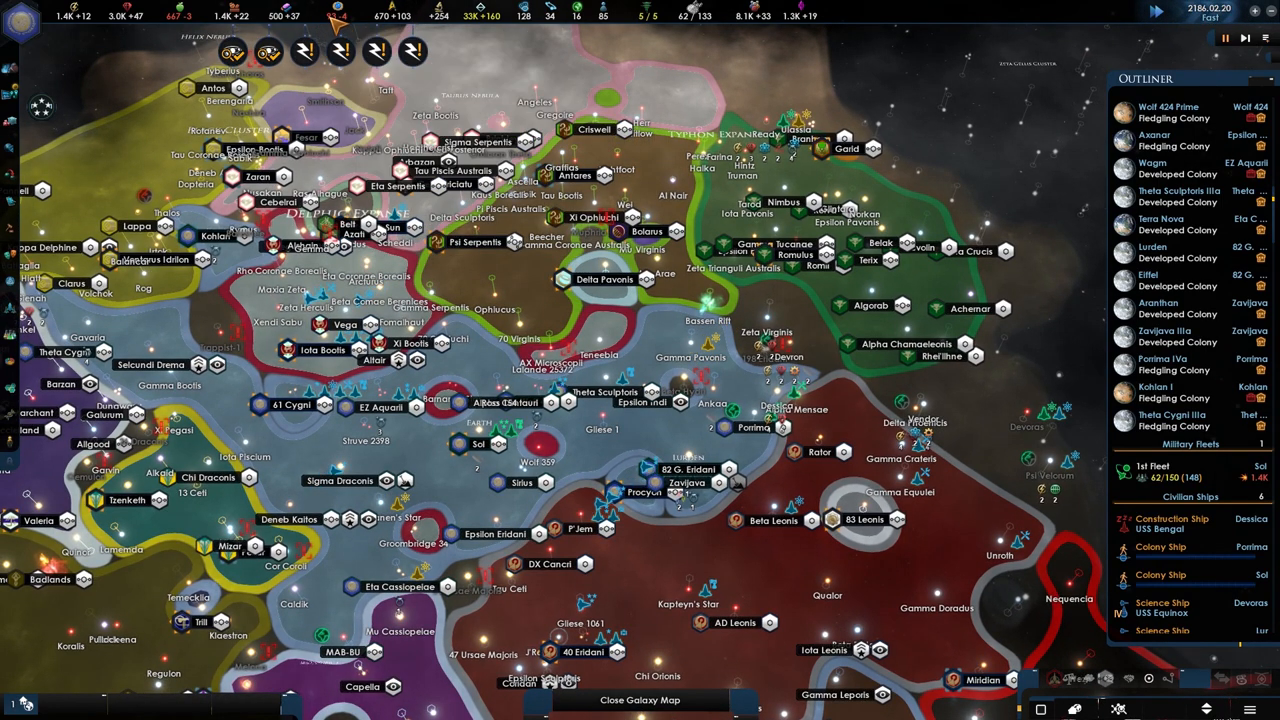
pyautogui.moveTo(330, 16)
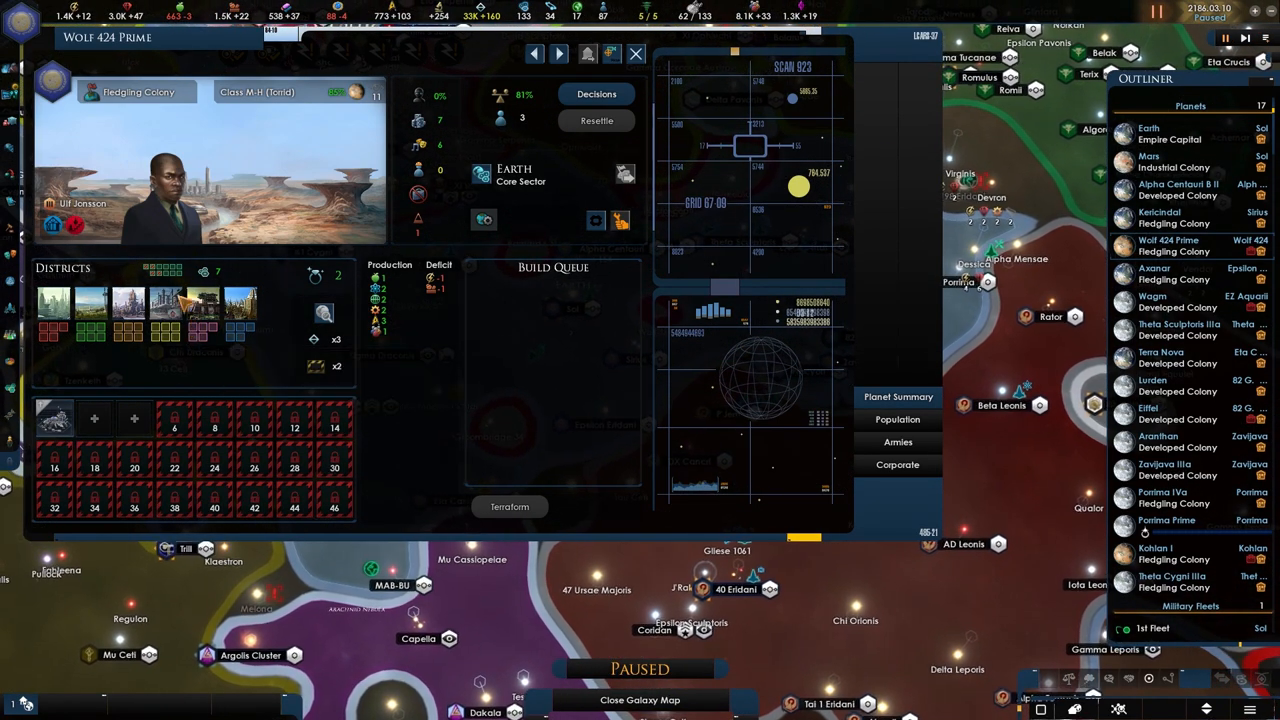
pyautogui.moveTo(92, 308)
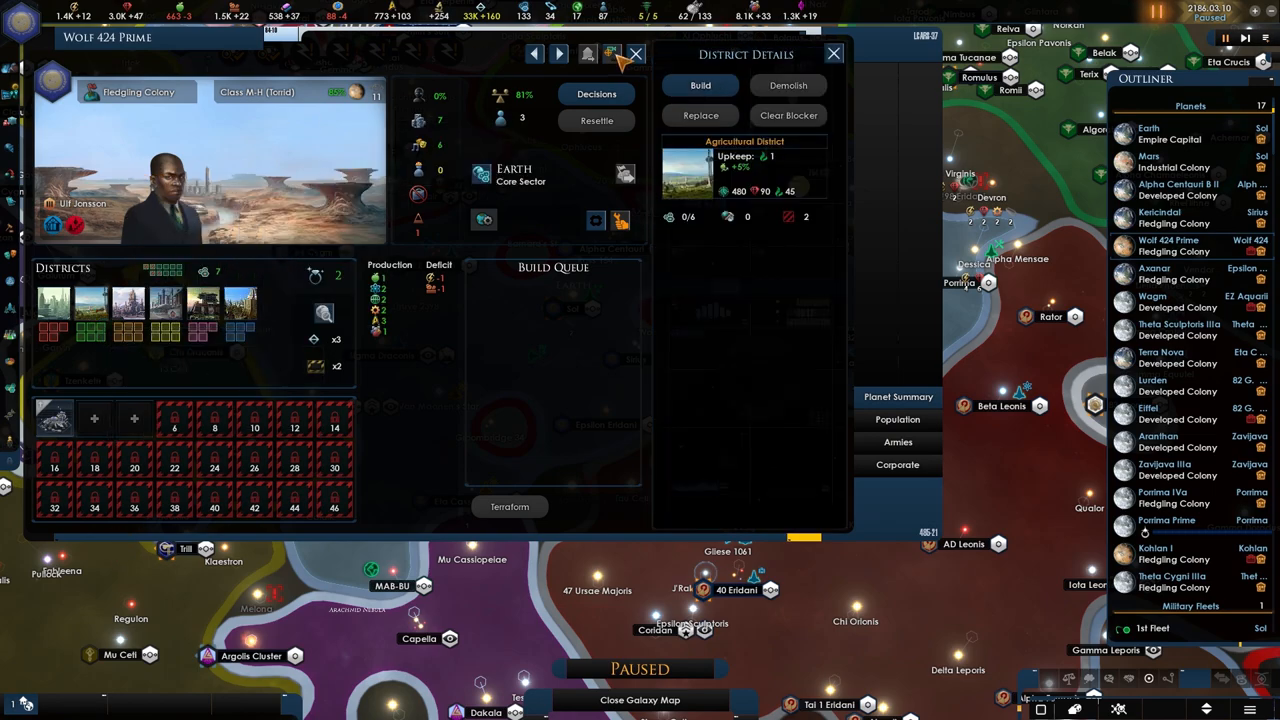
# Step from Wolf 424 Prime to Wagm and view its population and jobs breakdown
pyautogui.click(1176, 302)
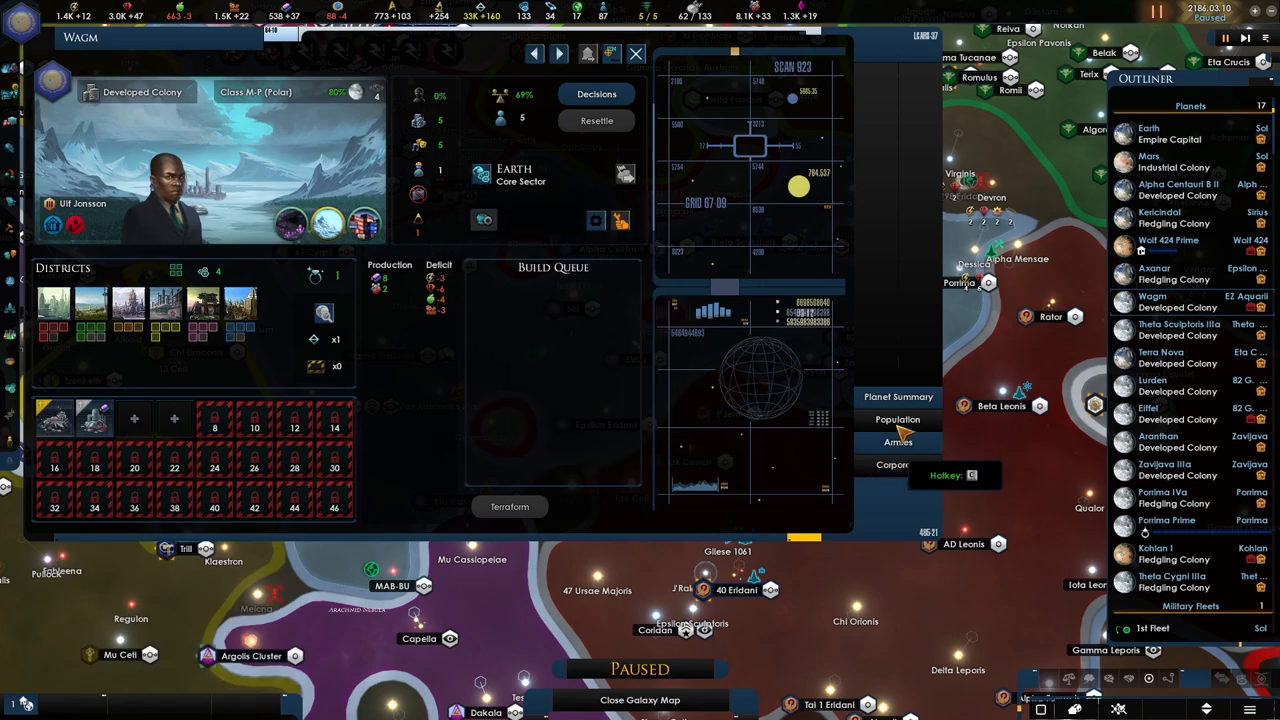
pyautogui.click(896, 420)
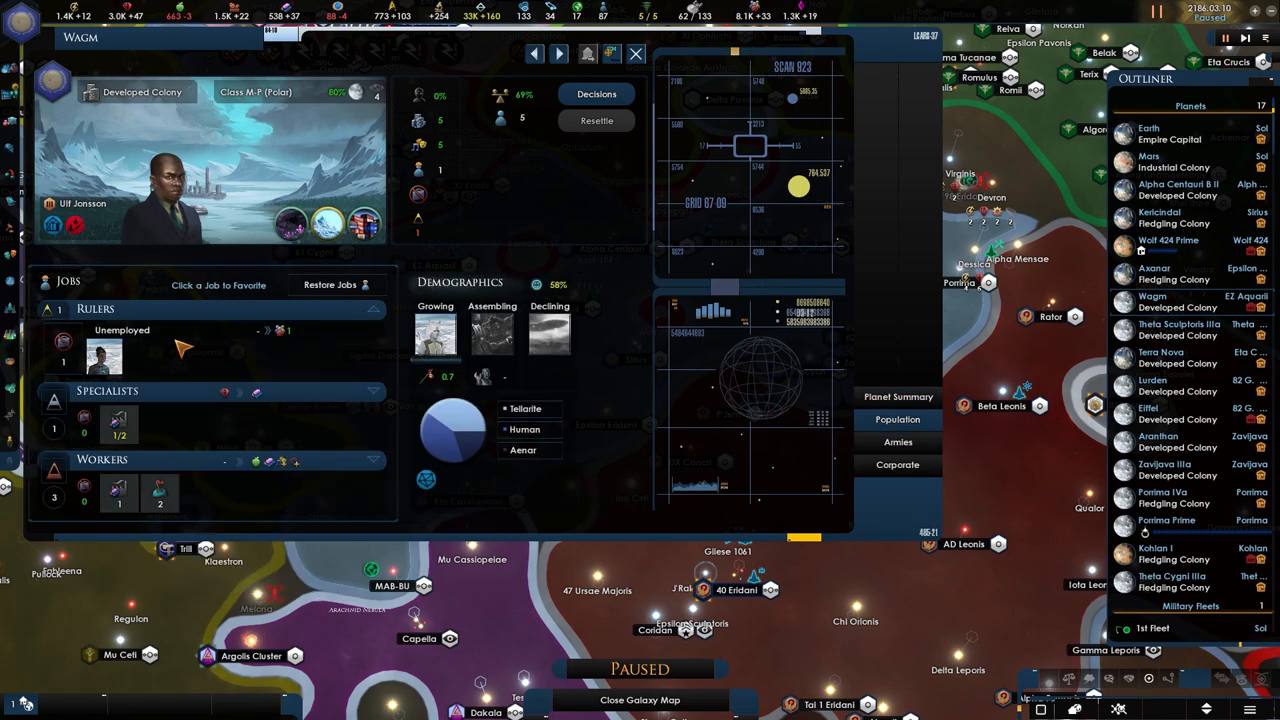
pyautogui.moveTo(496, 382)
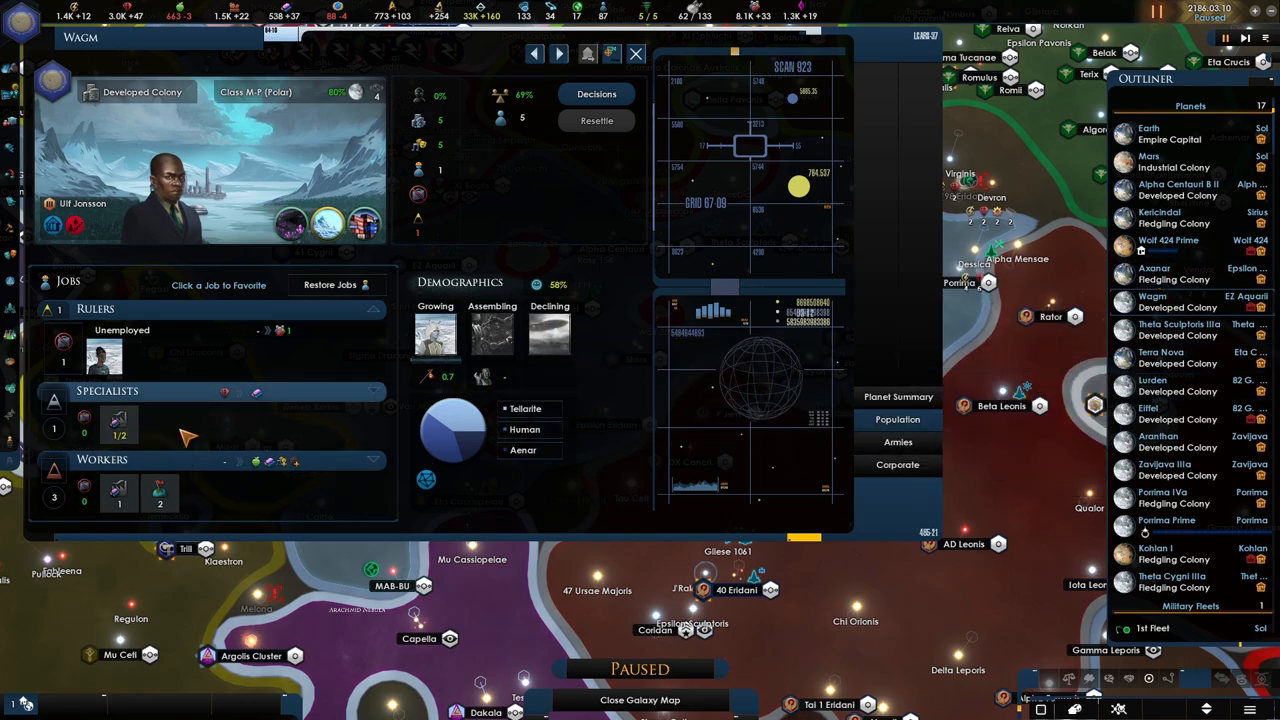
pyautogui.moveTo(160, 490)
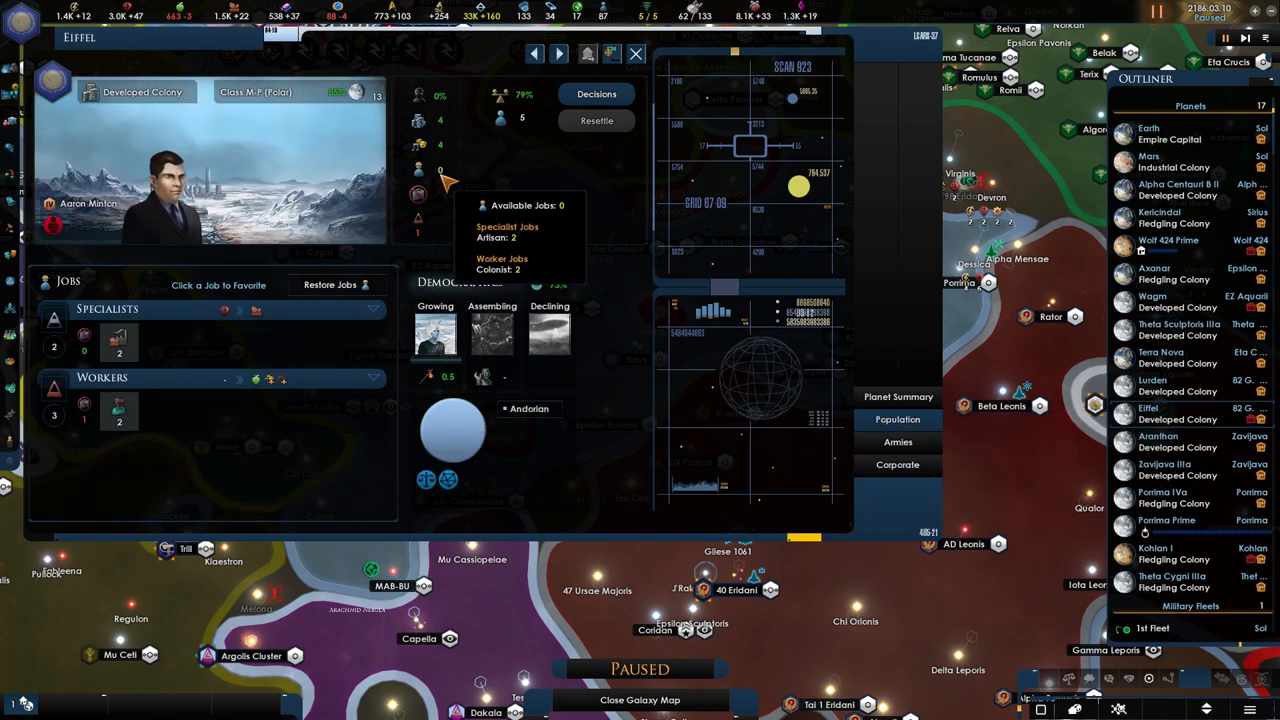
pyautogui.moveTo(910, 380)
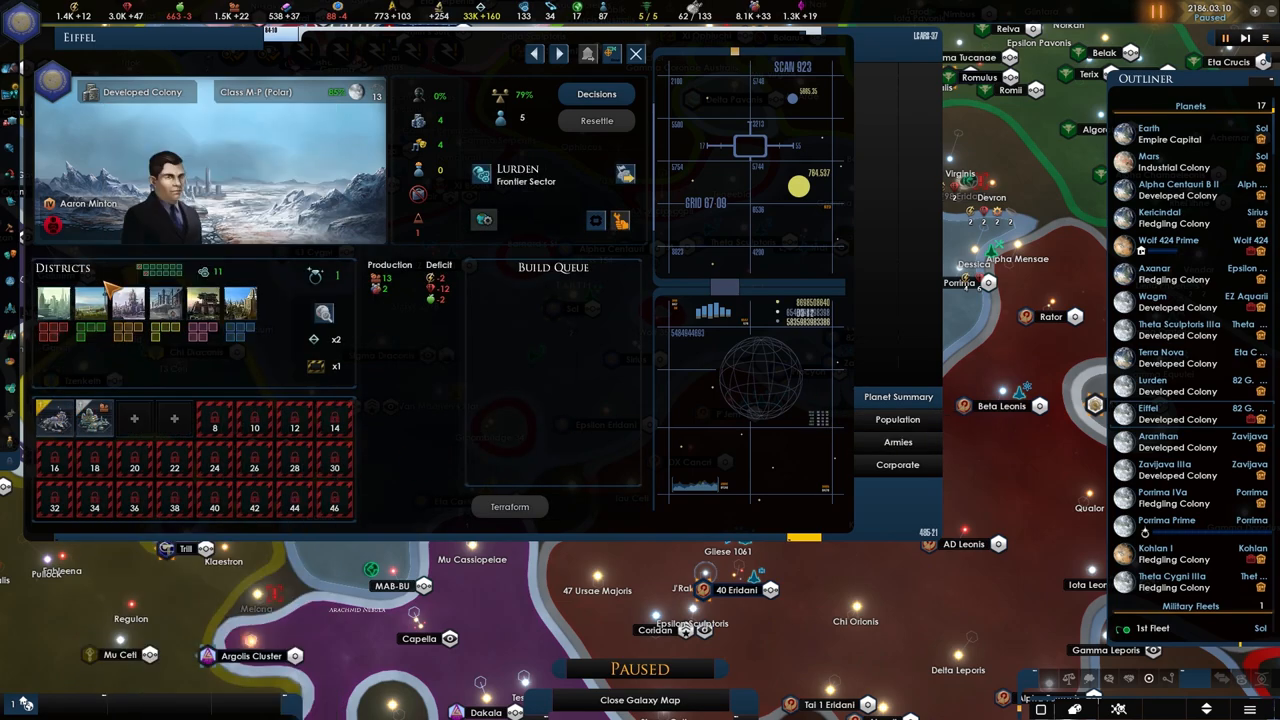
pyautogui.moveTo(156, 388)
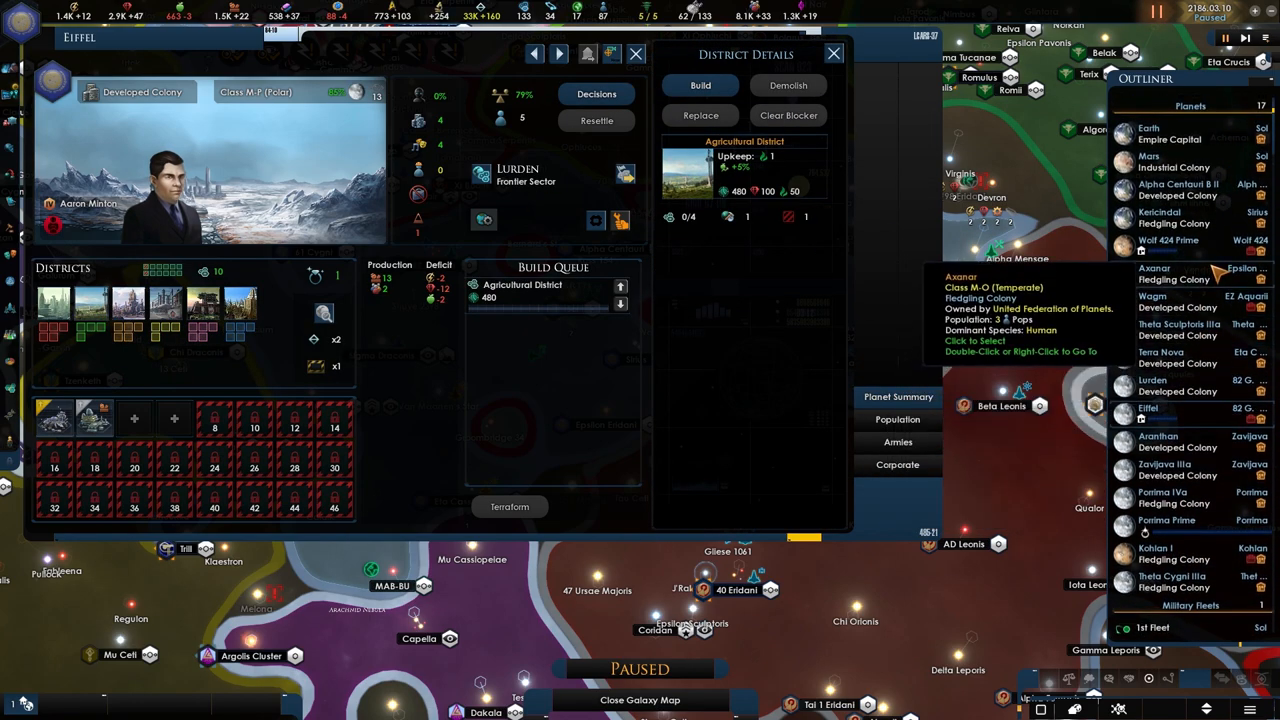
pyautogui.moveTo(324, 316)
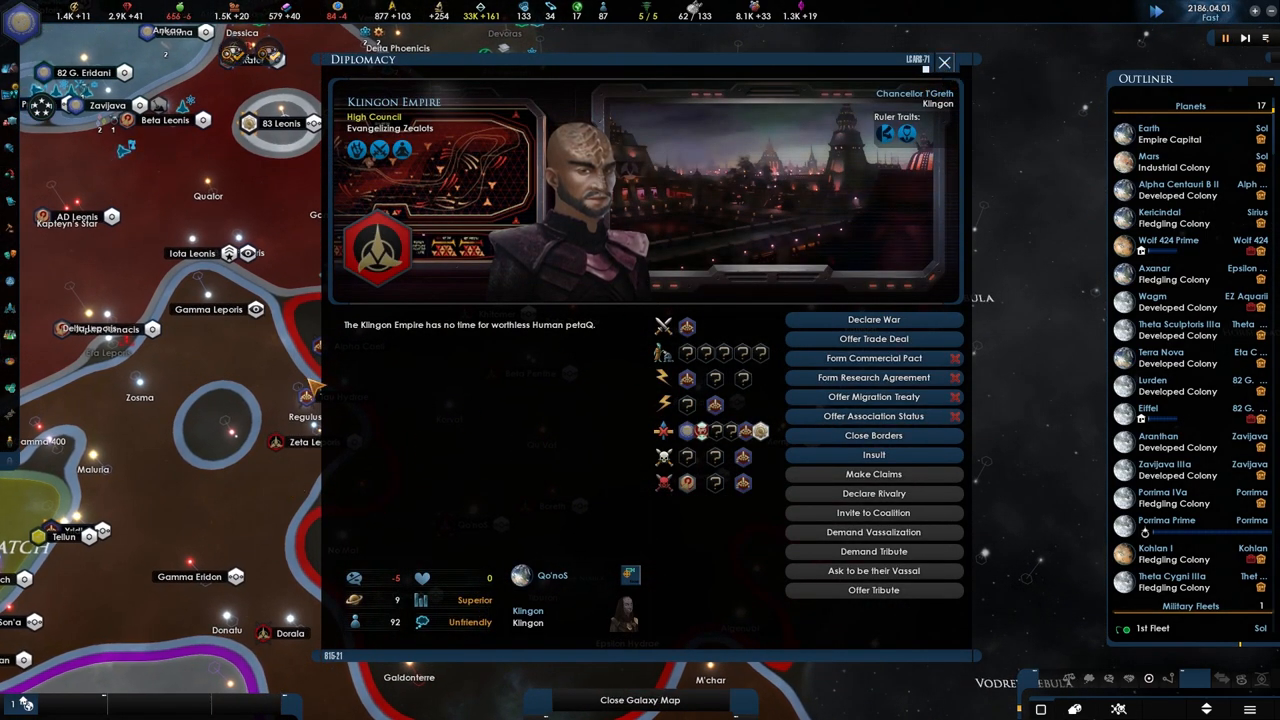
# Close the Klingon Empire diplomacy screen and return to the galaxy map
pyautogui.click(944, 62)
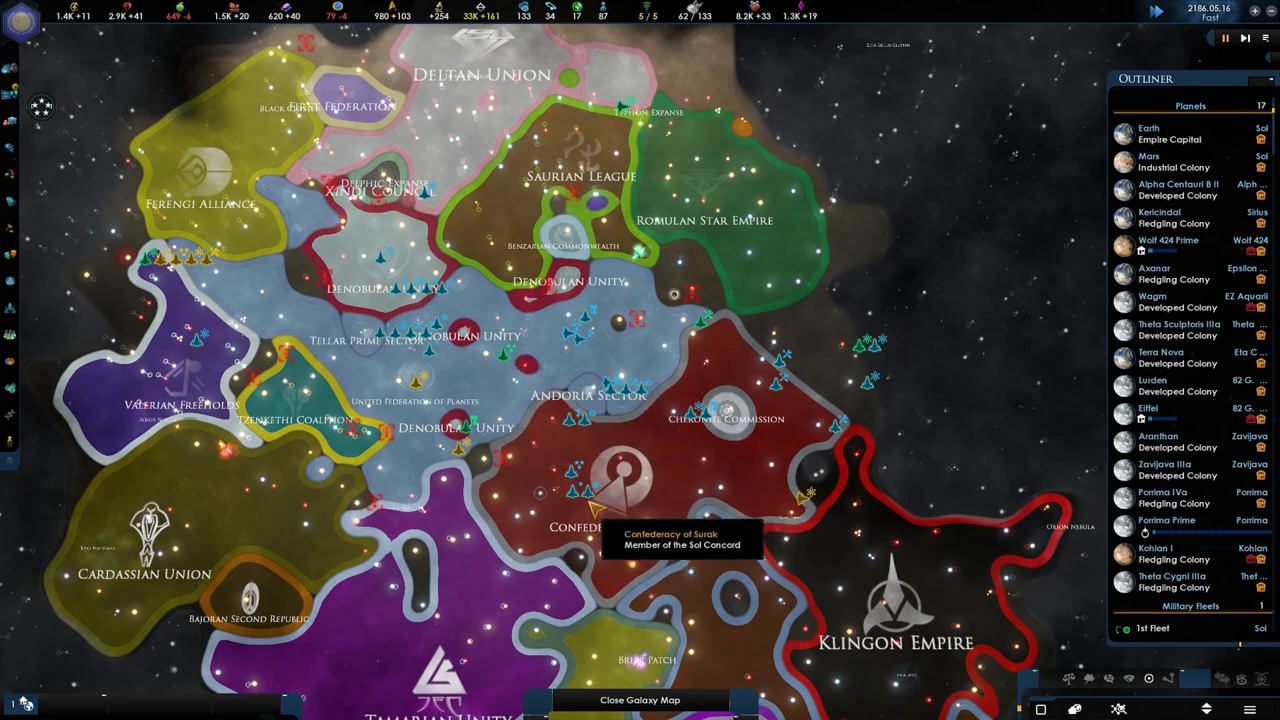
pyautogui.moveTo(1168, 240)
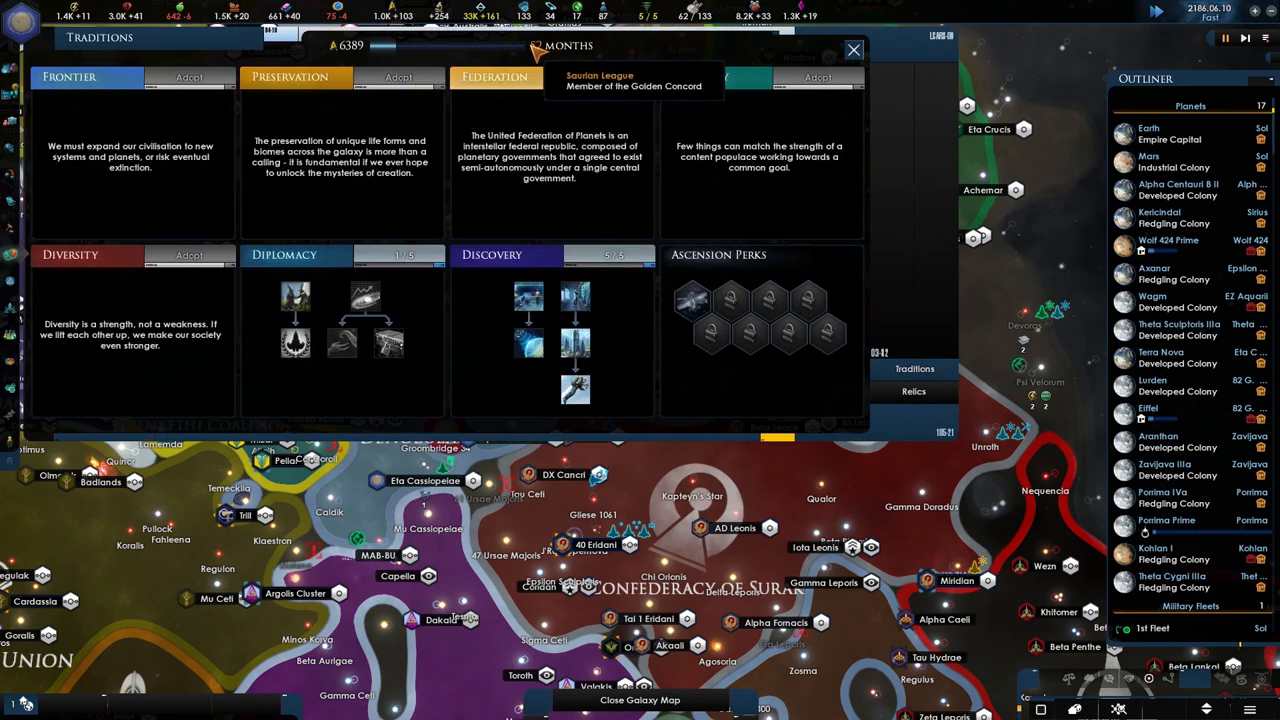
pyautogui.click(852, 48)
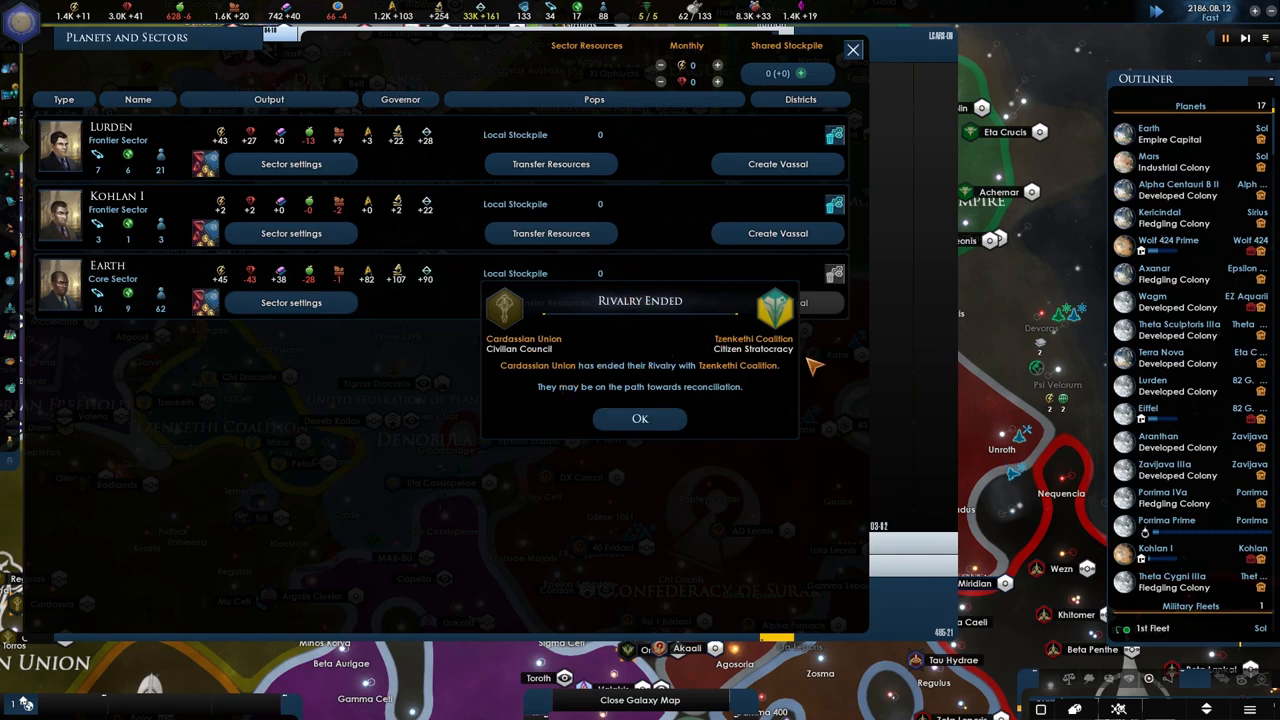
# Dismiss the rivalry-ended notice and offer the Tzenkethi Coalition a migration treaty
pyautogui.click(640, 418)
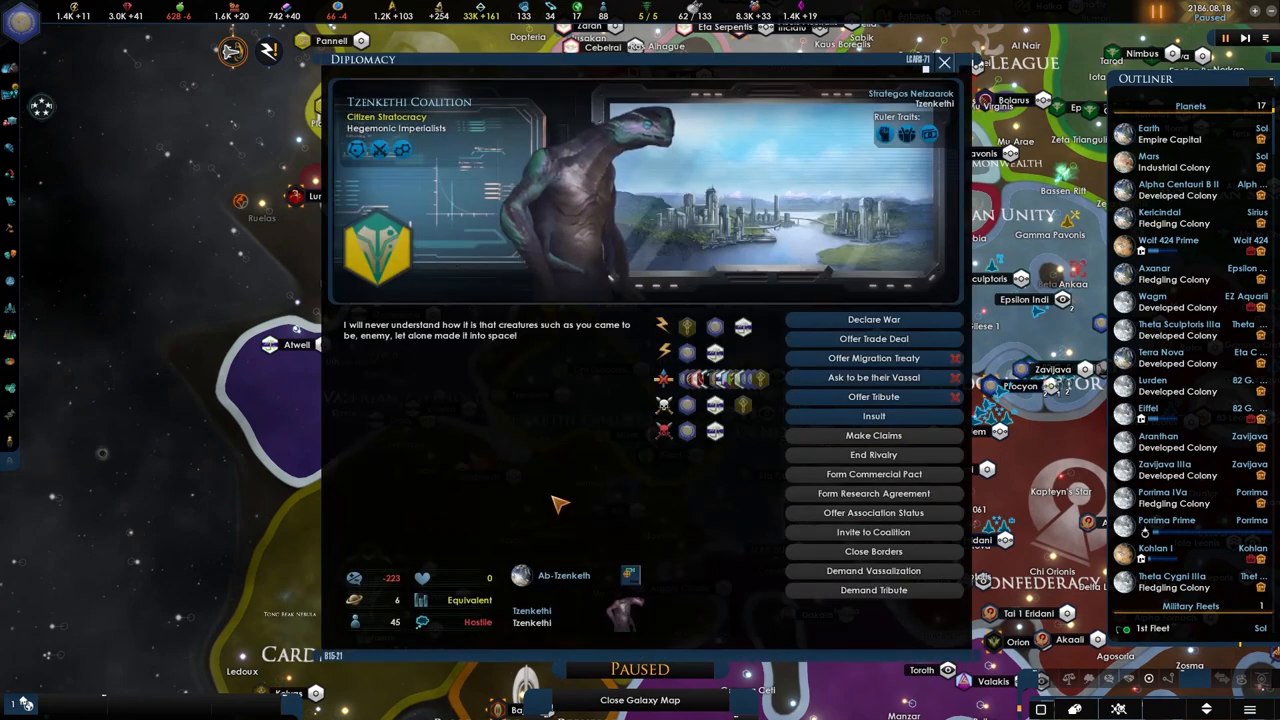
pyautogui.moveTo(872, 358)
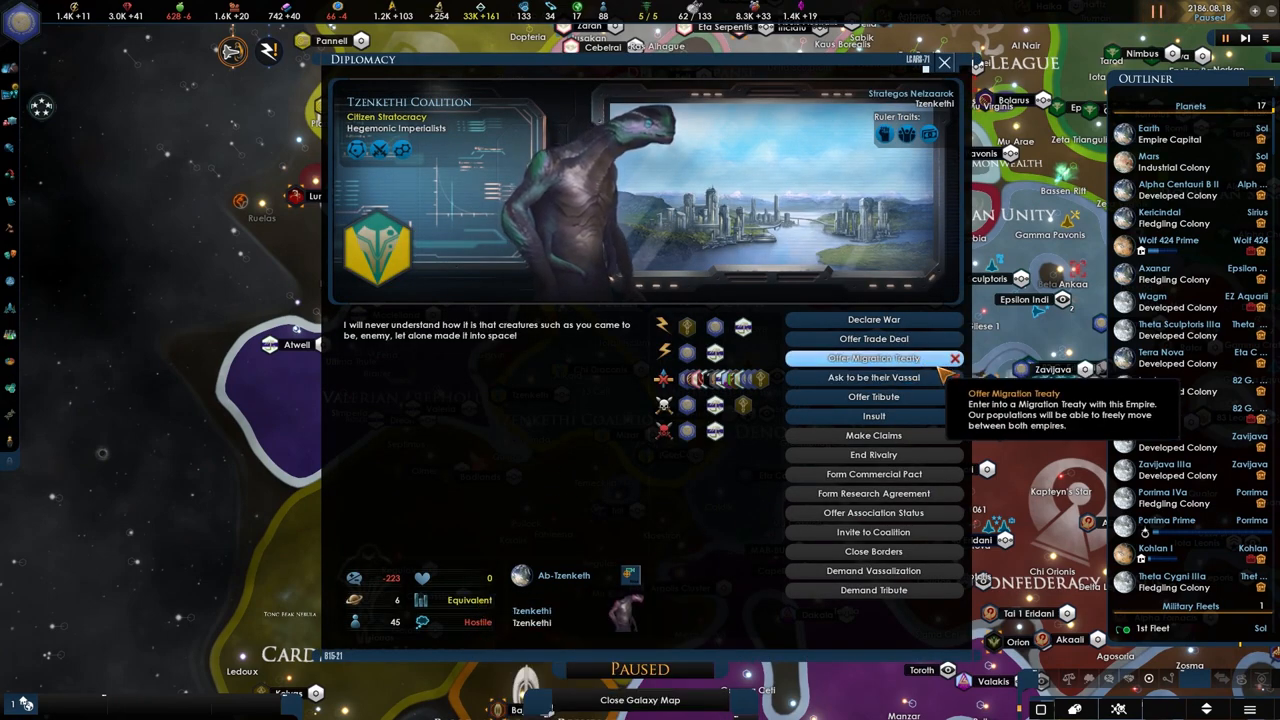
pyautogui.click(872, 320)
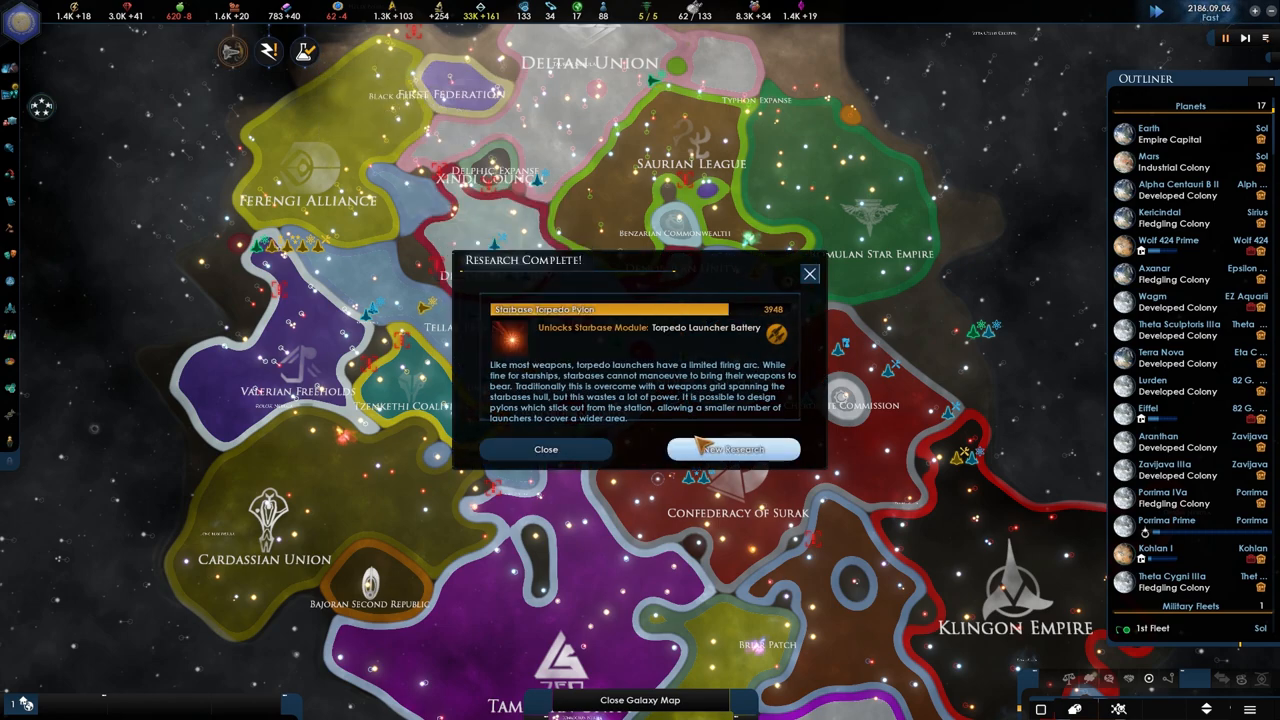
# Go to the research selection from the completed torpedo launcher technology popup
pyautogui.click(732, 448)
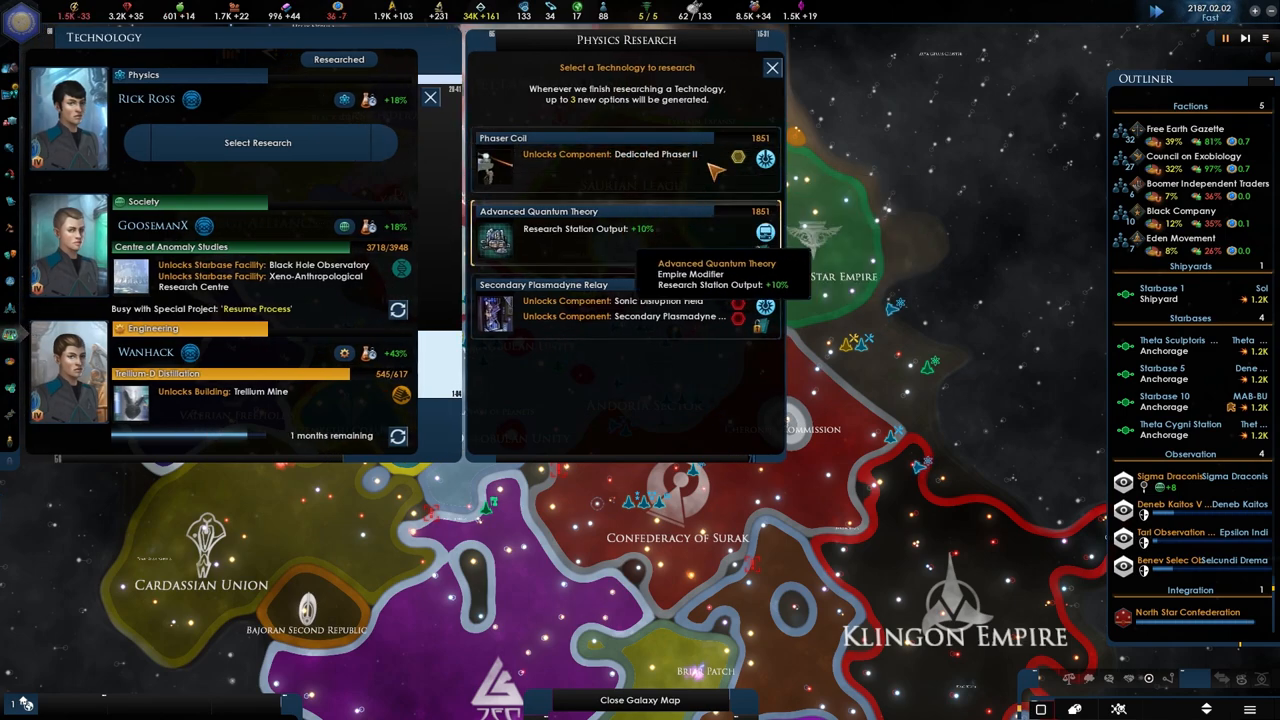
pyautogui.moveTo(736, 156)
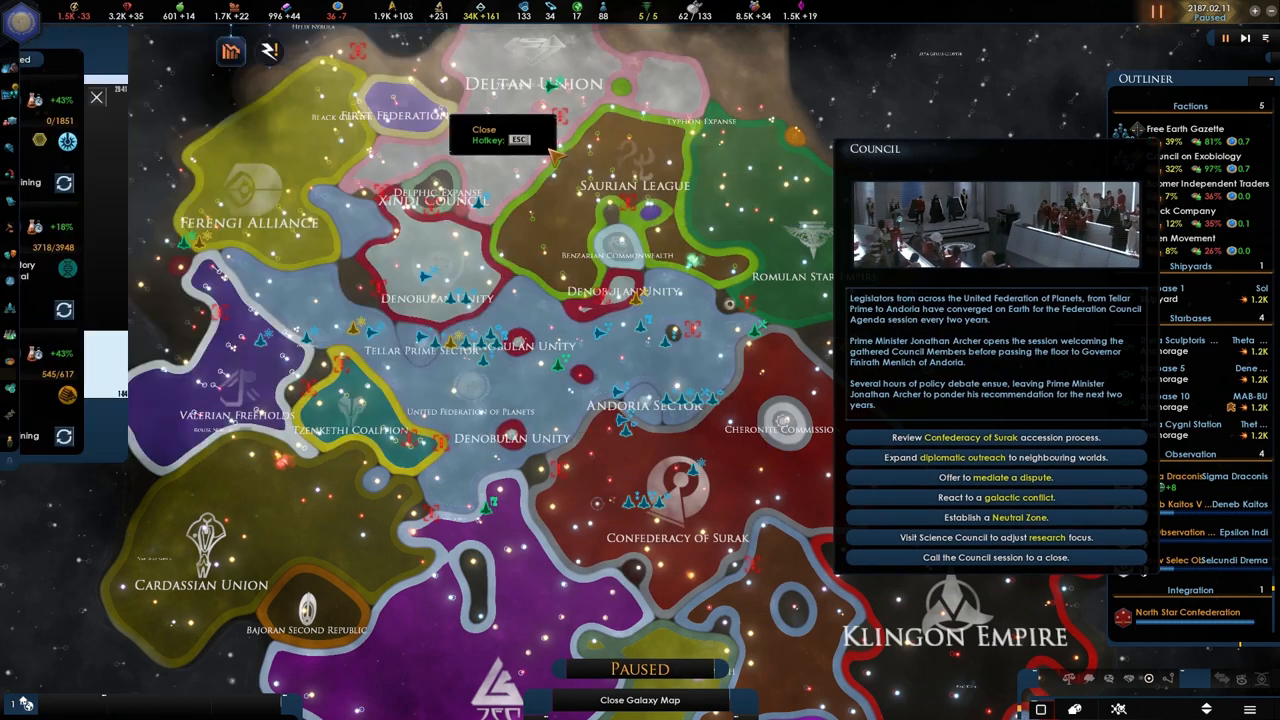
# Close the federation council, check an observation post, and acknowledge North Star Confederation's completed integration
pyautogui.click(994, 436)
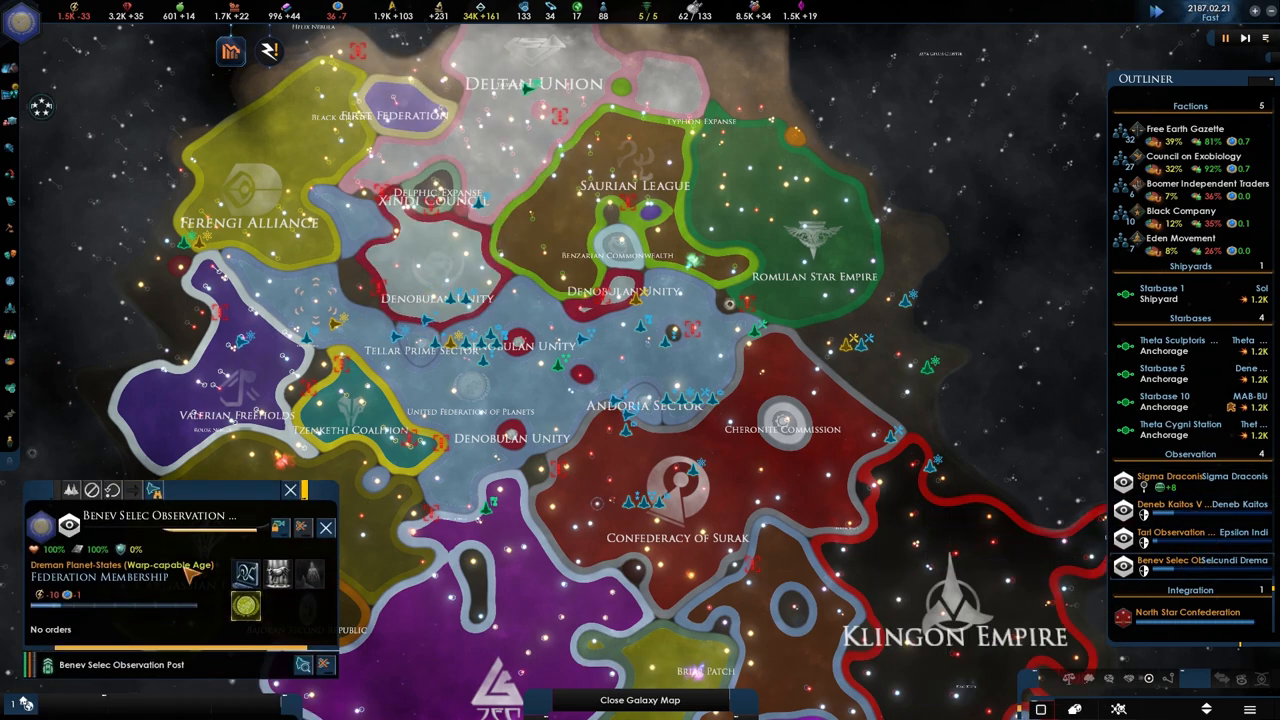
pyautogui.click(1184, 536)
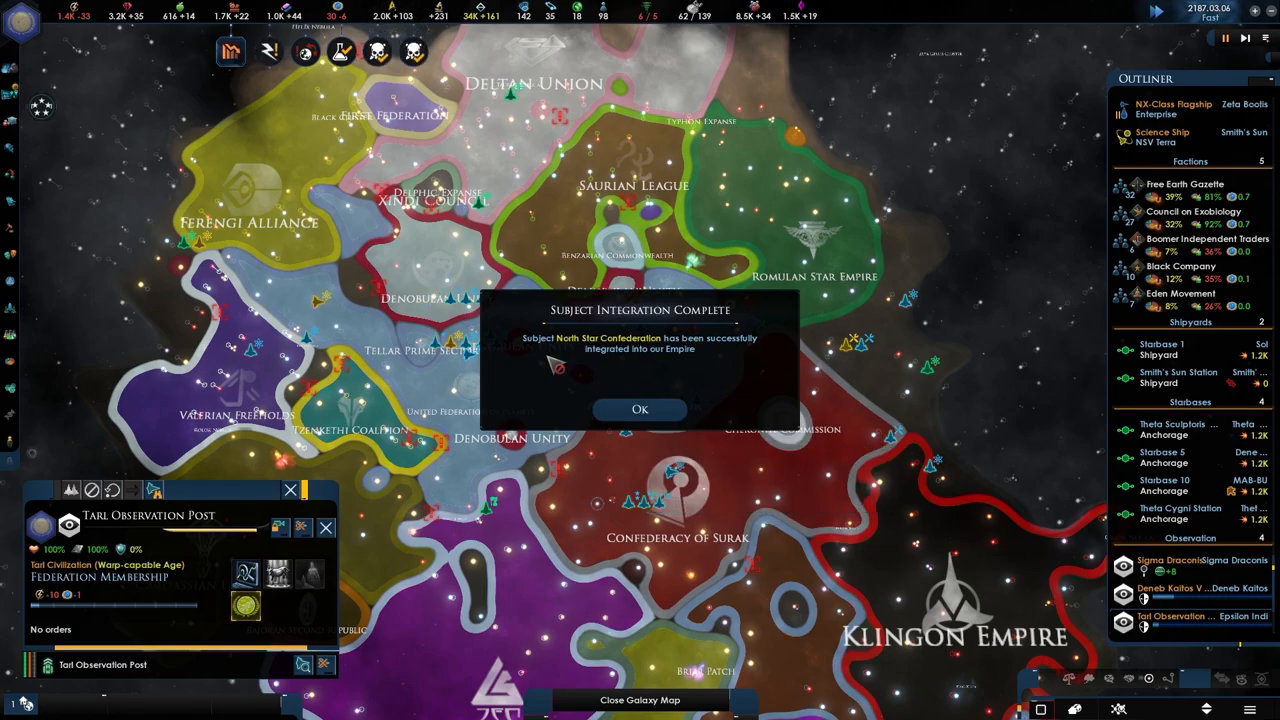
pyautogui.click(640, 408)
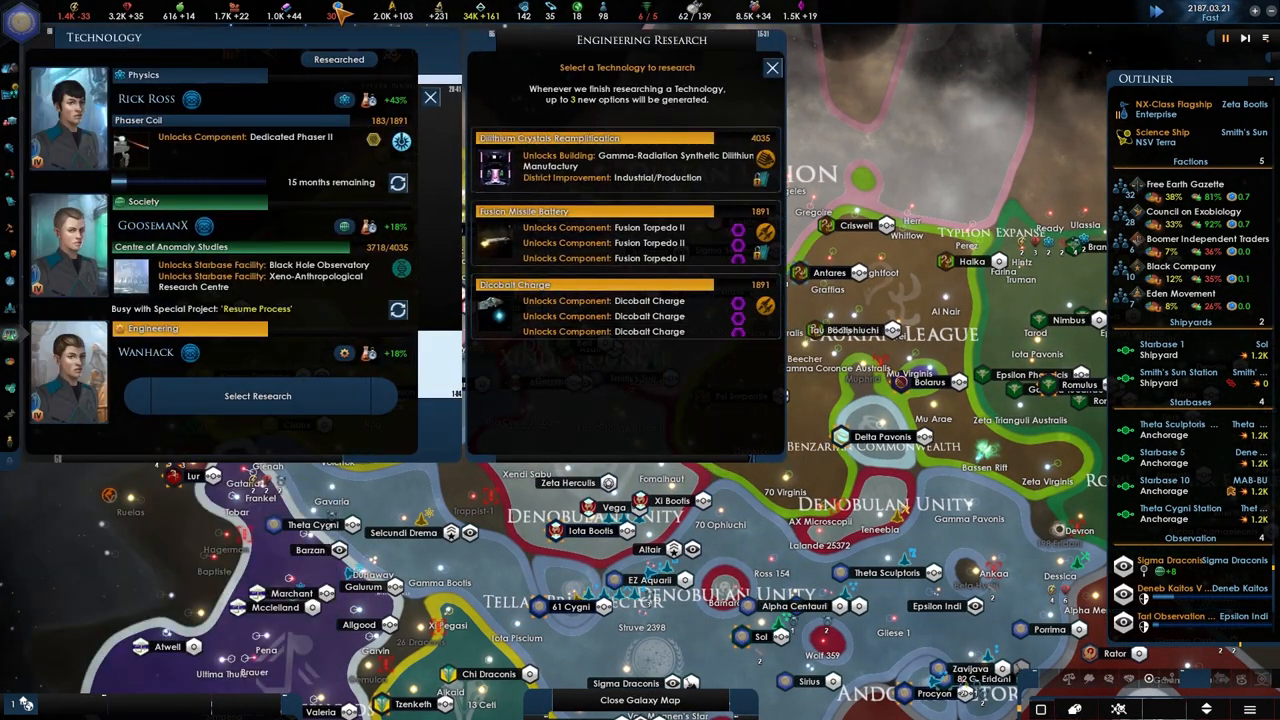
pyautogui.moveTo(640, 160)
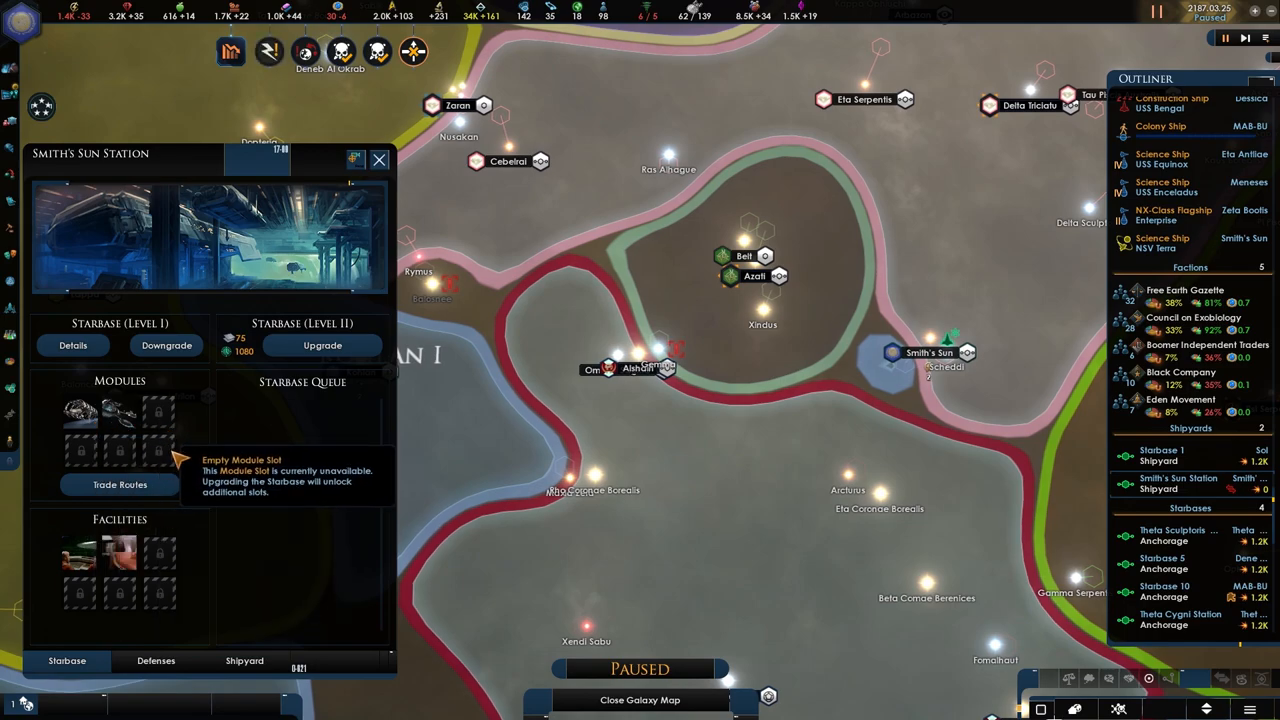
# Select an empty module slot on Smith's Sun Station starbase
pyautogui.click(166, 344)
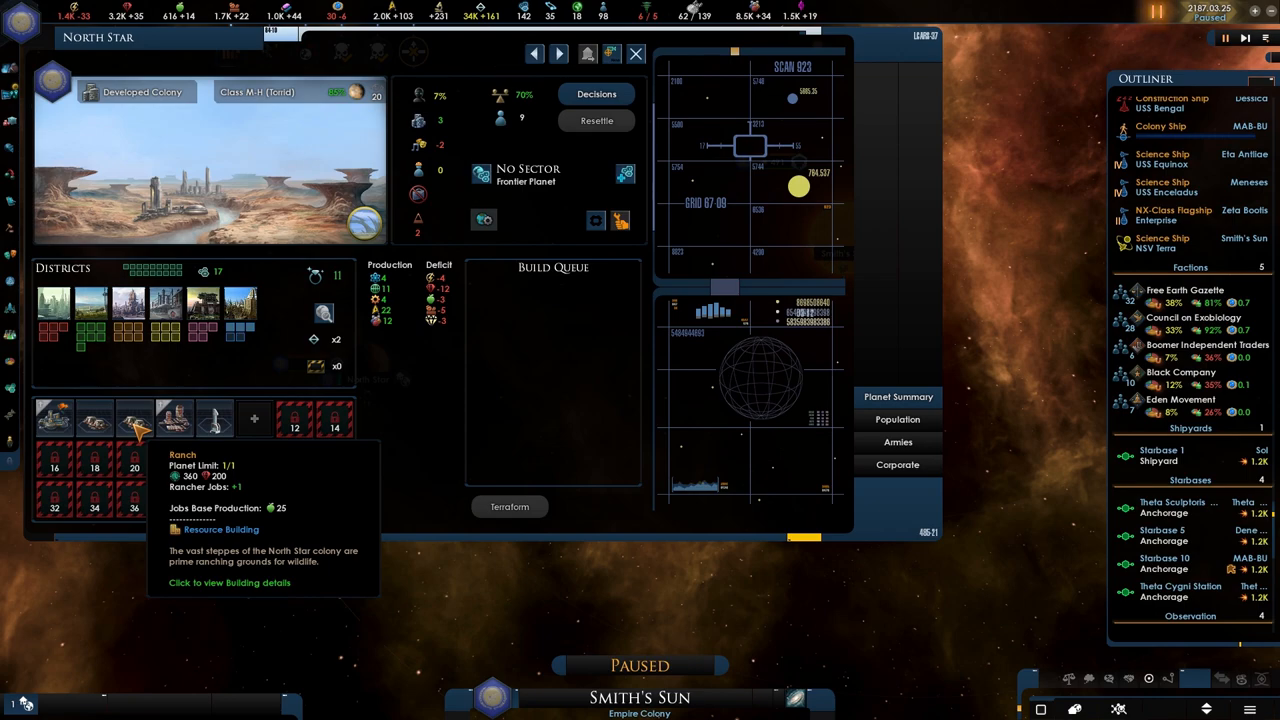
pyautogui.moveTo(172, 418)
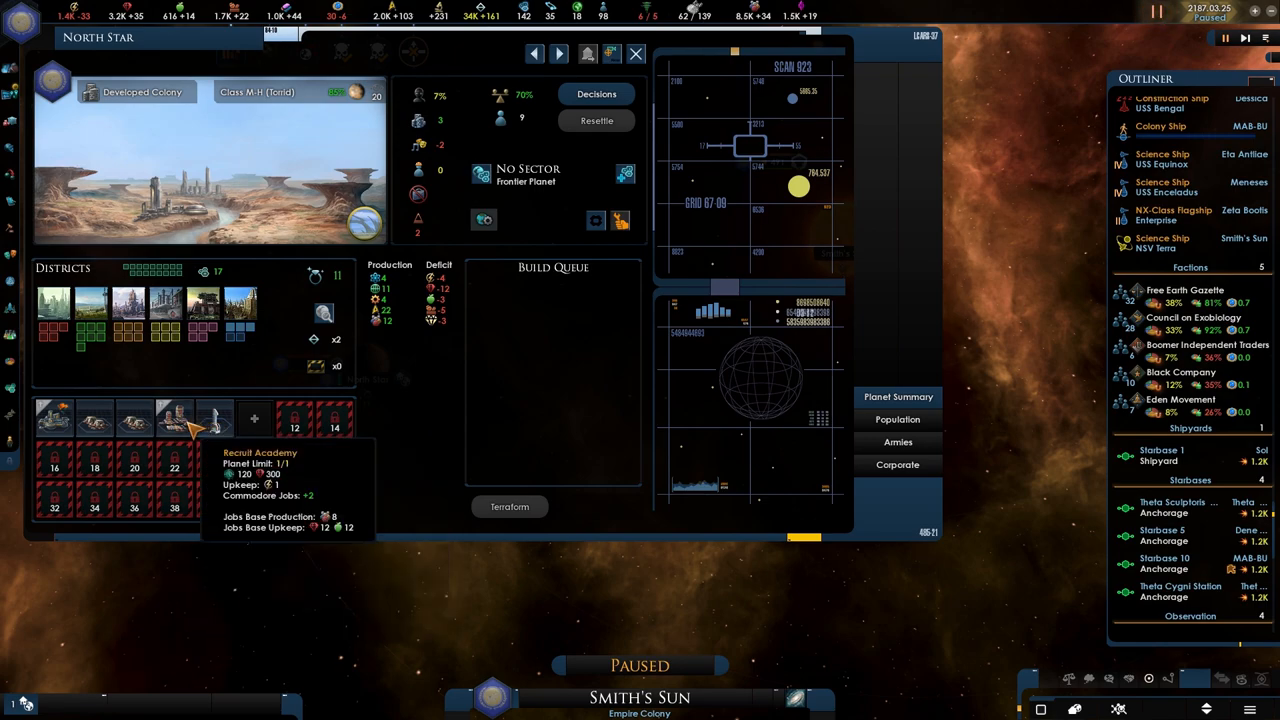
# Replace the academy building on North Star with an Entertainment Centre
pyautogui.click(216, 418)
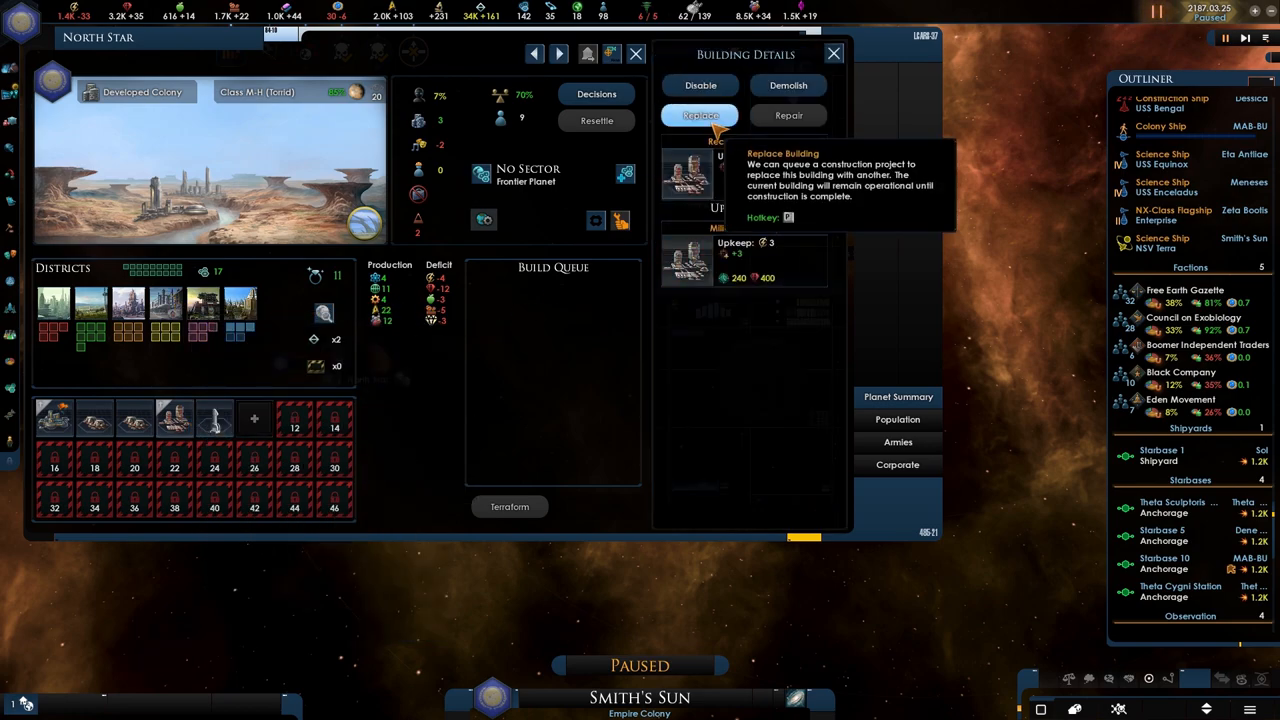
pyautogui.click(700, 114)
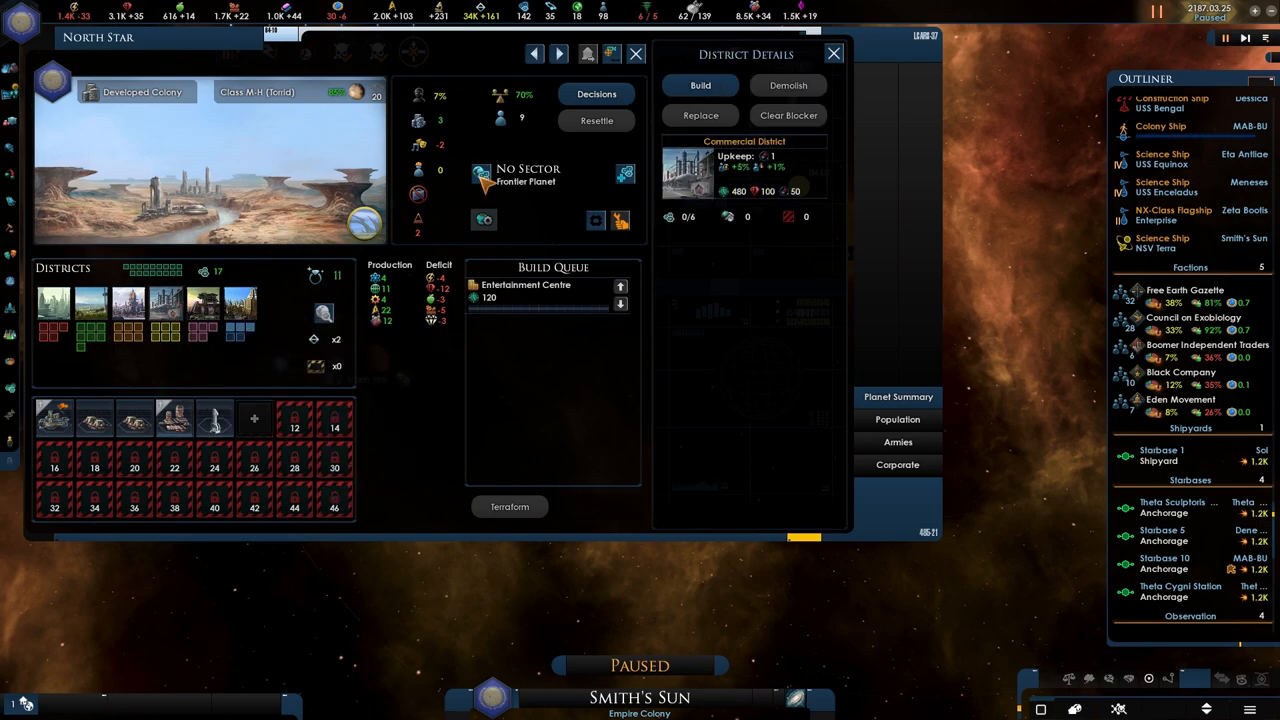
pyautogui.click(834, 52)
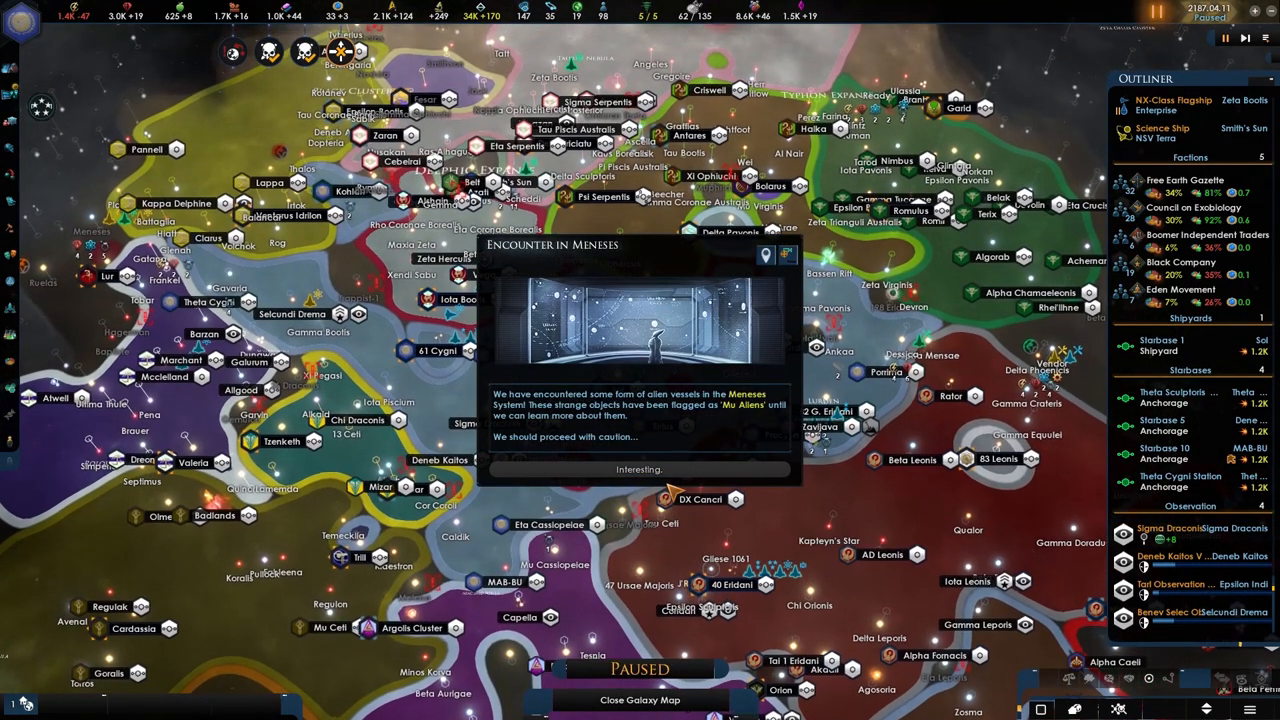
# Mark the alien encounters in Menesses and Hiamit as Interesting
pyautogui.click(638, 468)
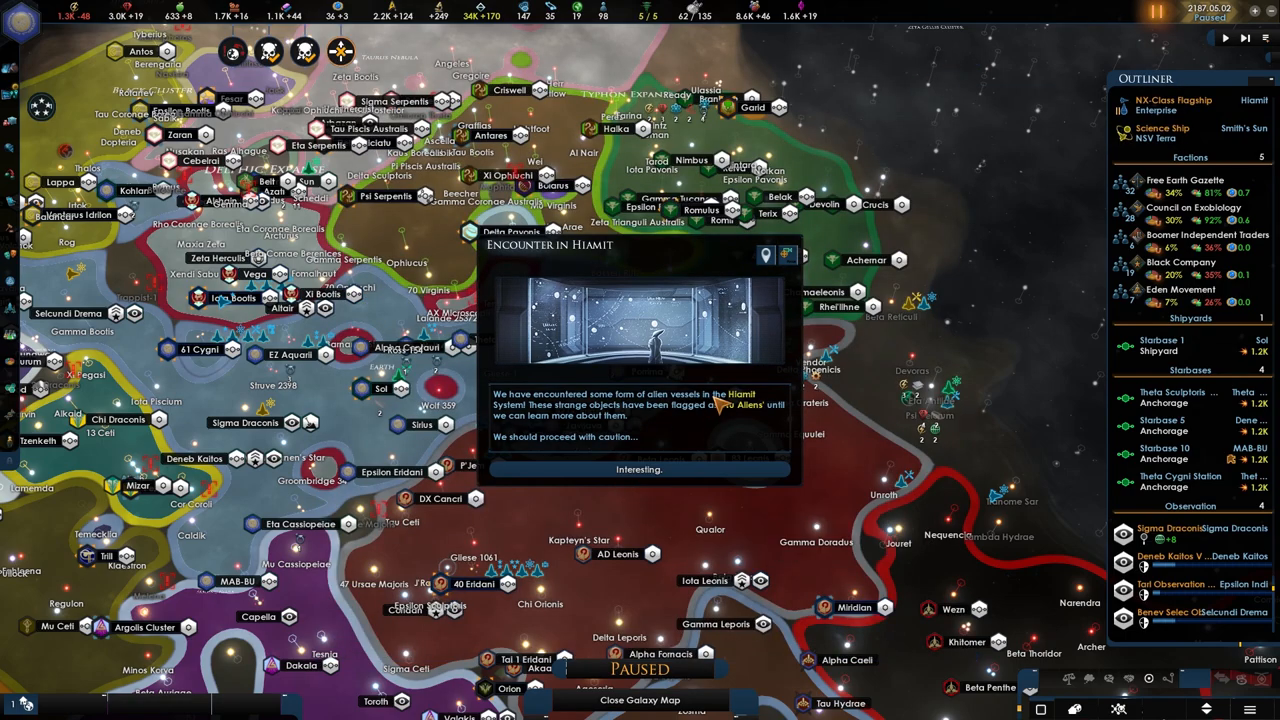
pyautogui.click(638, 468)
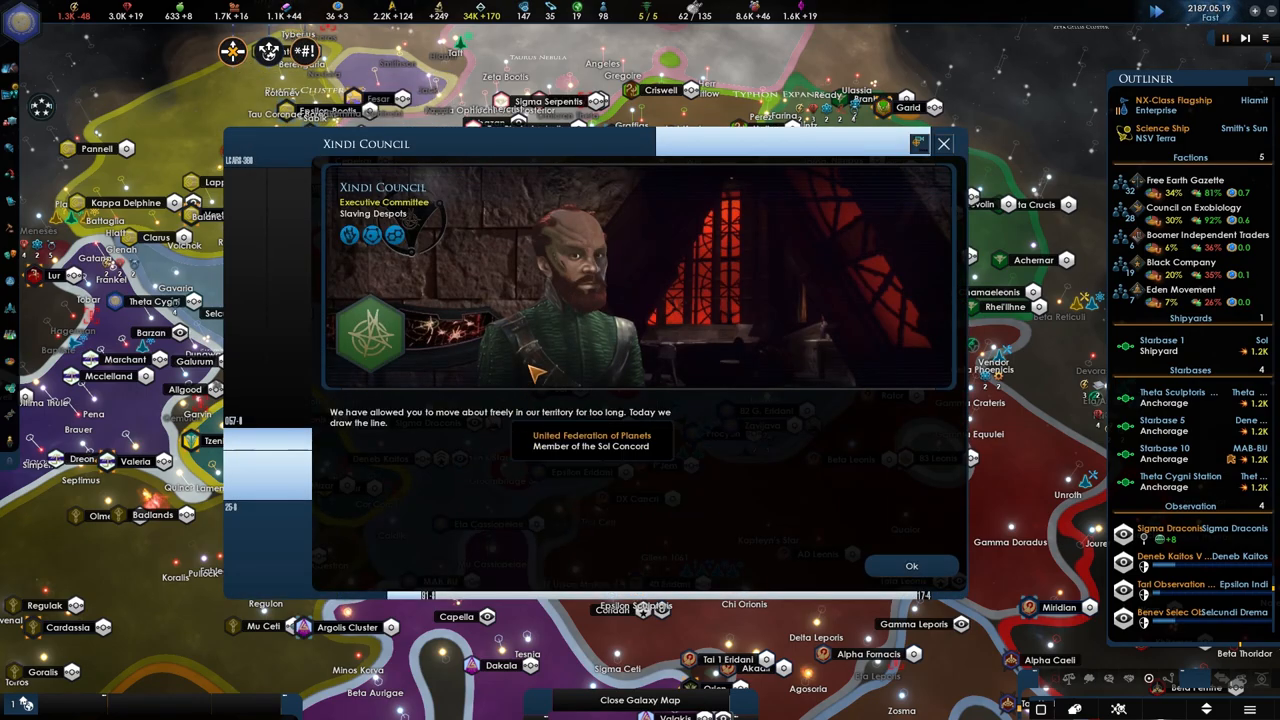
# Acknowledge the Xindi Council greeting and leave their diplomacy screen without any agreement
pyautogui.click(912, 564)
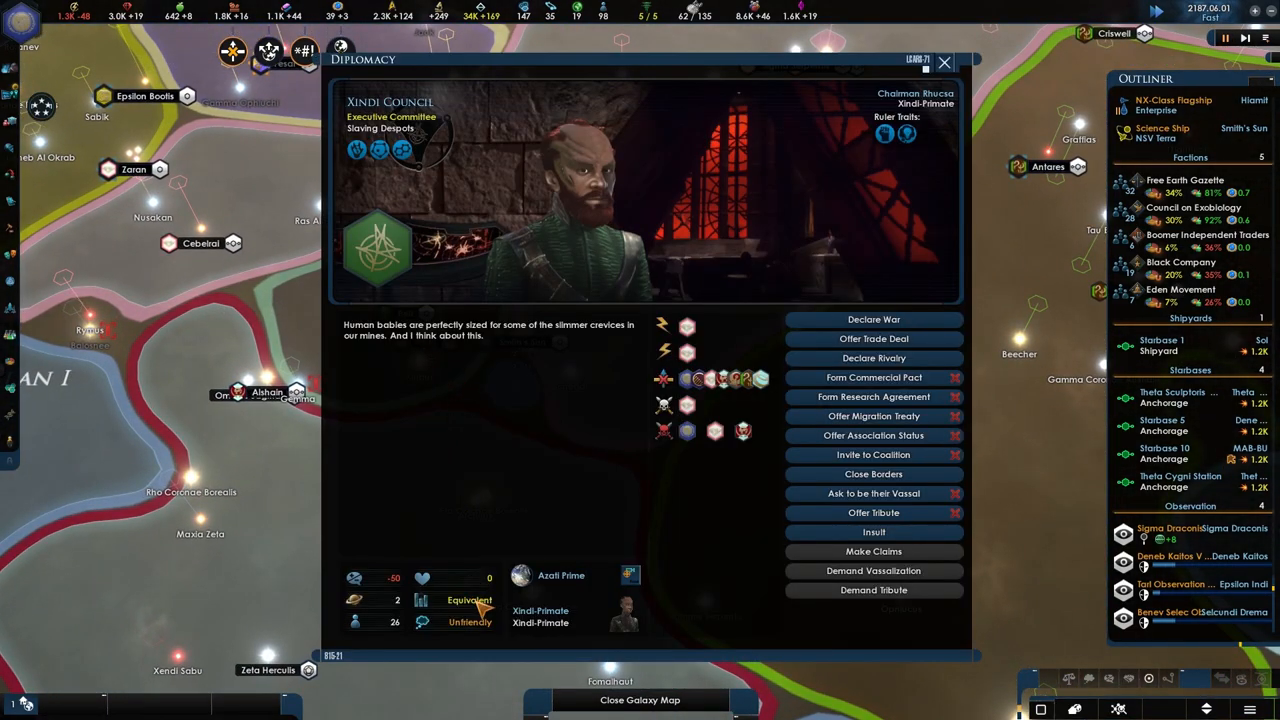
pyautogui.moveTo(872, 474)
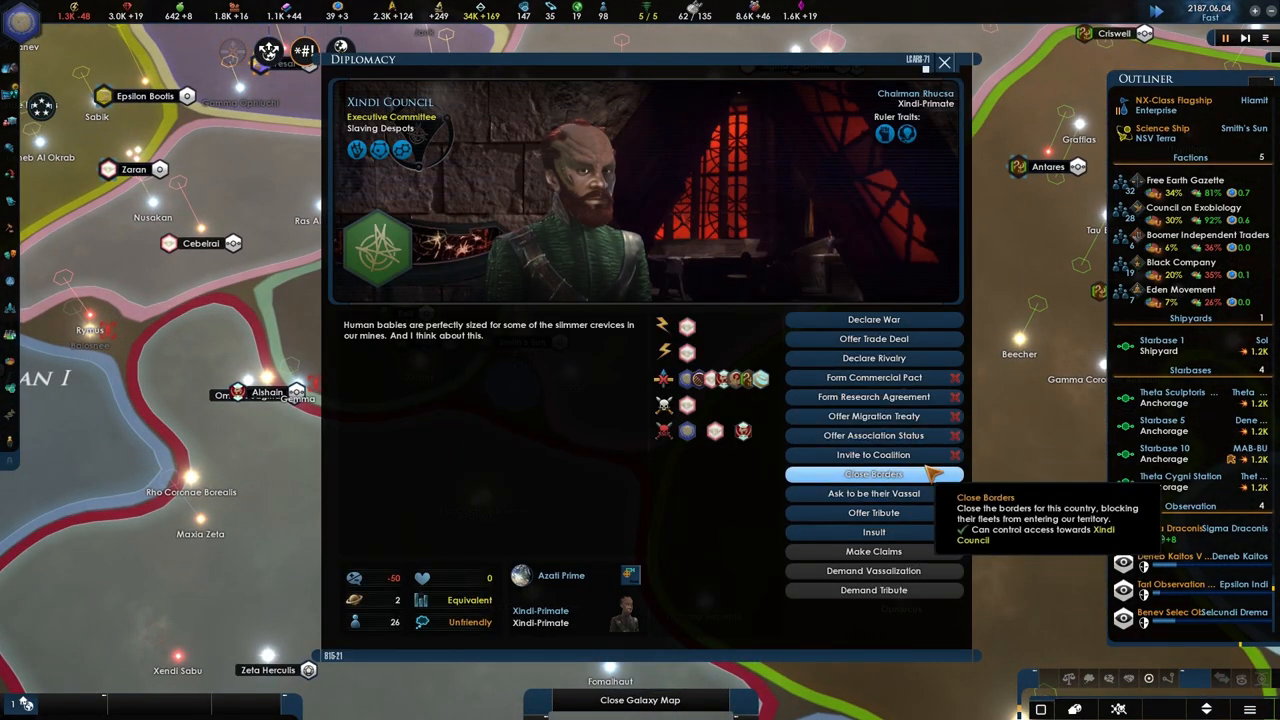
pyautogui.moveTo(872, 492)
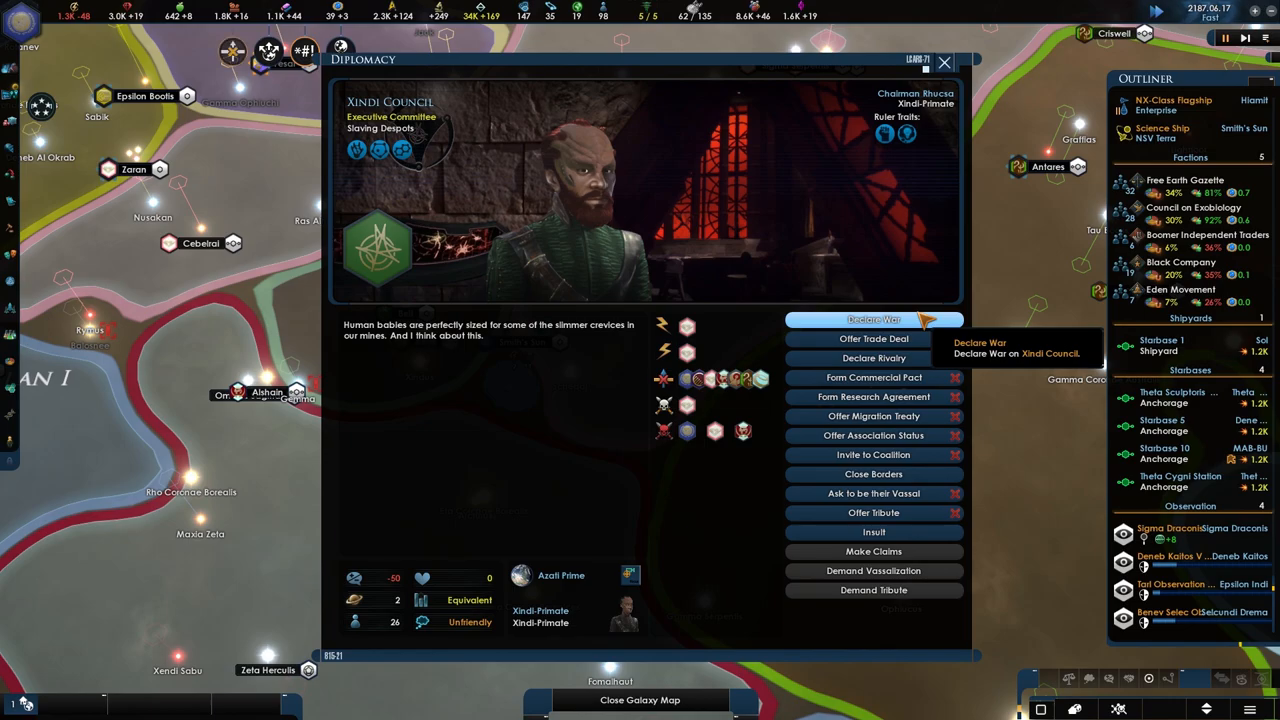
pyautogui.moveTo(936, 76)
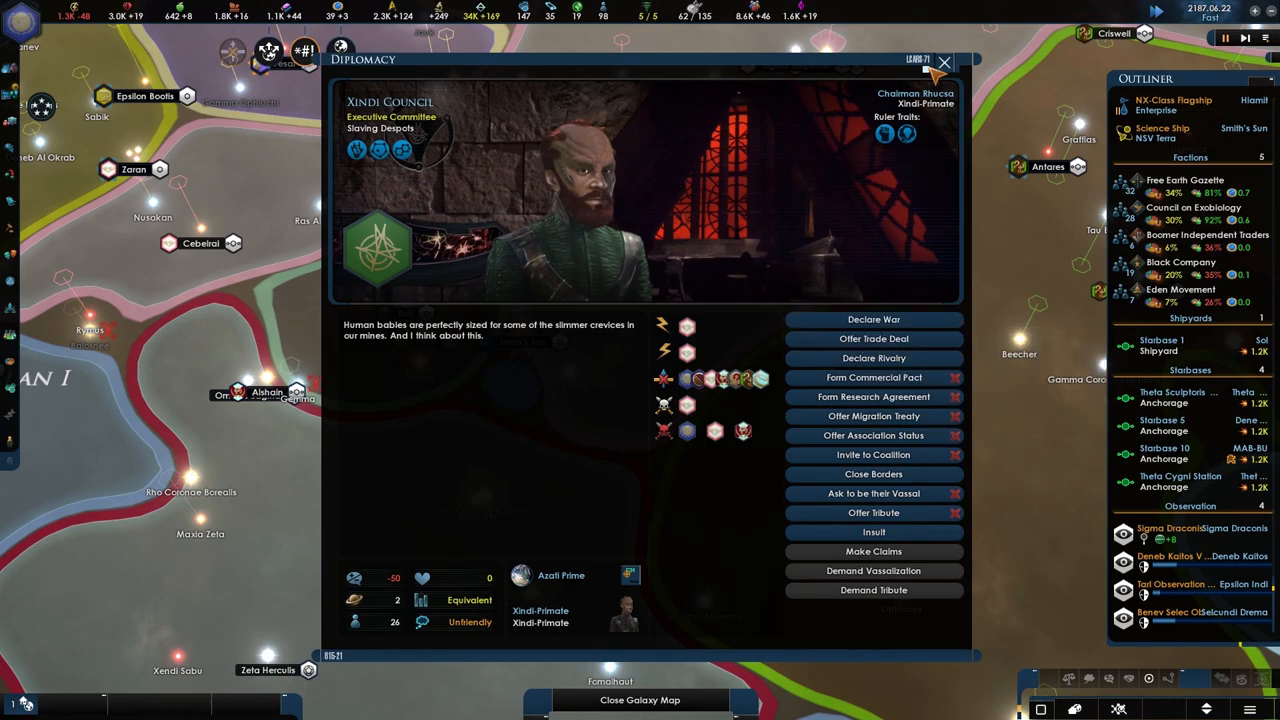
pyautogui.click(944, 62)
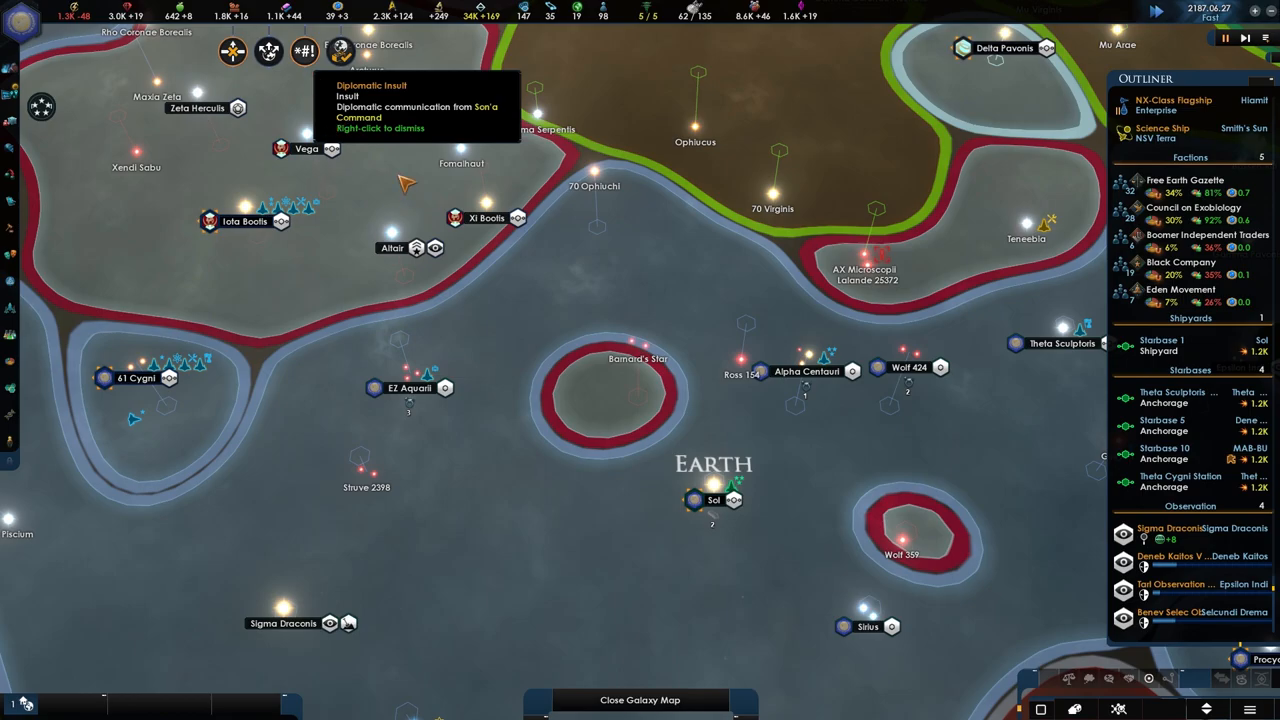
pyautogui.moveTo(680, 428)
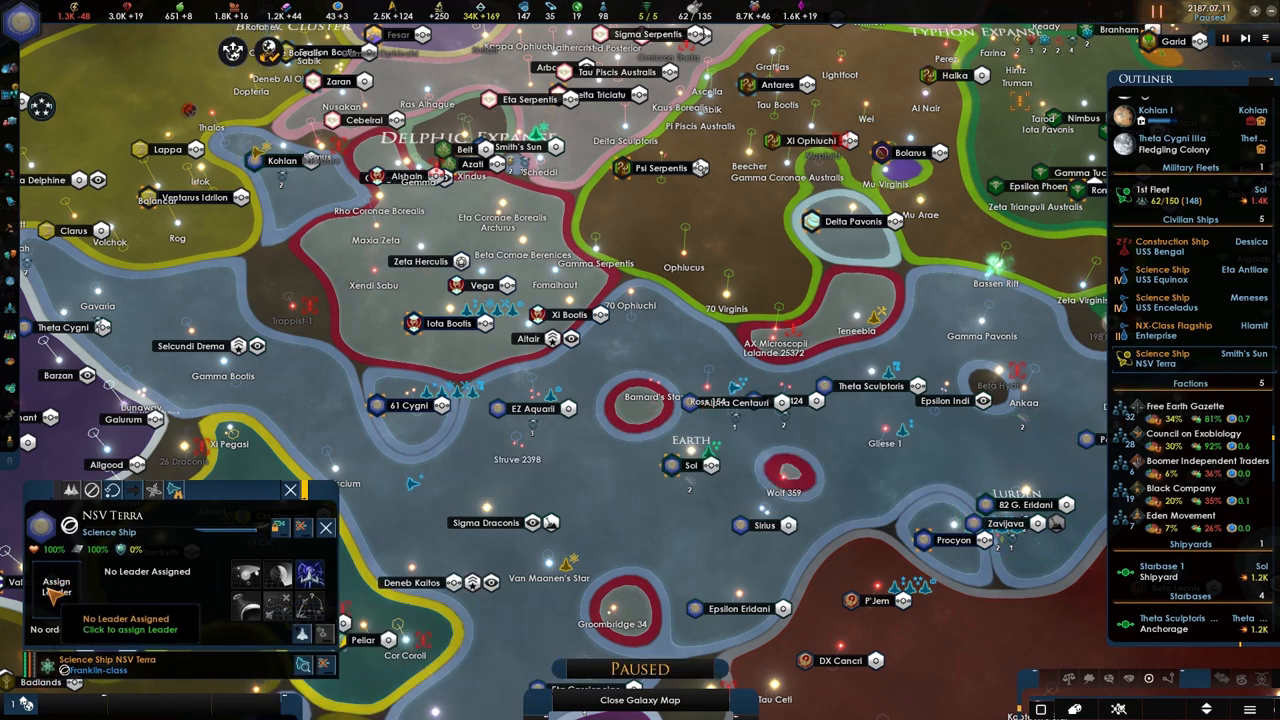
# Start assigning a leader to the science ship NSV Terra
pyautogui.click(56, 588)
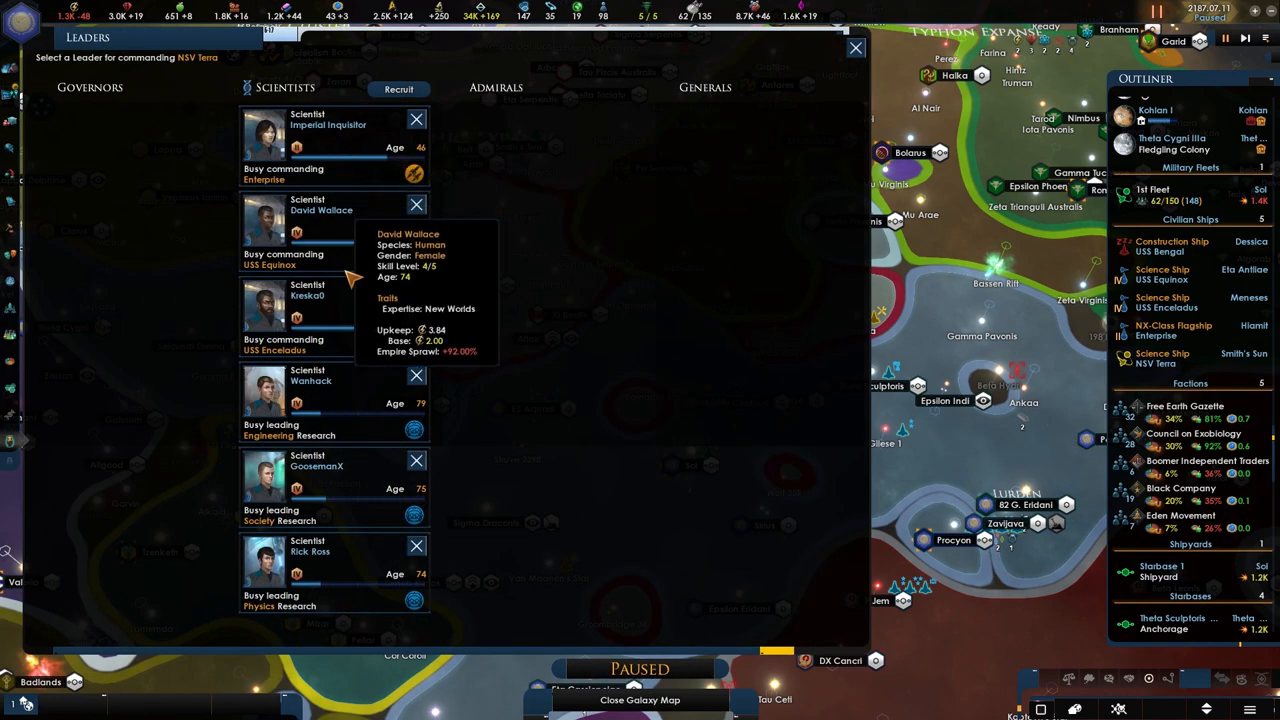
# Browse recruitable scientists and recruit the age-35 candidate for NSV Terra
pyautogui.click(398, 88)
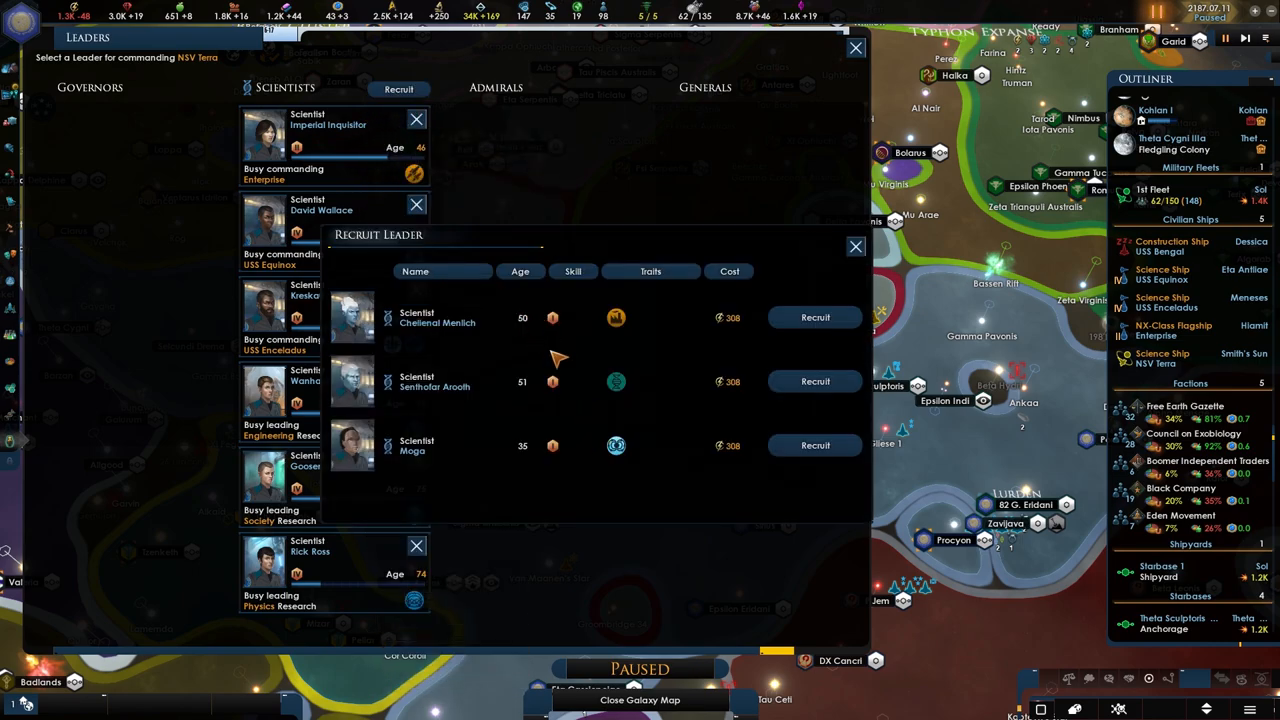
pyautogui.moveTo(616, 382)
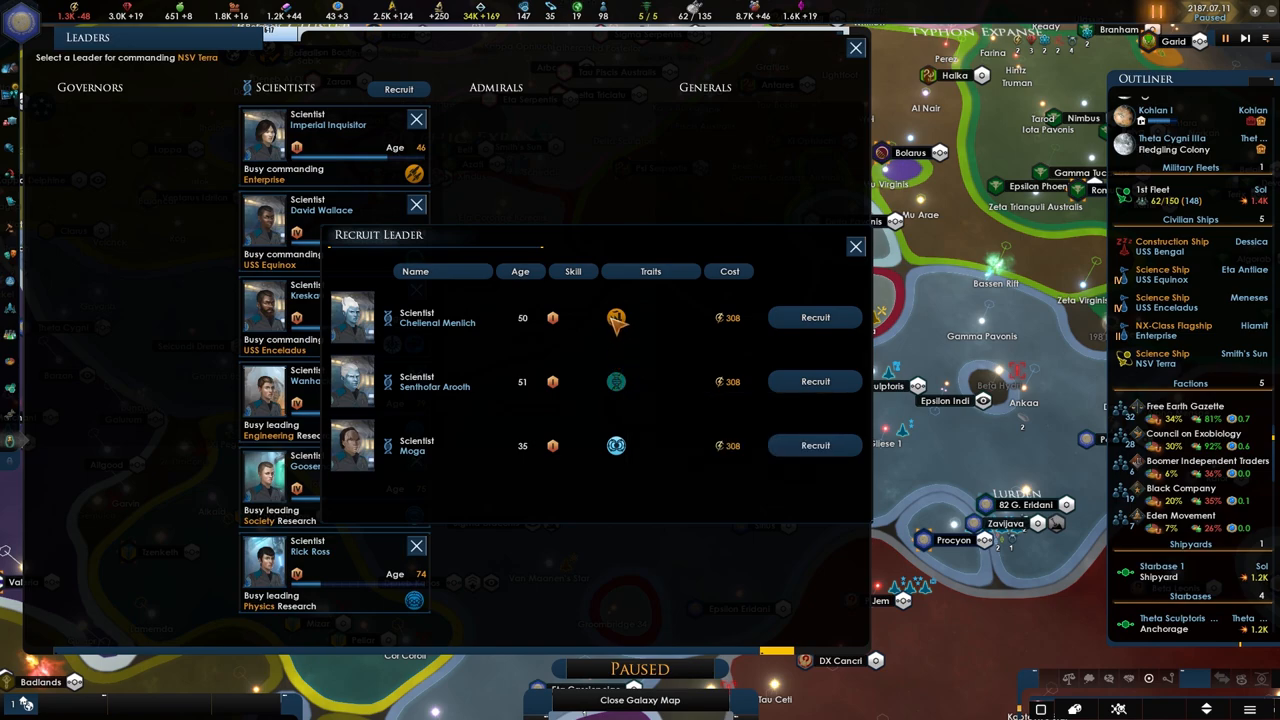
pyautogui.moveTo(616, 318)
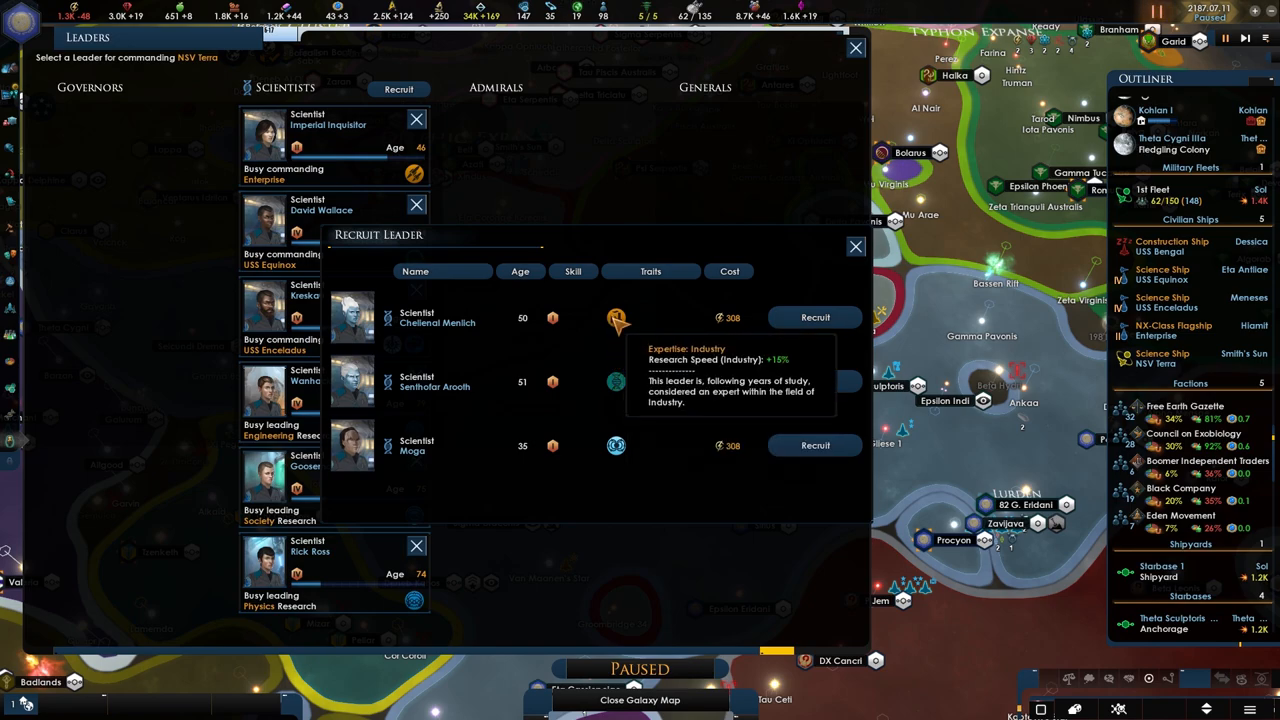
pyautogui.moveTo(616, 444)
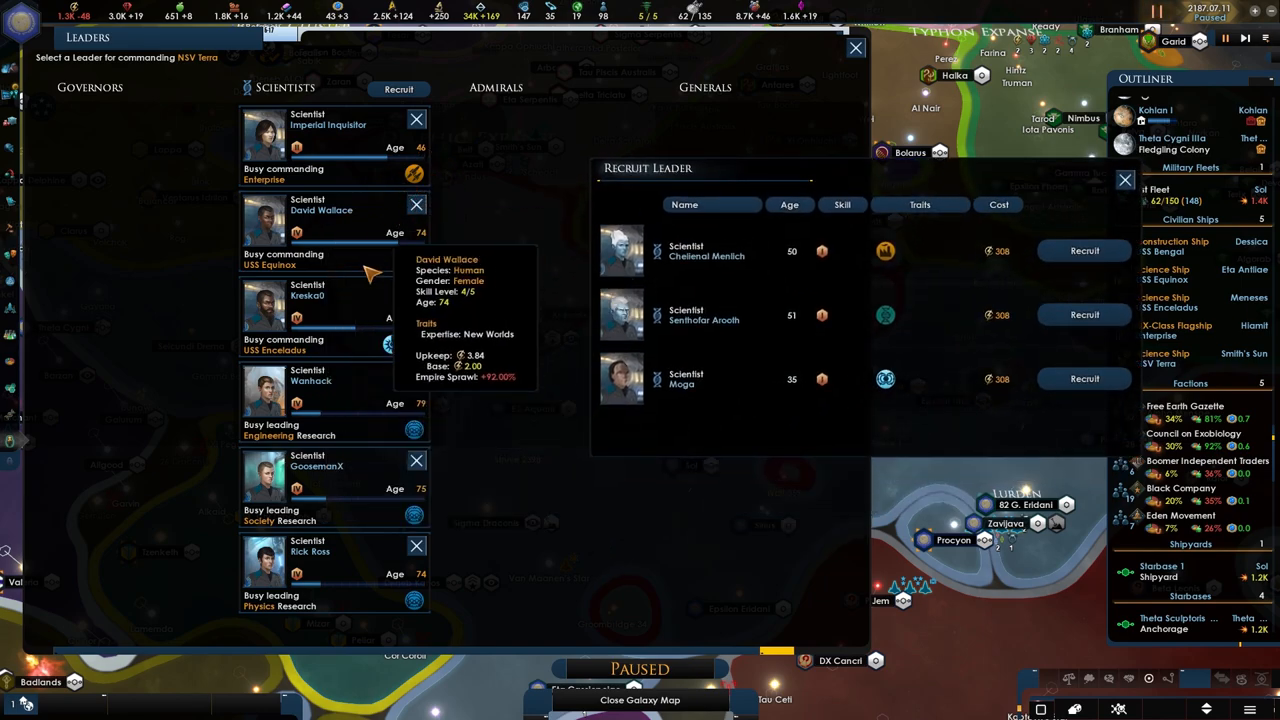
pyautogui.moveTo(824, 272)
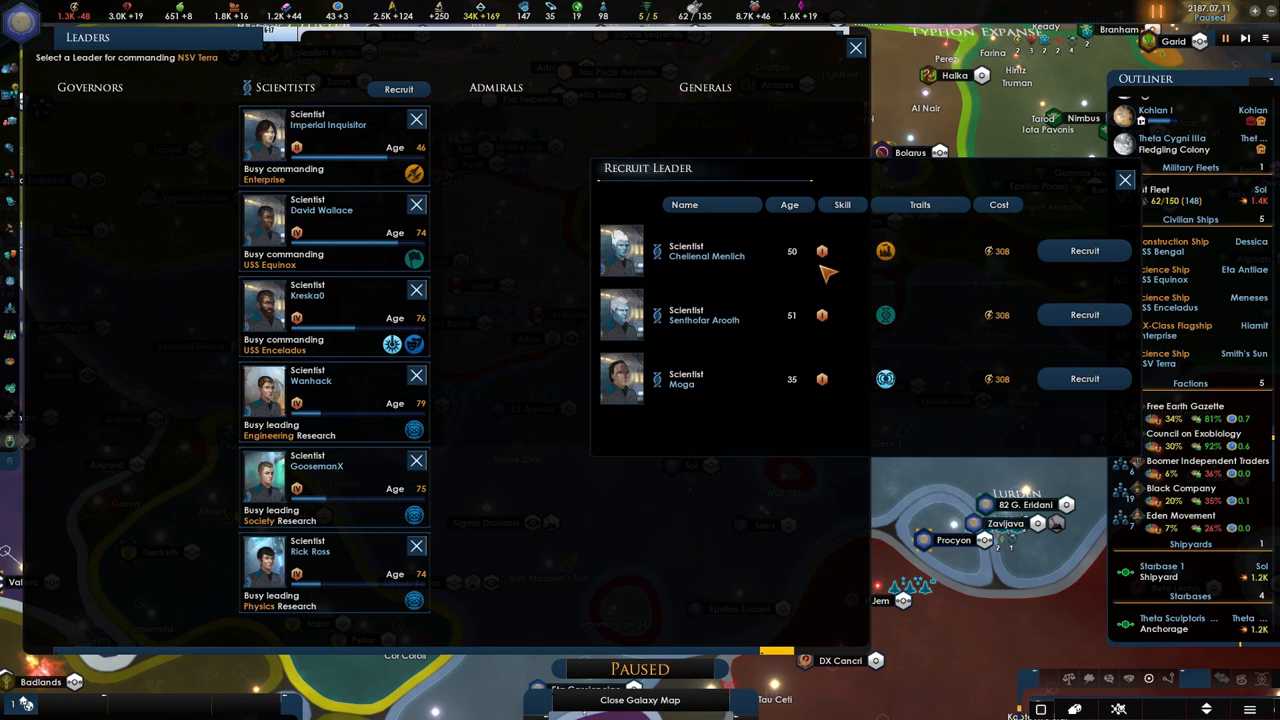
pyautogui.moveTo(908, 390)
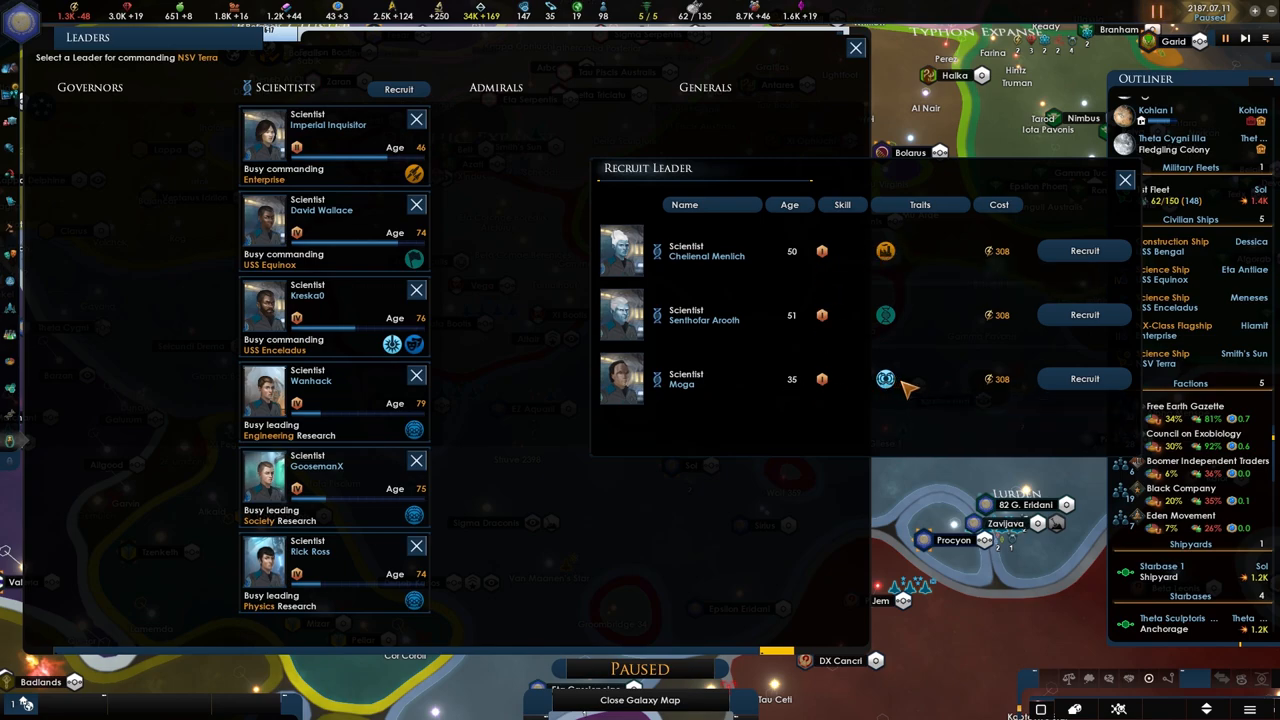
pyautogui.click(1084, 378)
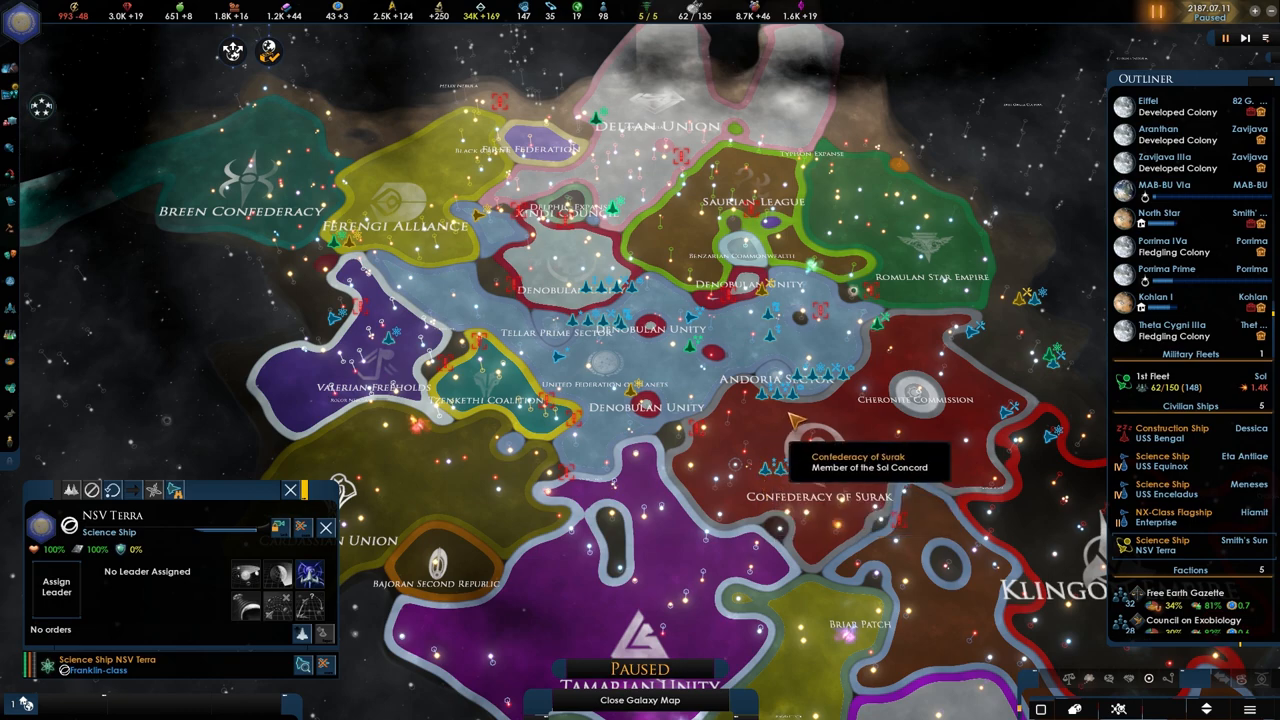
pyautogui.moveTo(344, 16)
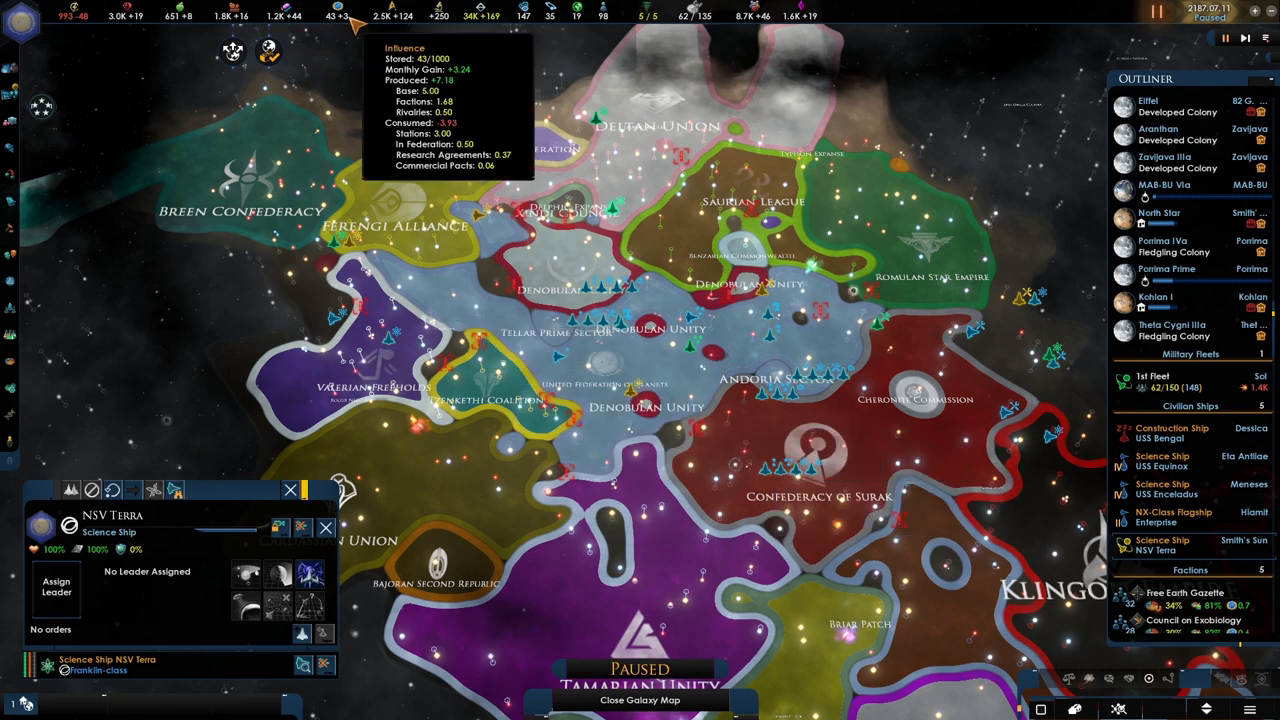
pyautogui.moveTo(1076, 228)
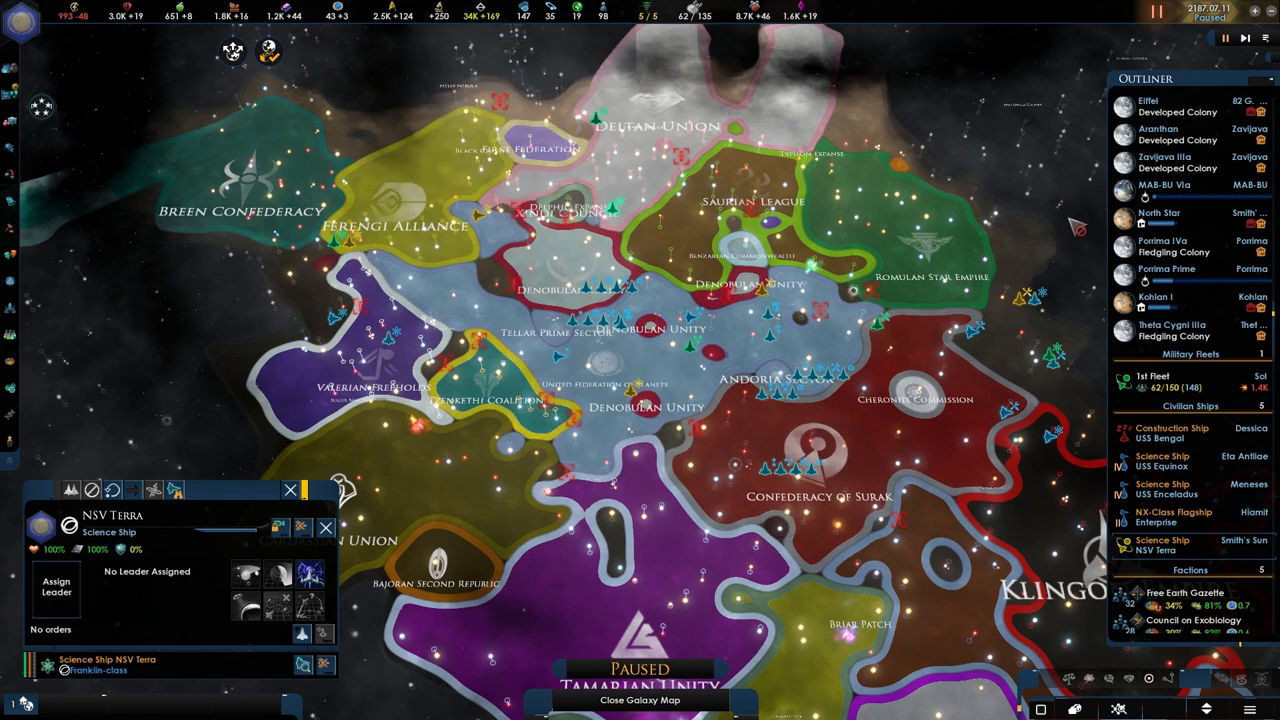